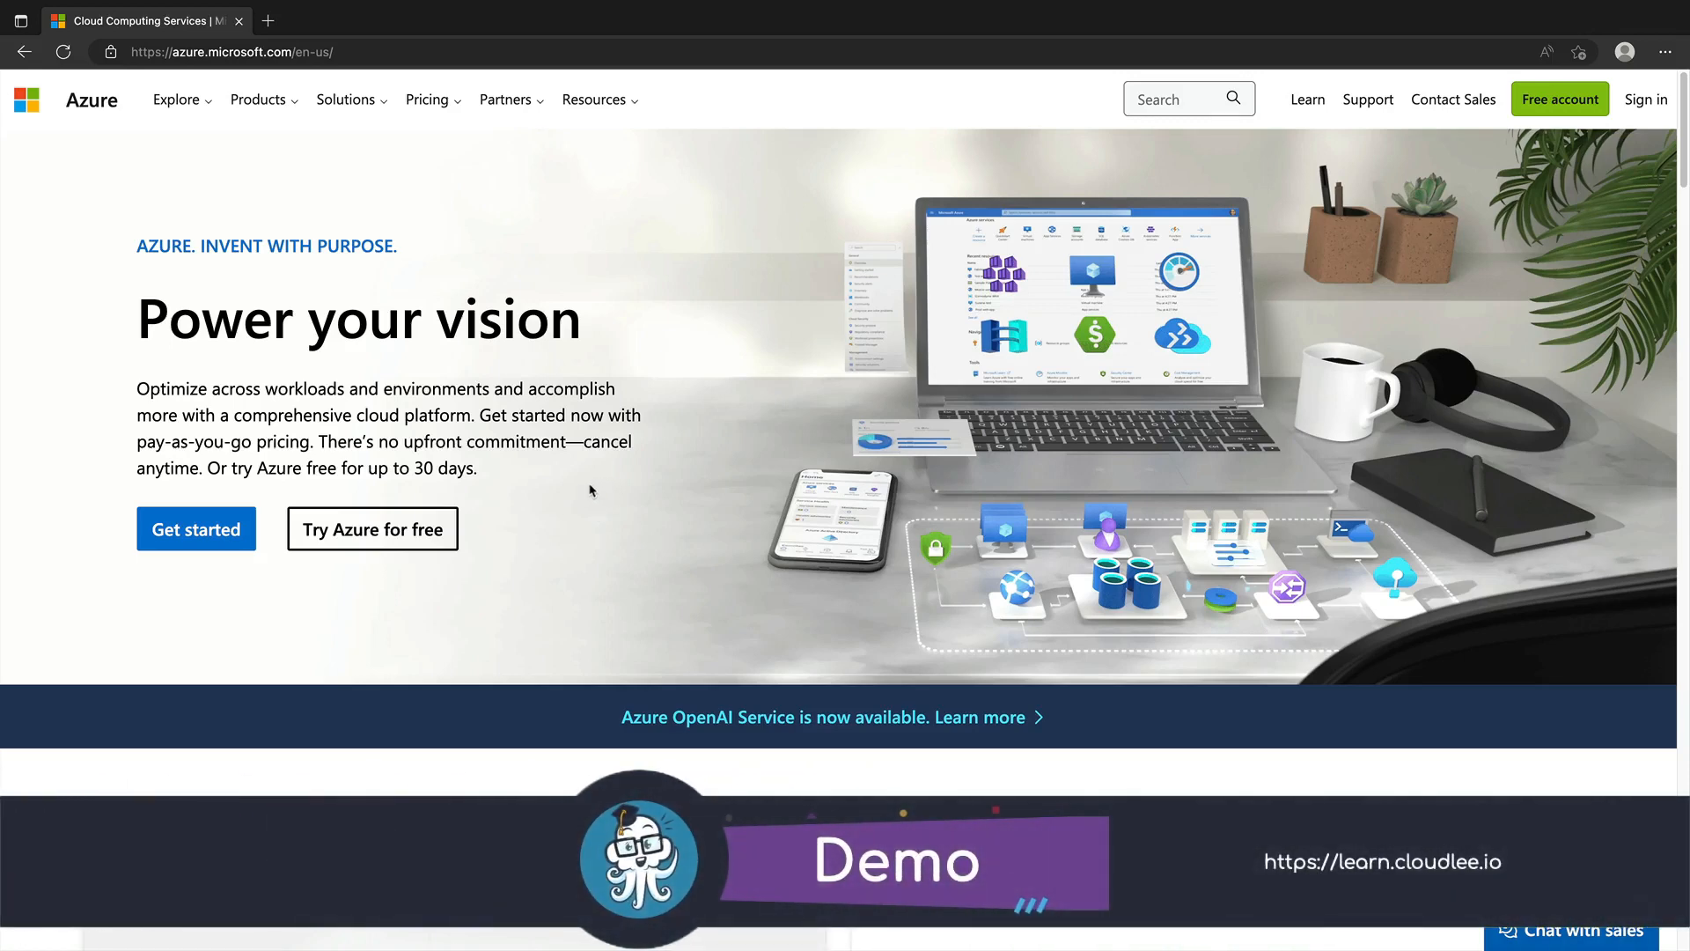
mouse_move(618, 483)
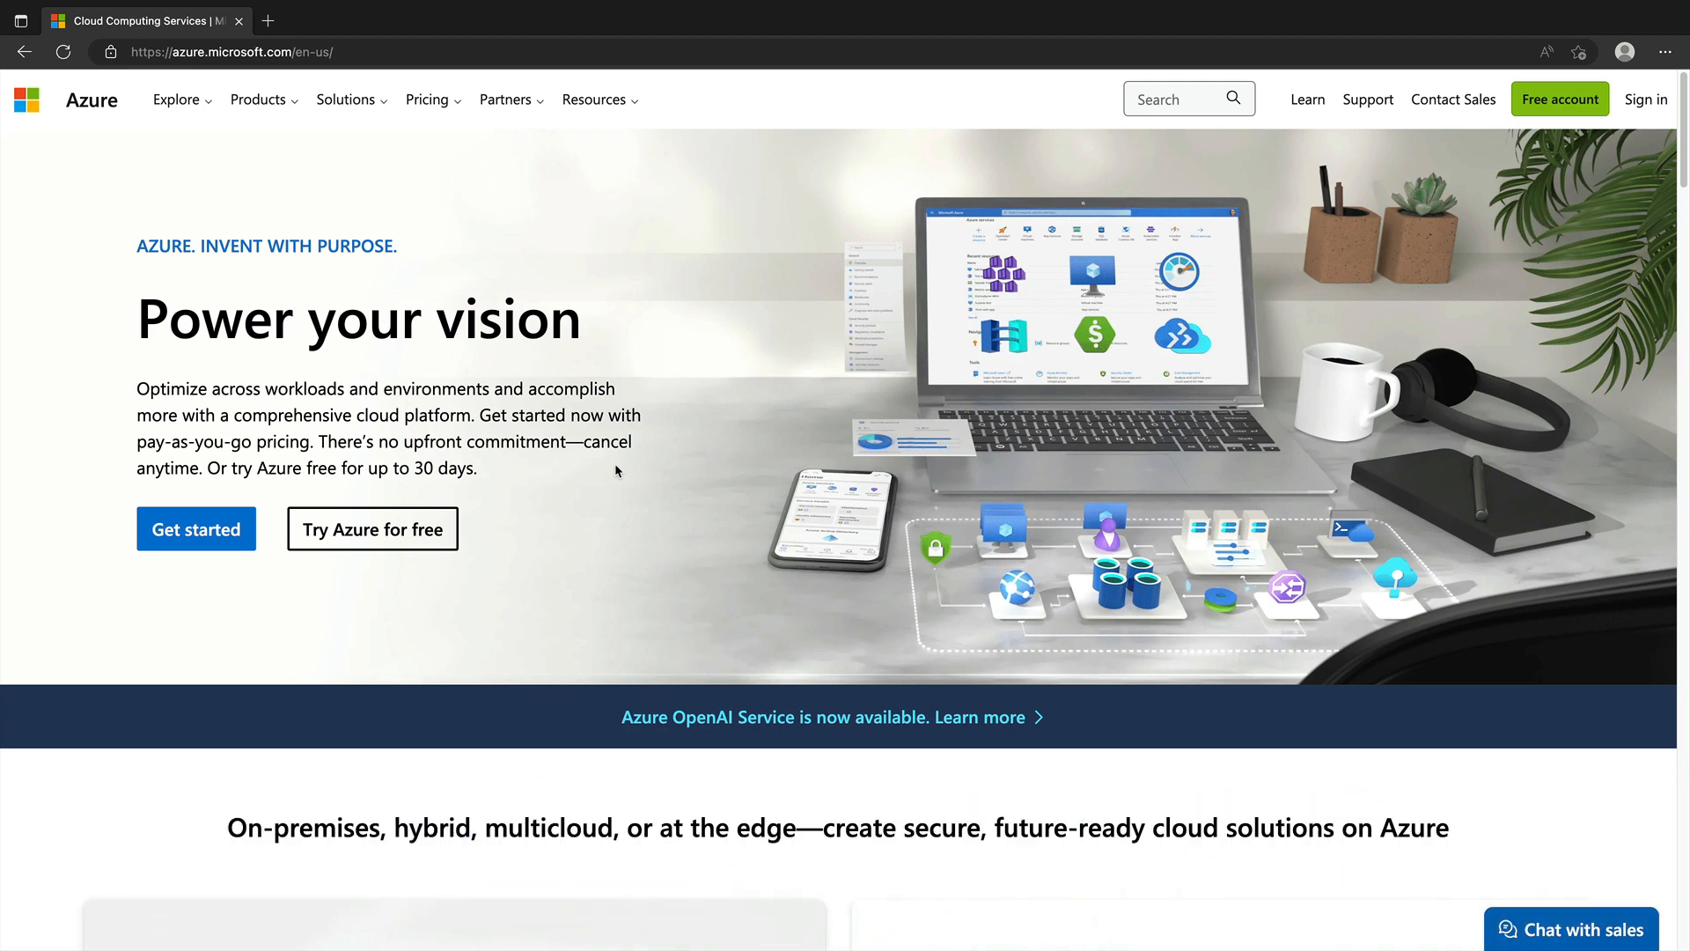
mouse_move(614, 470)
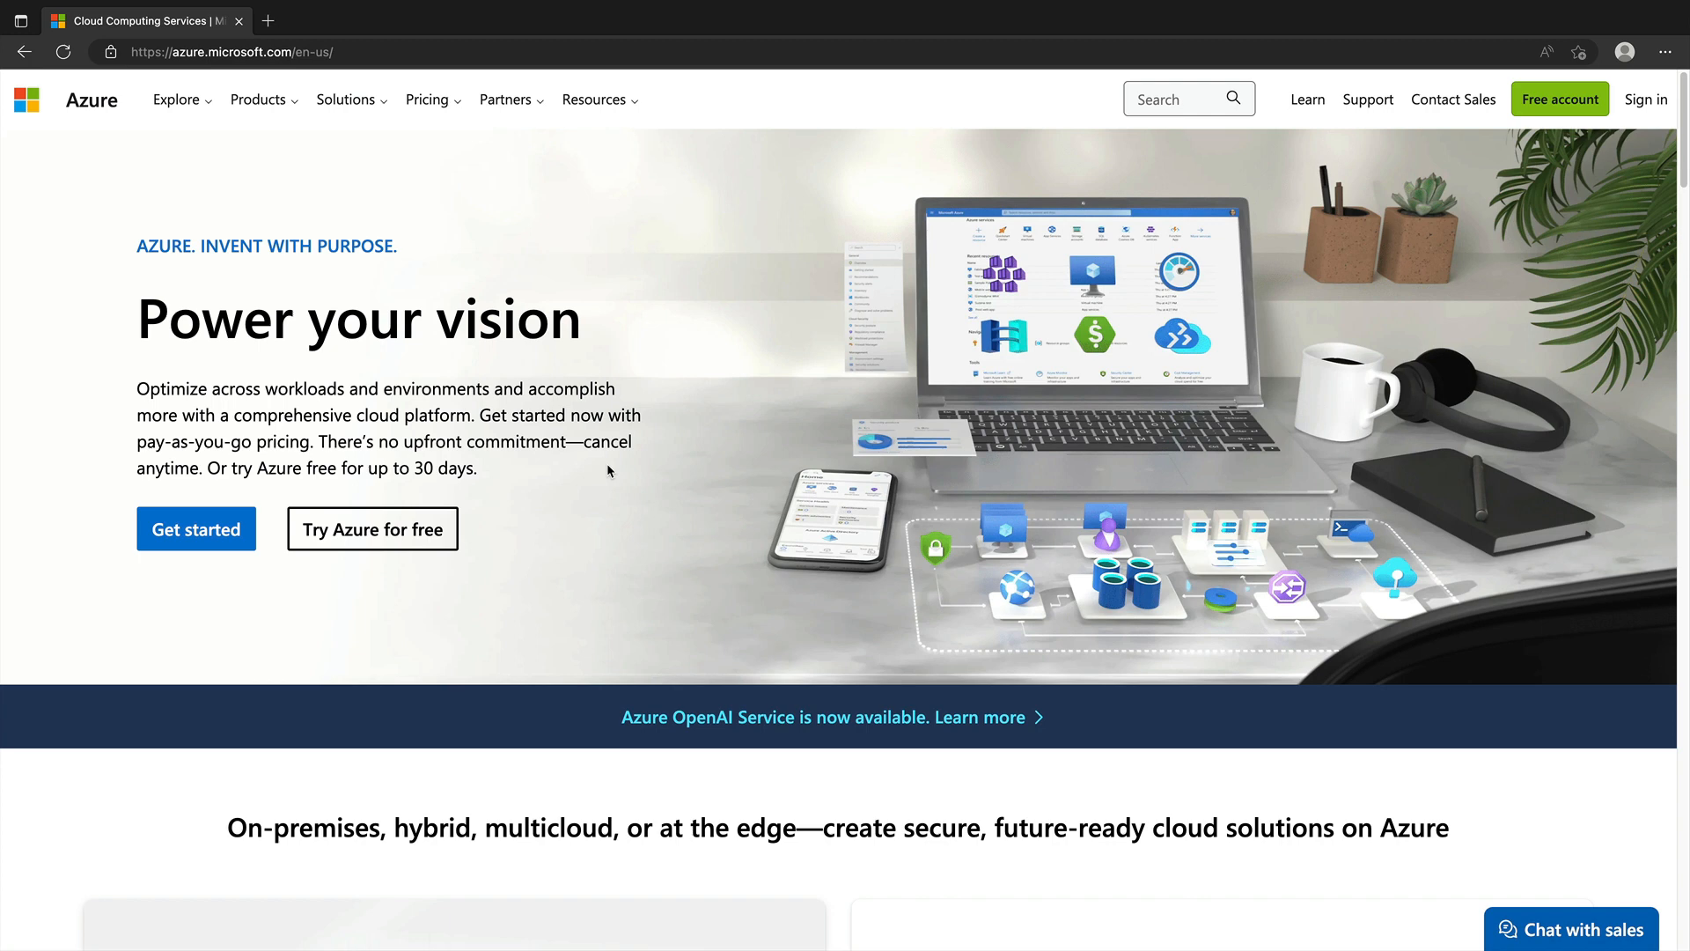
mouse_move(580, 472)
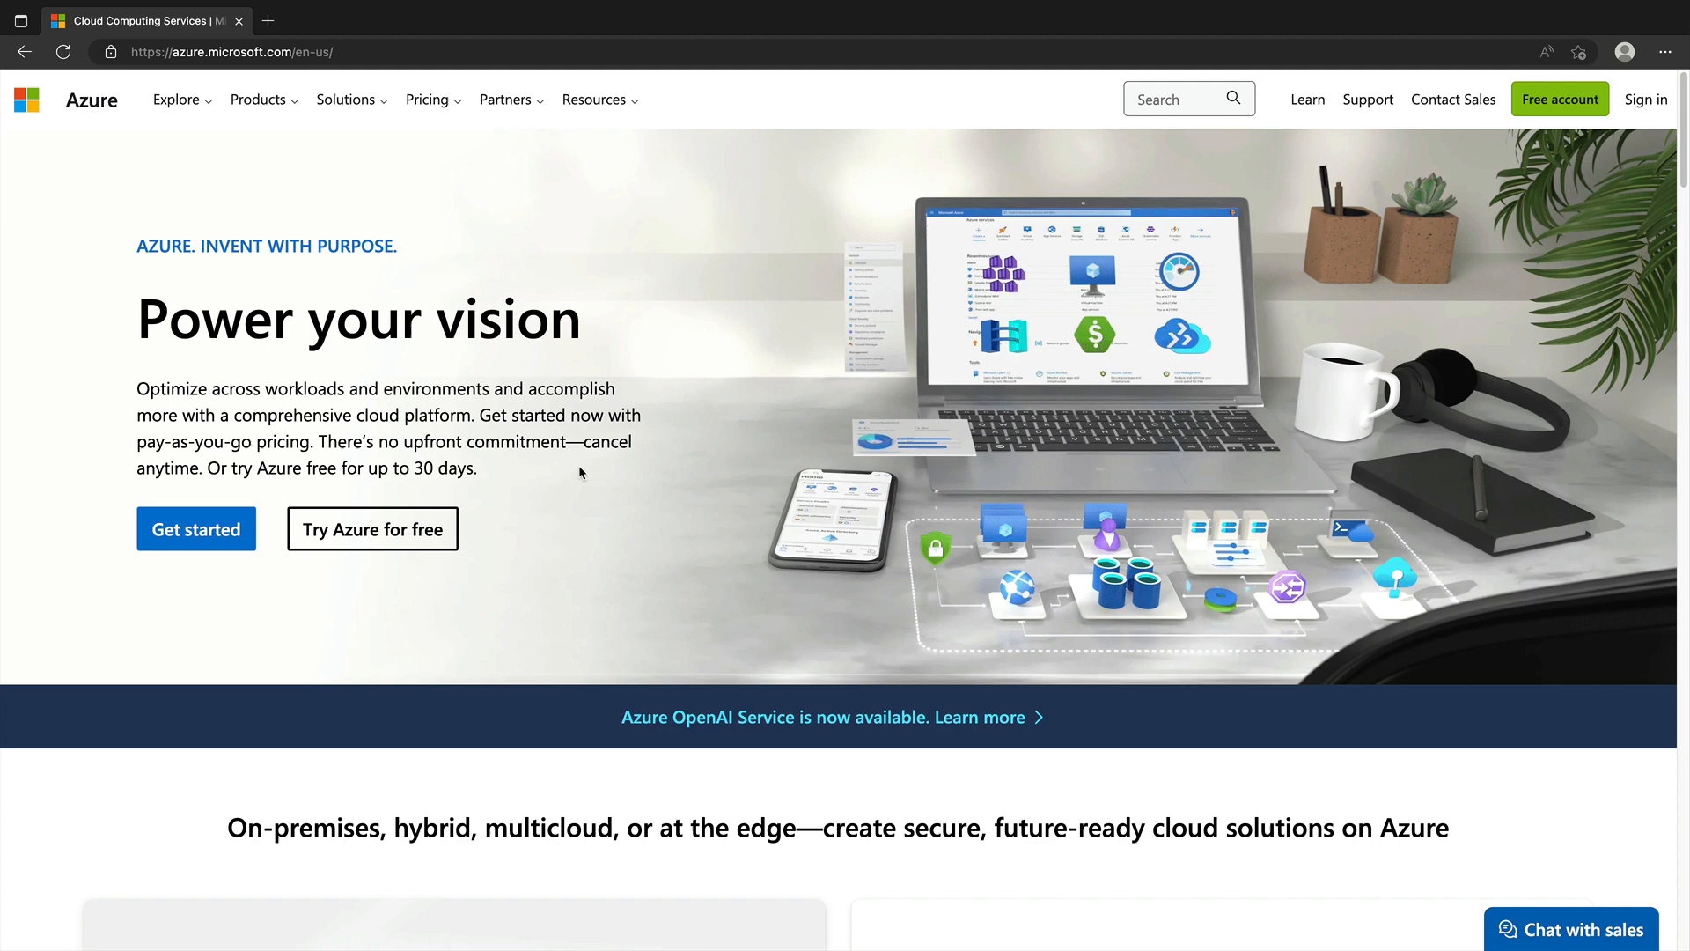
mouse_move(45, 439)
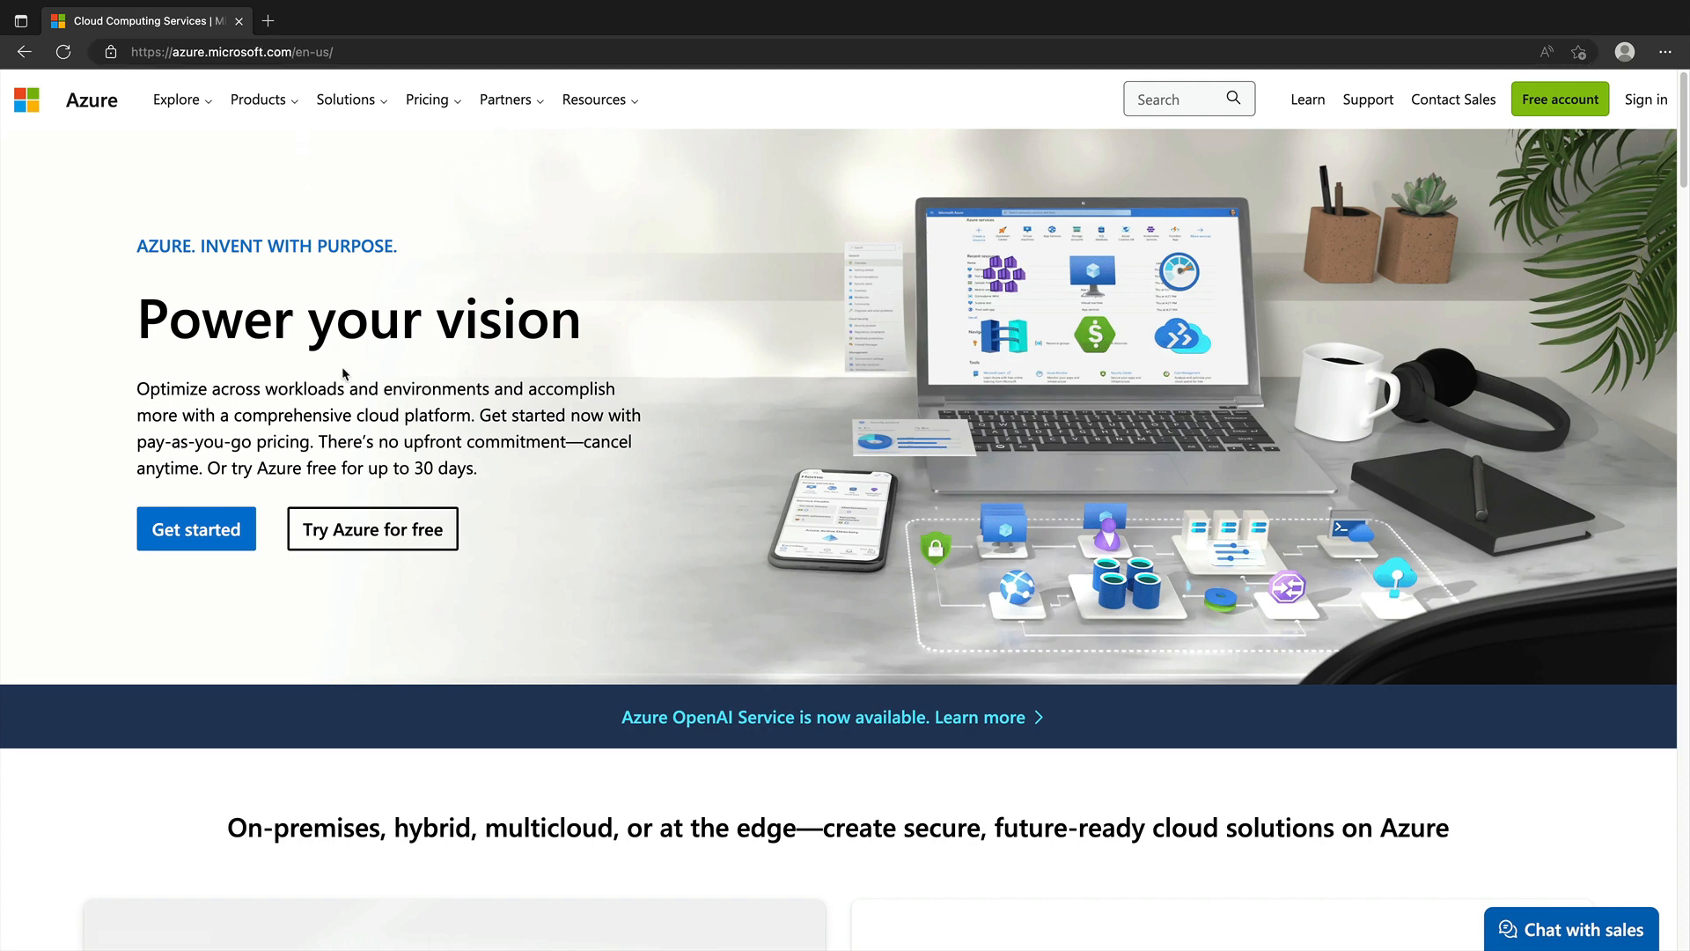
mouse_move(371, 528)
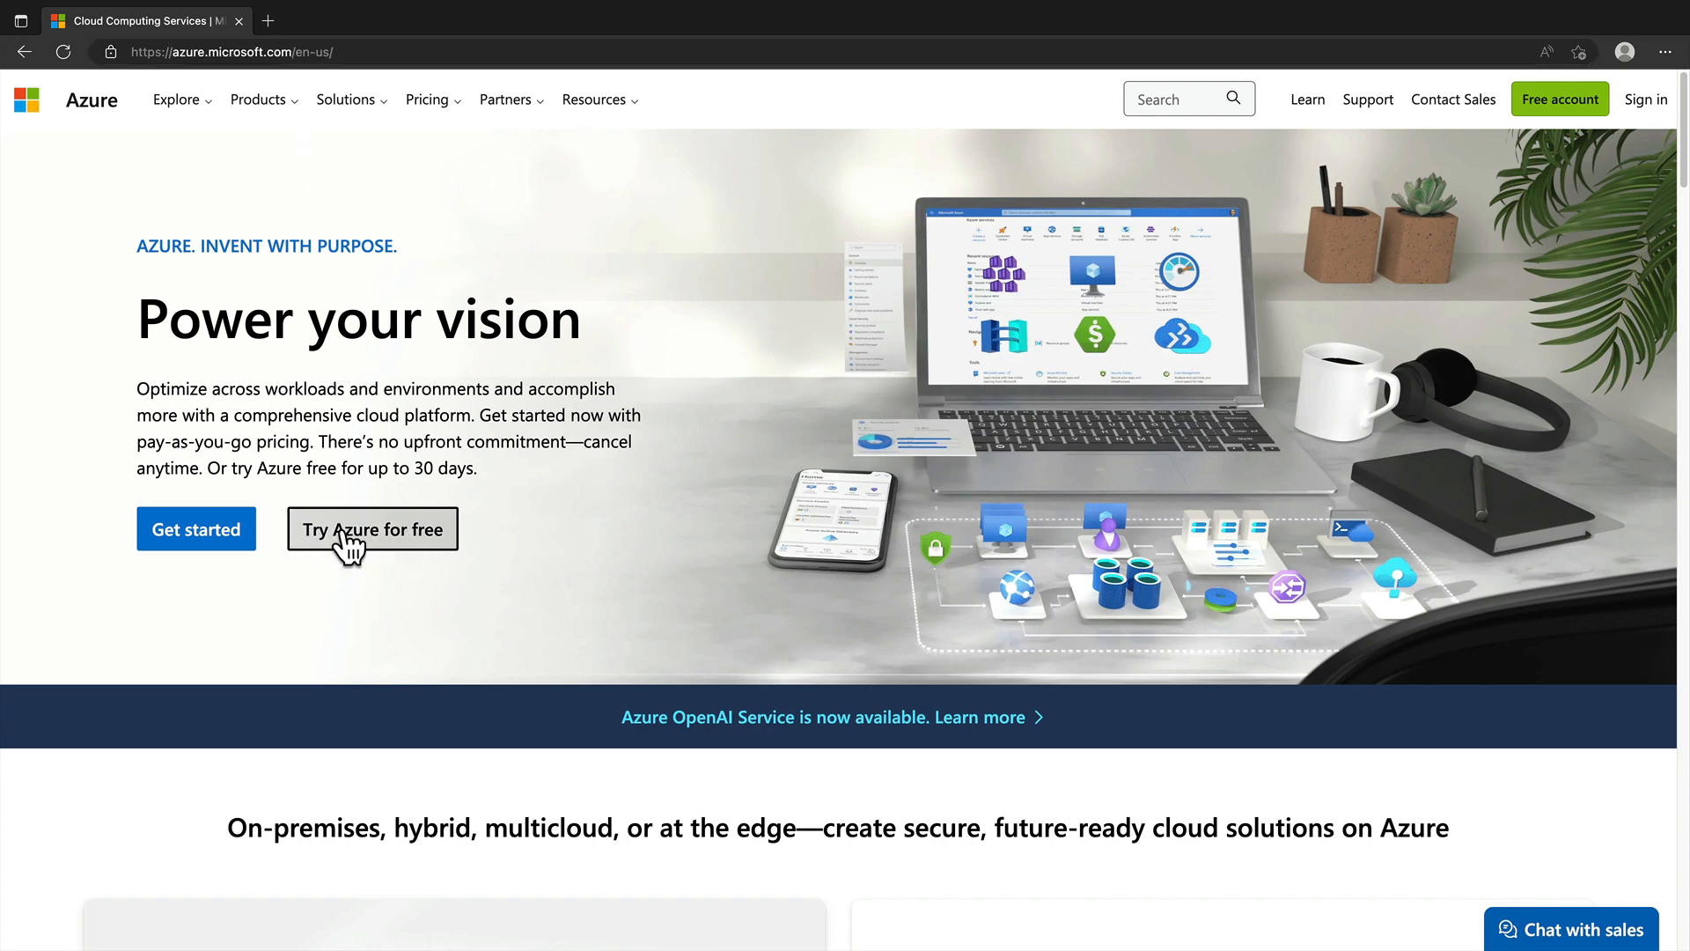
mouse_move(587, 414)
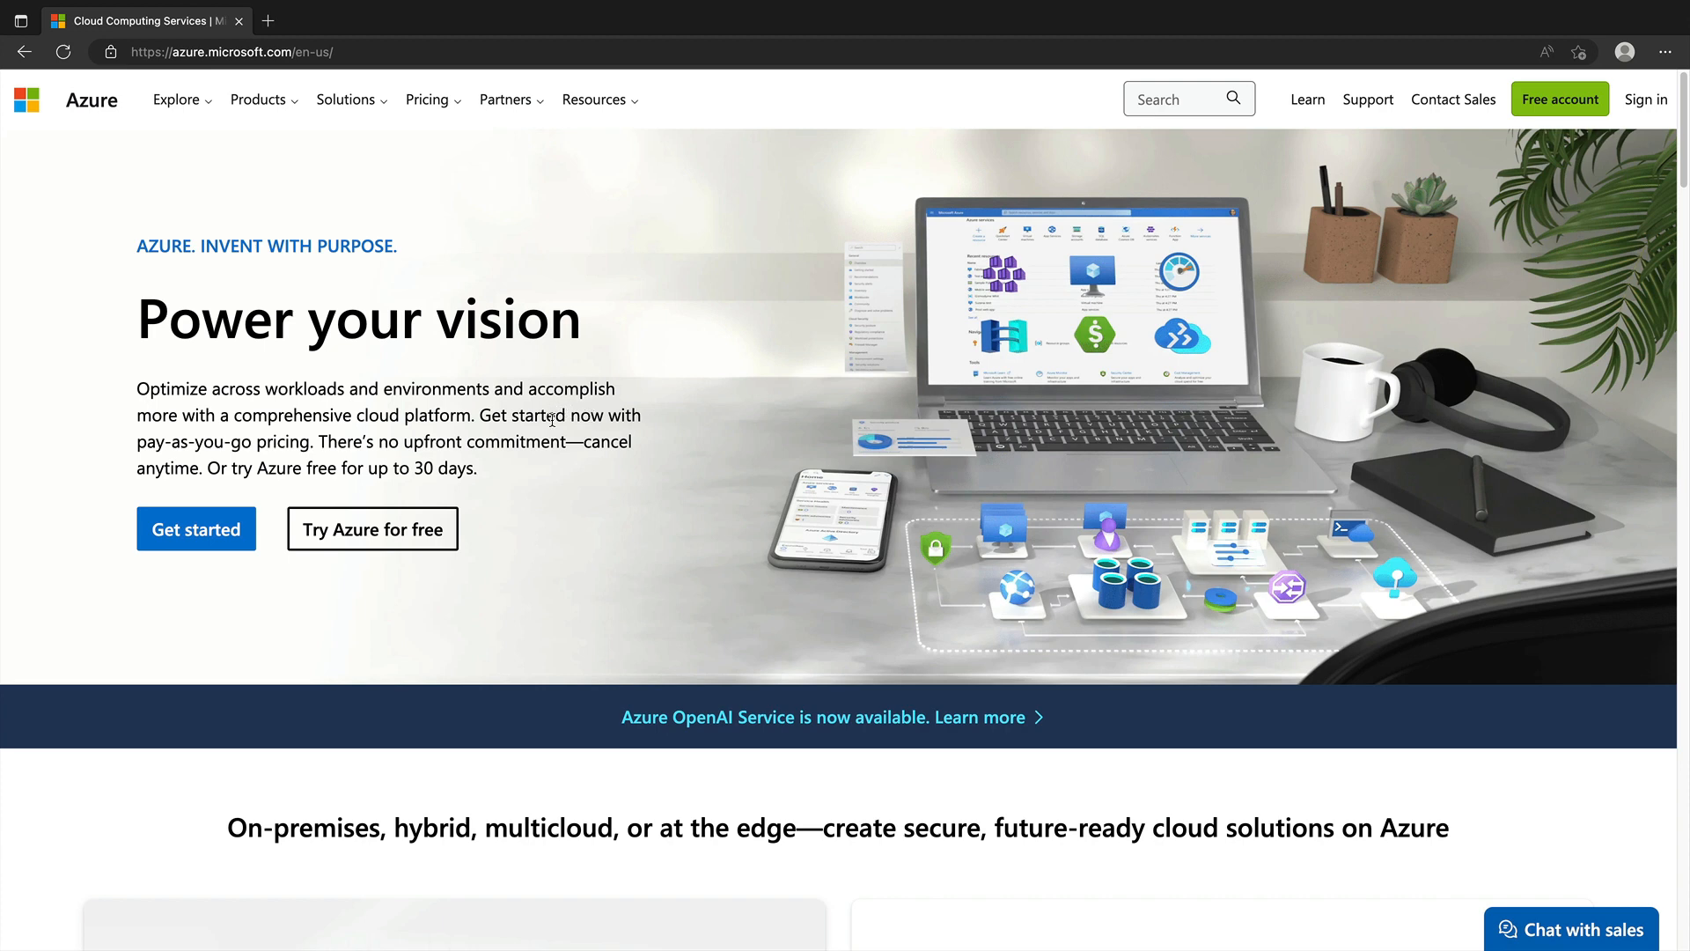
mouse_move(345, 100)
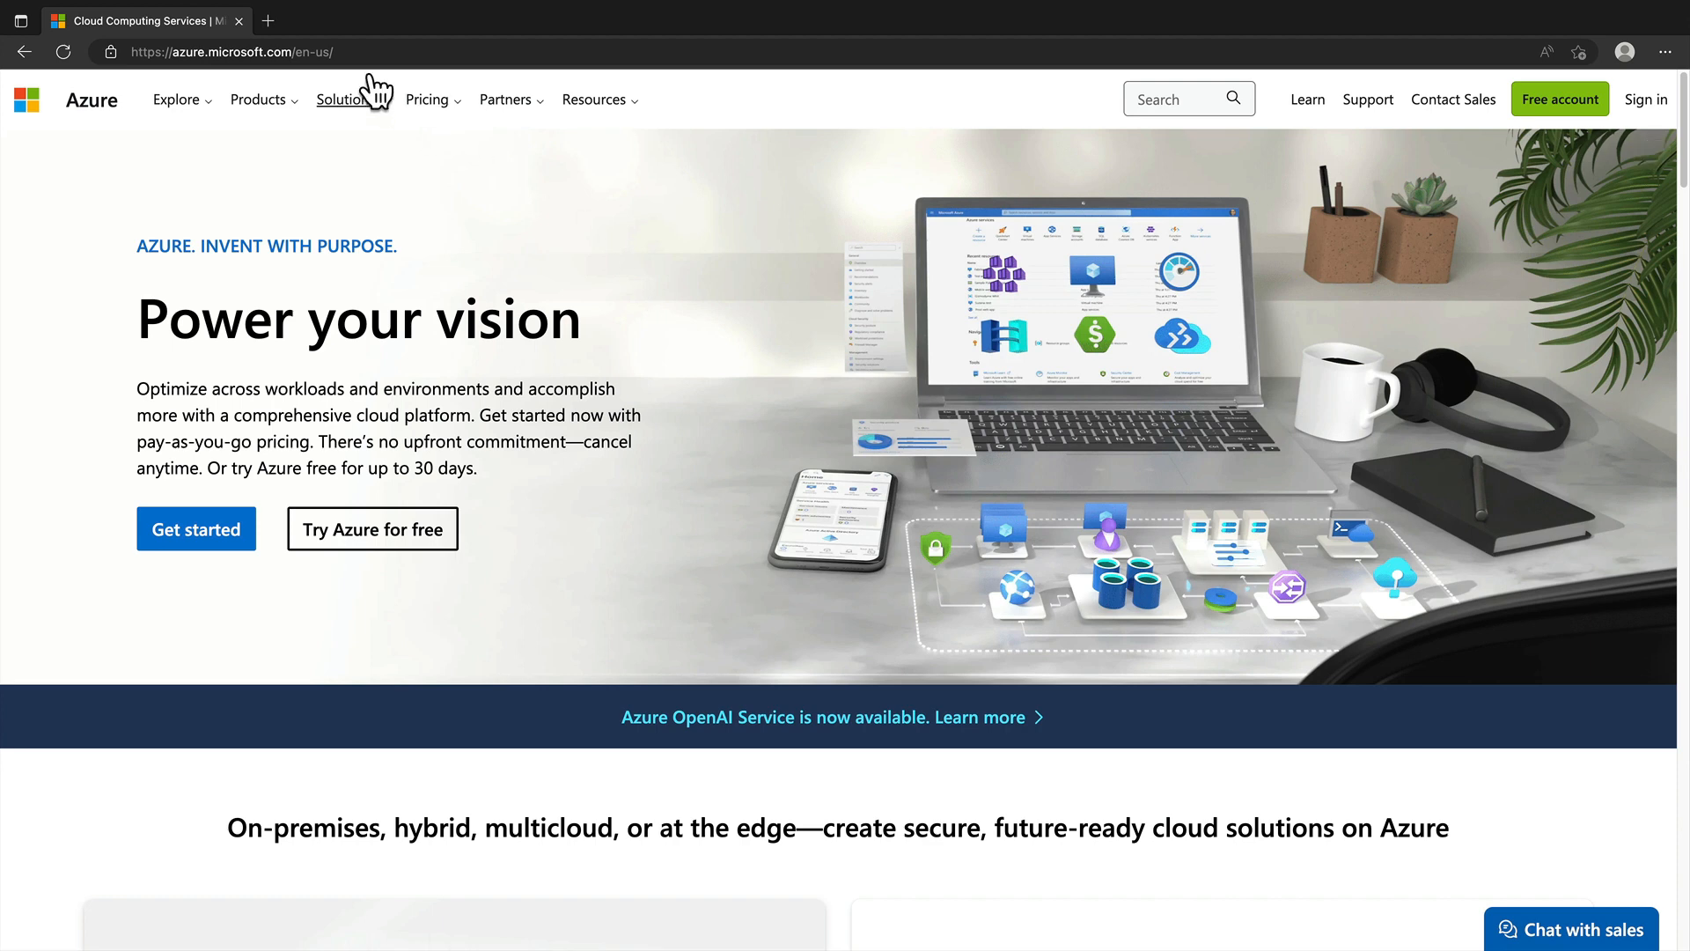
mouse_move(498, 441)
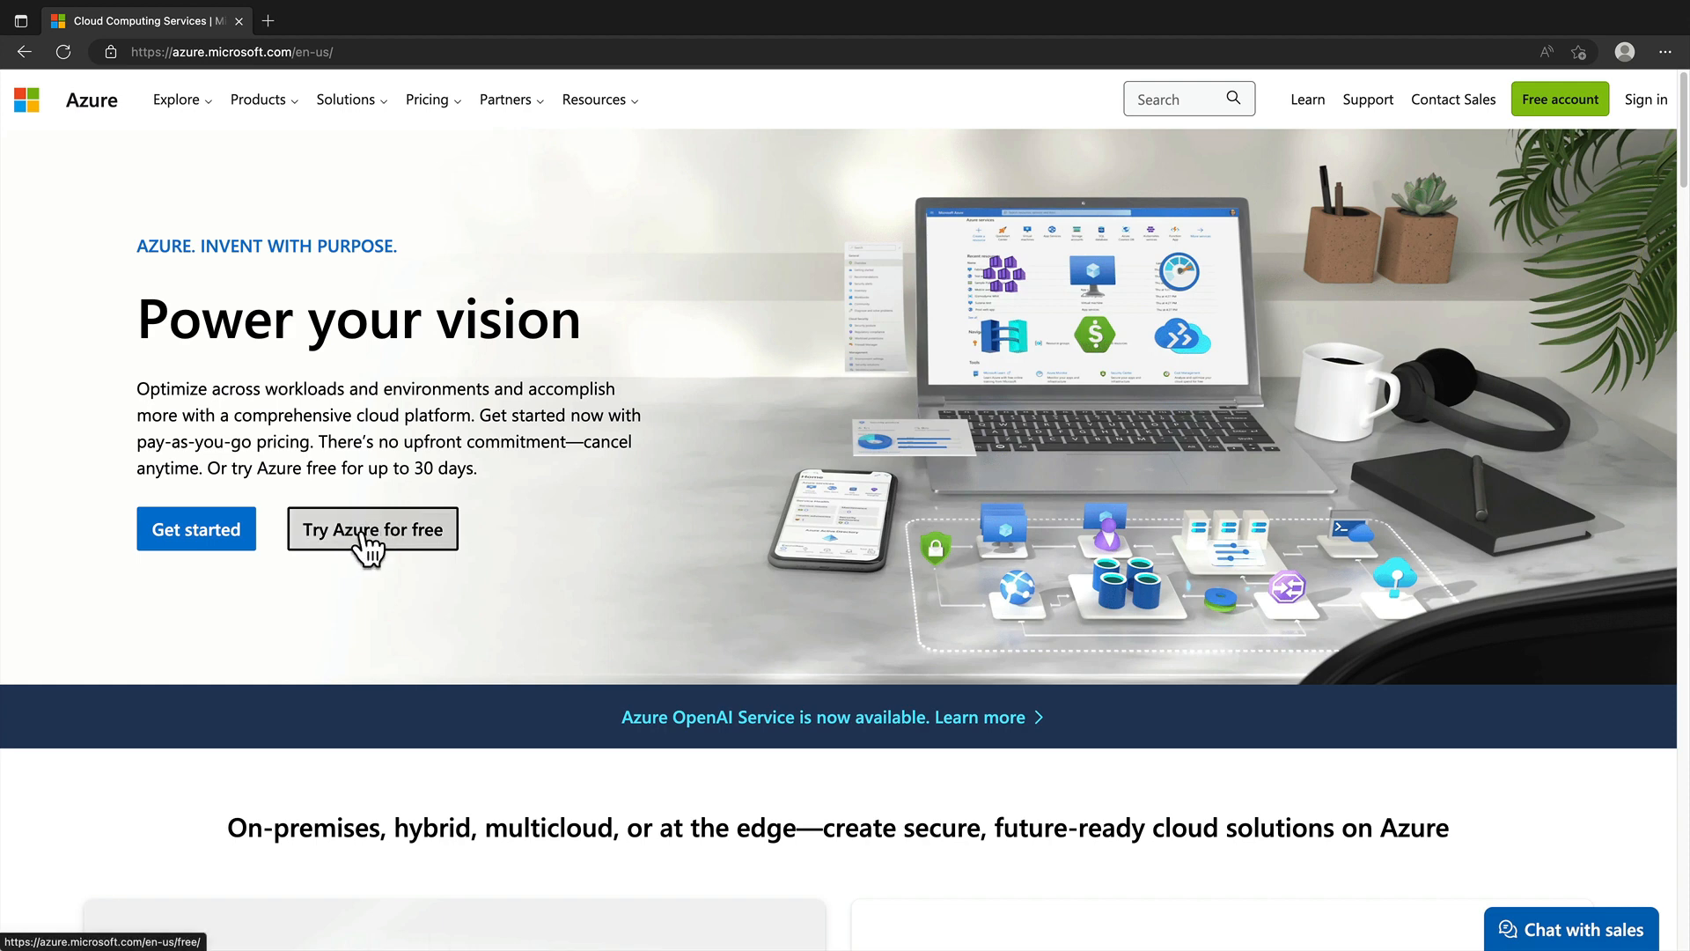
Start the free account signup from Try Azure for free through to Microsoft sign-in
click(371, 529)
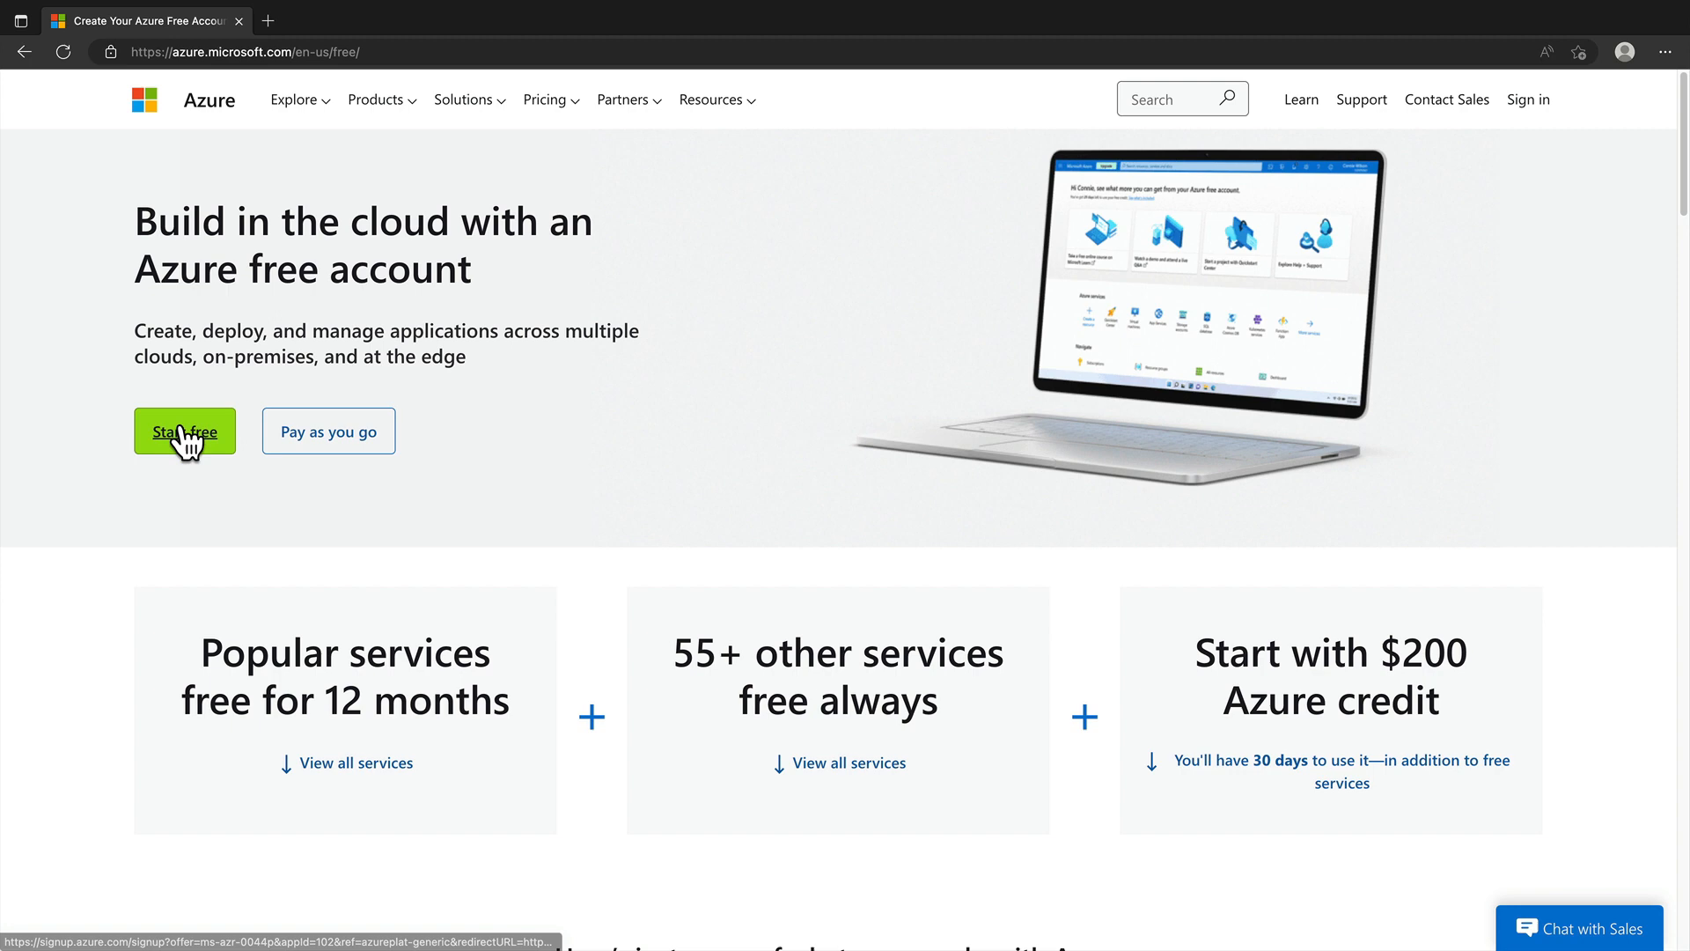
mouse_move(327, 432)
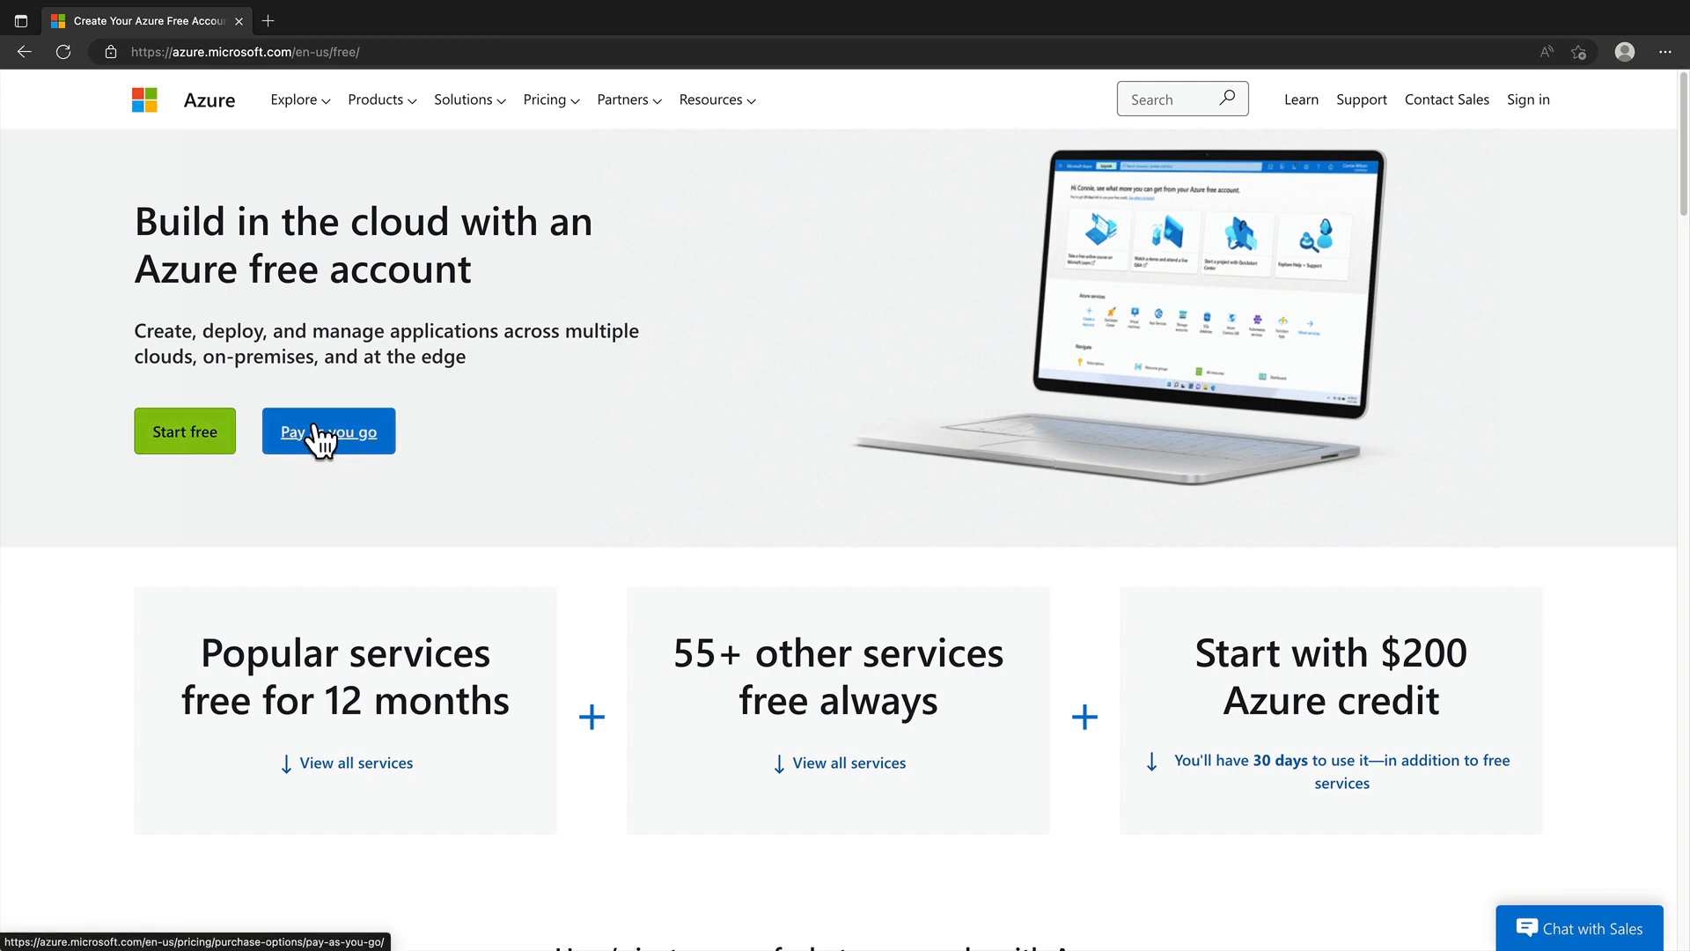
mouse_move(739, 580)
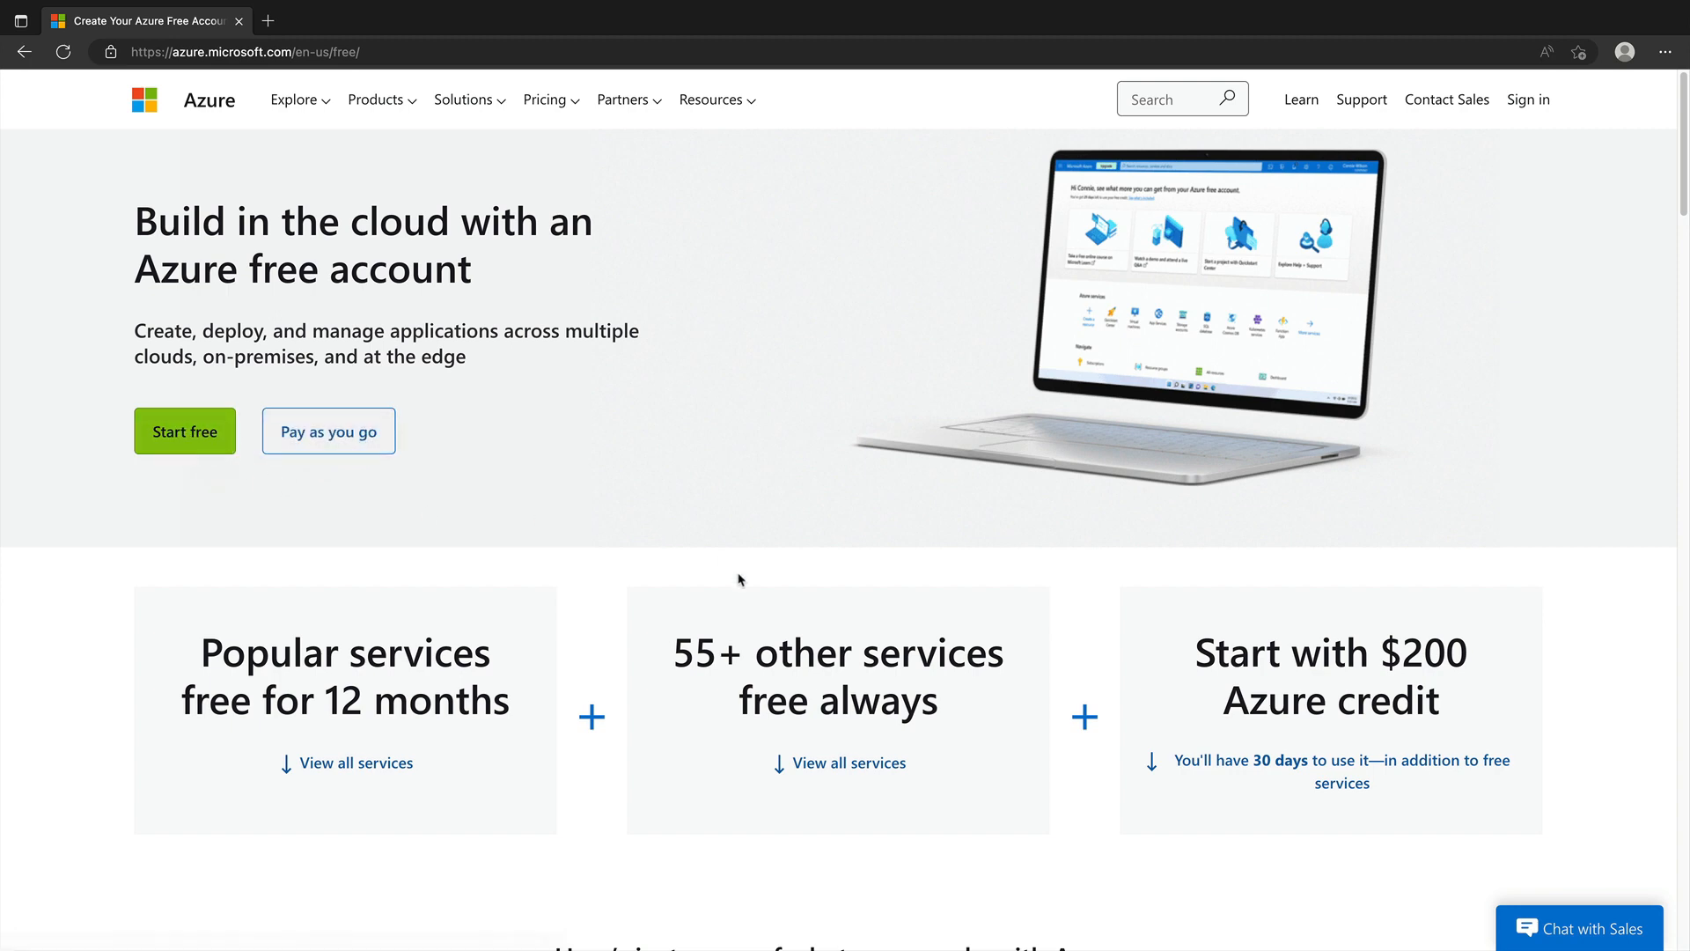
mouse_move(959, 784)
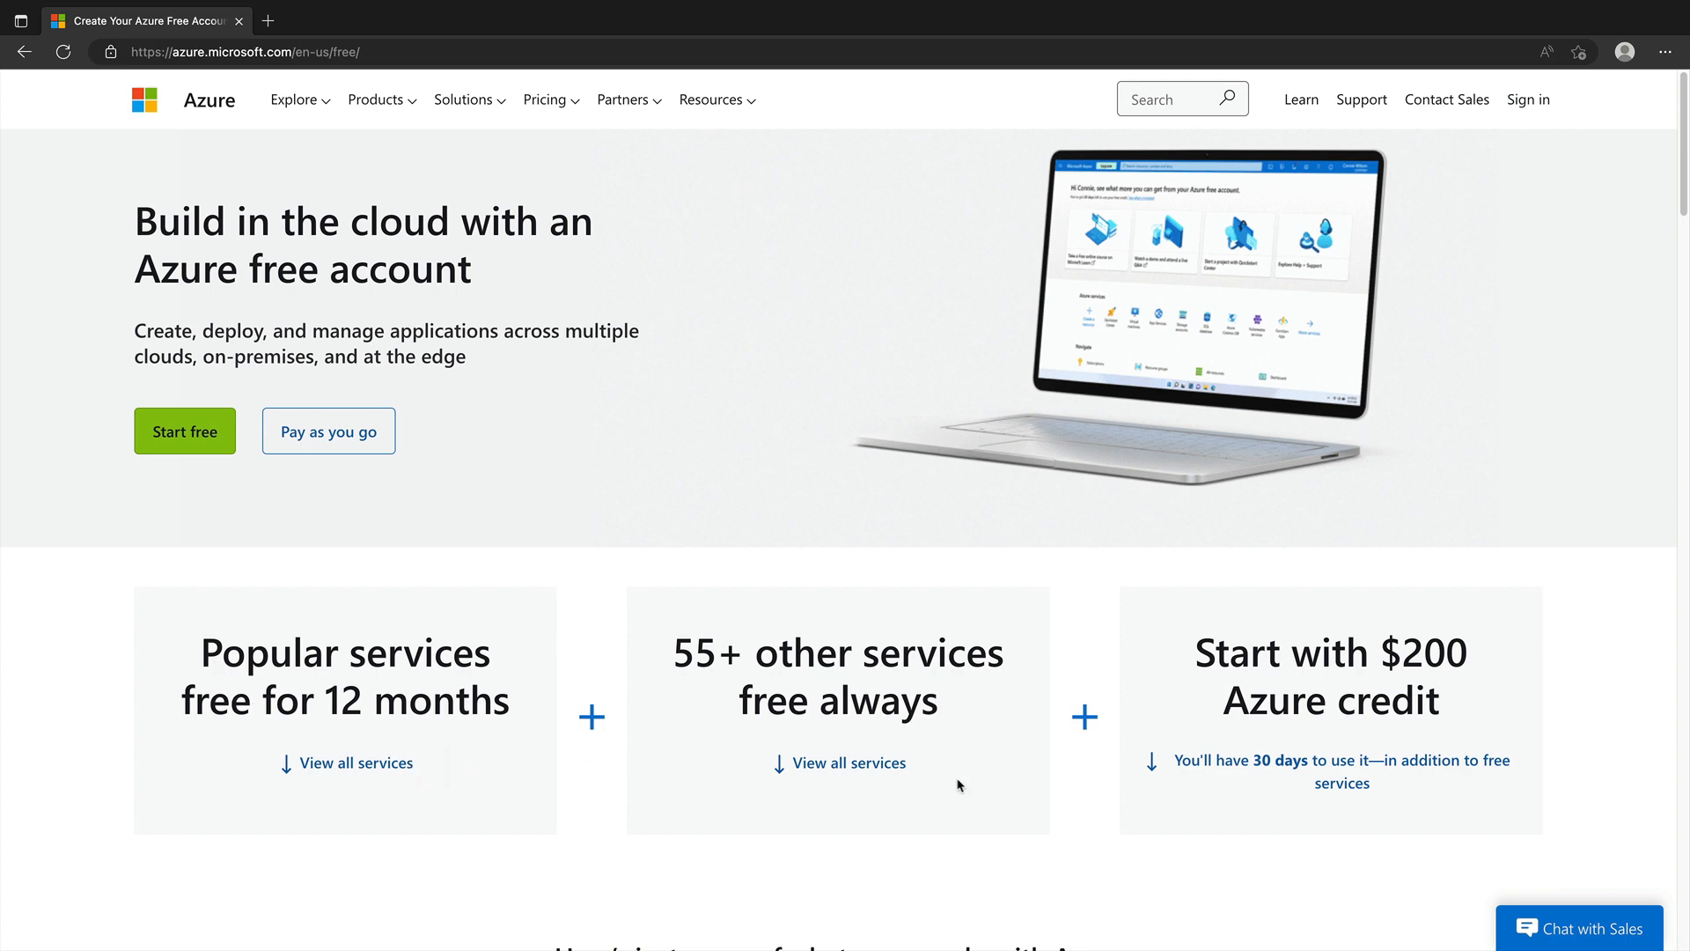
mouse_move(320, 817)
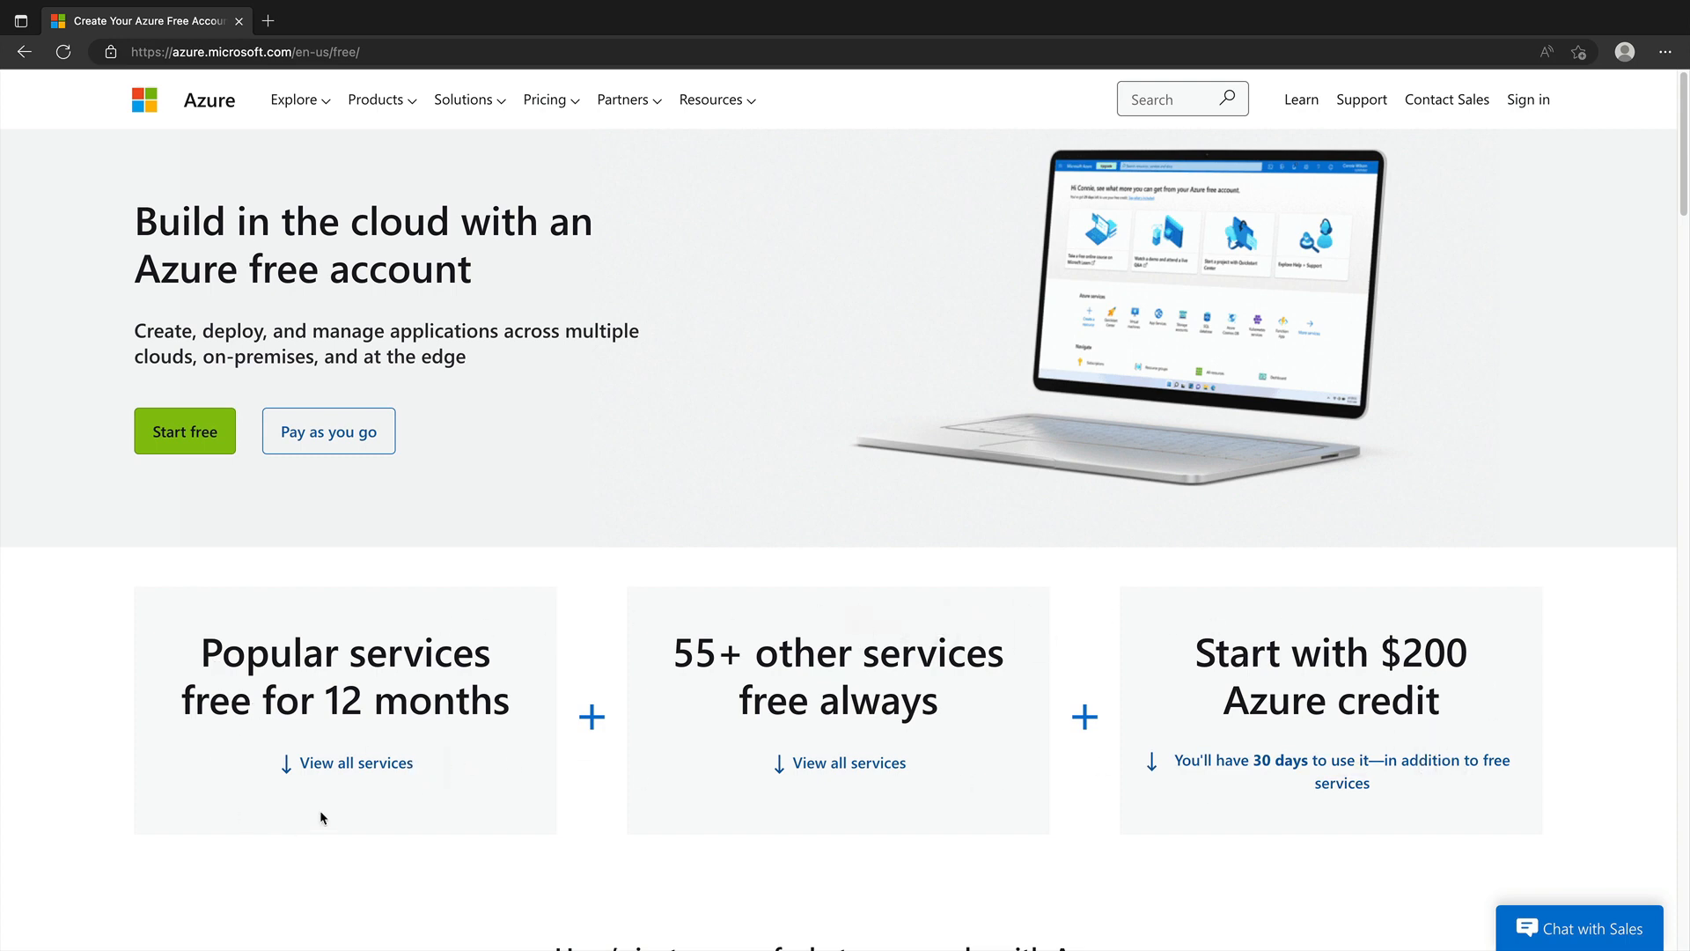
mouse_move(316, 815)
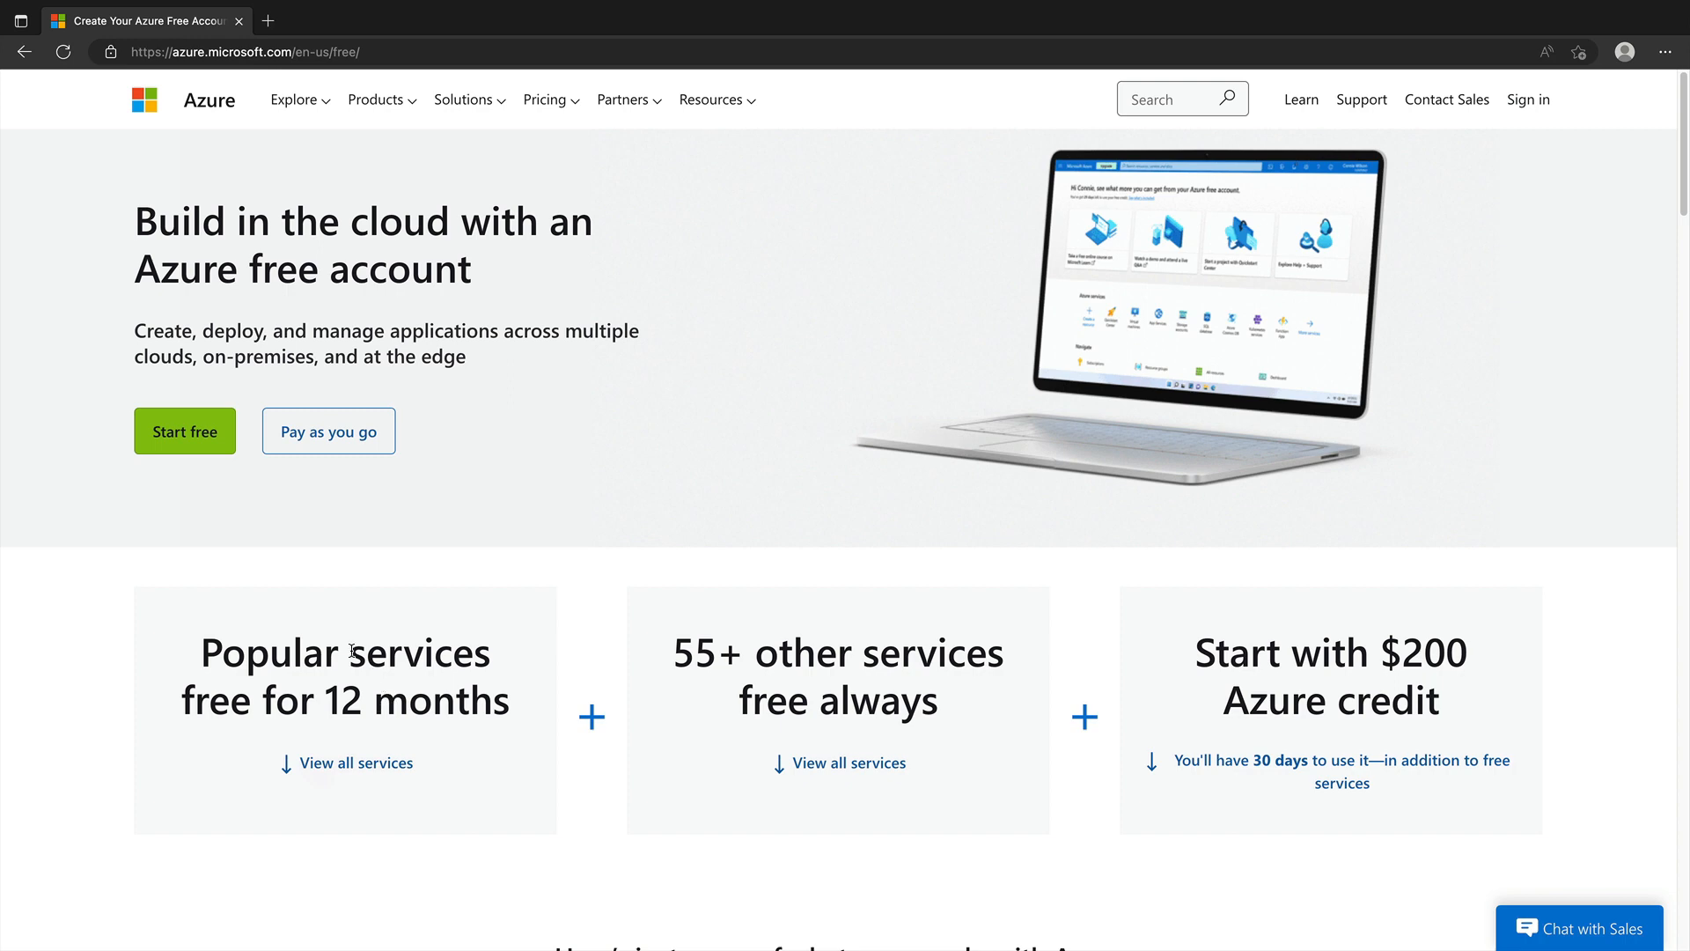
click(184, 431)
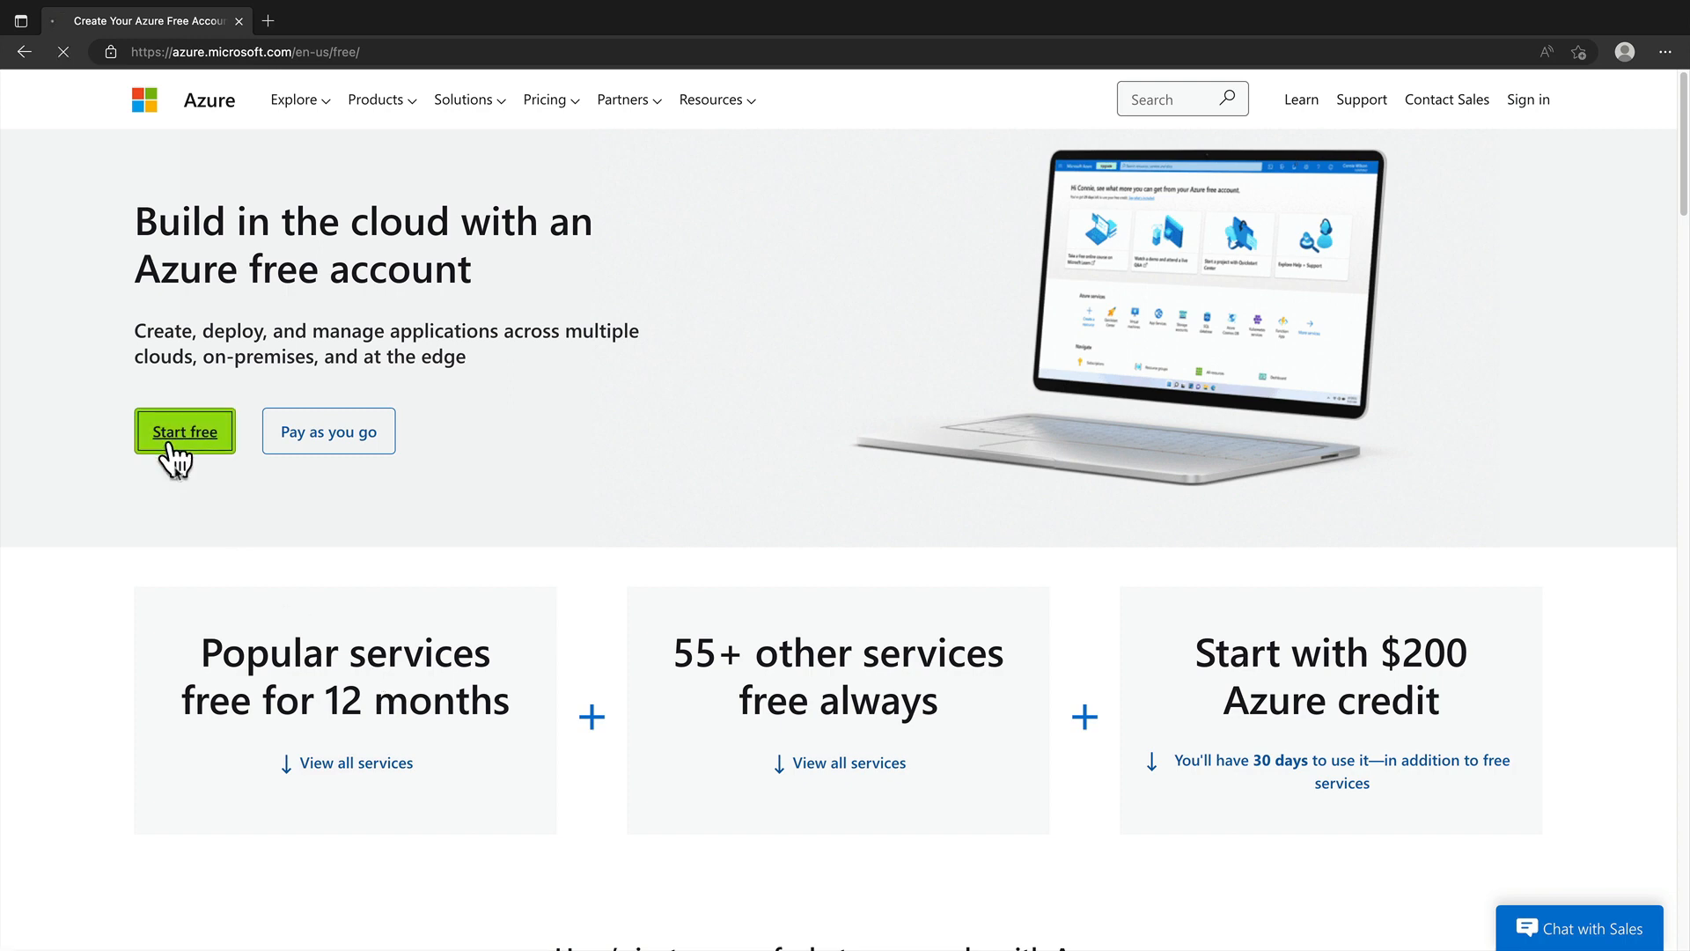
click(184, 431)
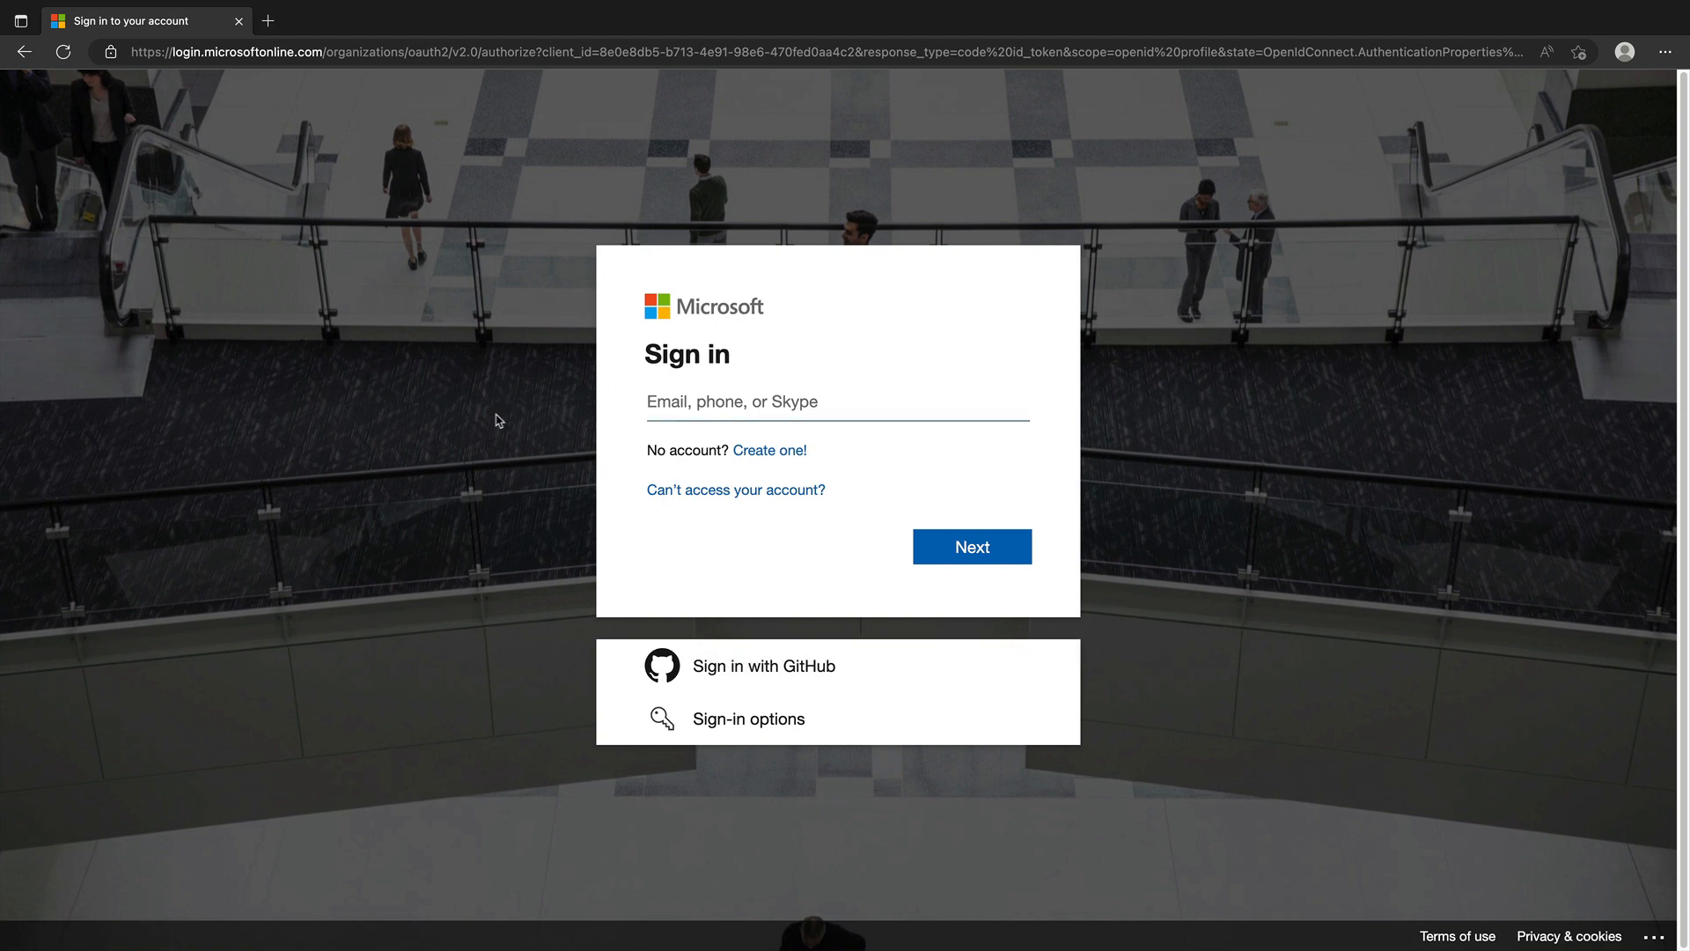
click(836, 401)
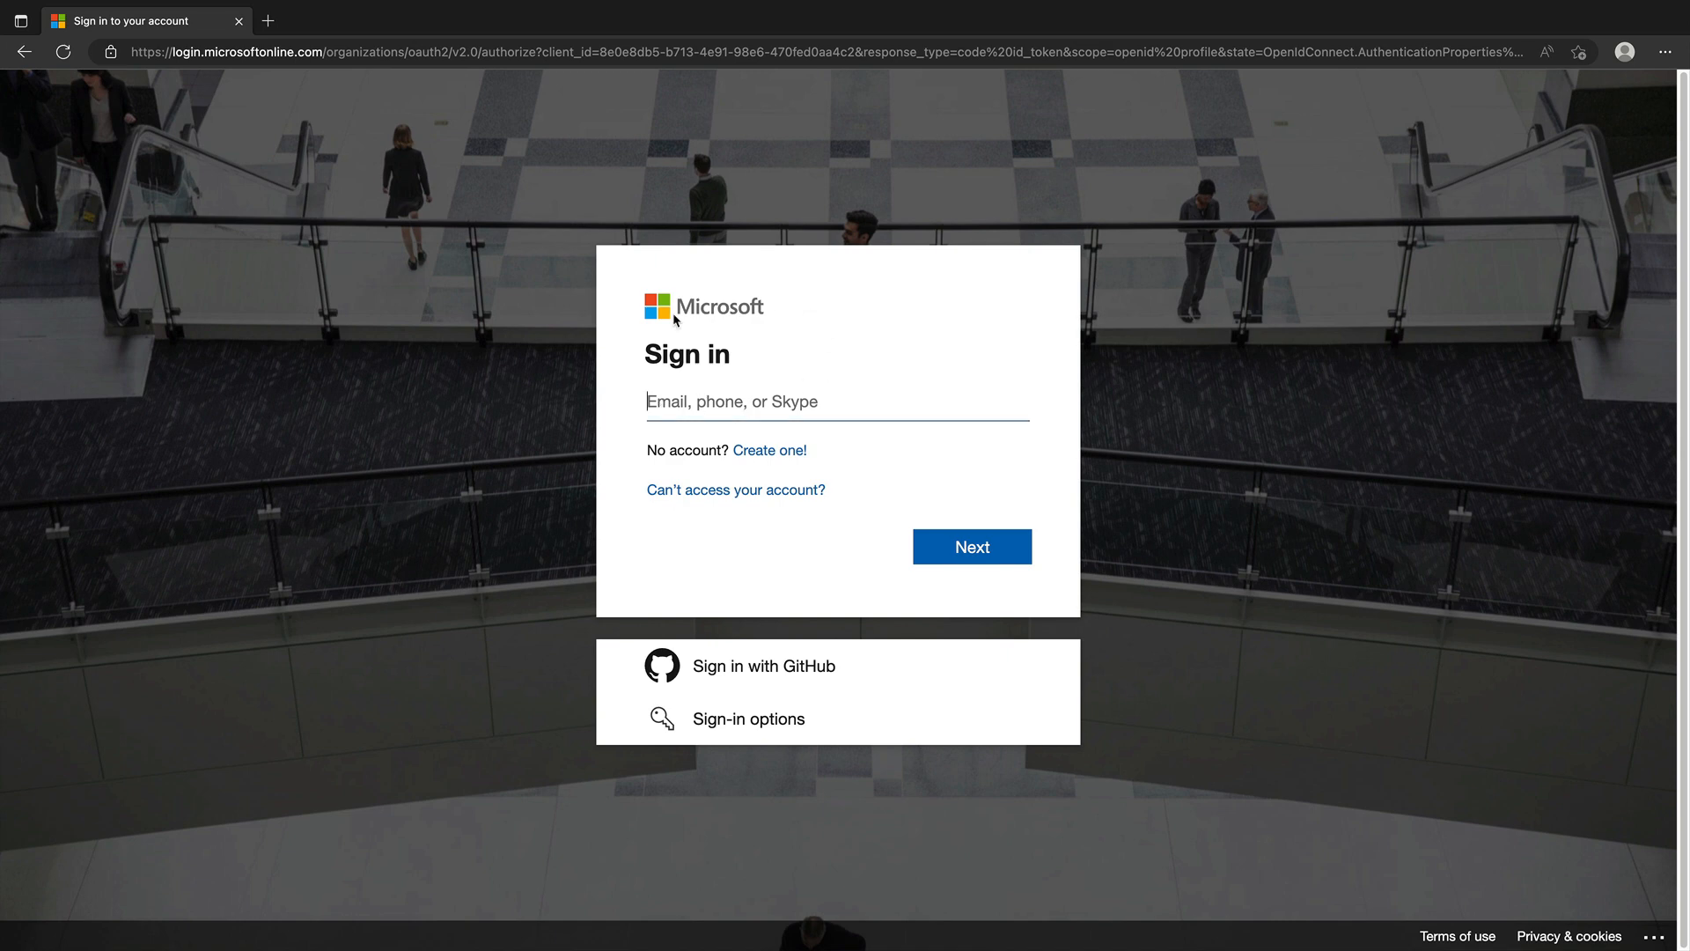
mouse_move(356, 140)
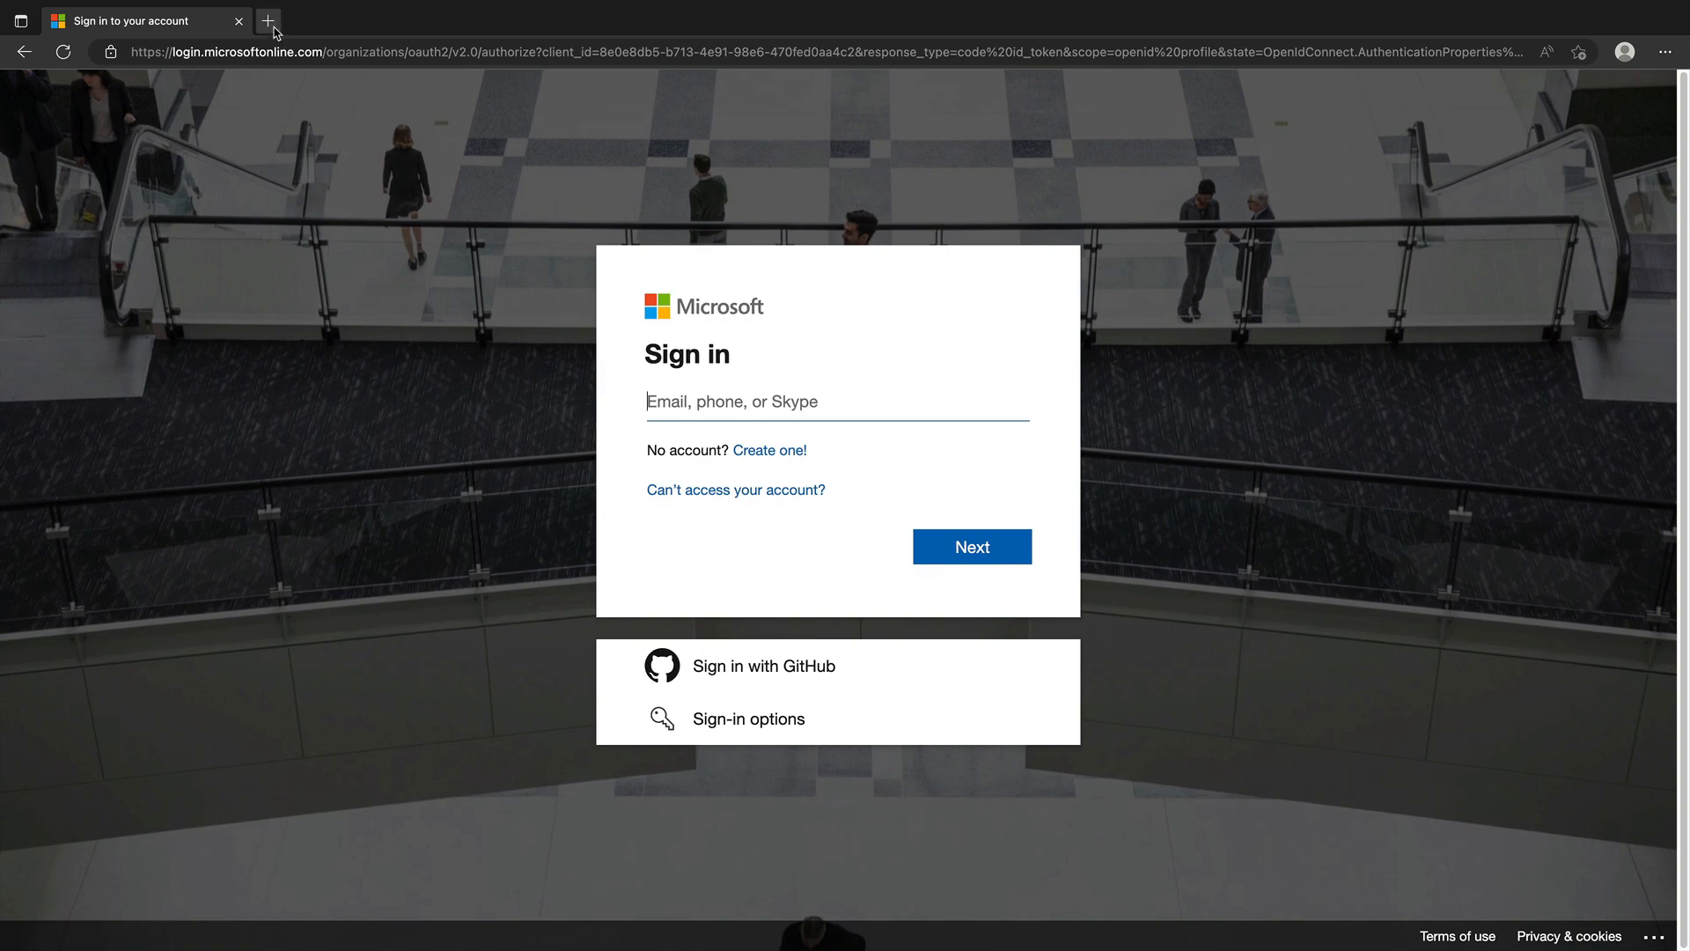
click(266, 19)
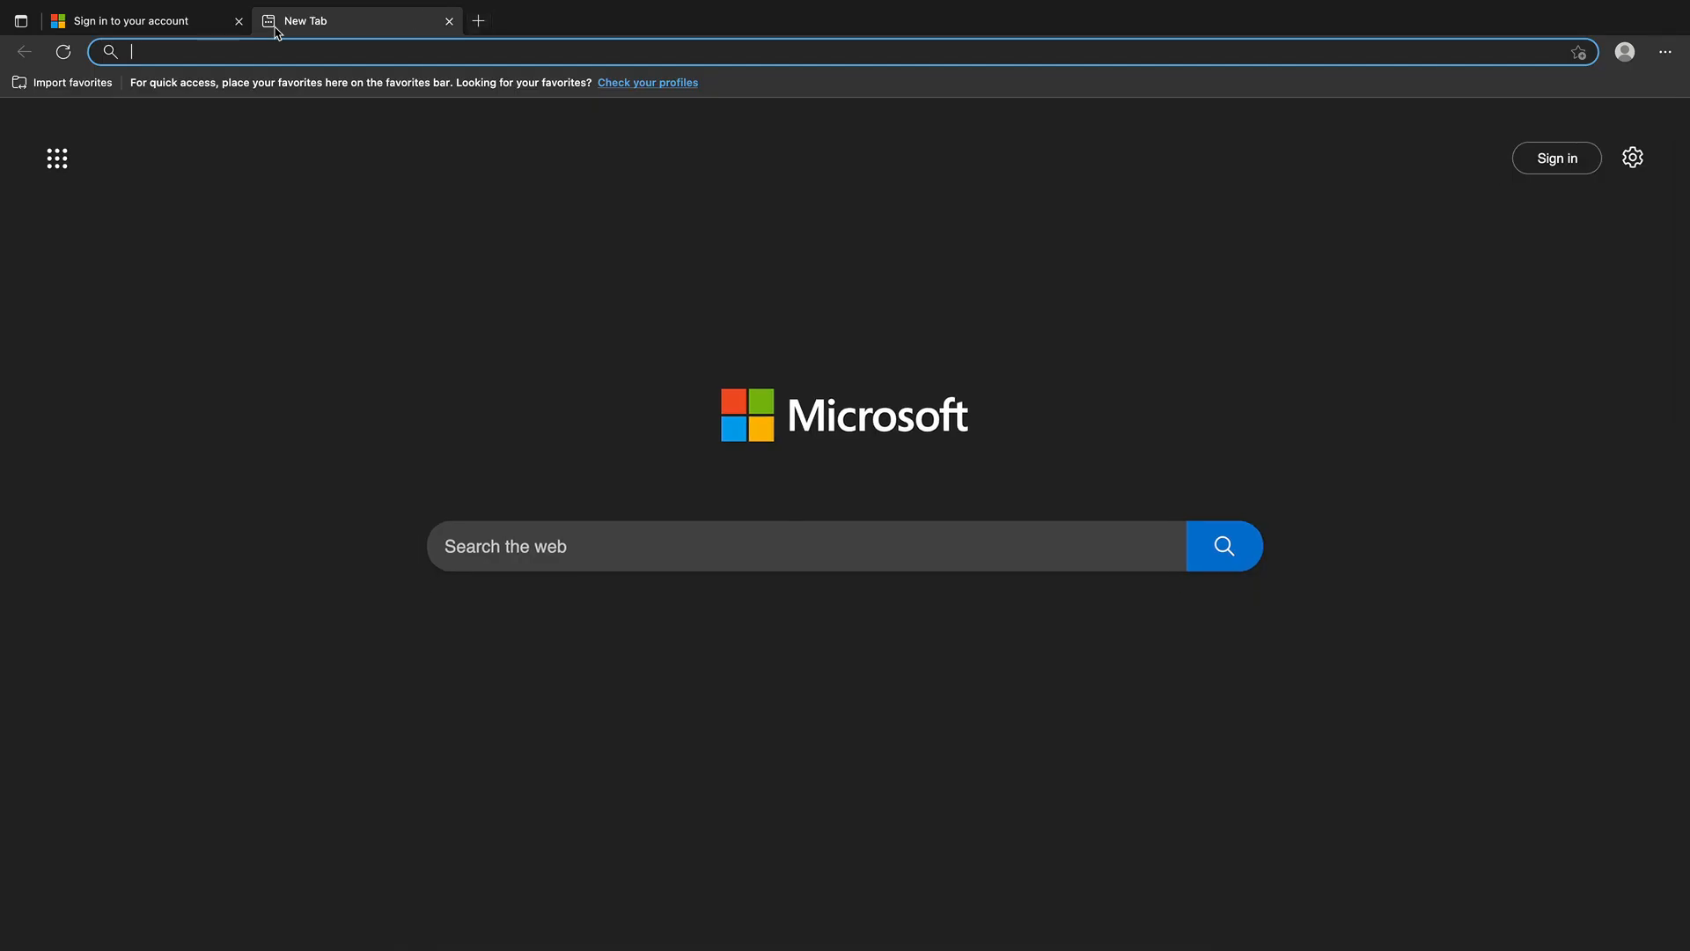
text(portal.az)
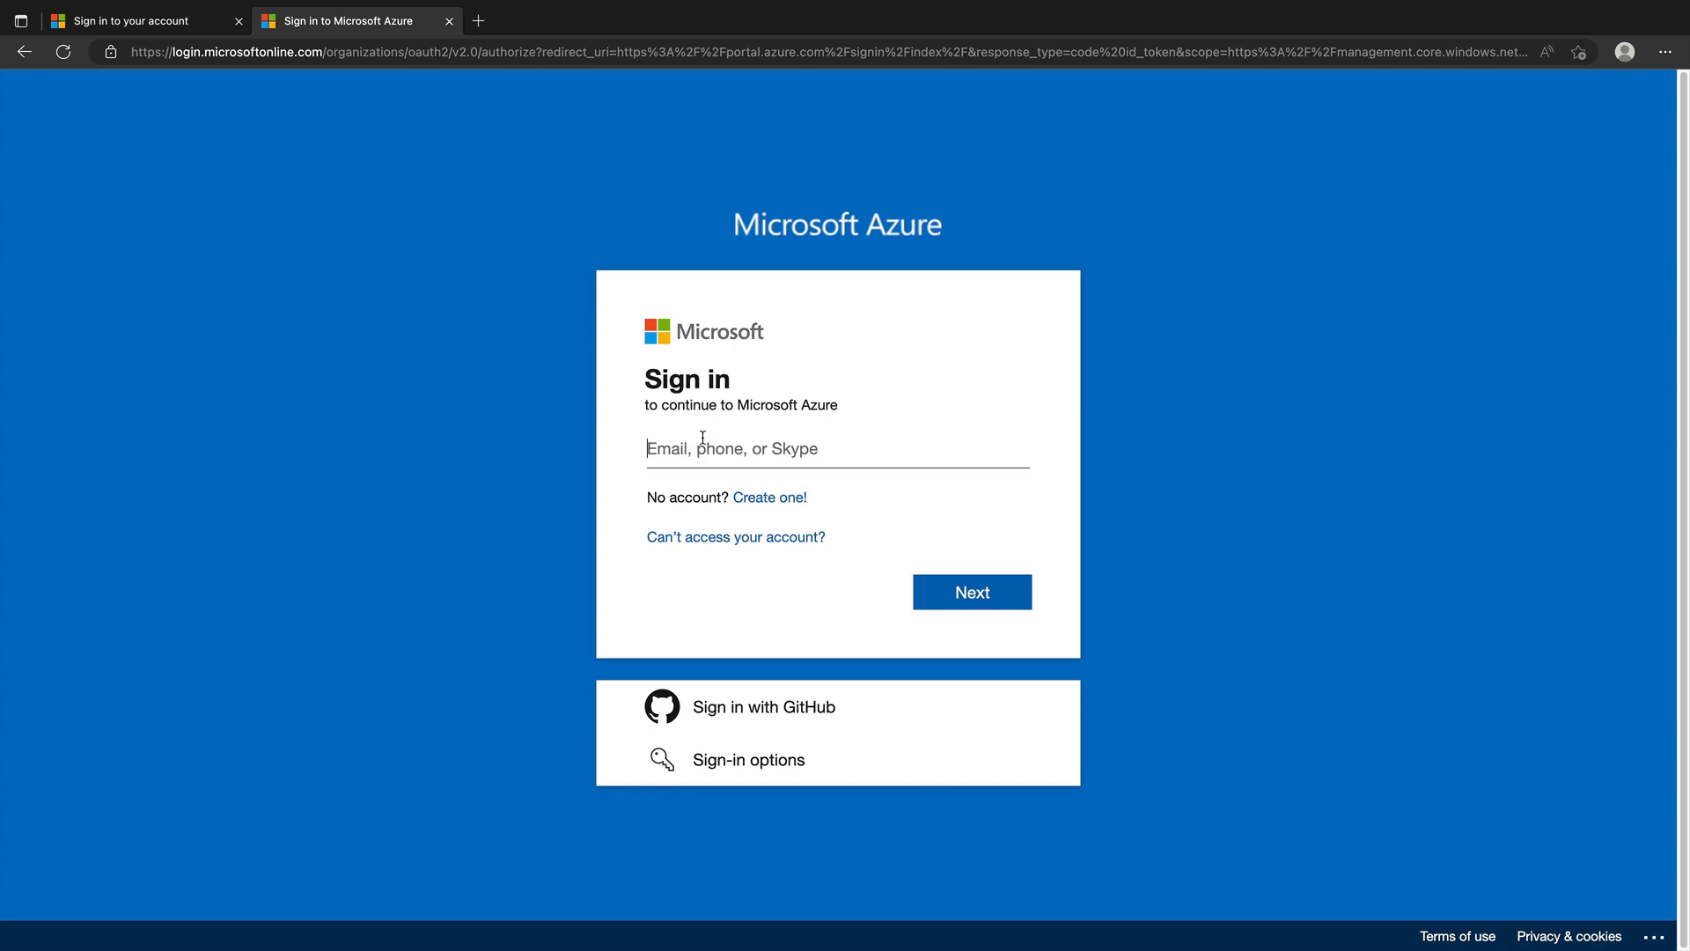
mouse_move(897, 374)
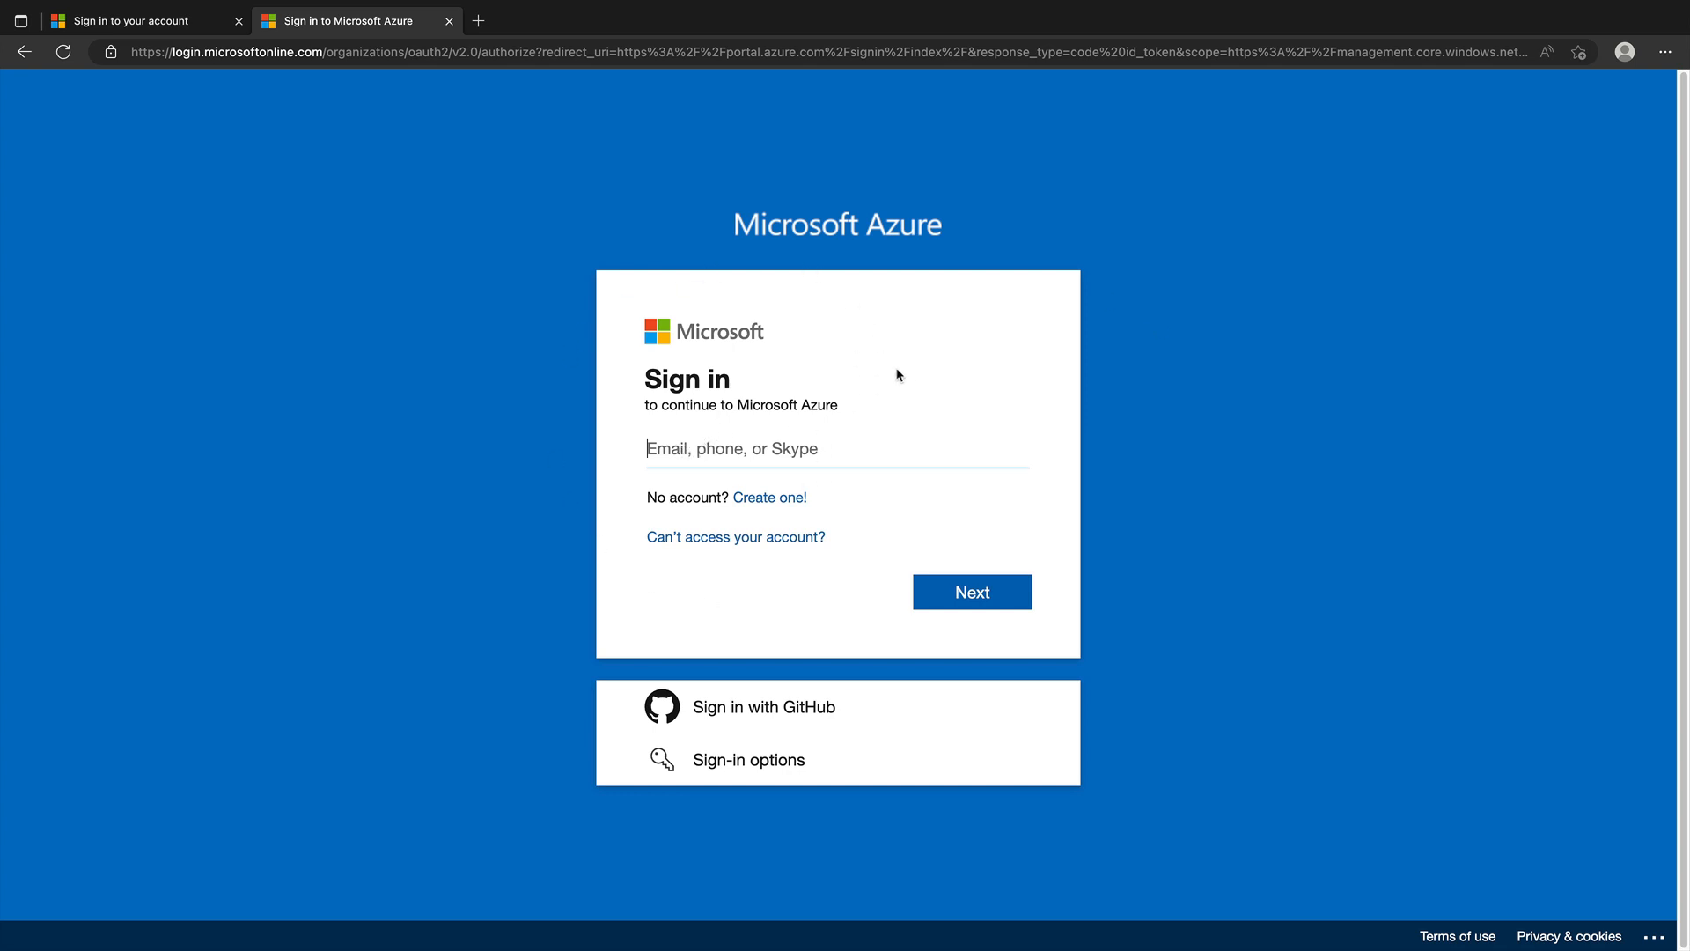
mouse_move(489, 101)
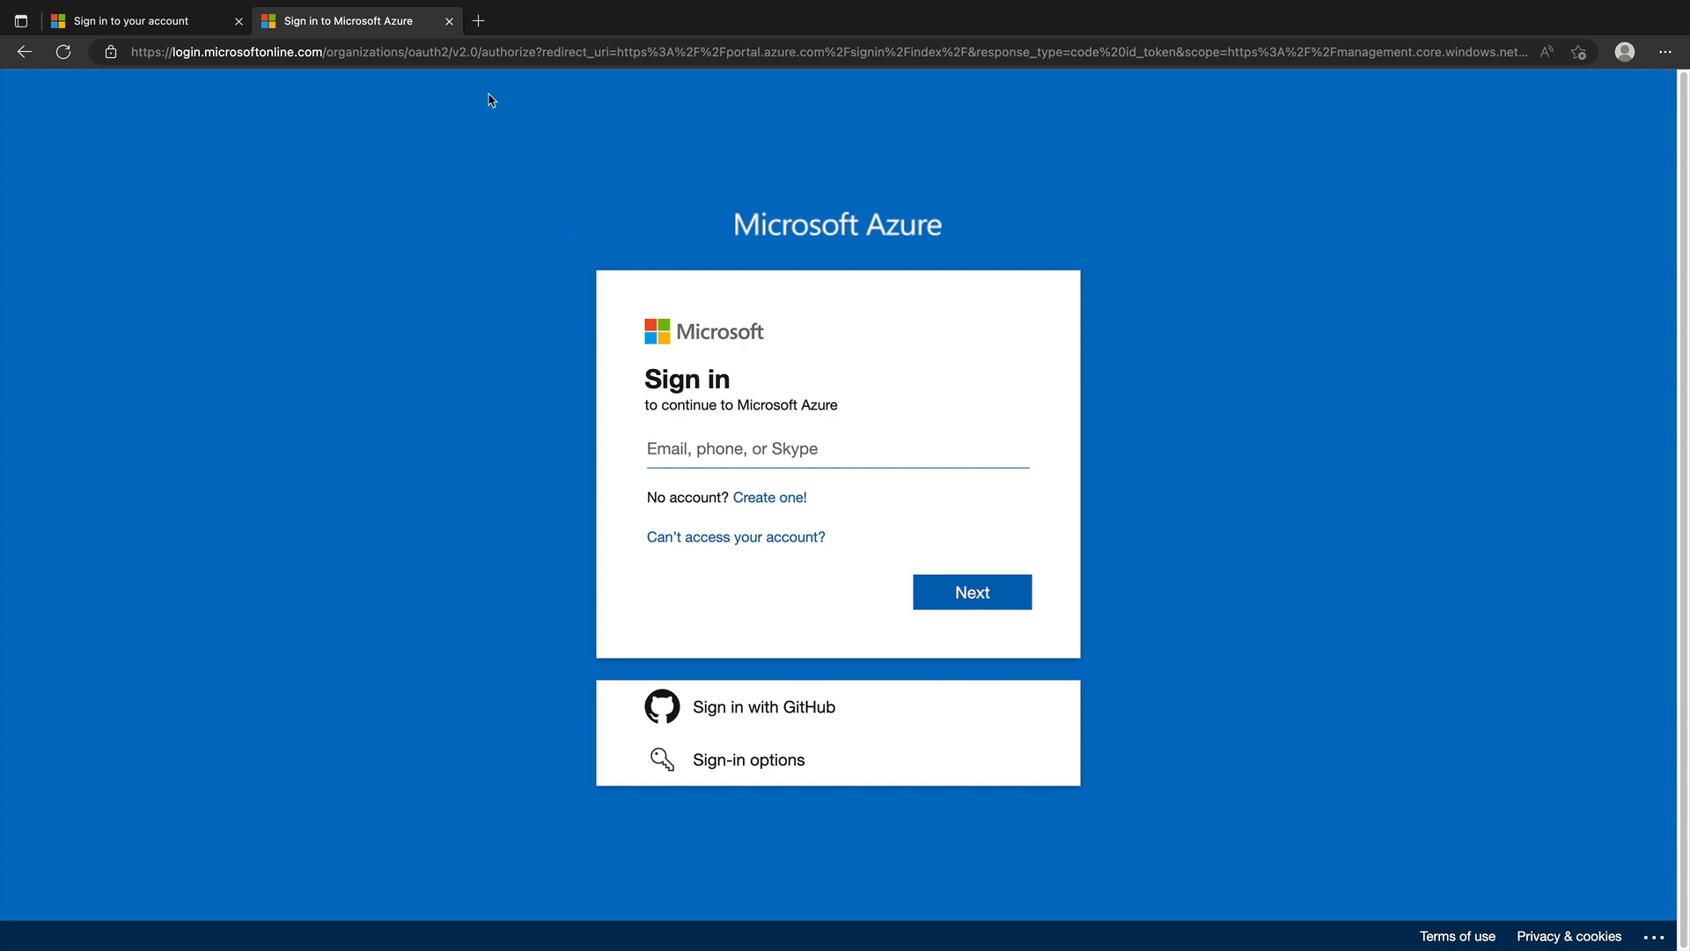
mouse_move(450, 24)
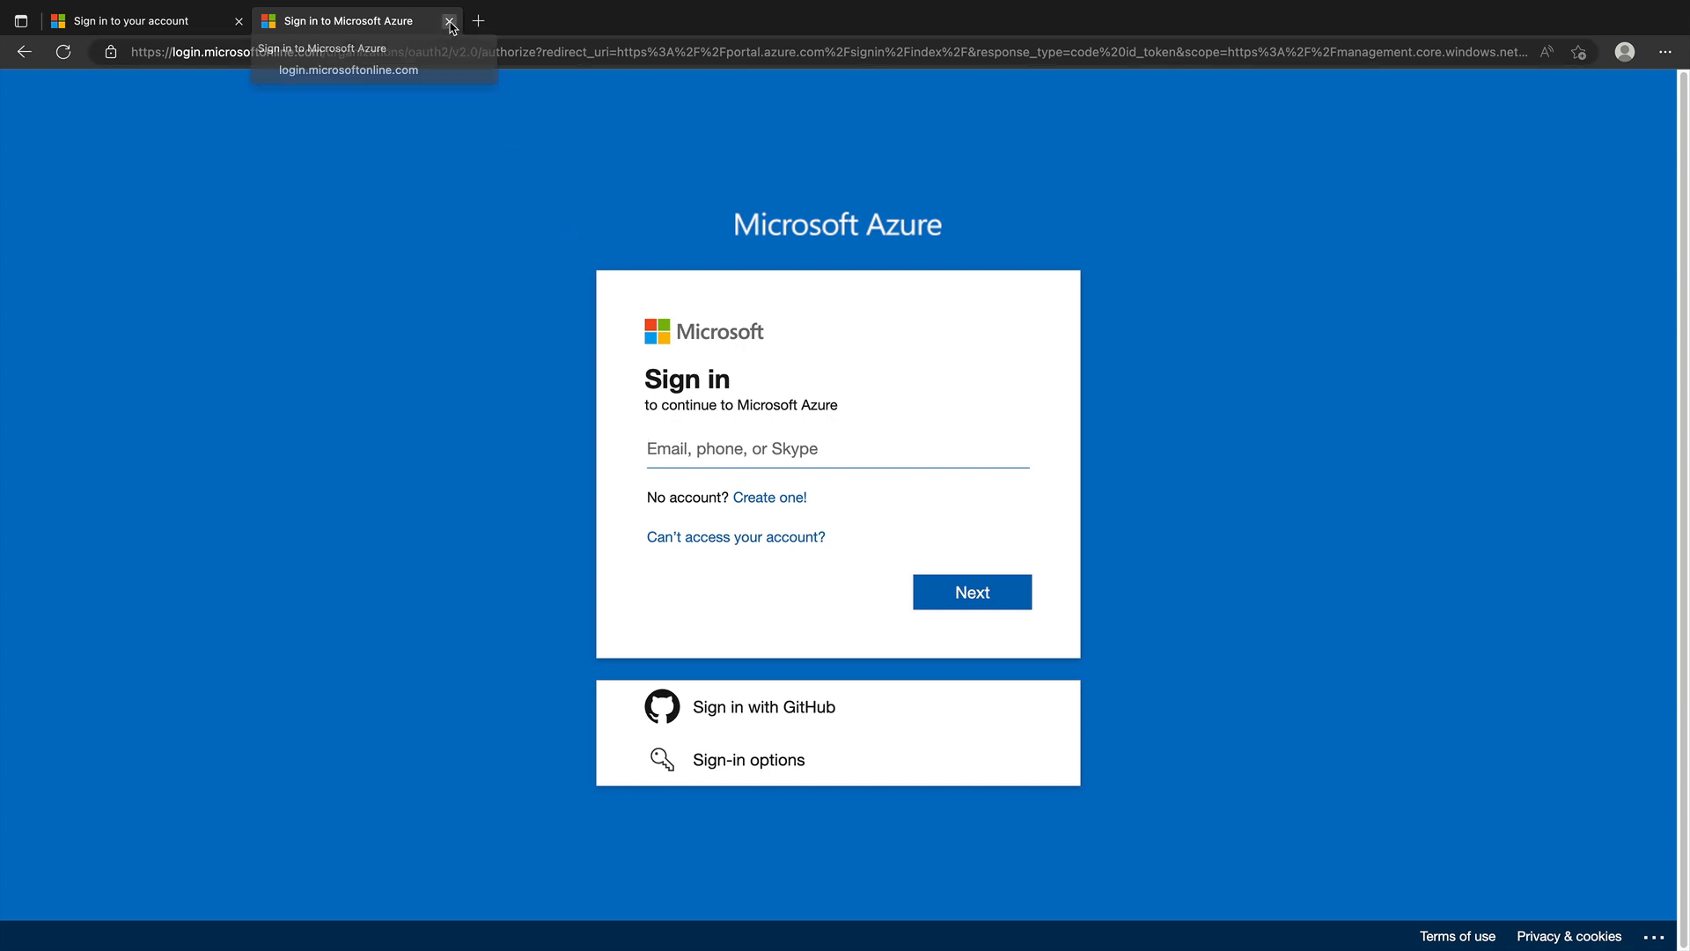
click(450, 20)
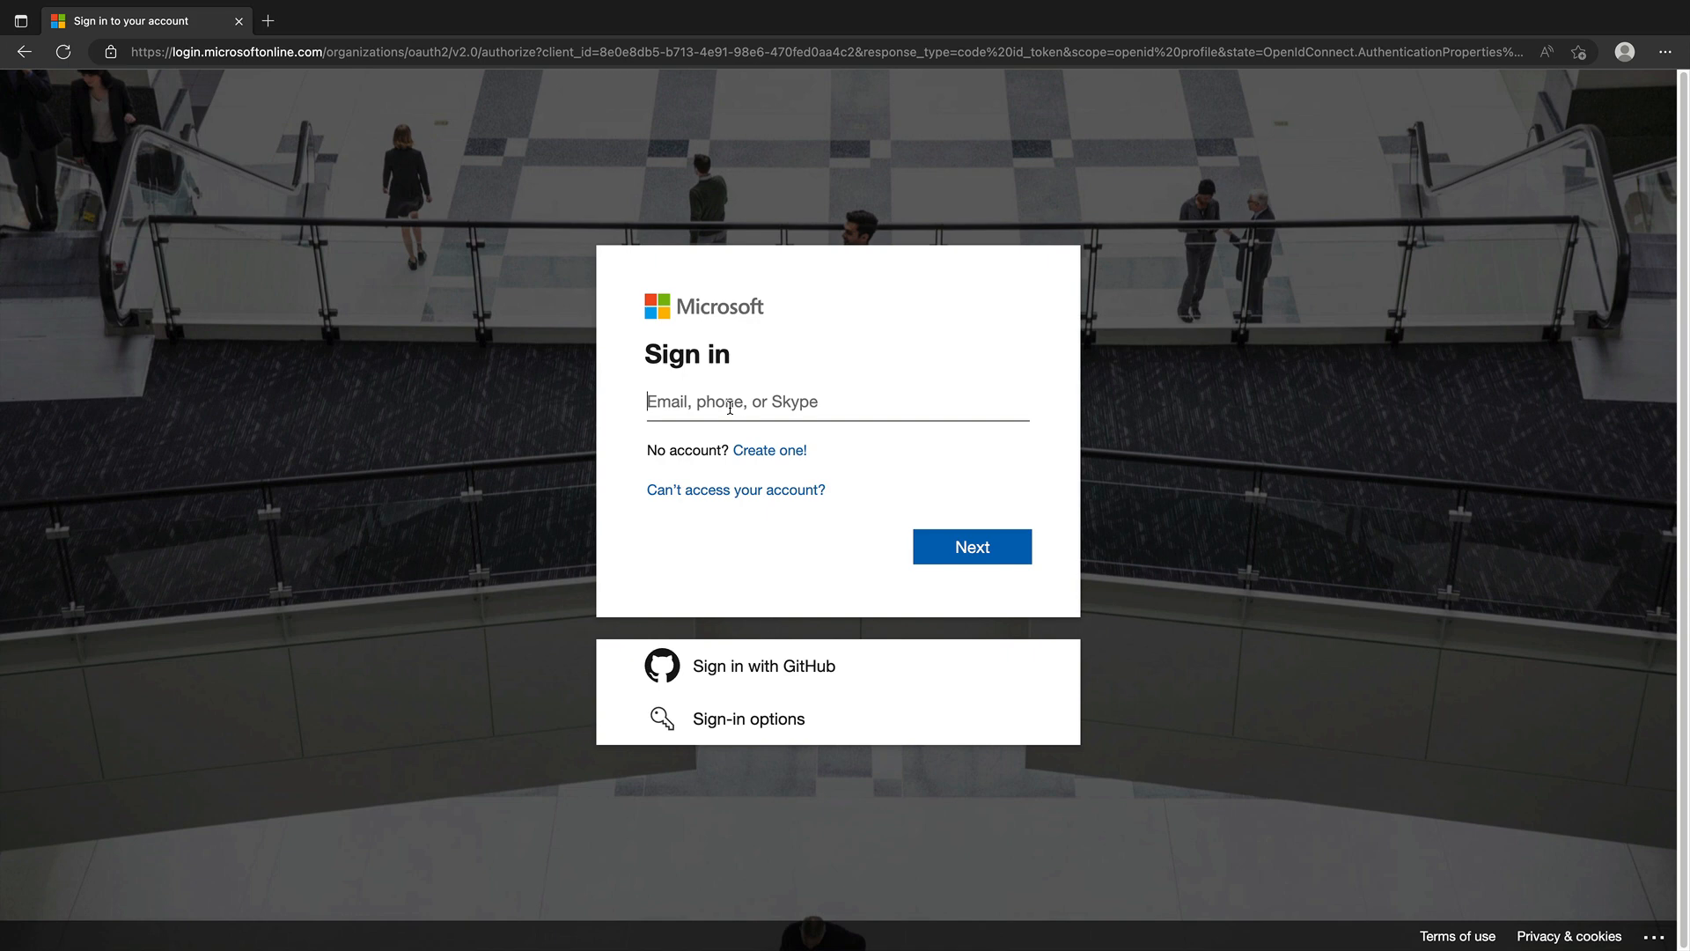
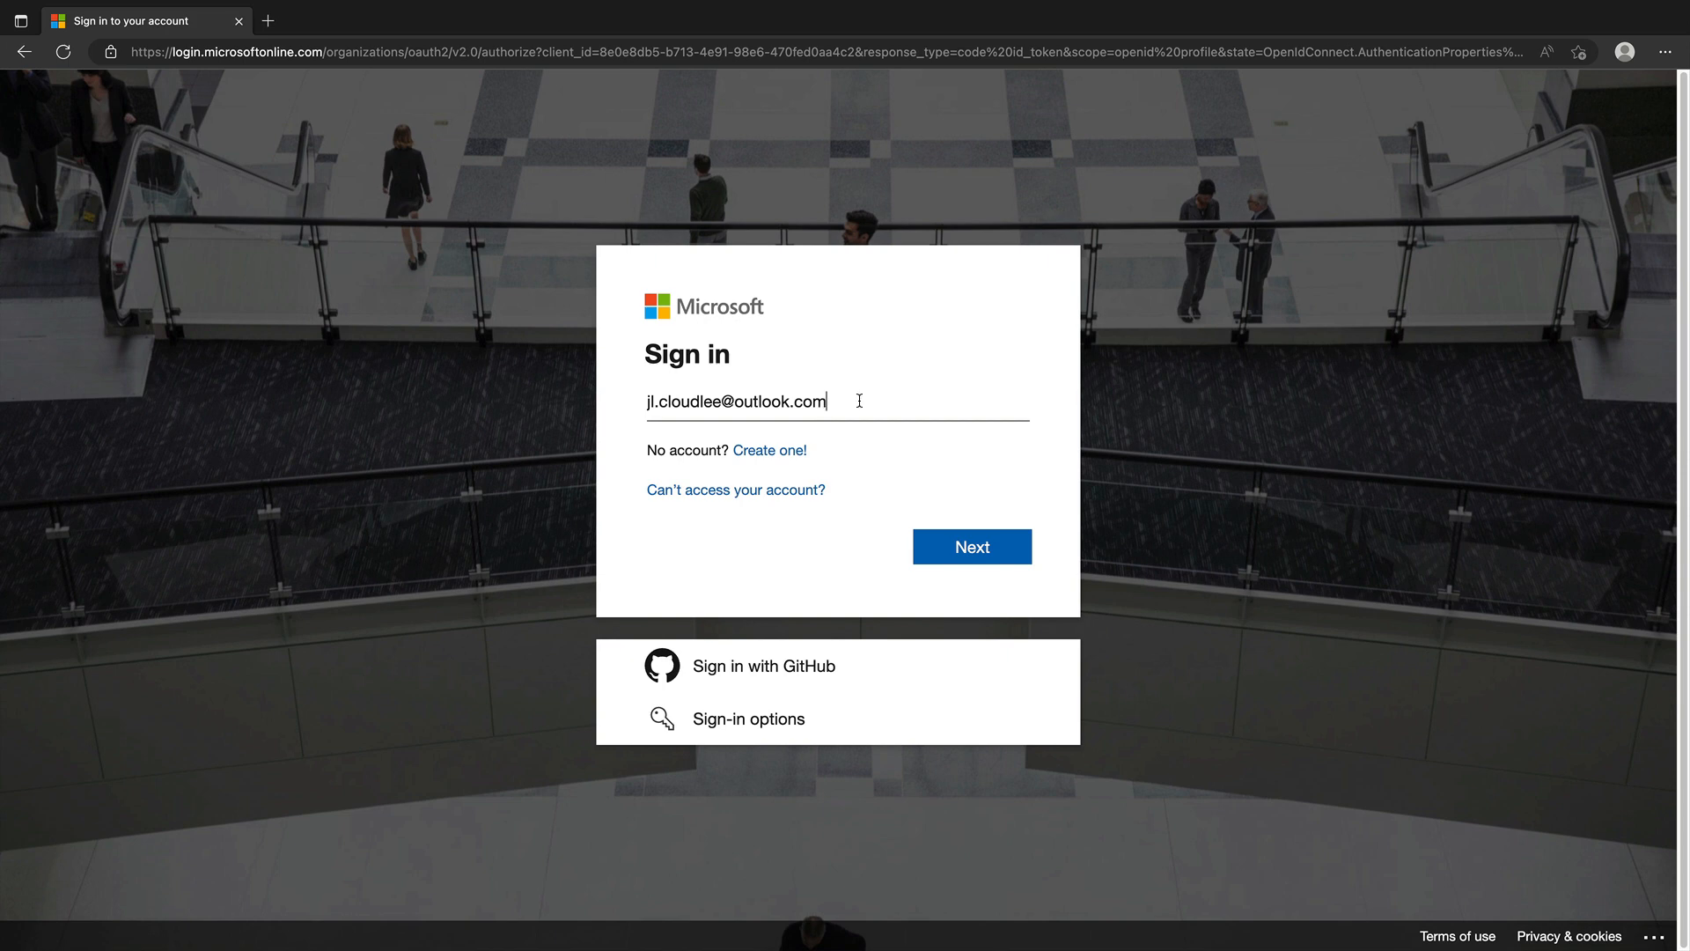
click(970, 546)
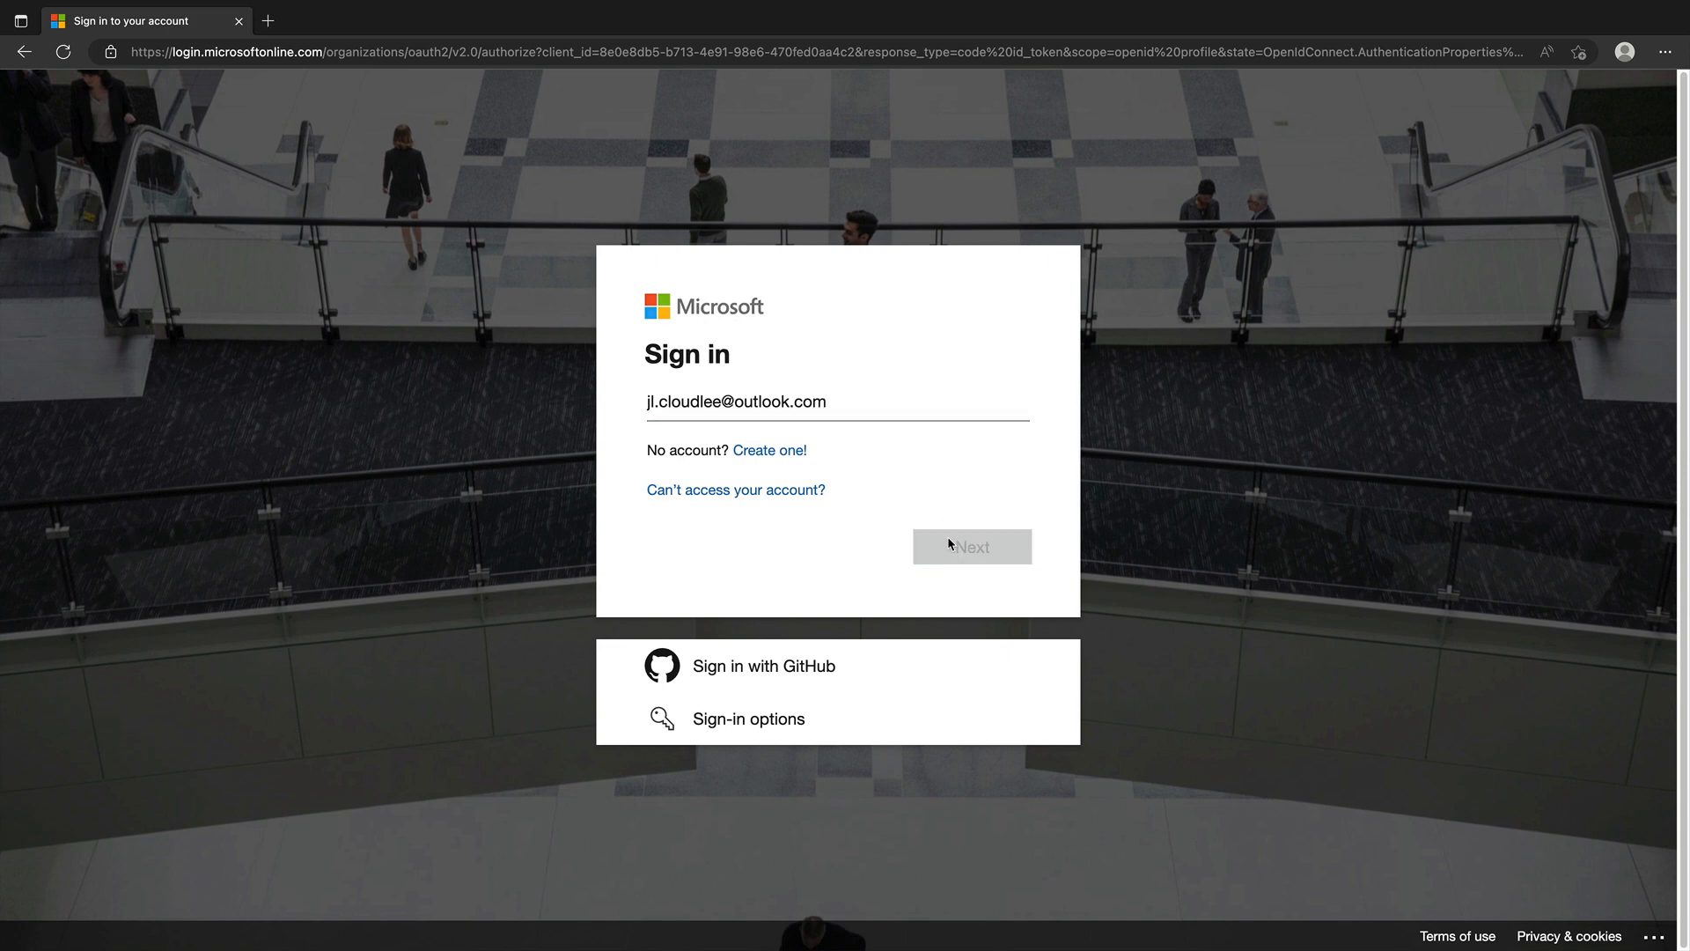
click(969, 546)
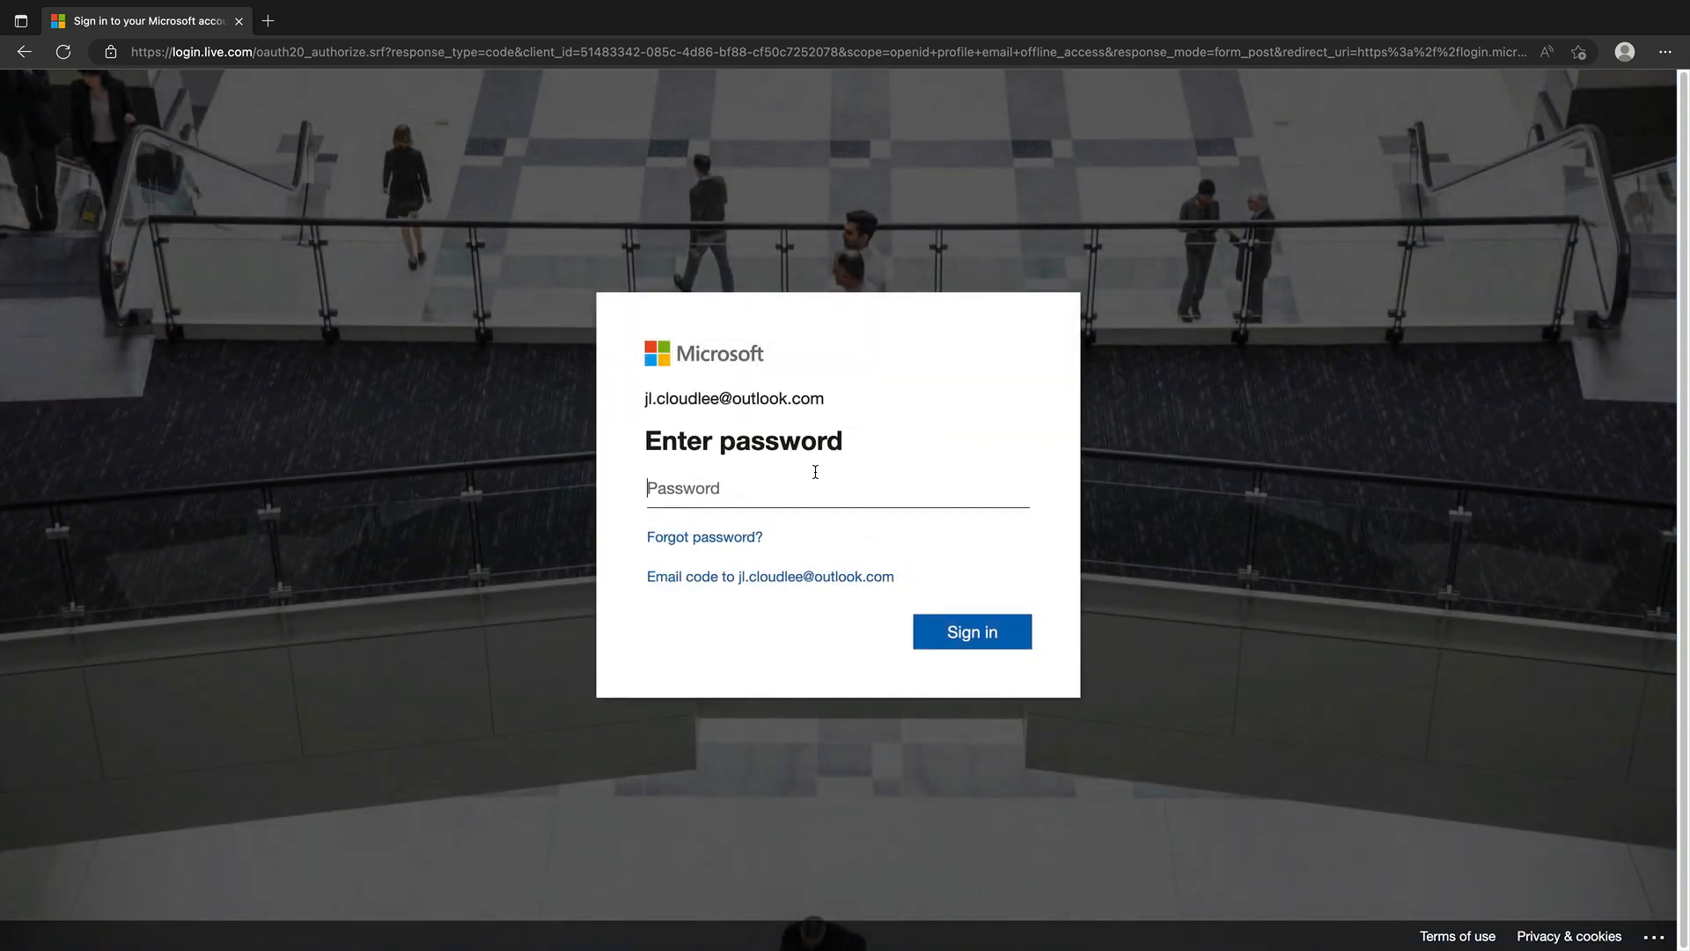
click(970, 630)
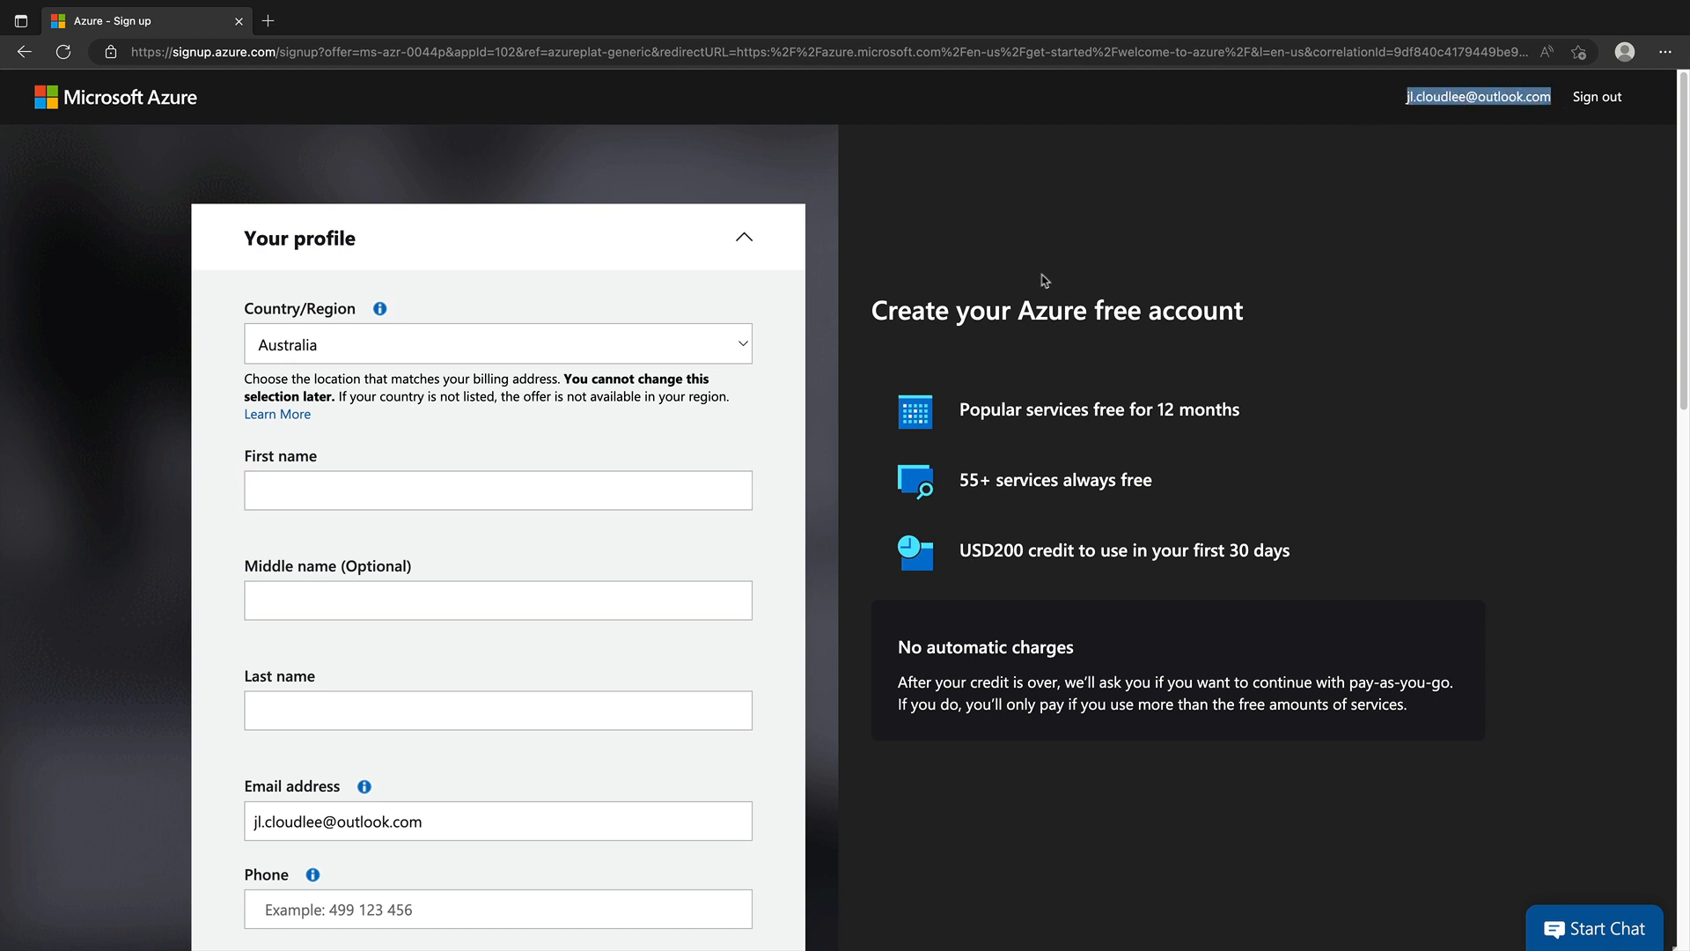
mouse_move(1114, 305)
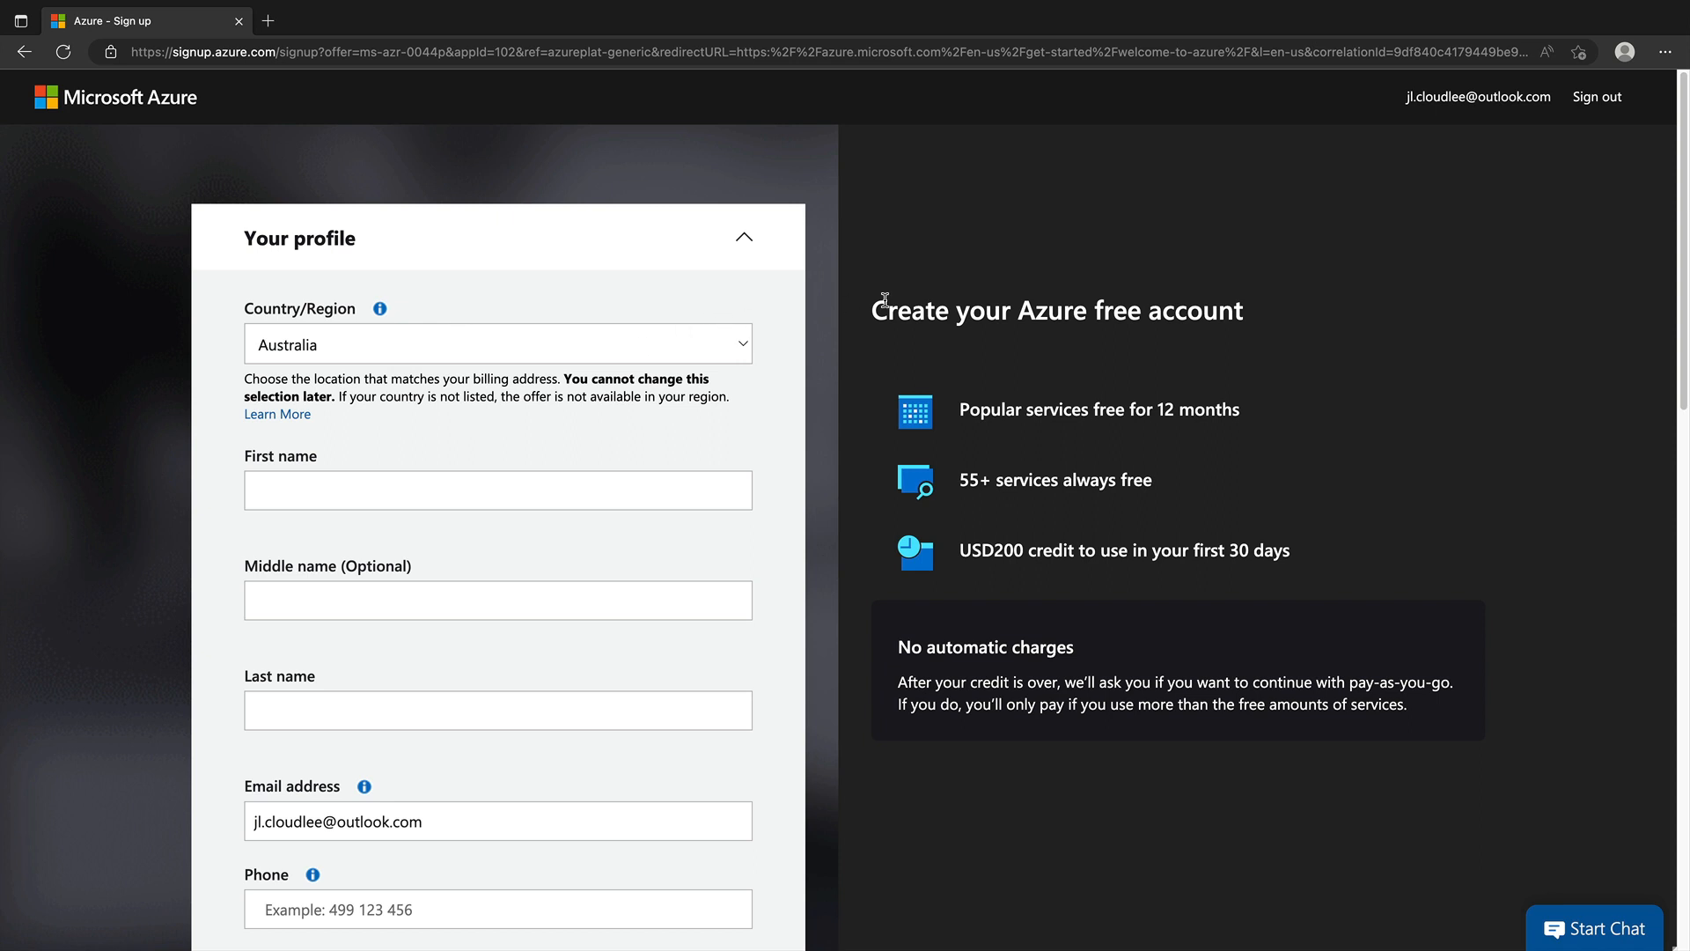
mouse_move(1538, 96)
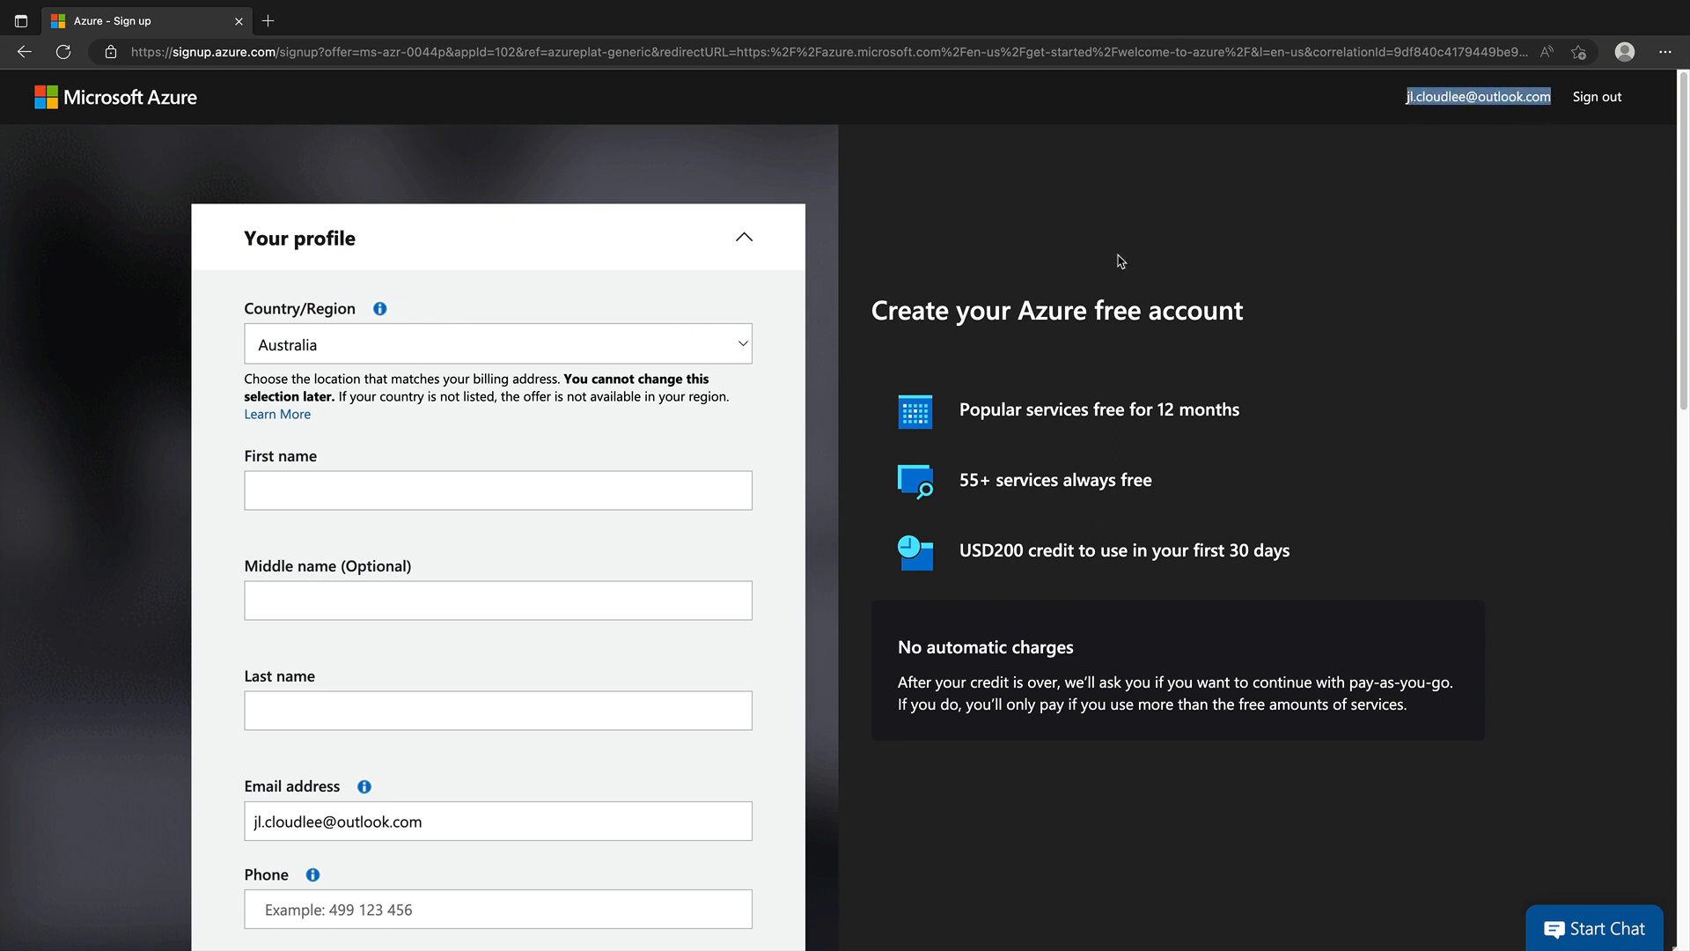
mouse_move(1086, 266)
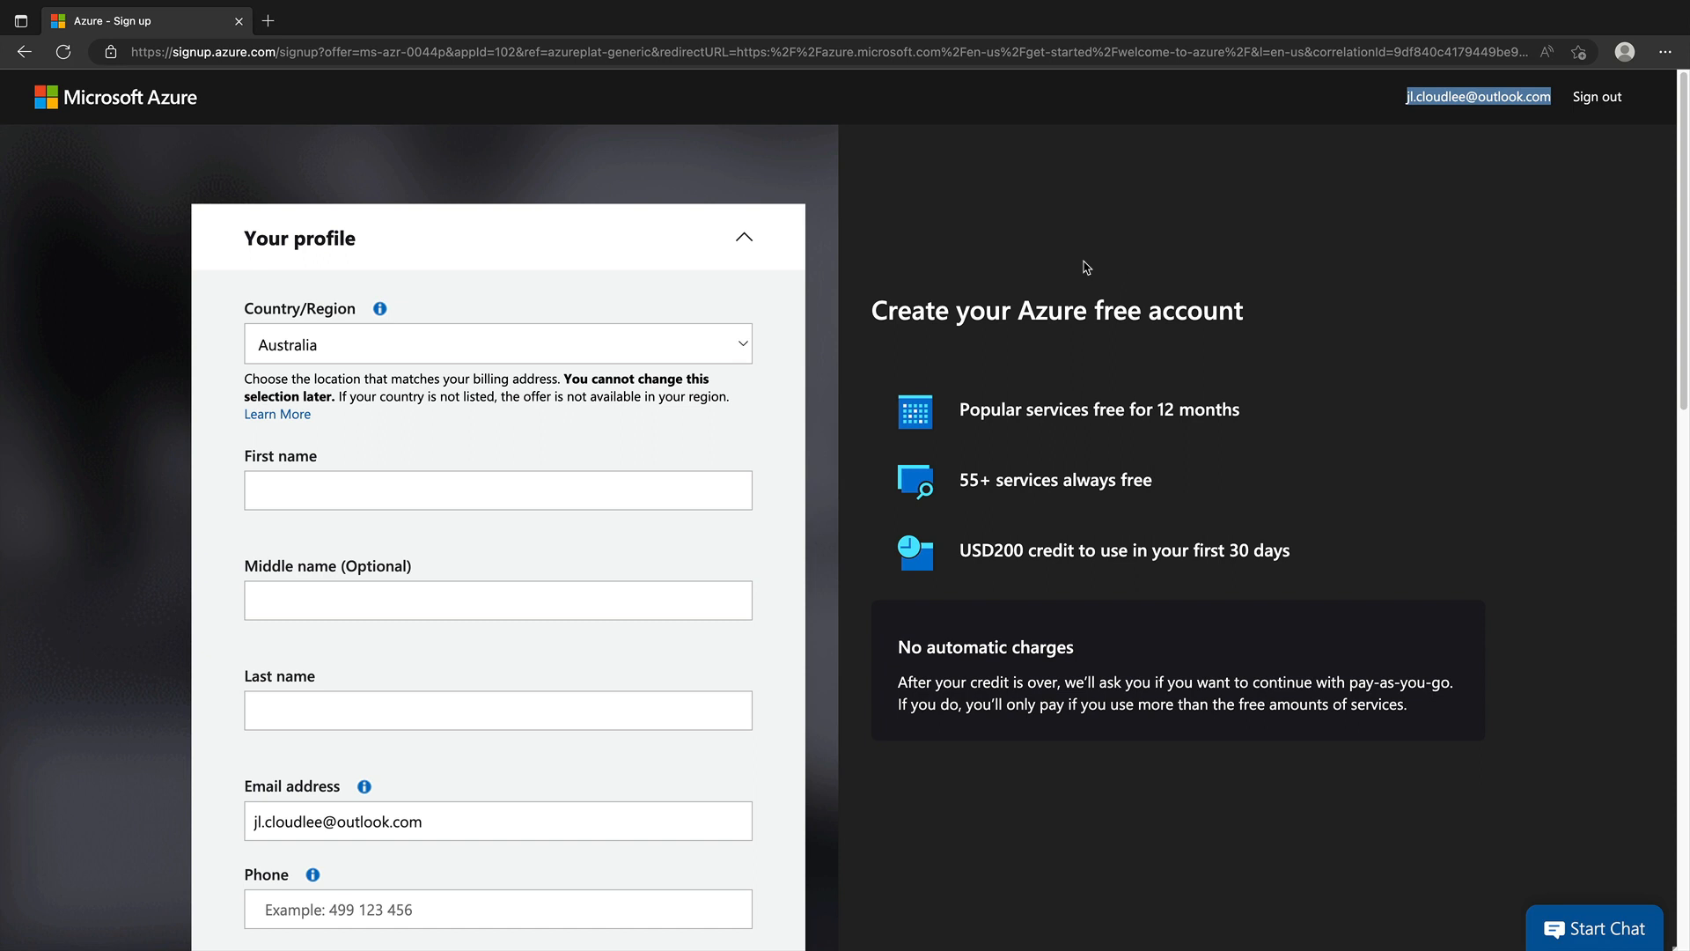
mouse_move(1343, 183)
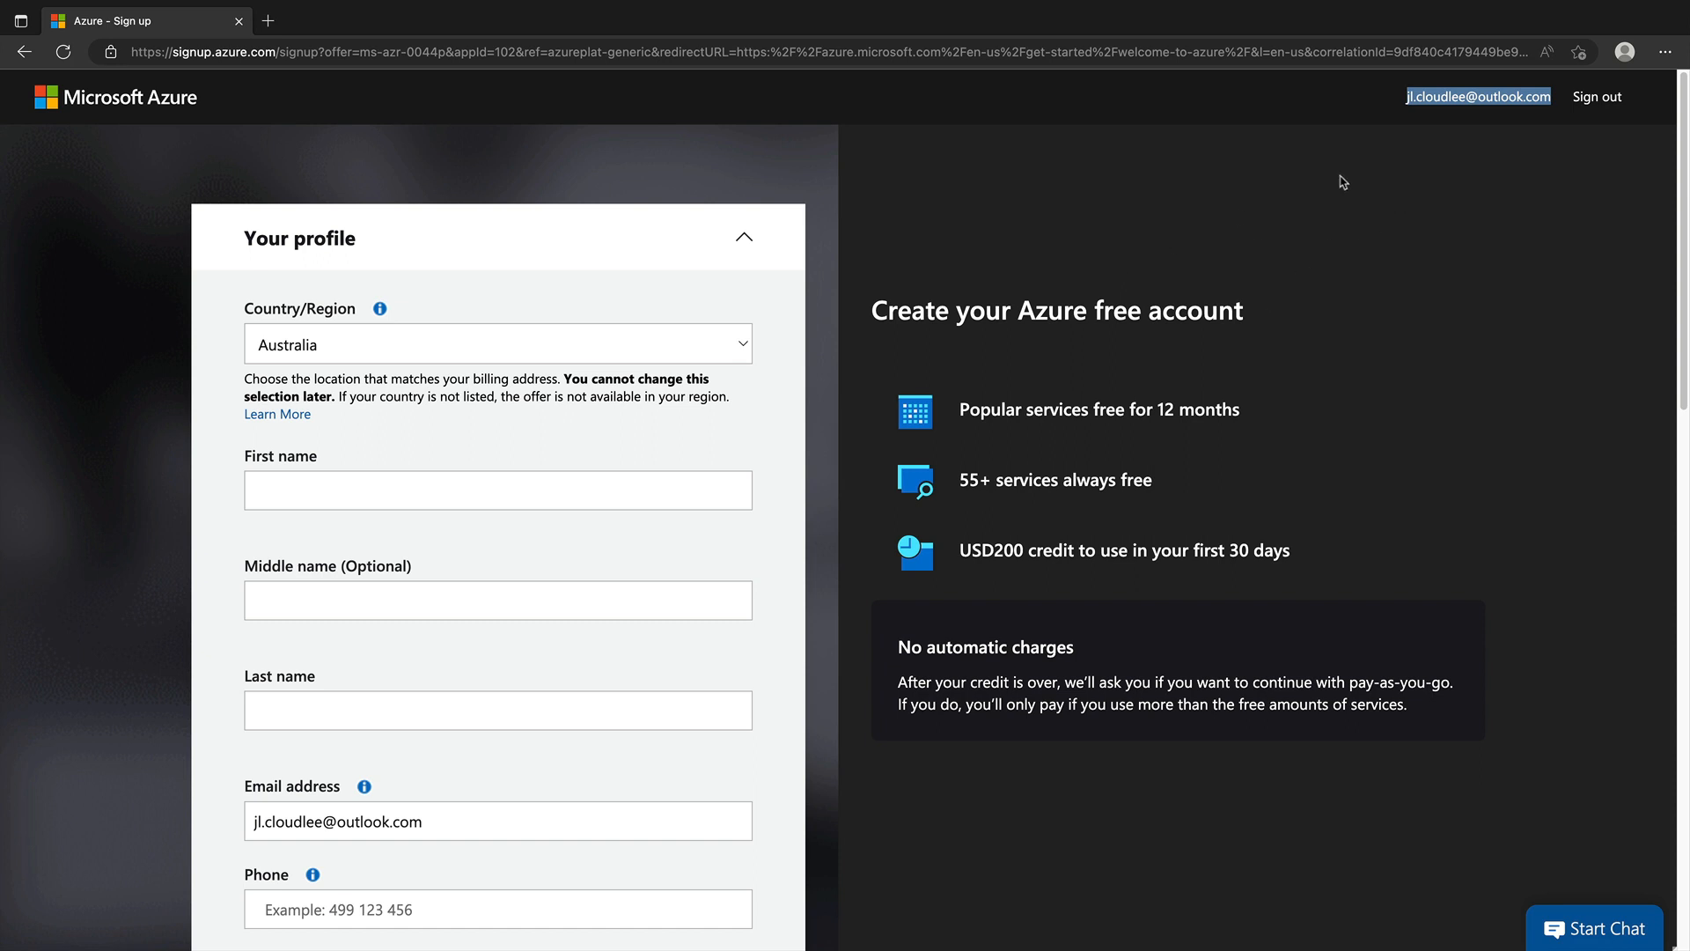
mouse_move(1071, 307)
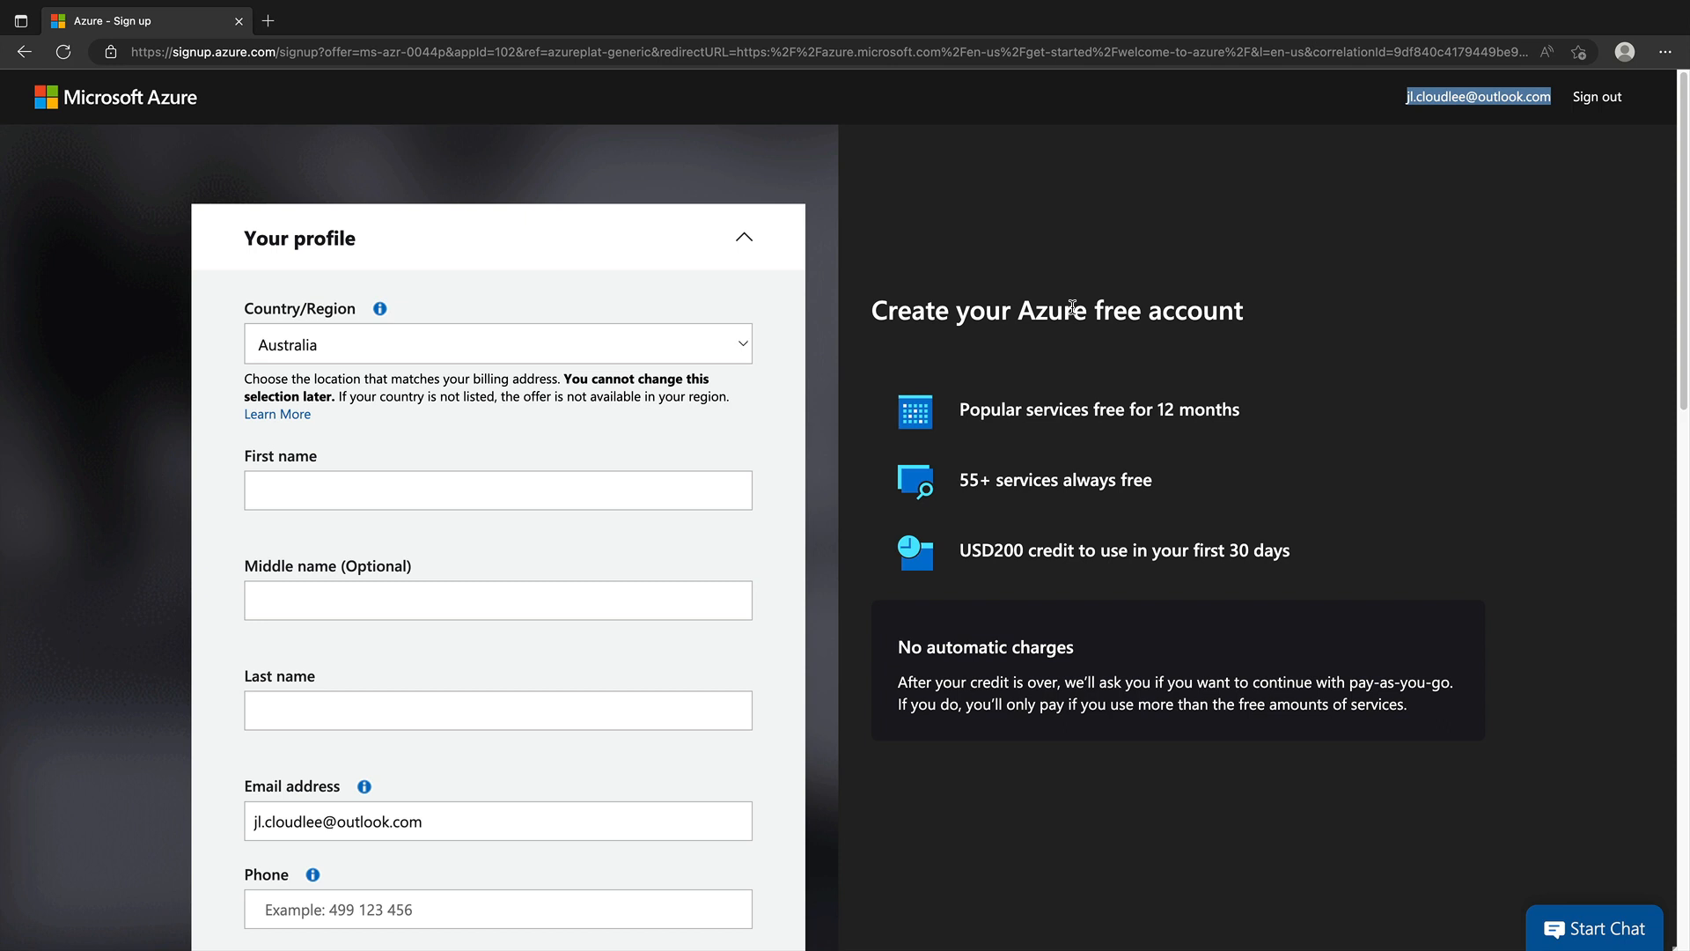
mouse_move(1067, 298)
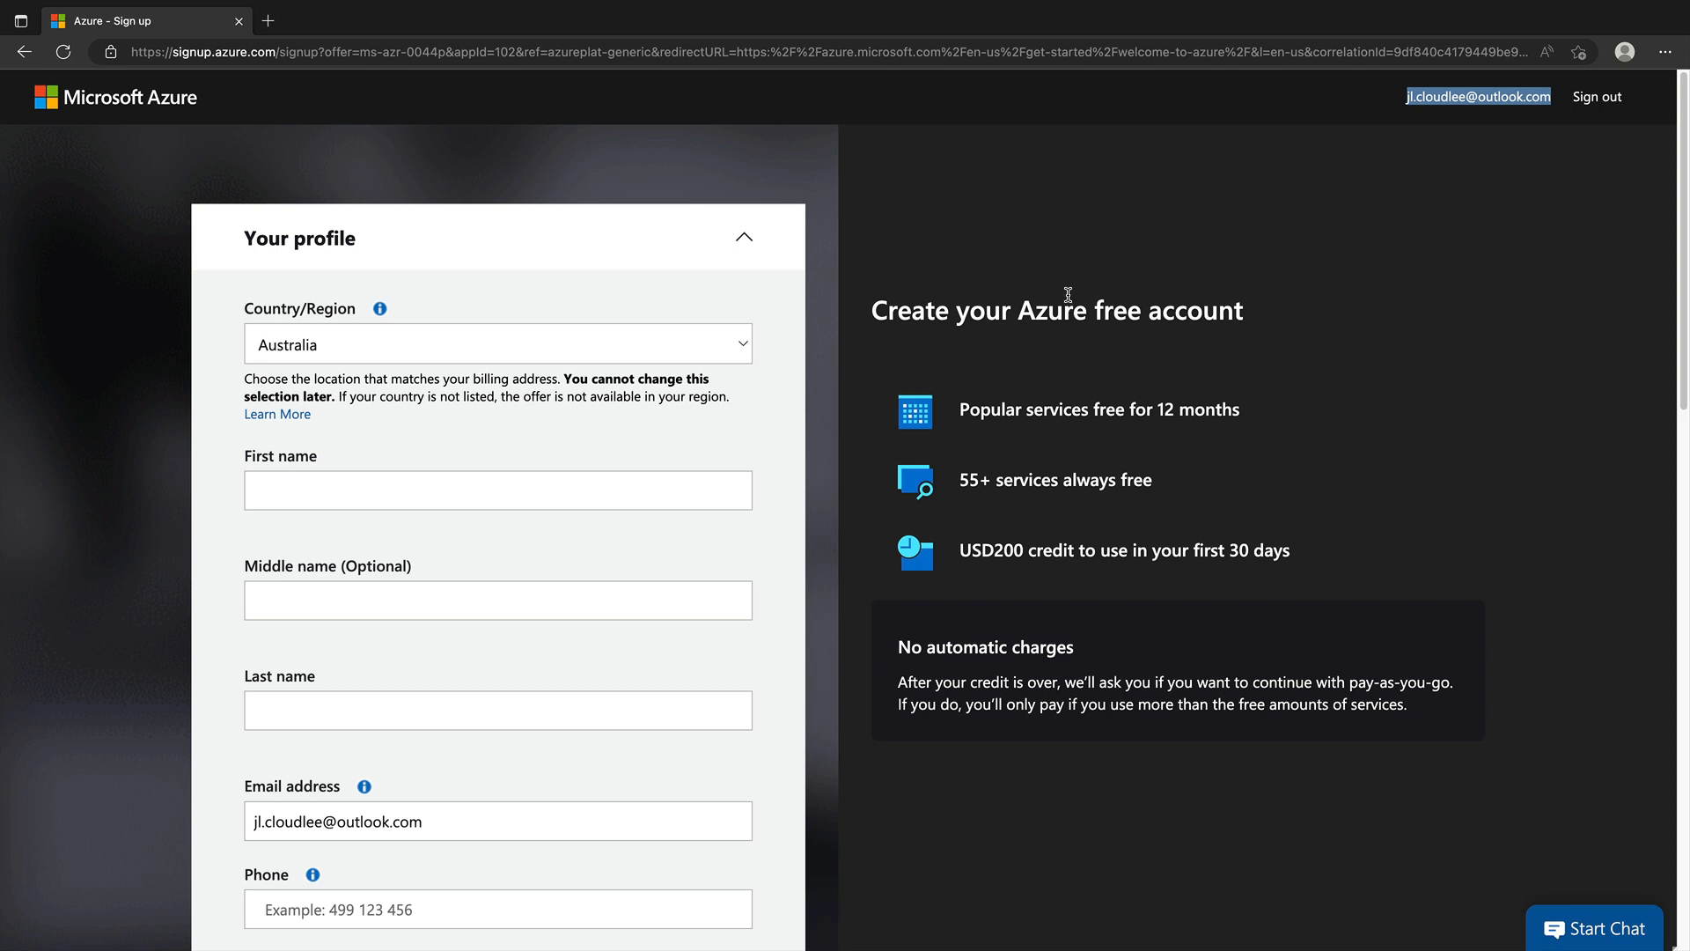
click(496, 489)
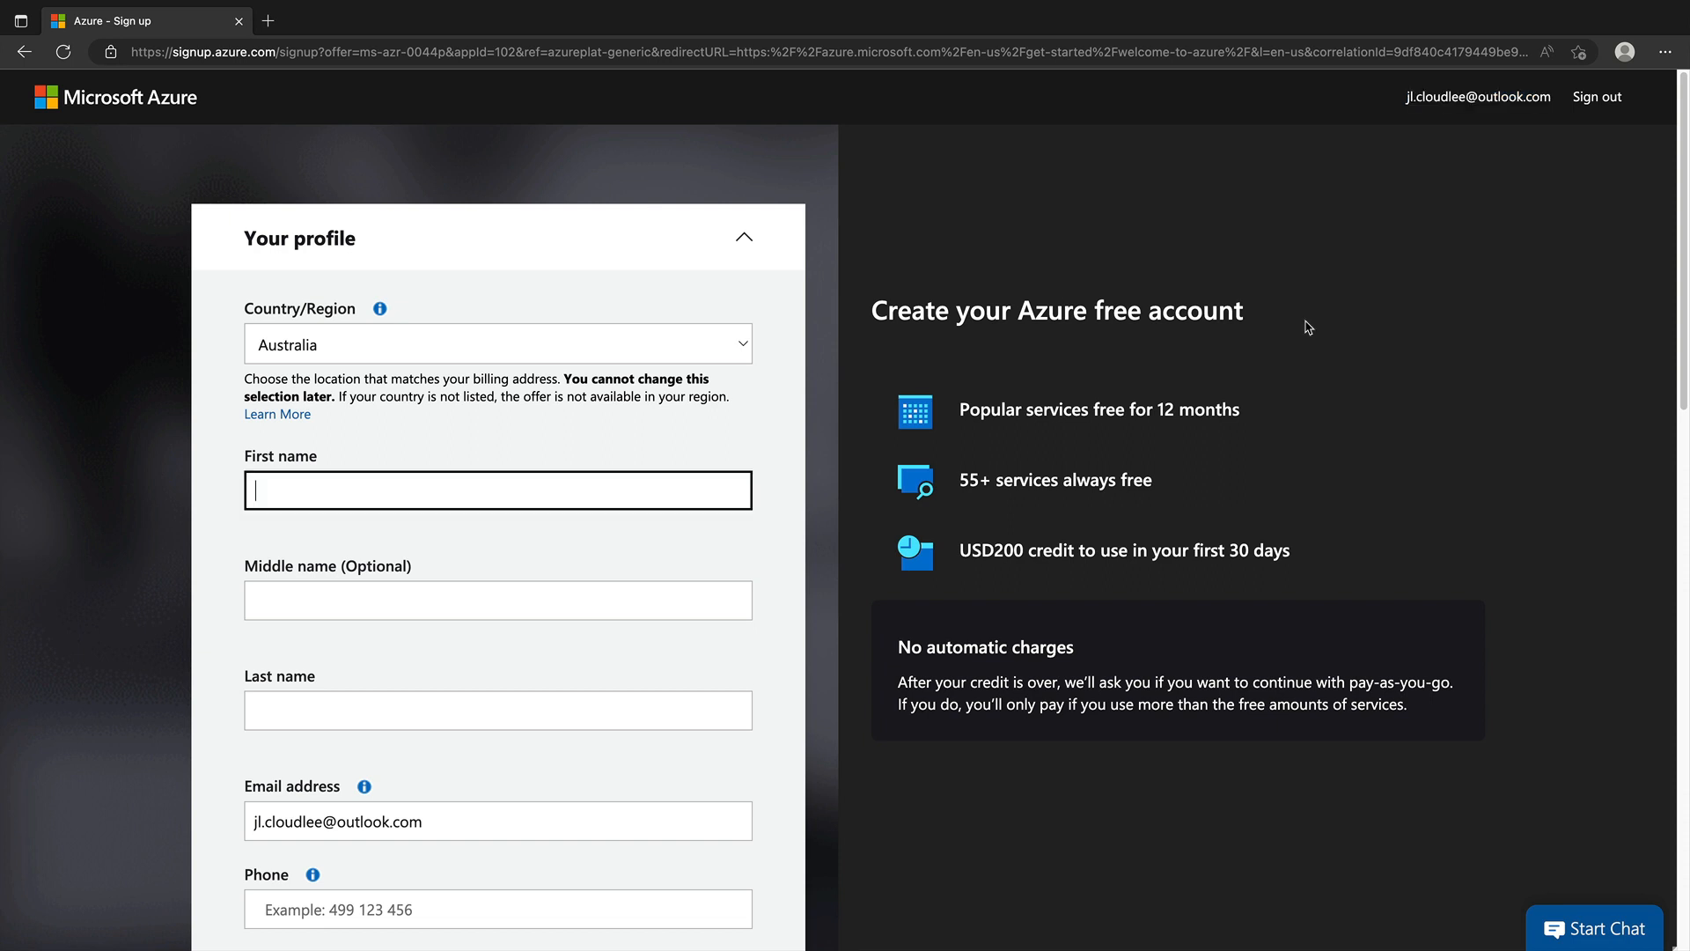
mouse_move(1061, 368)
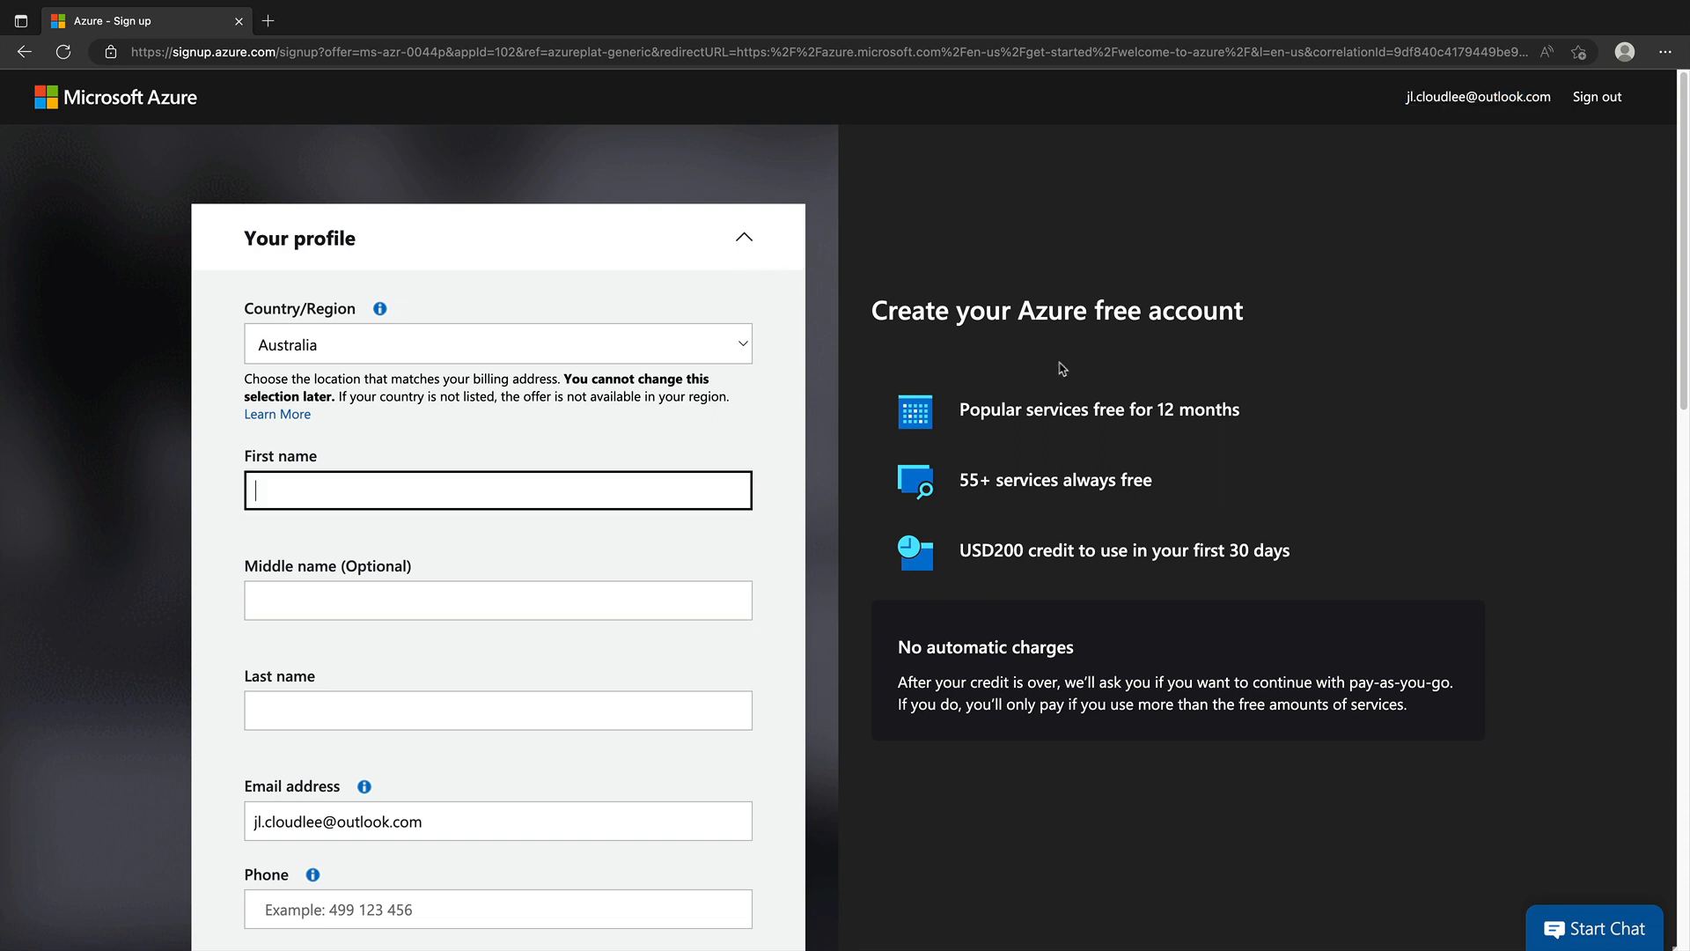
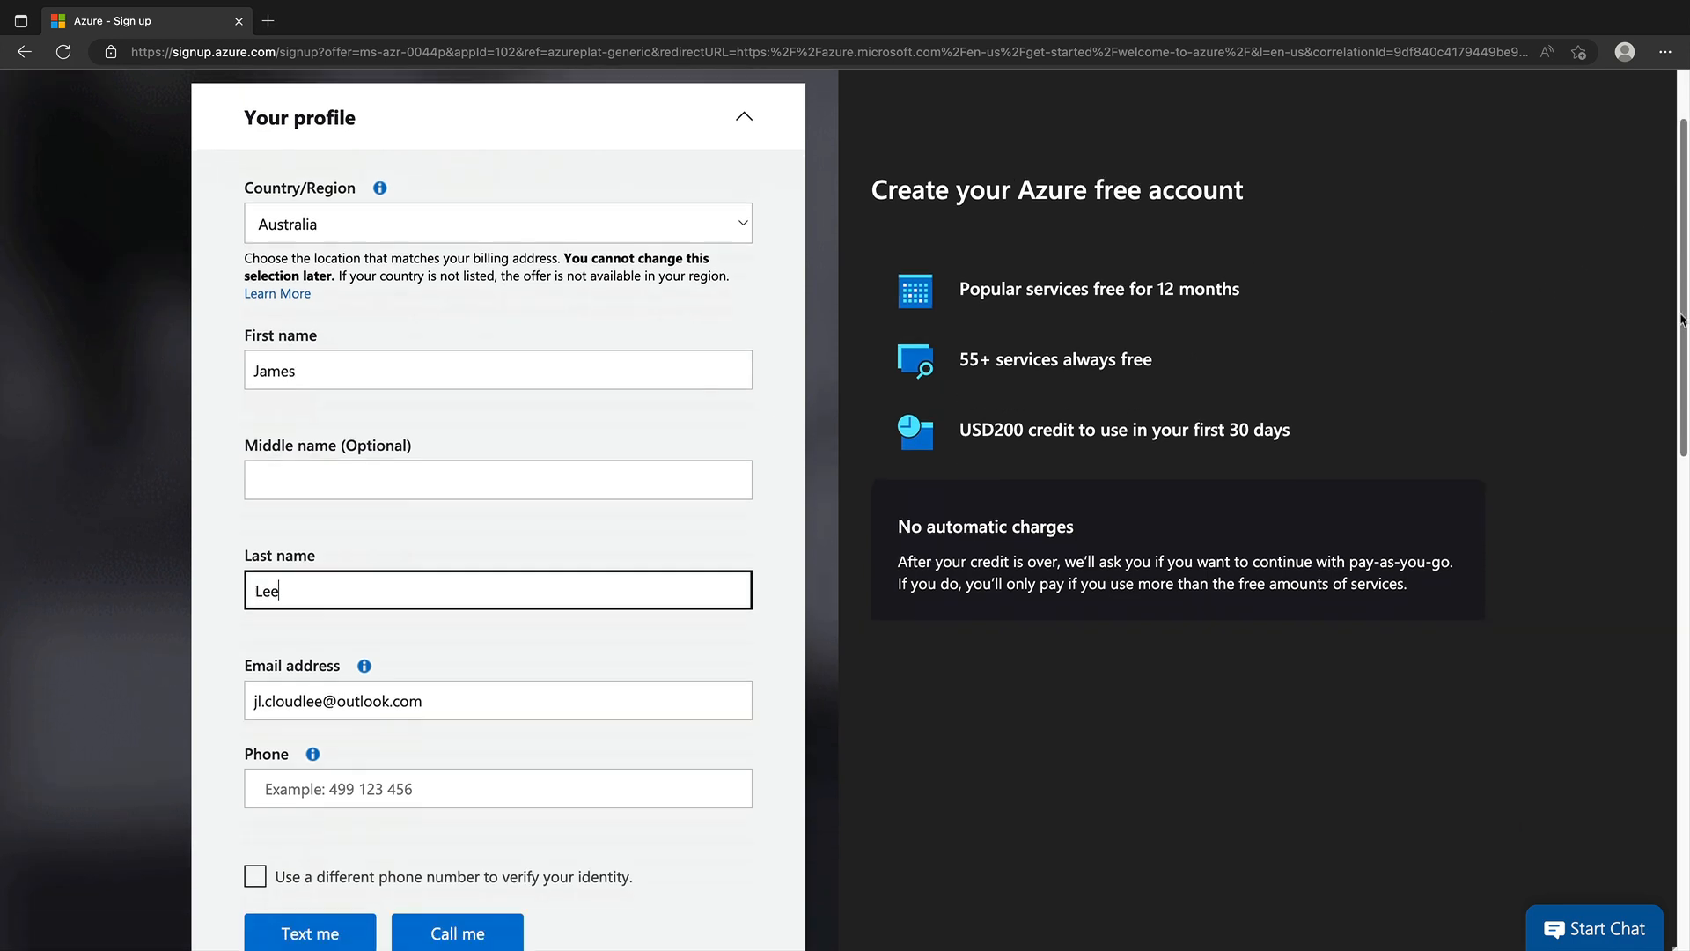
scroll(down, 3)
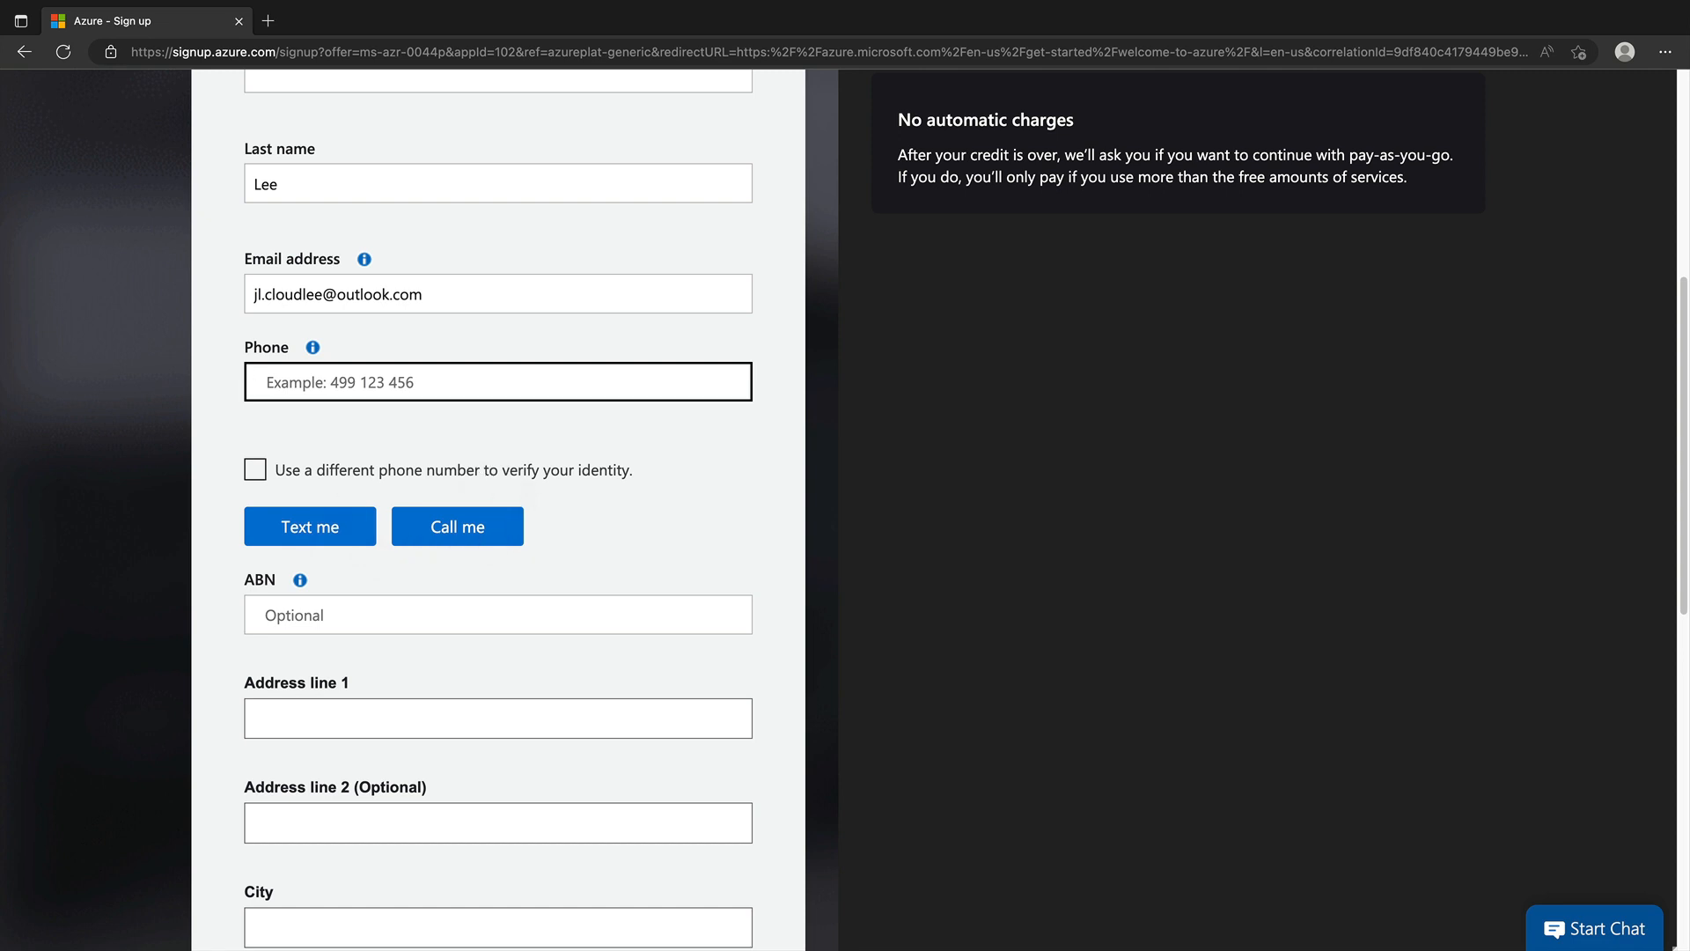
mouse_move(1604, 417)
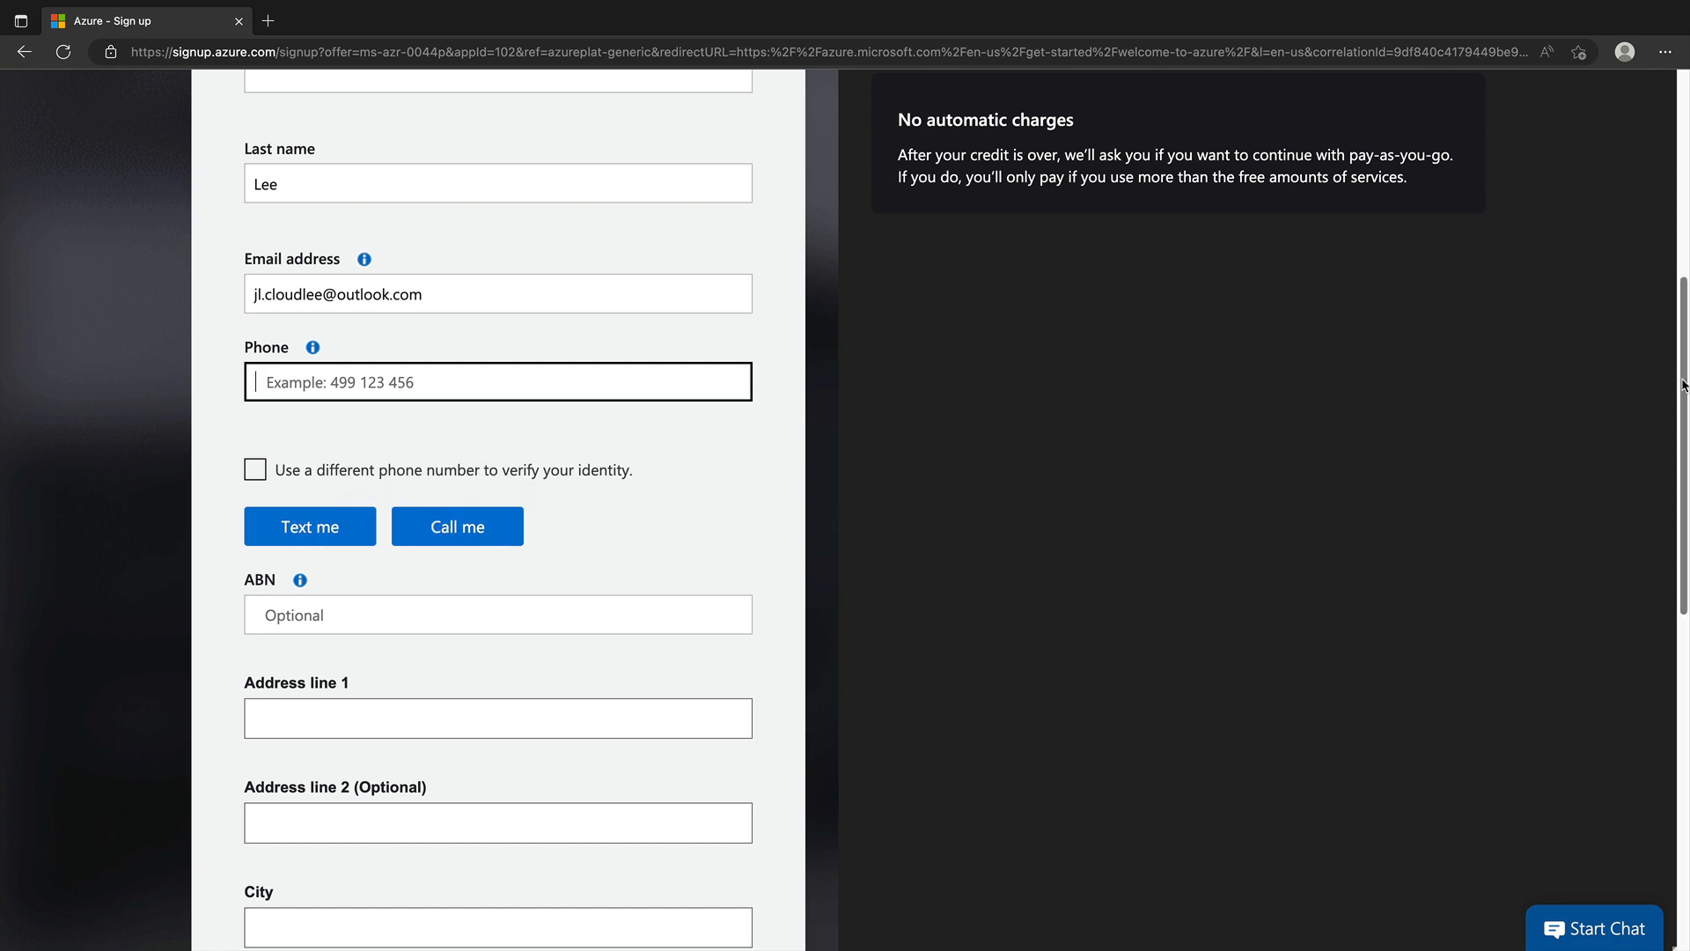
scroll(down, 3)
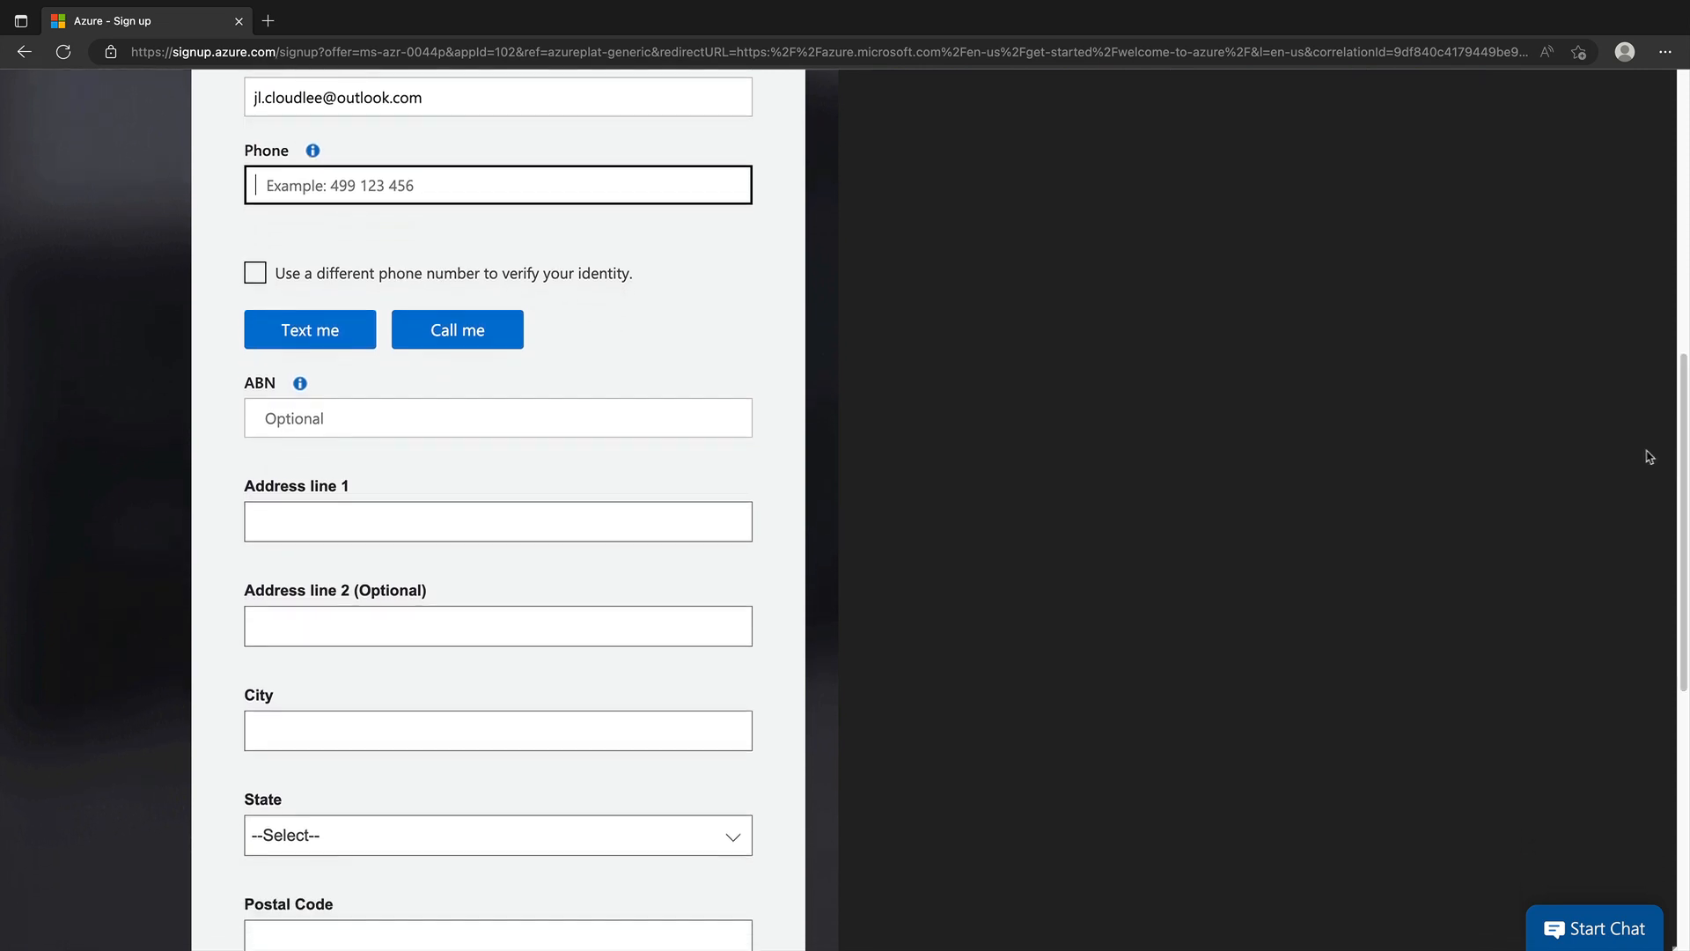
mouse_move(332, 418)
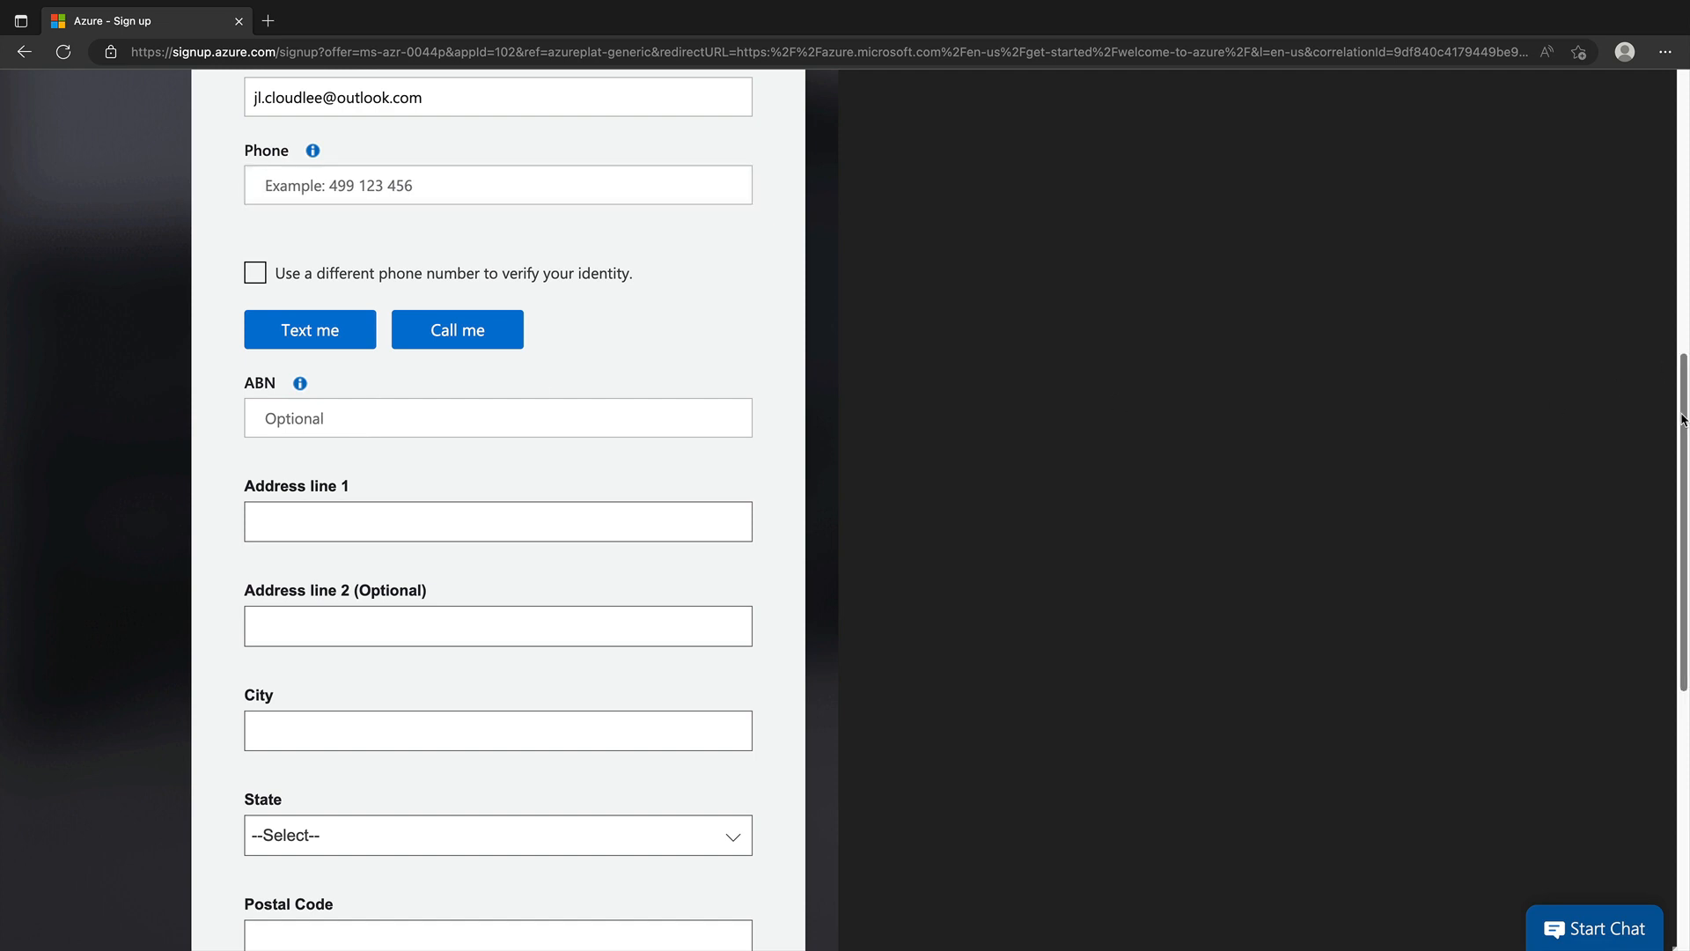
scroll(down, 3)
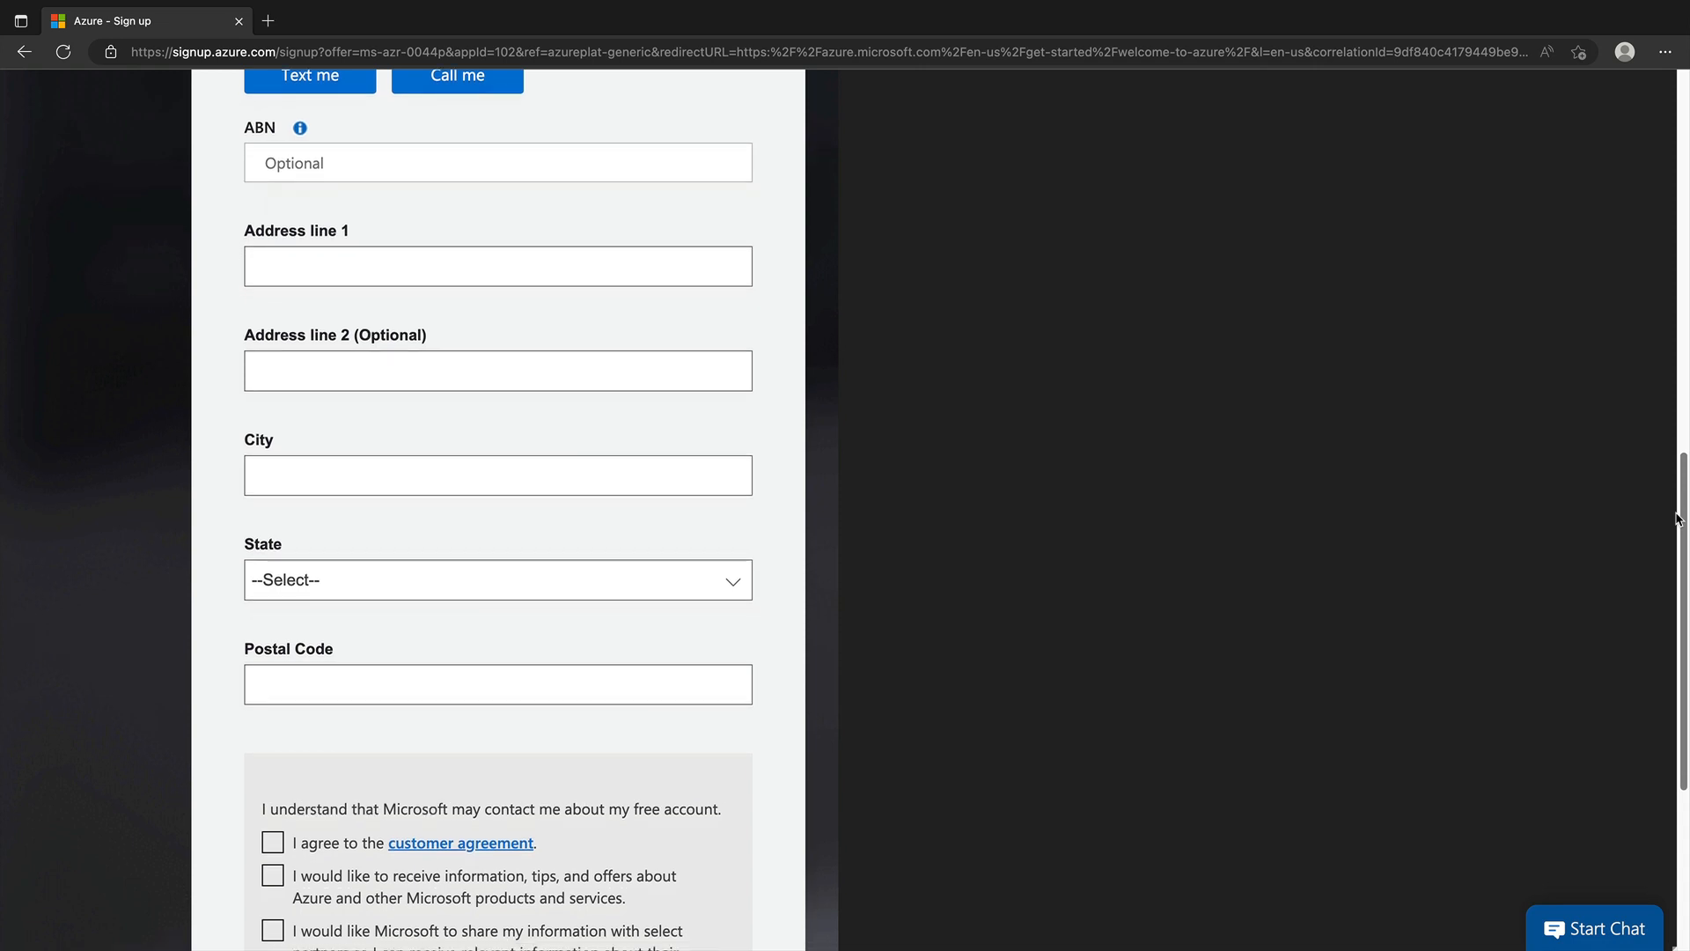
scroll(down, 3)
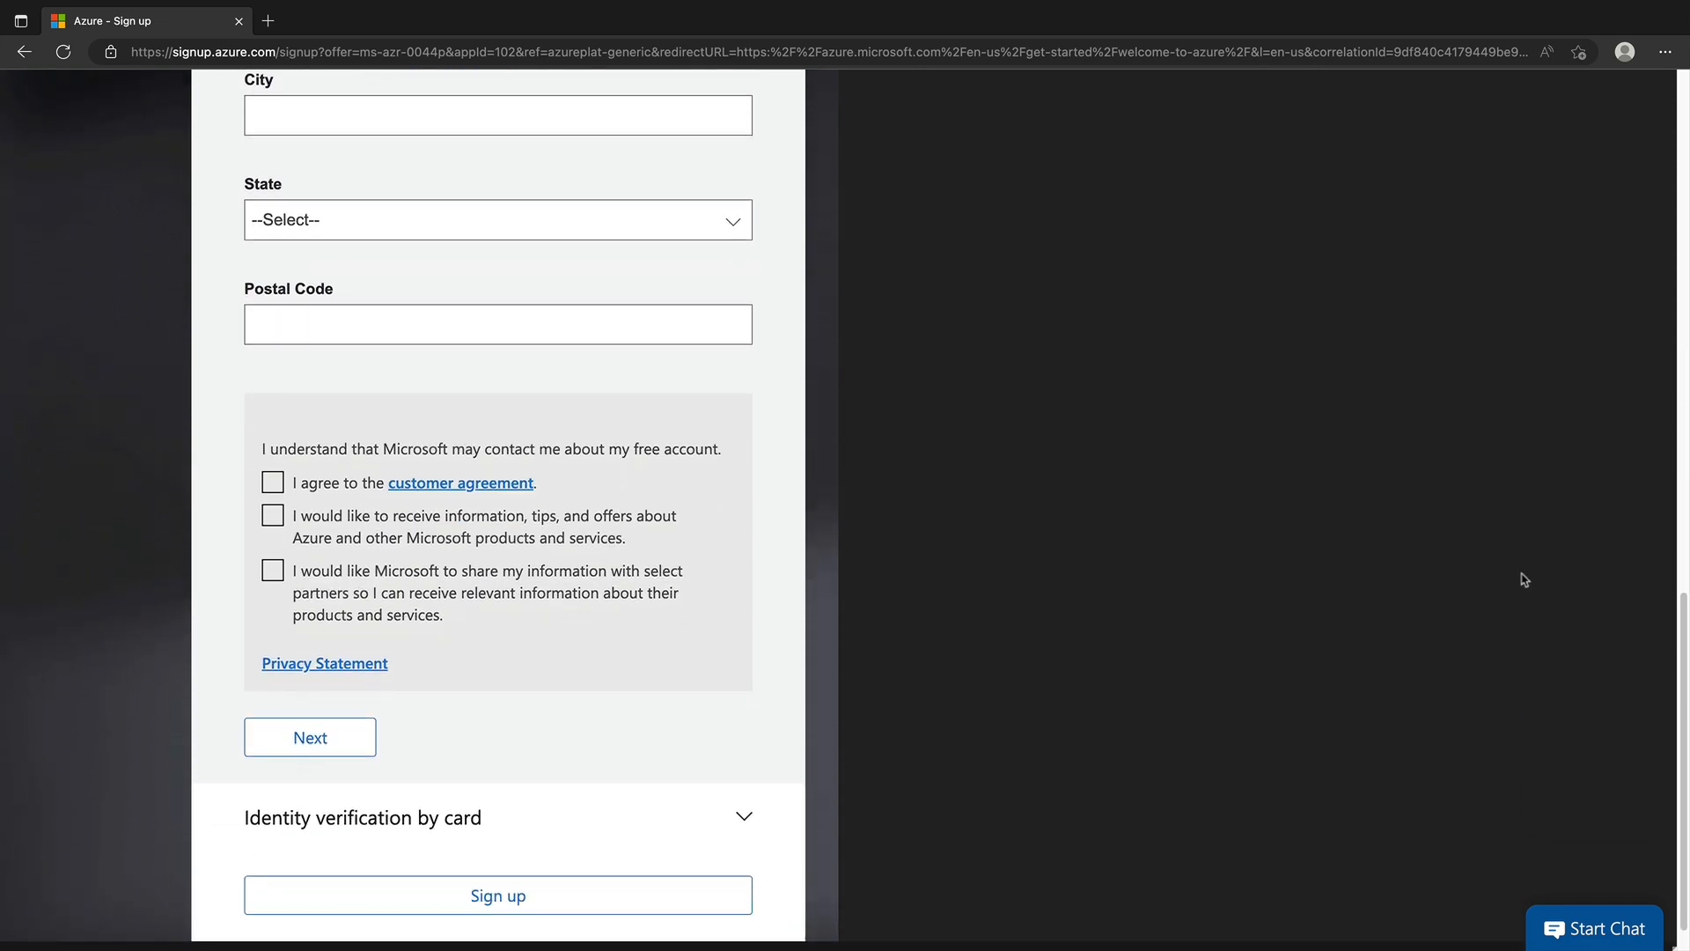
mouse_move(523, 549)
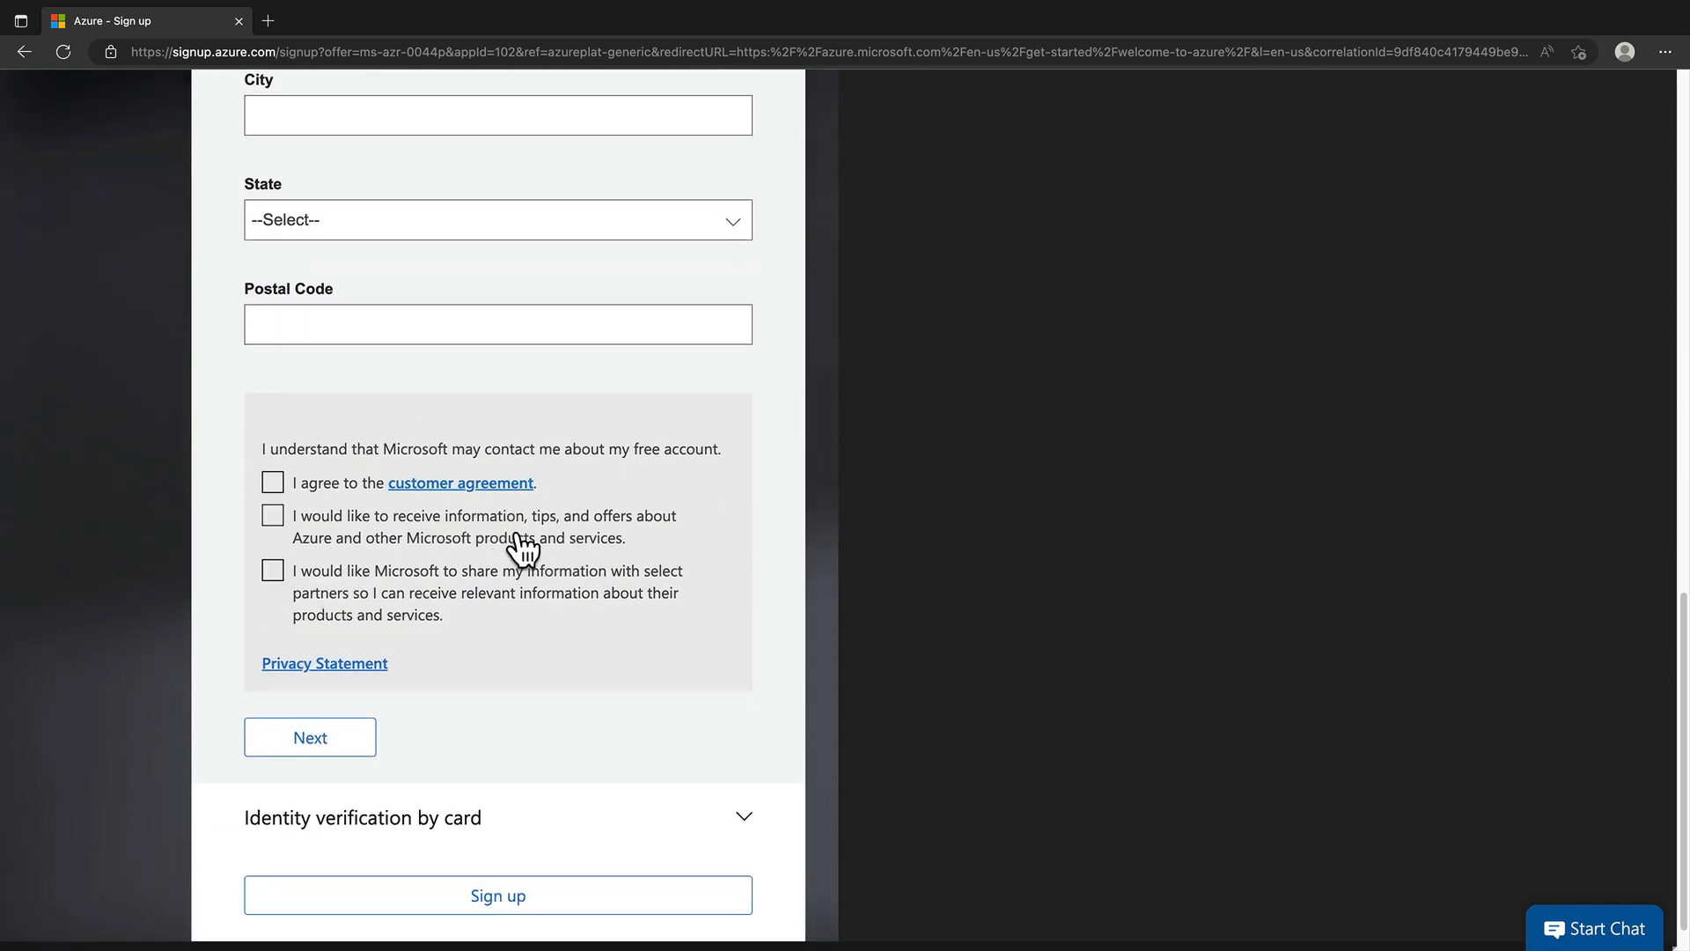
mouse_move(1681, 623)
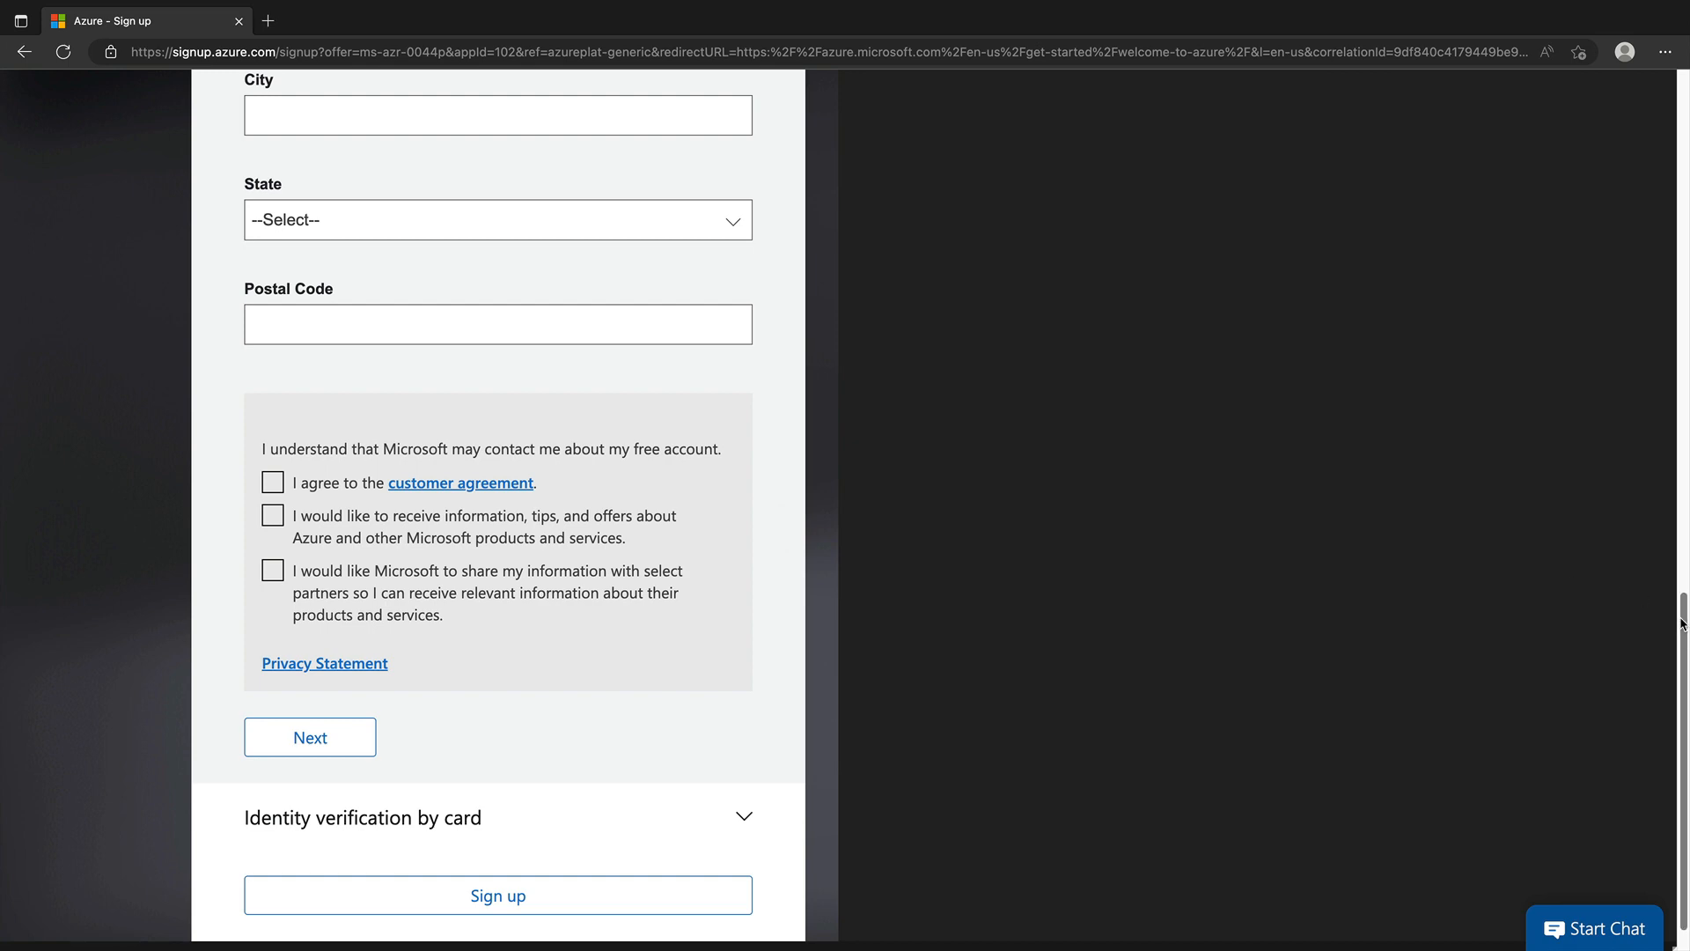
scroll(up, 3)
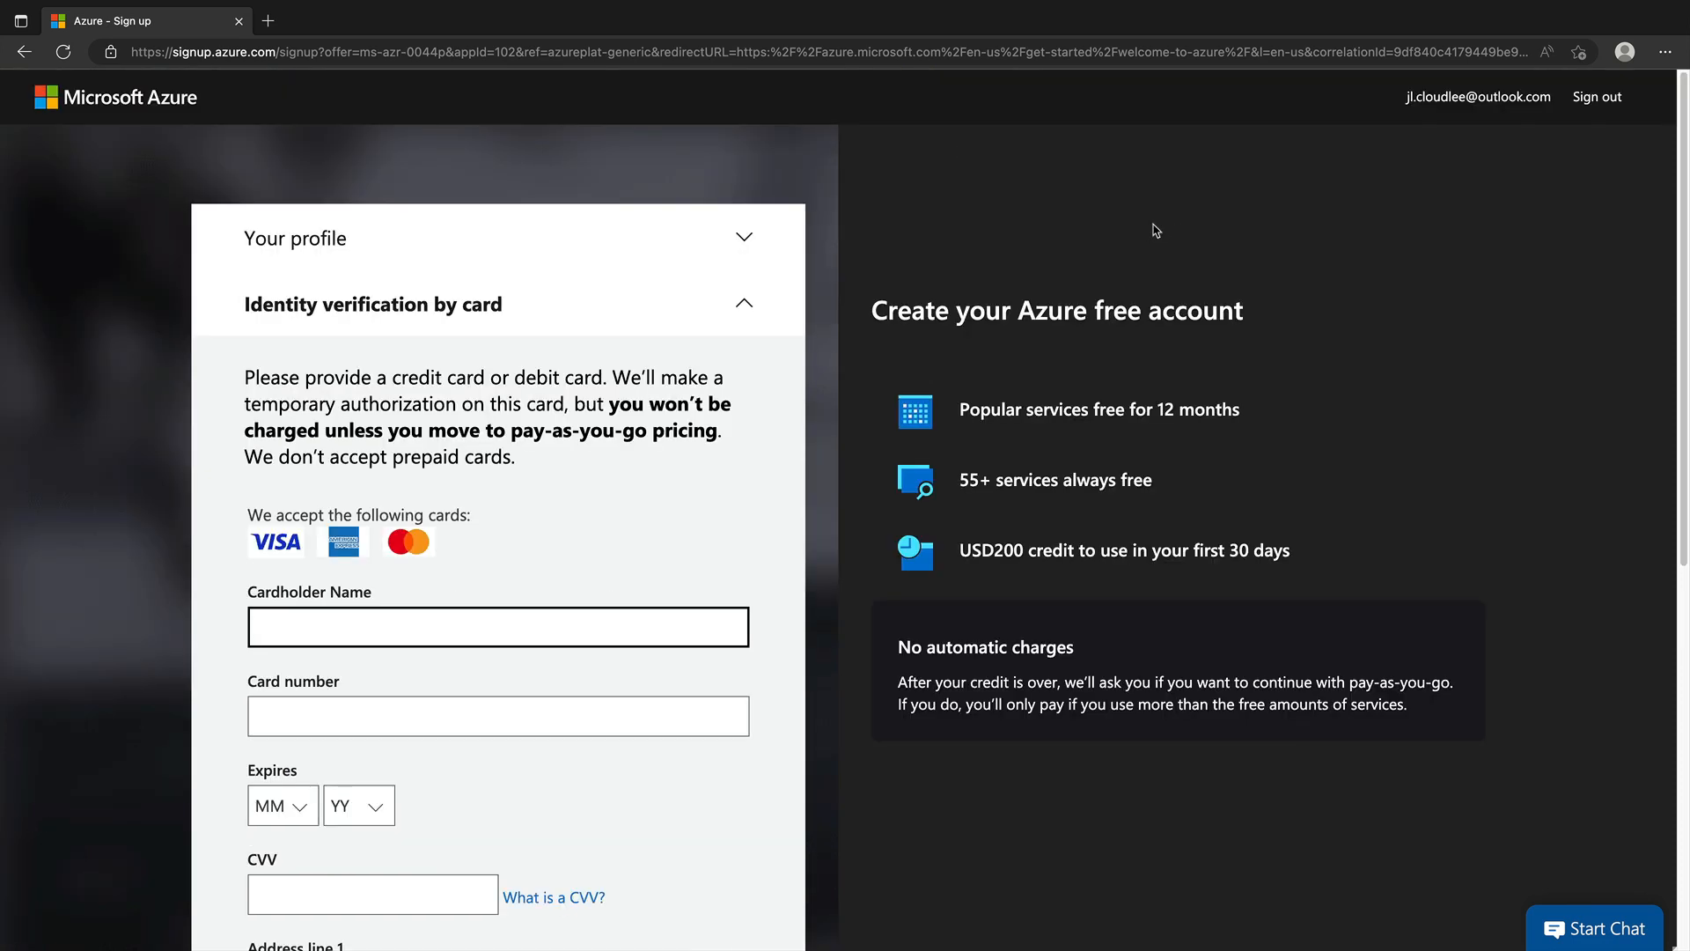
mouse_move(1277, 198)
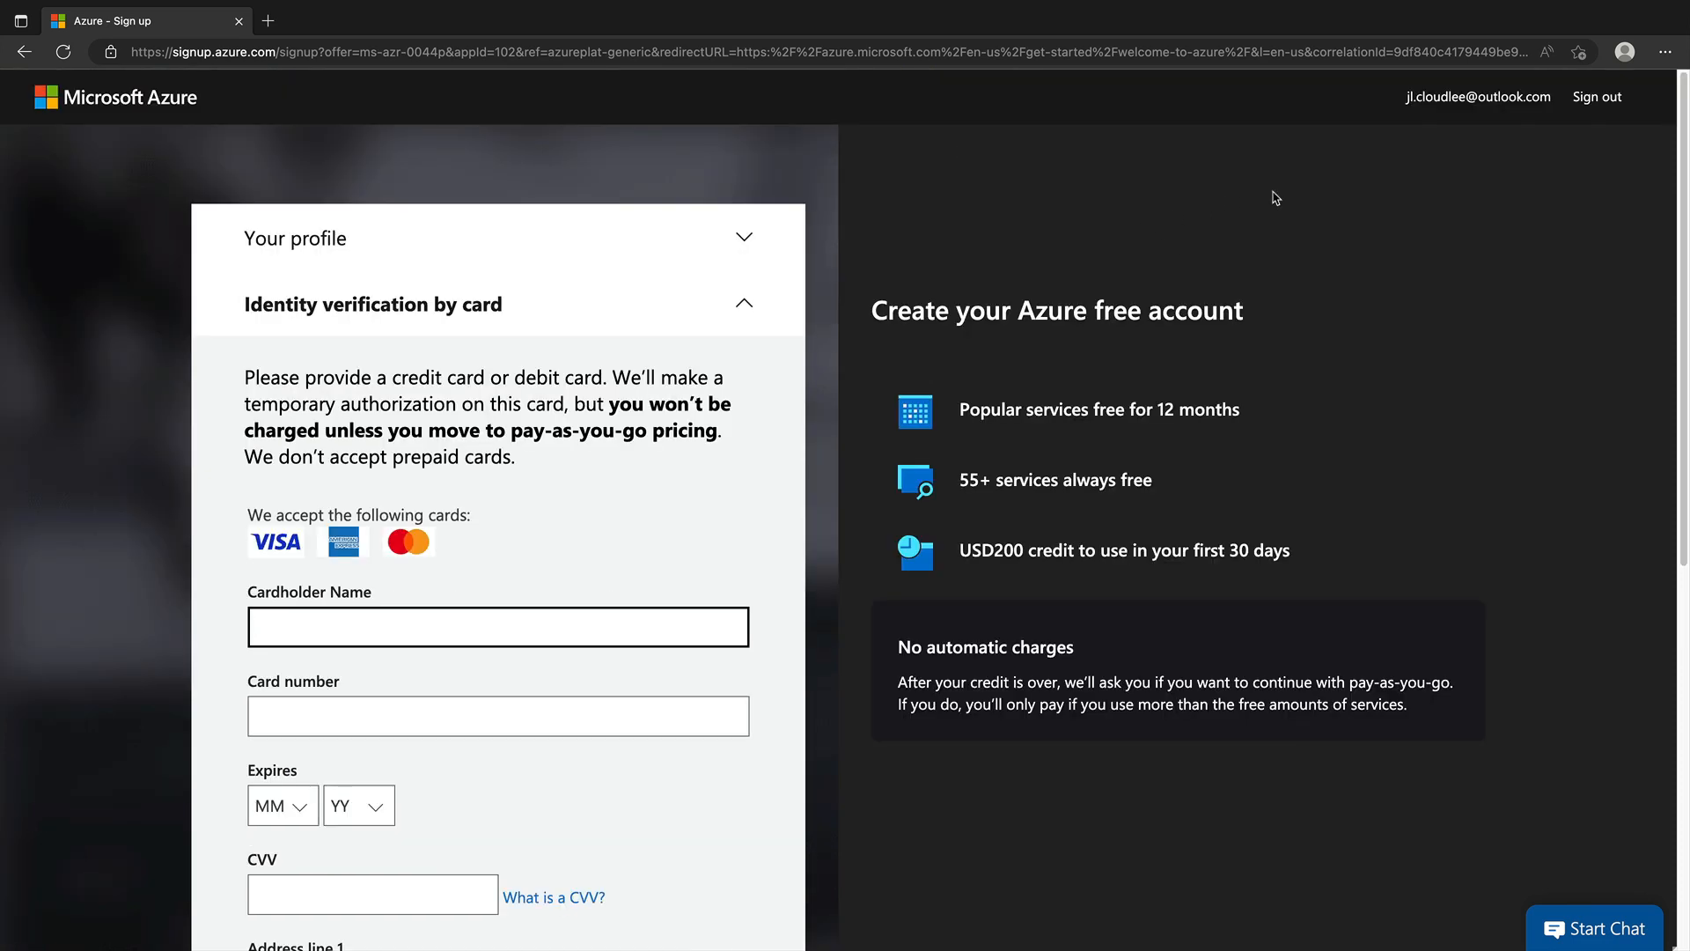
mouse_move(1684, 162)
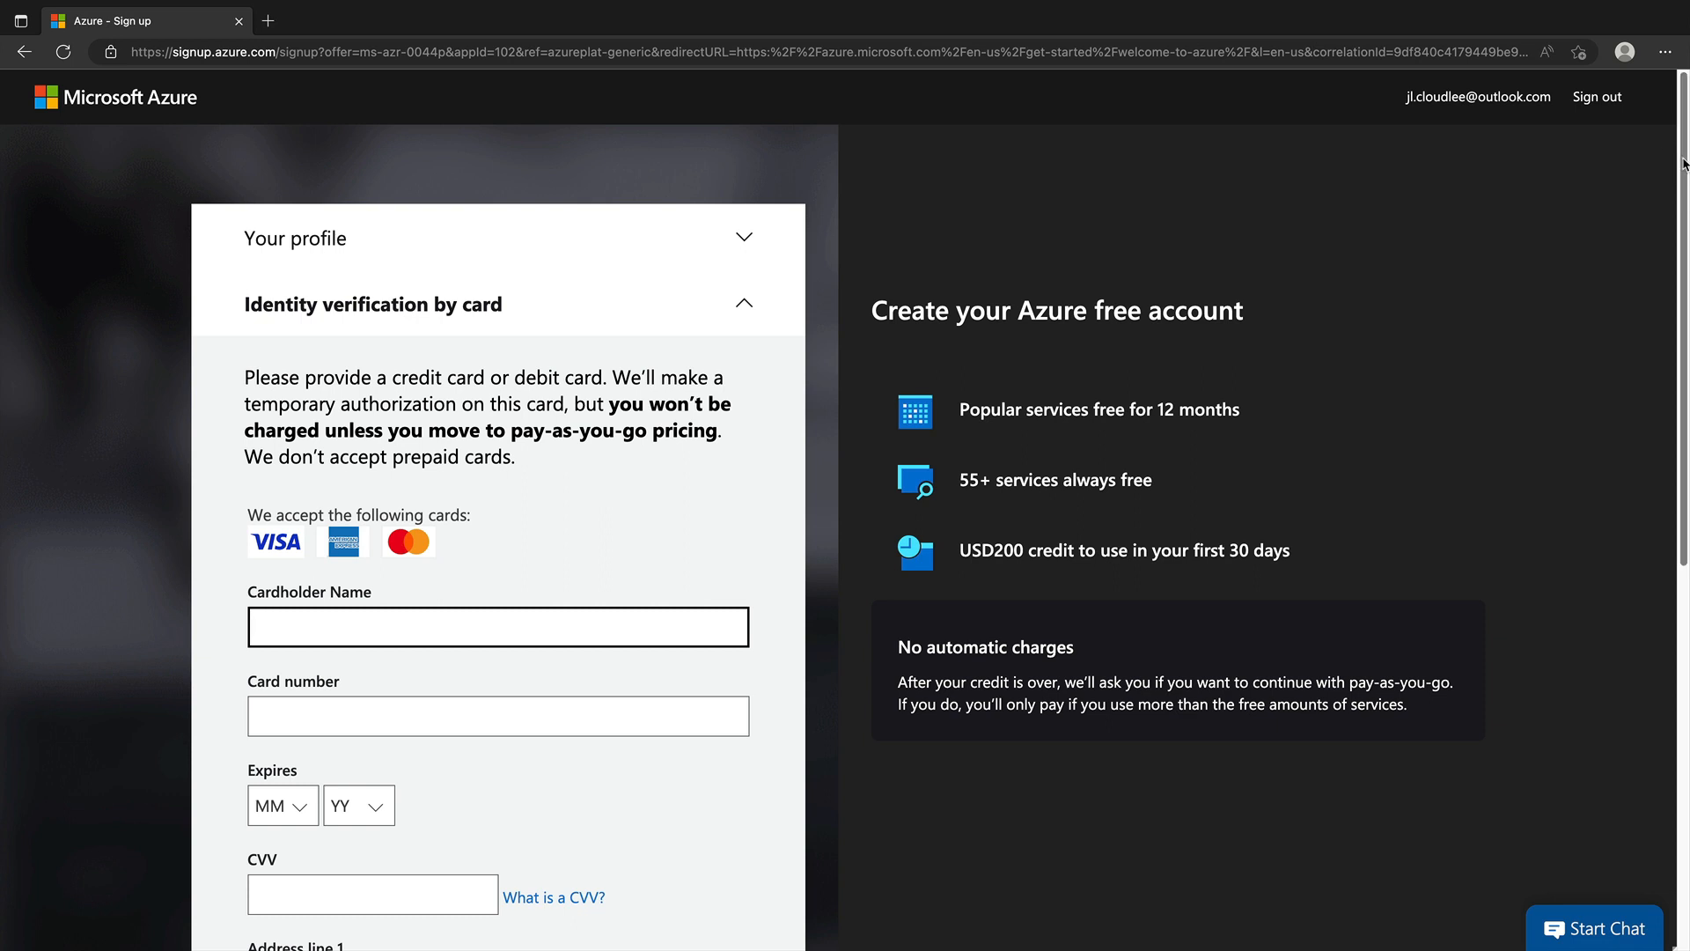
Scroll through the identity verification by card form and its address details
scroll(down, 3)
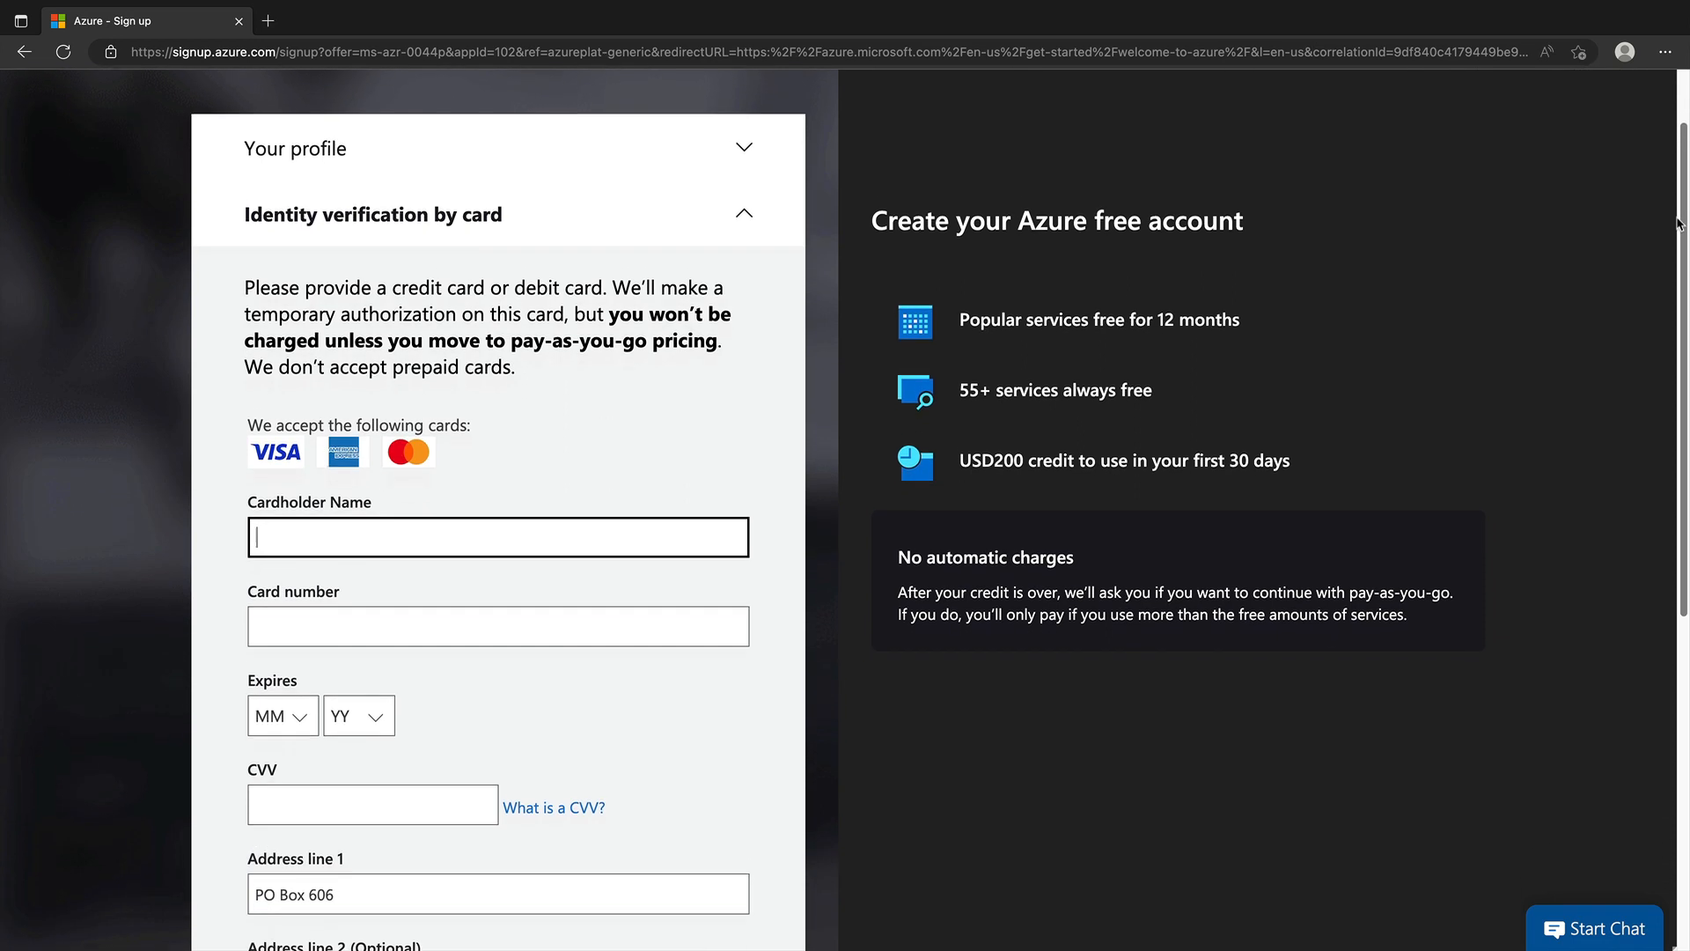
scroll(down, 3)
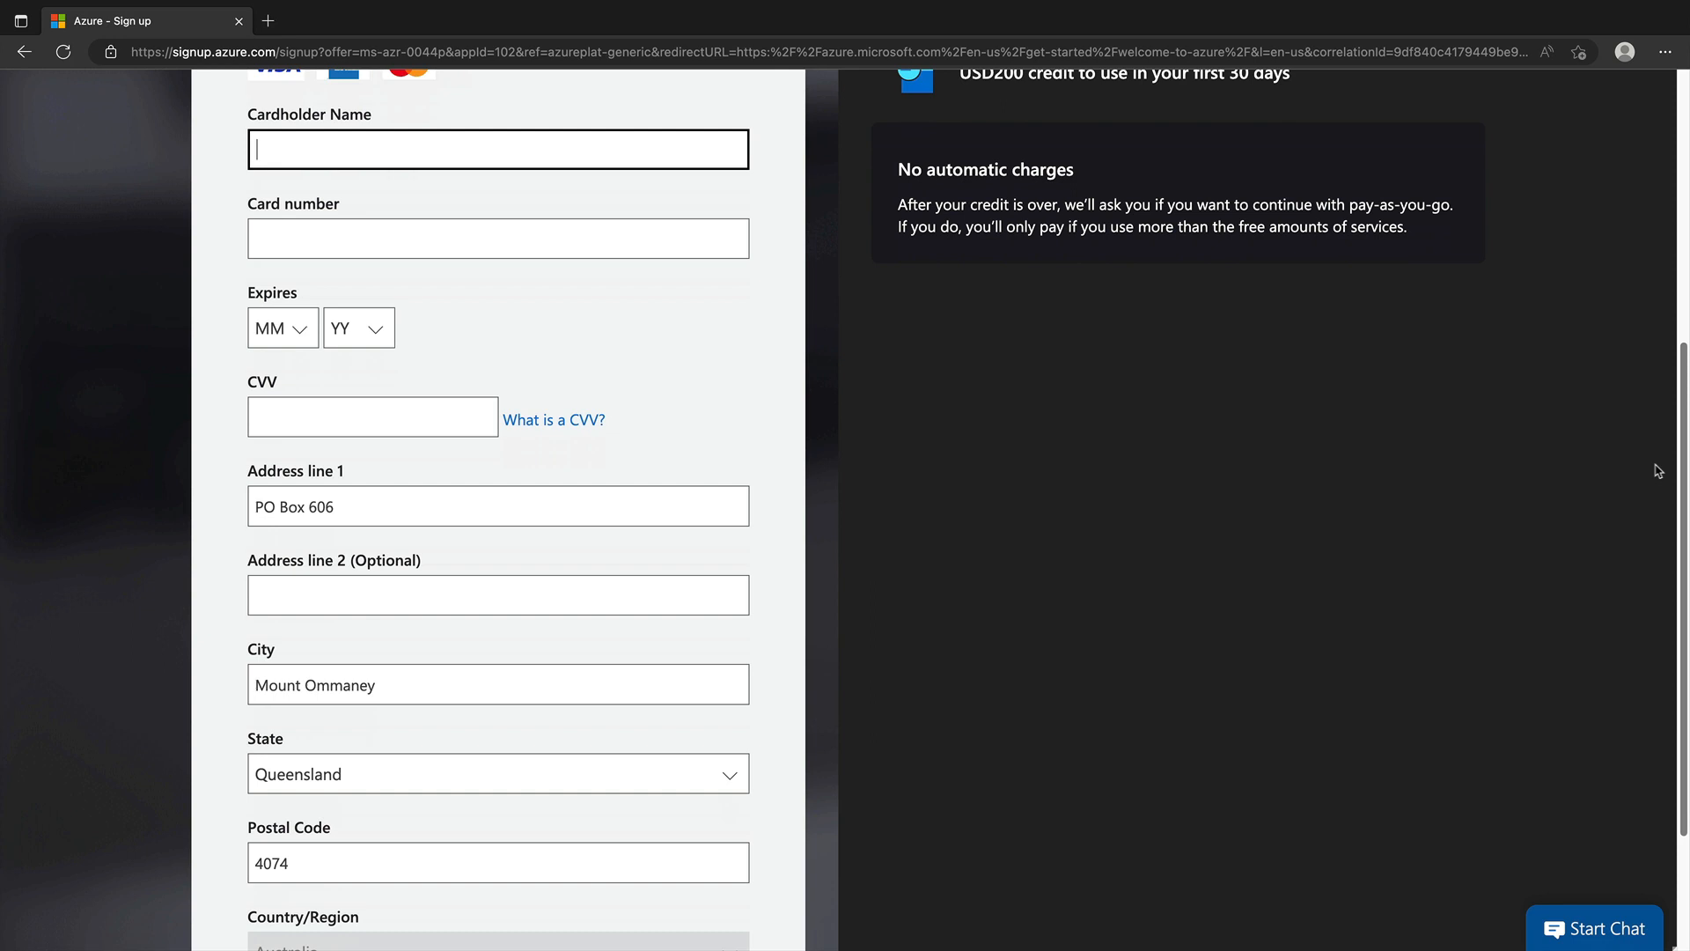
scroll(up, 3)
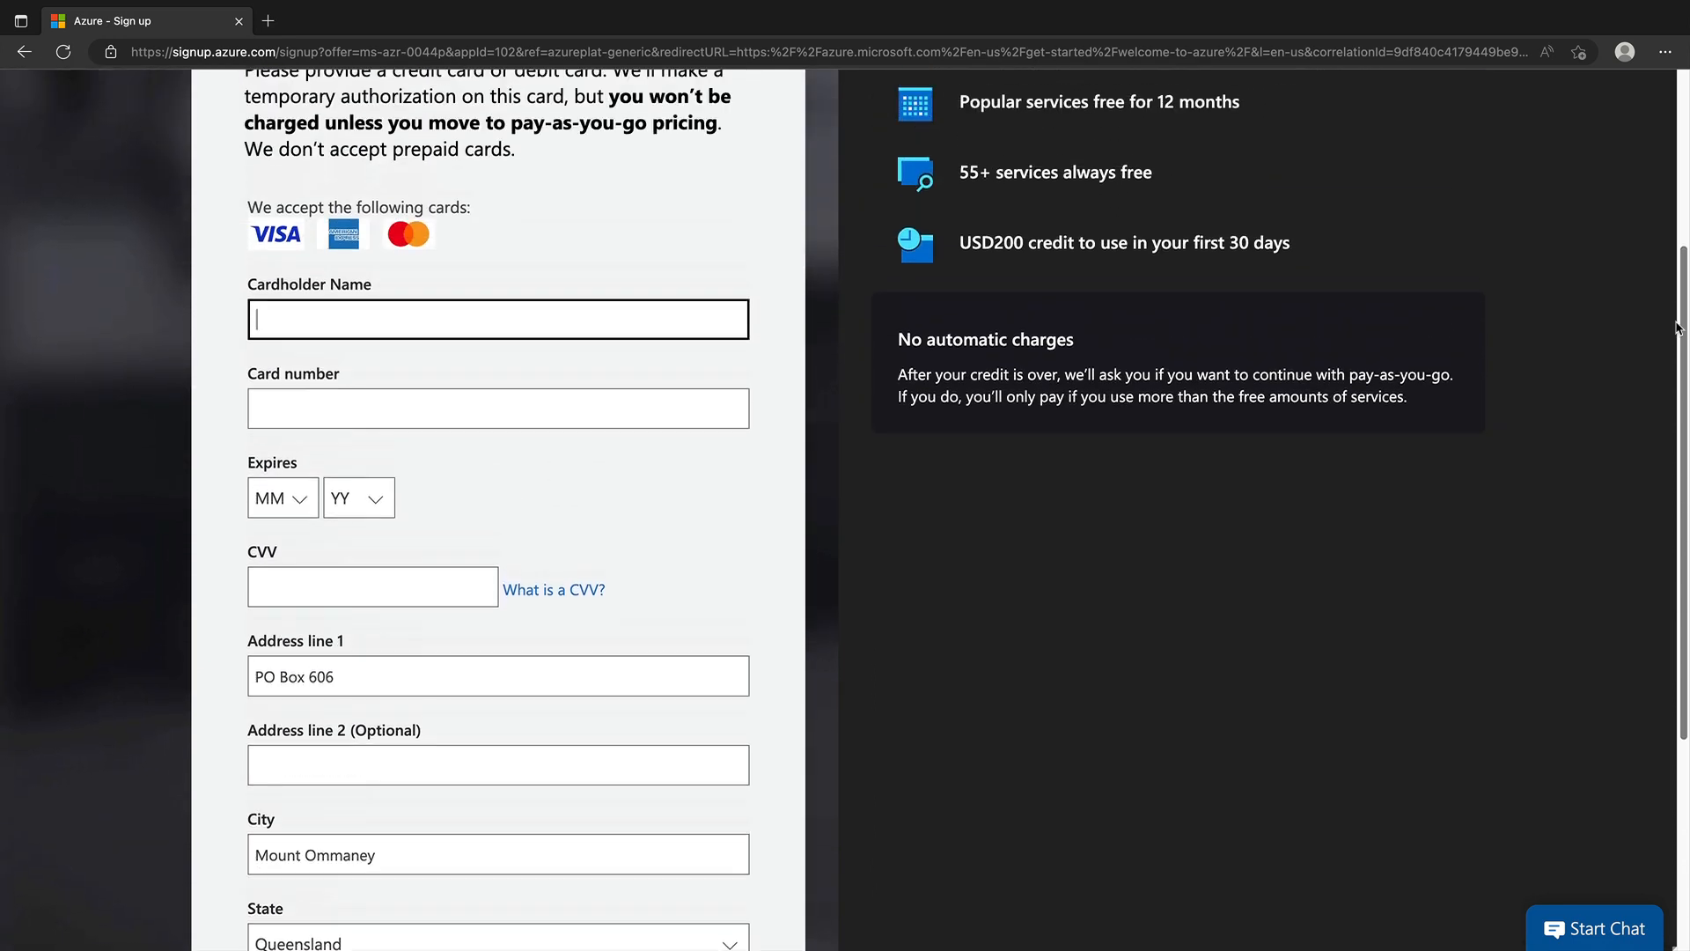
scroll(up, 3)
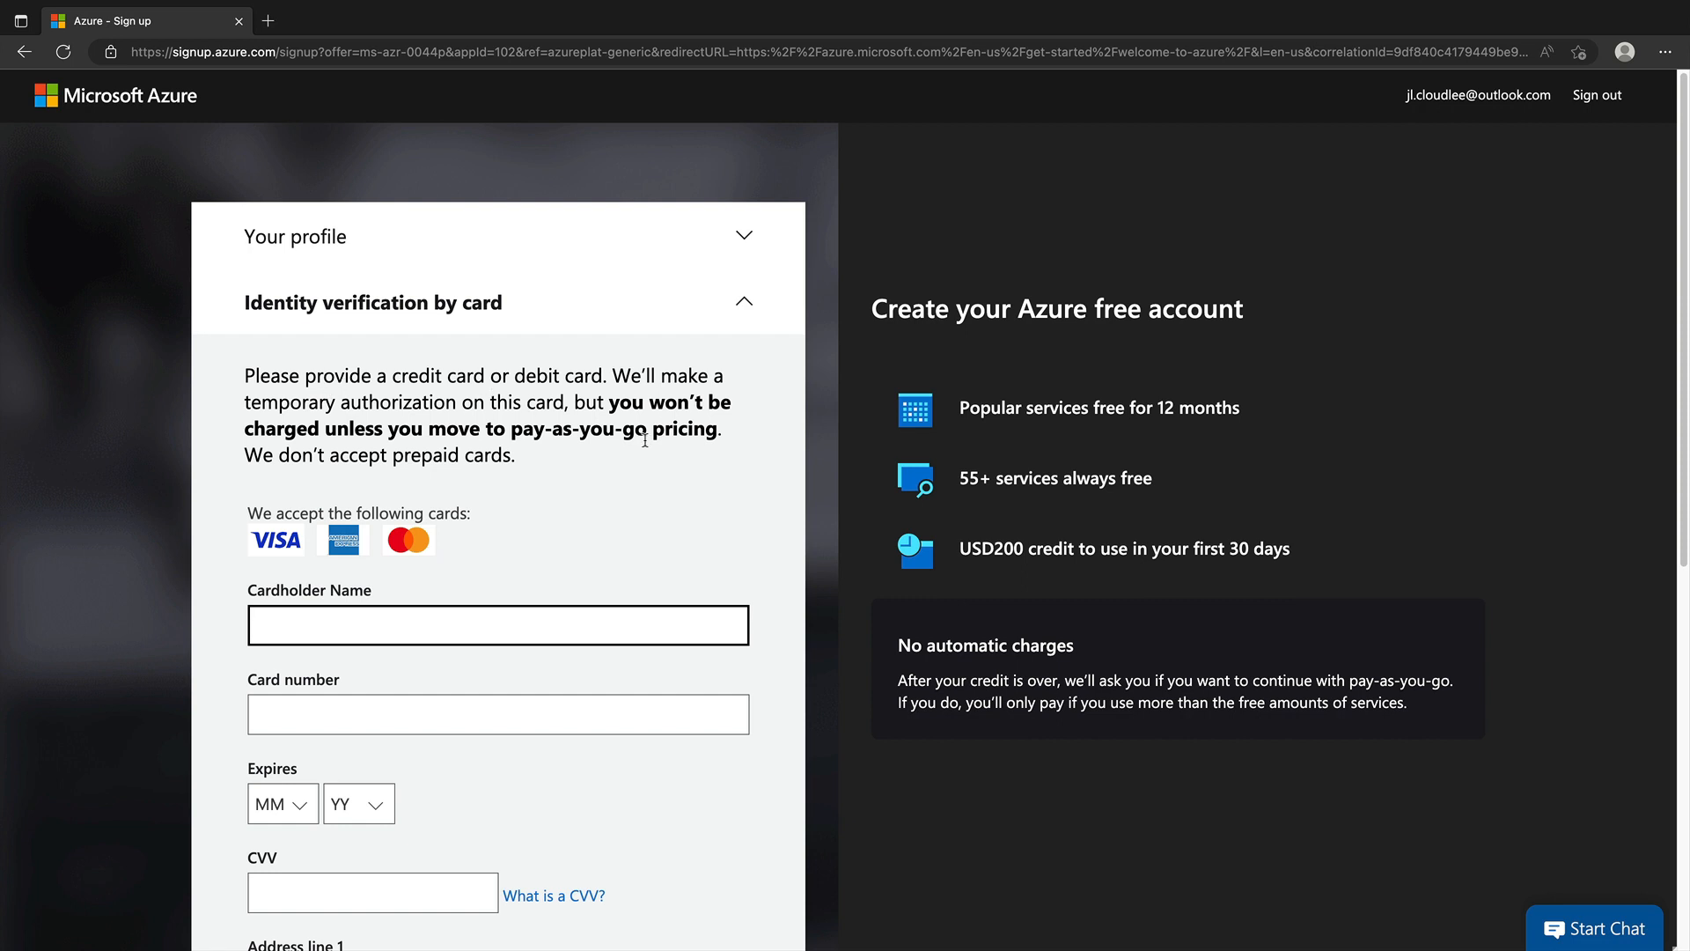
mouse_move(590, 404)
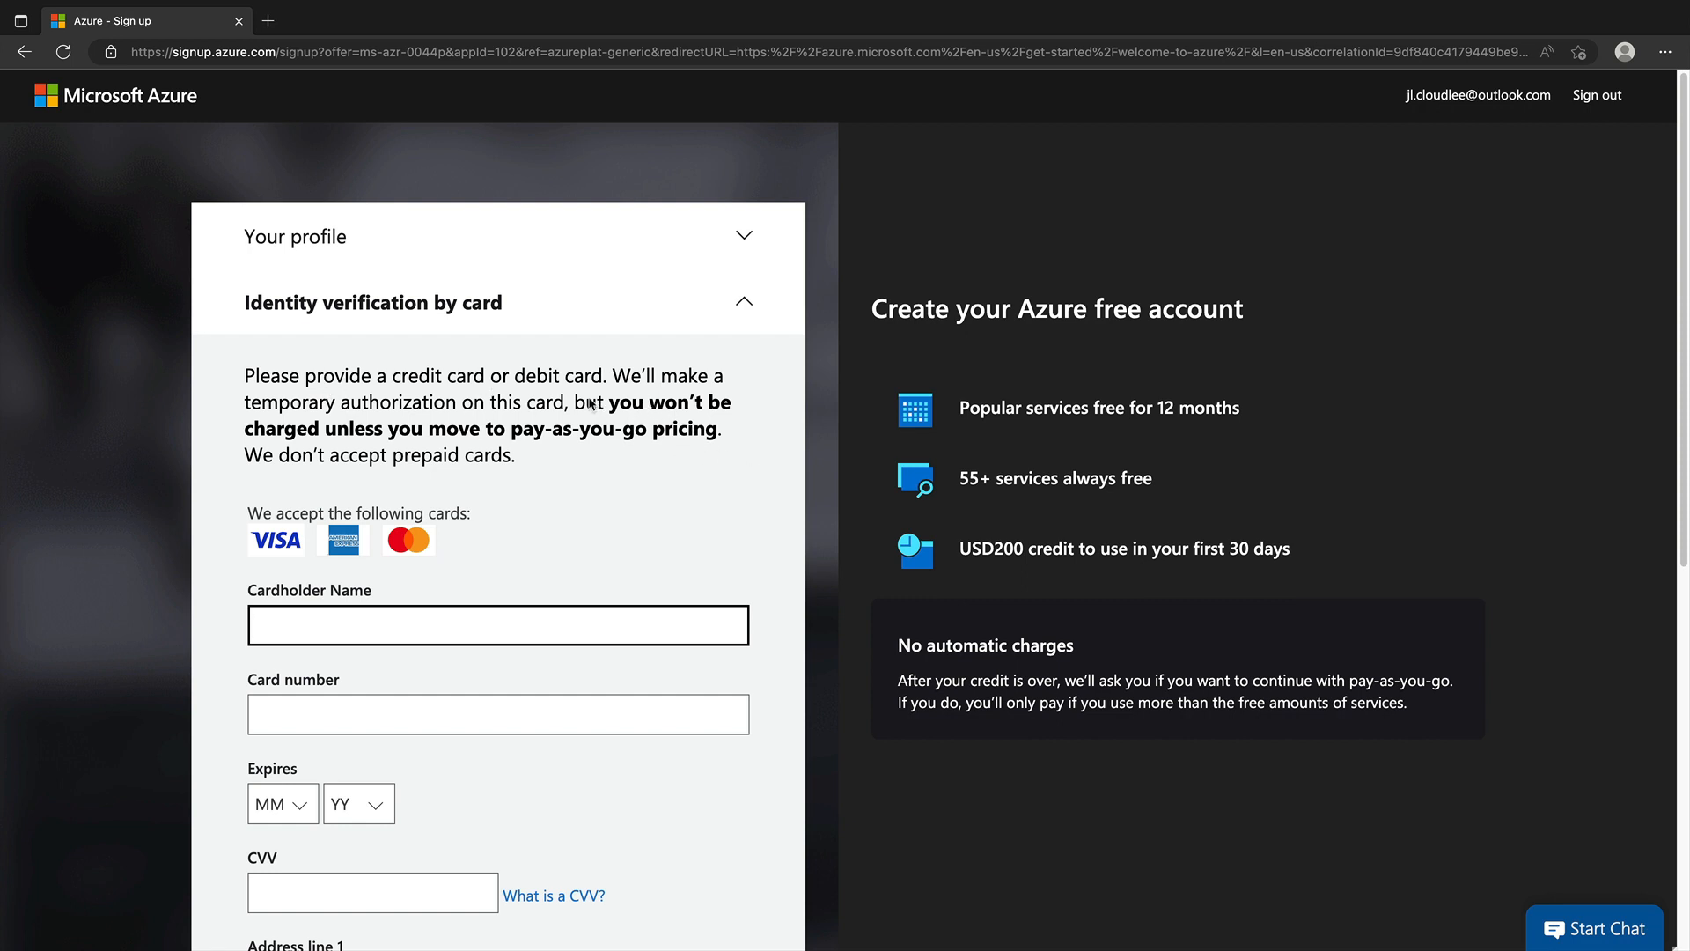
mouse_move(532, 437)
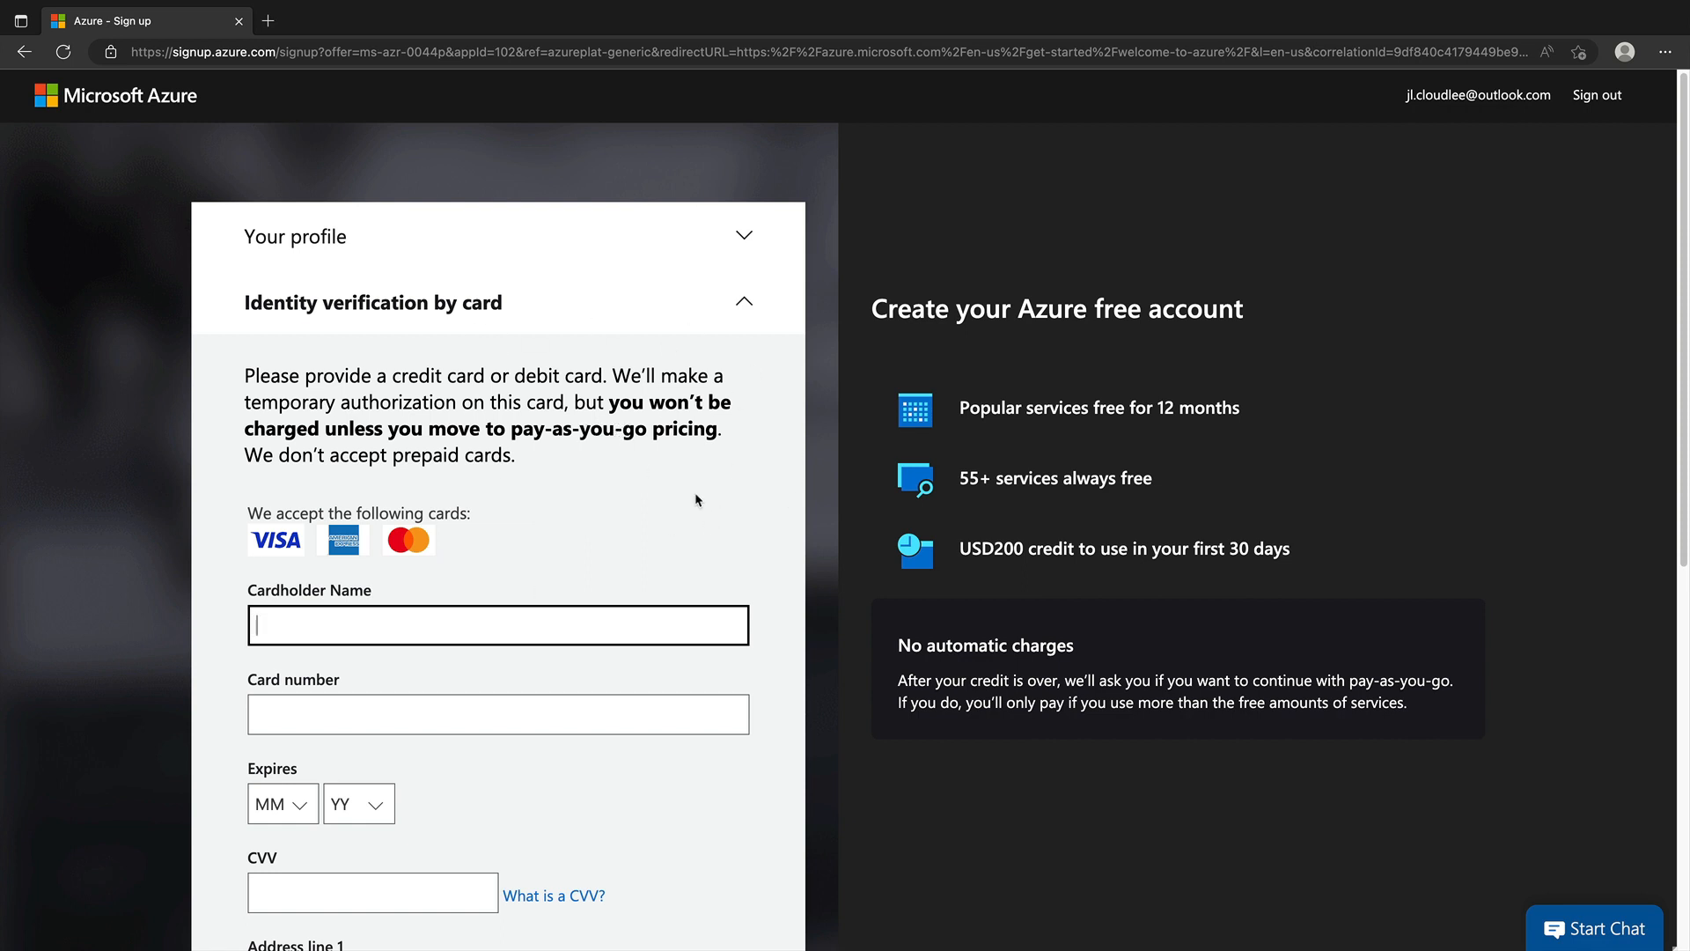
mouse_move(959, 558)
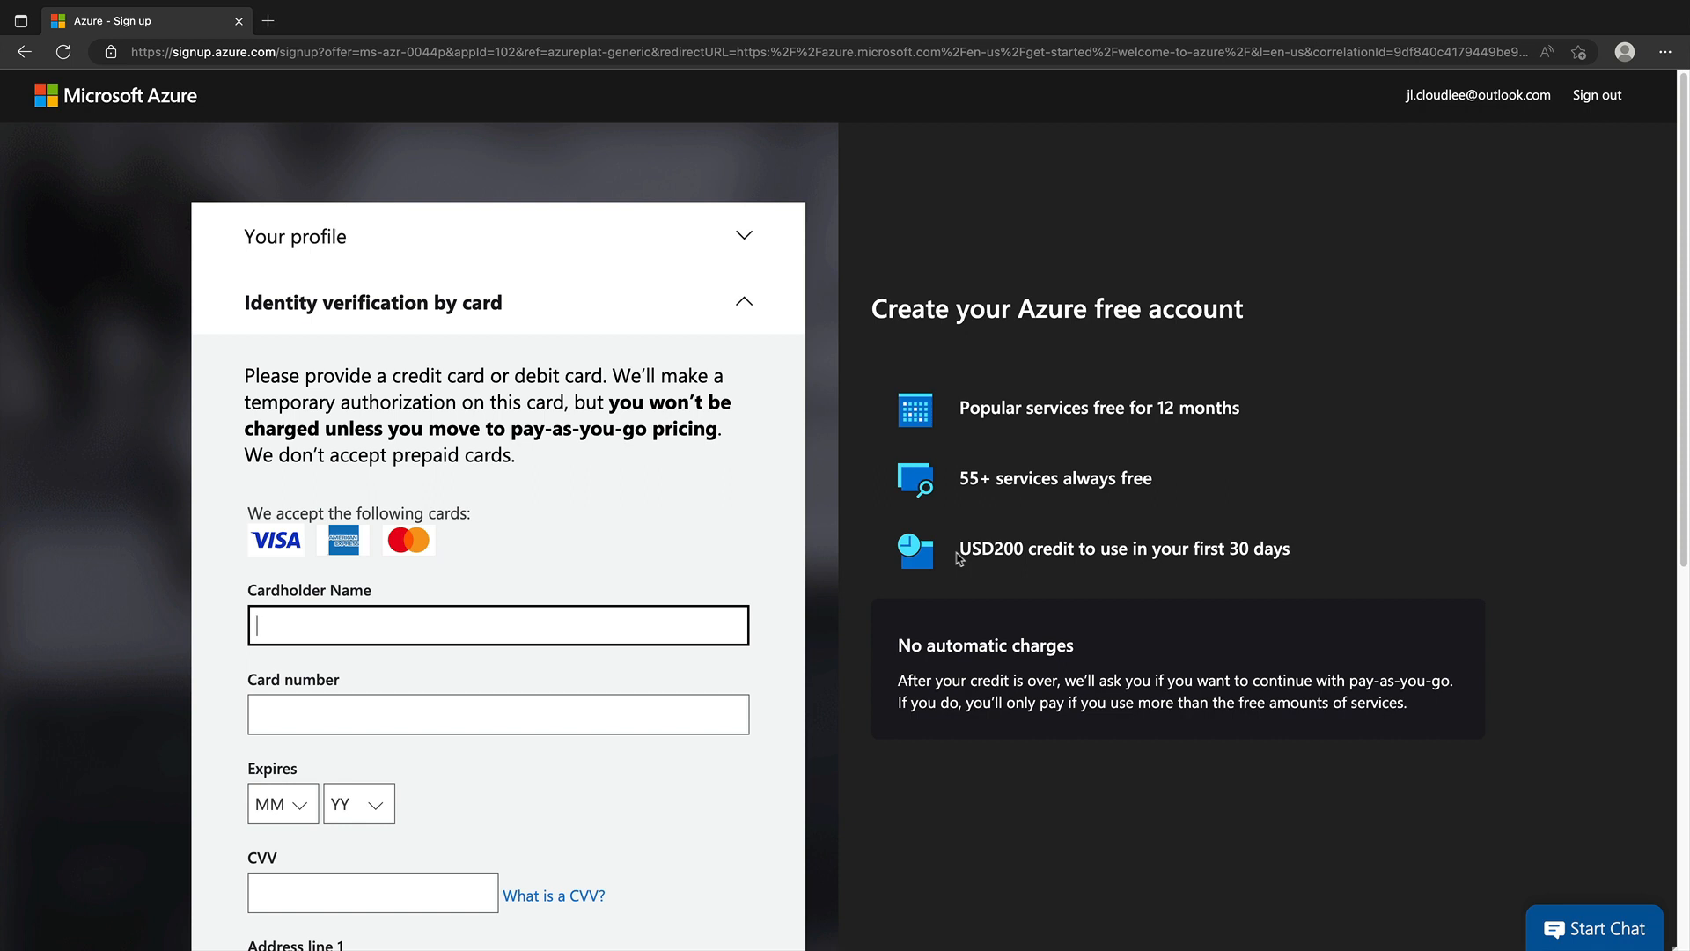
mouse_move(1094, 494)
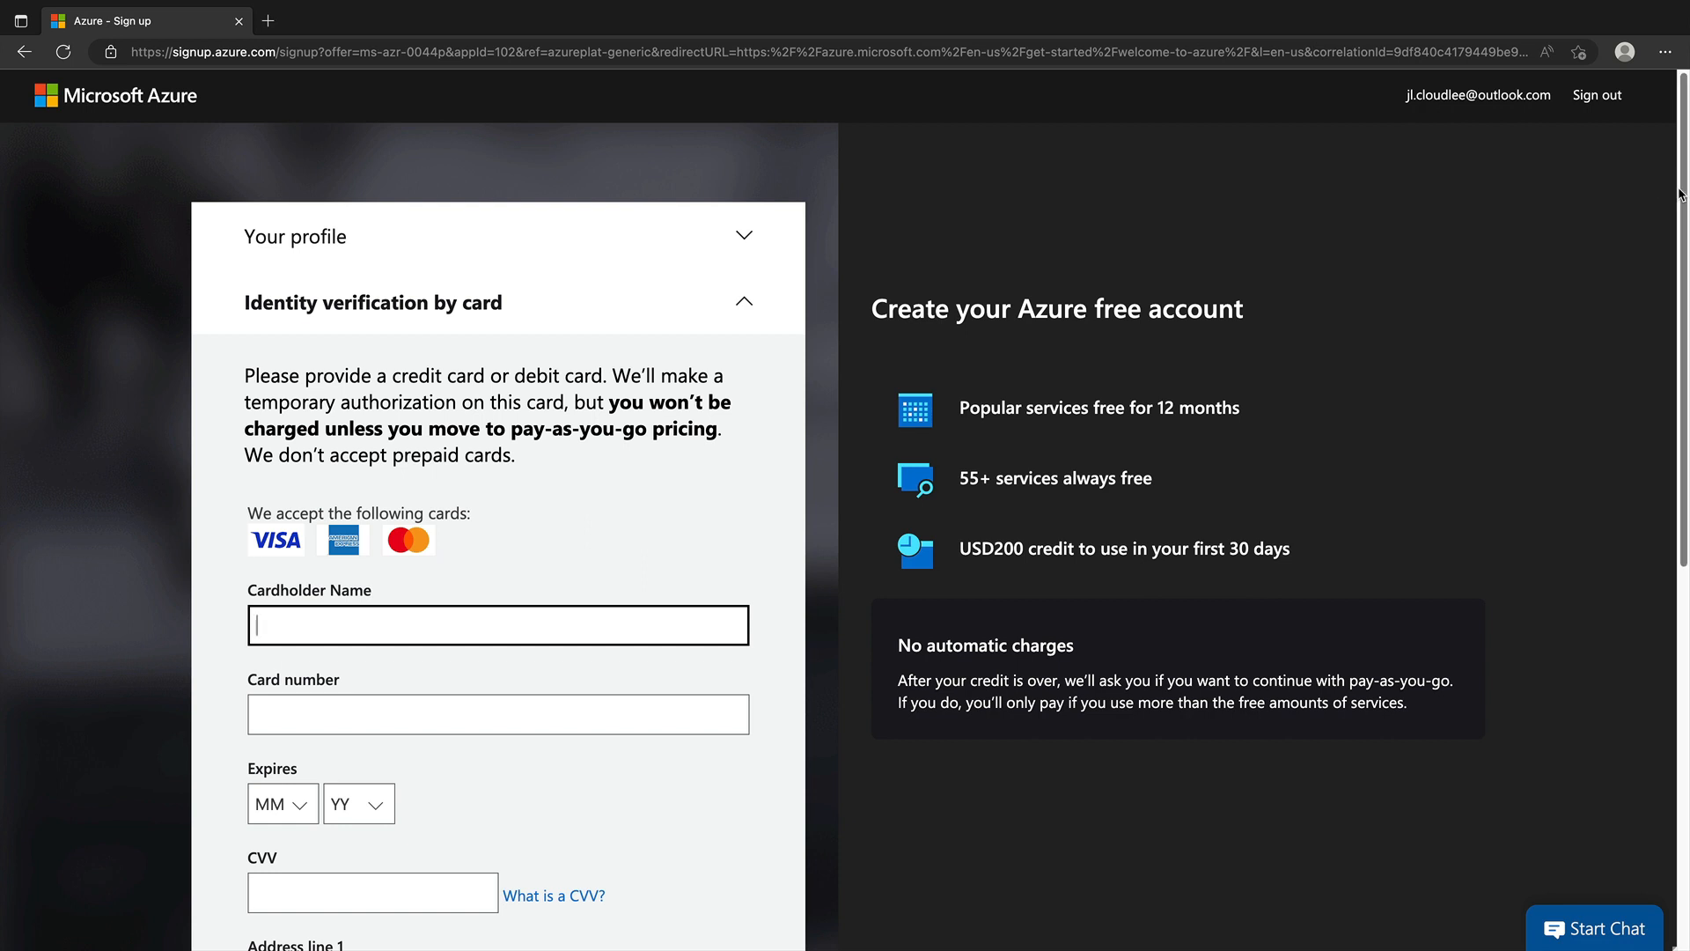
scroll(down, 3)
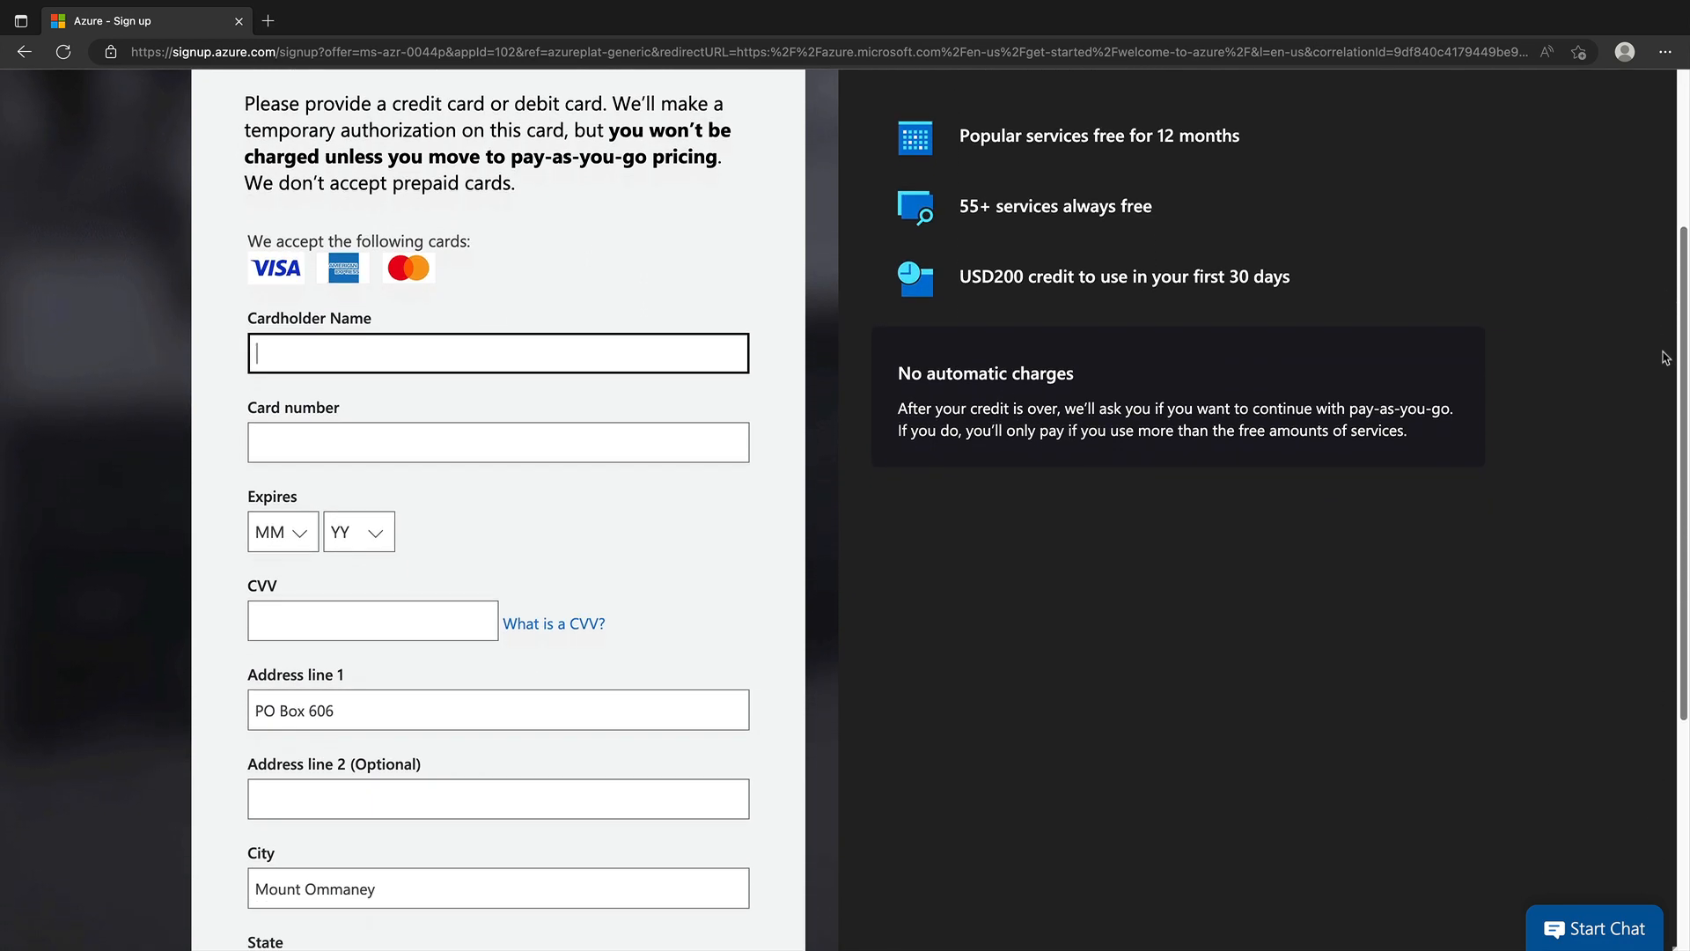
scroll(down, 3)
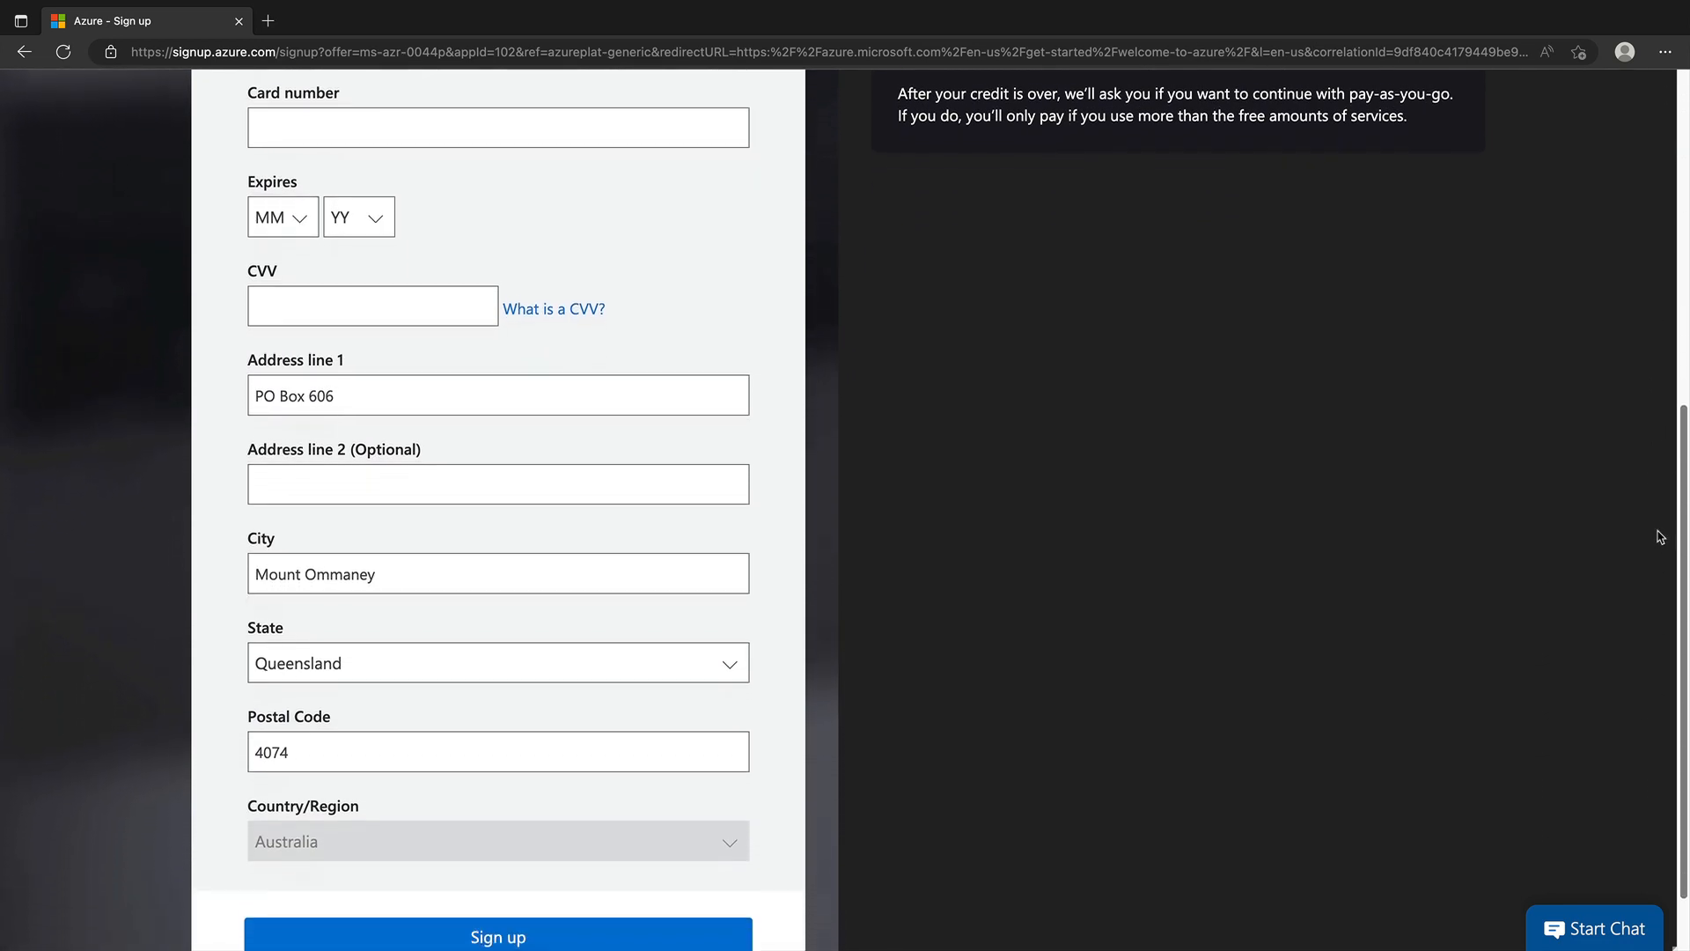
scroll(up, 3)
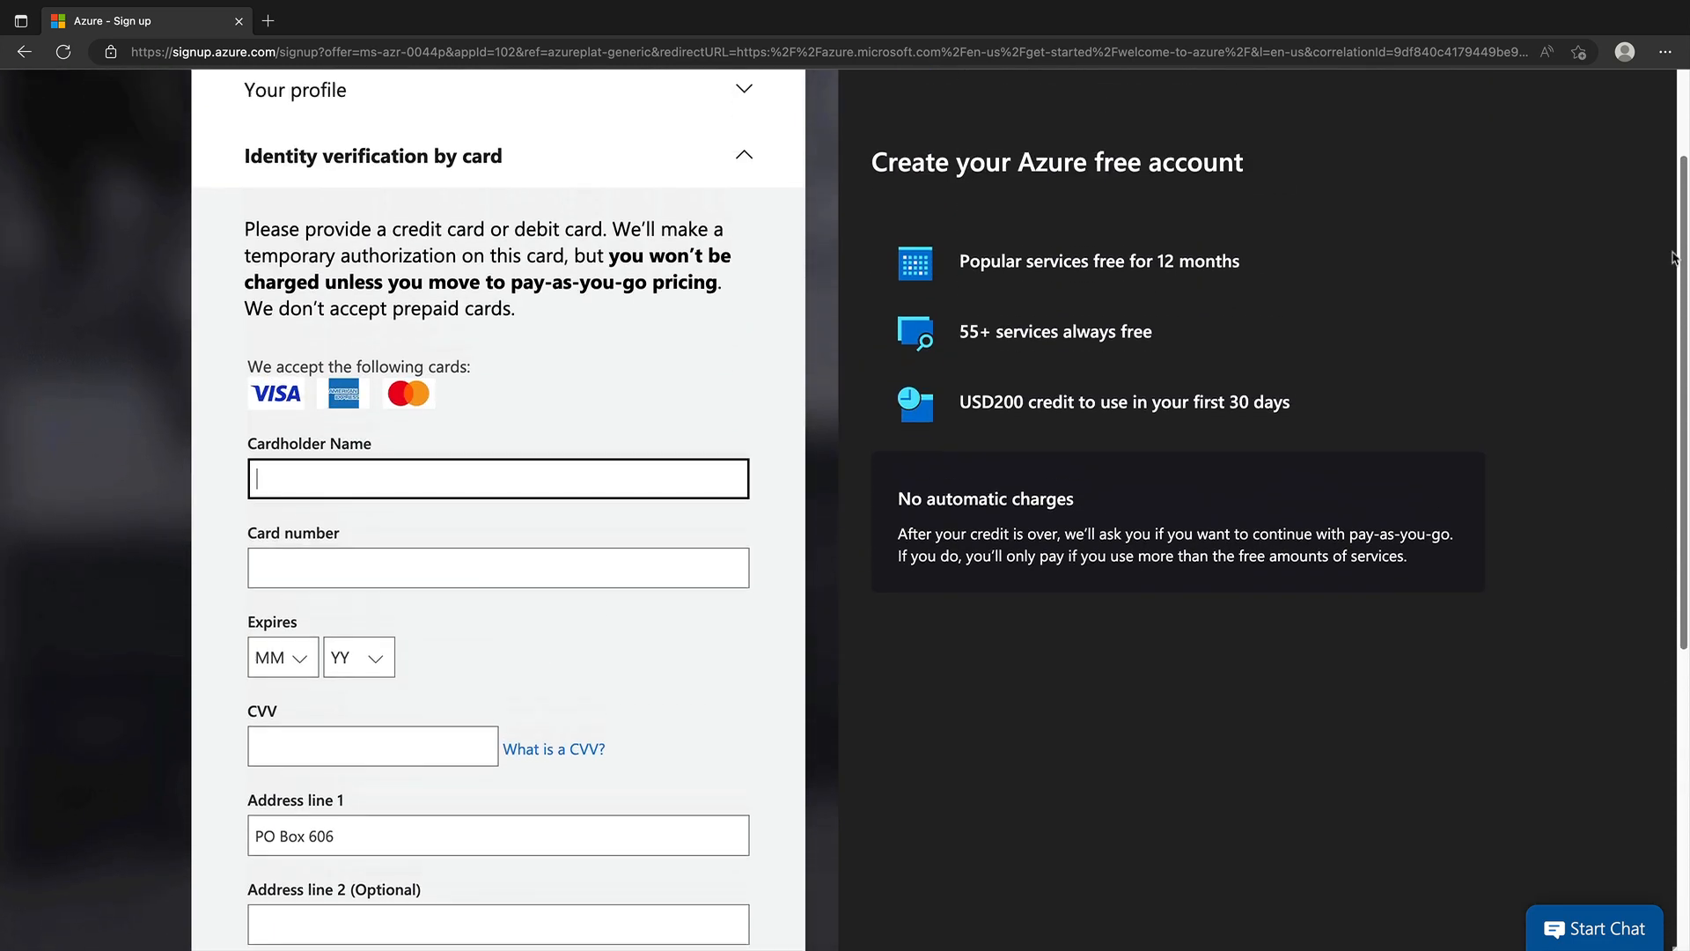
scroll(up, 3)
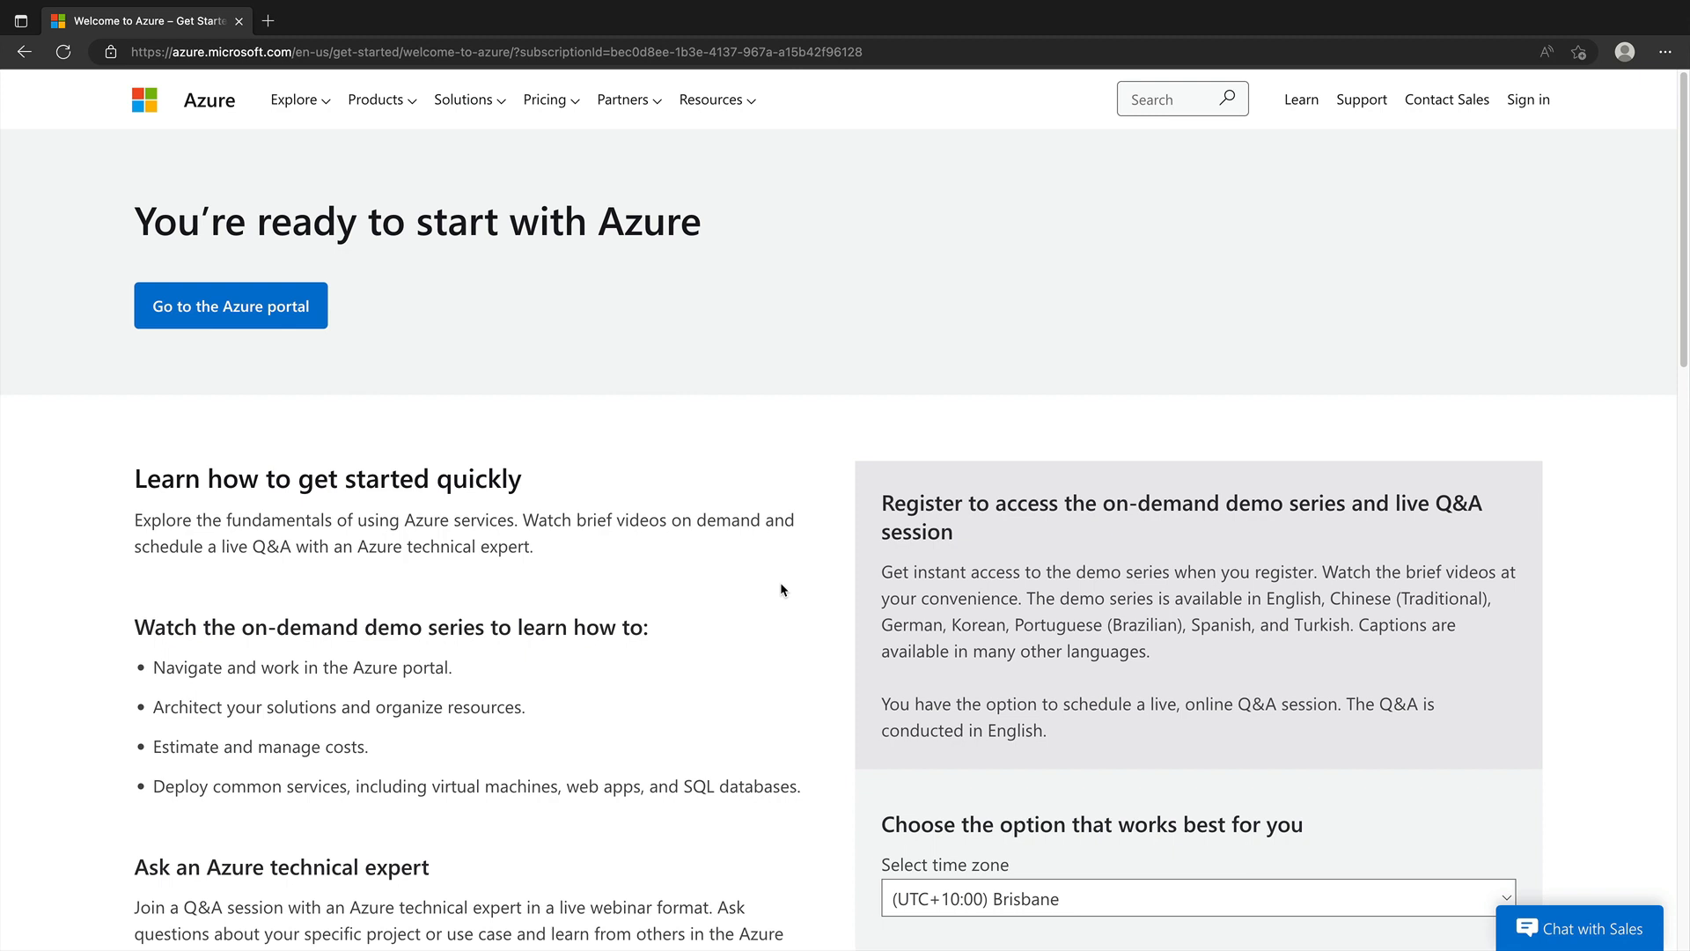
mouse_move(803, 582)
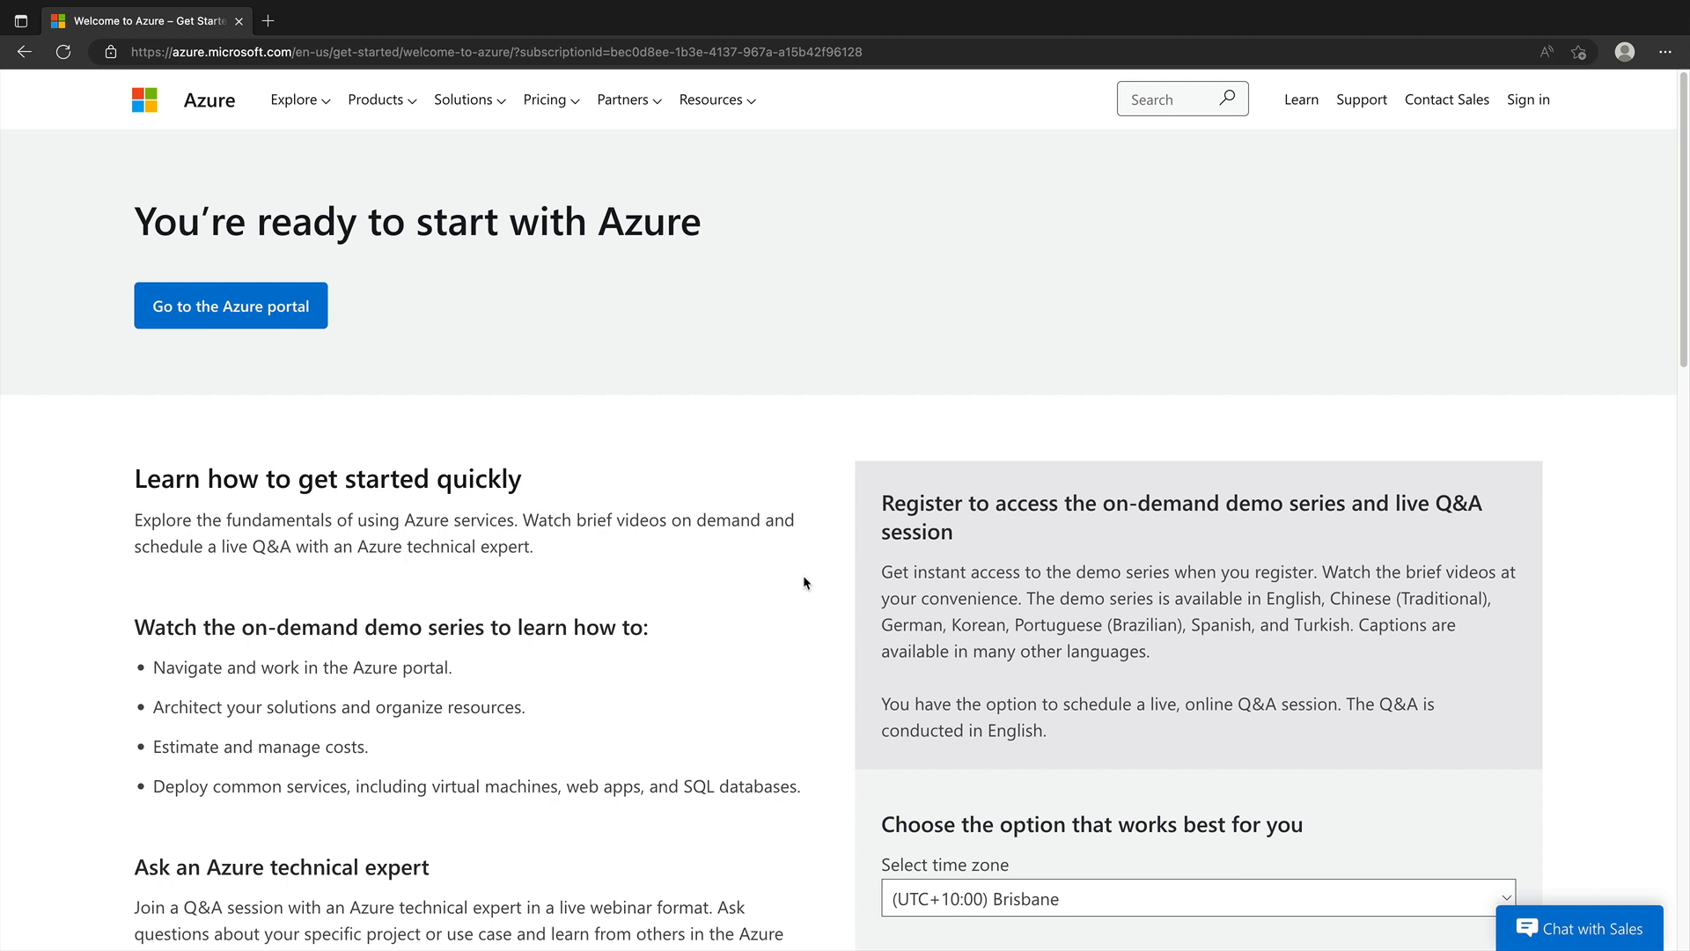
mouse_move(292, 99)
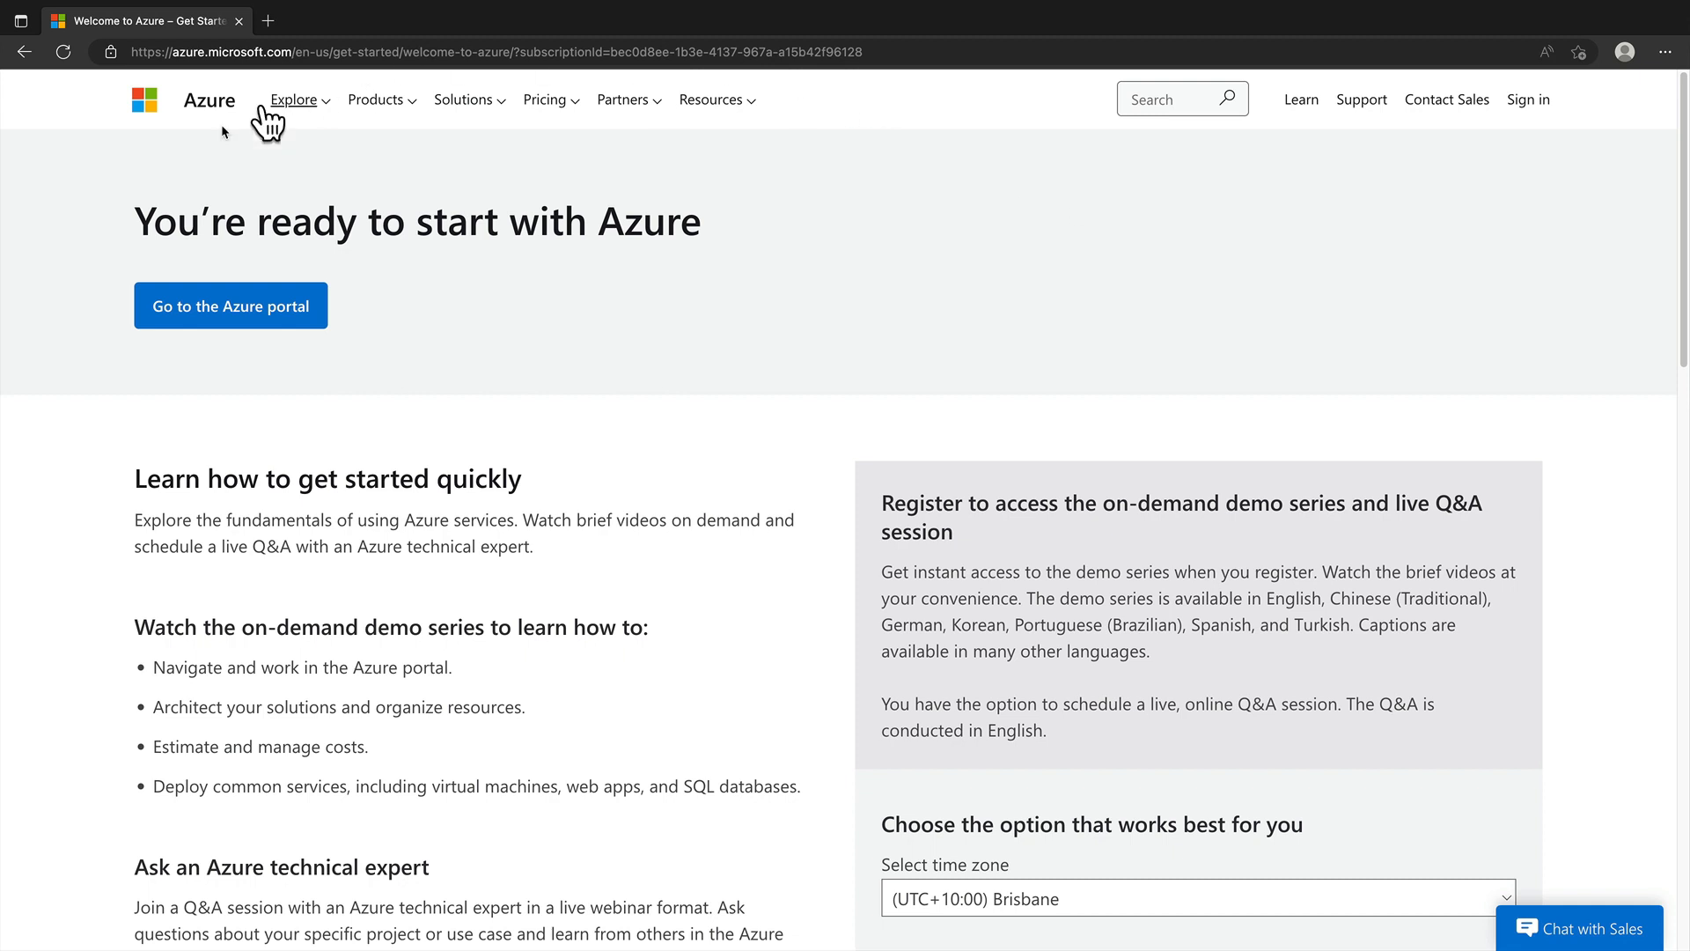
mouse_move(95, 246)
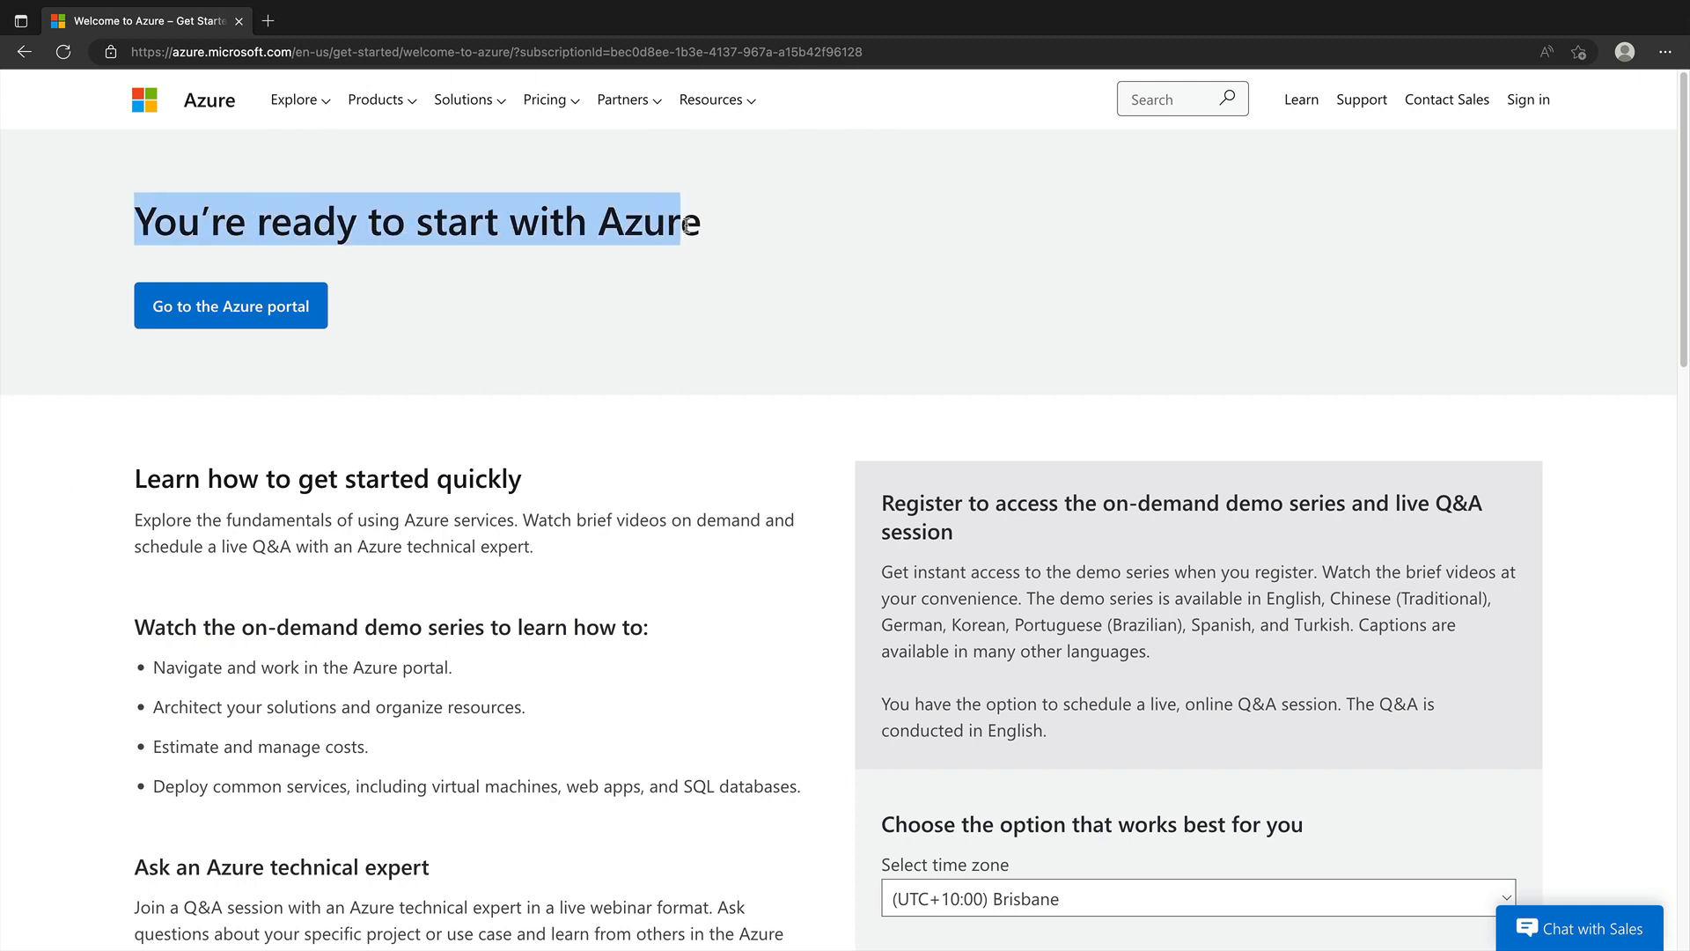
Go from the You're ready welcome page into the Azure portal
click(474, 222)
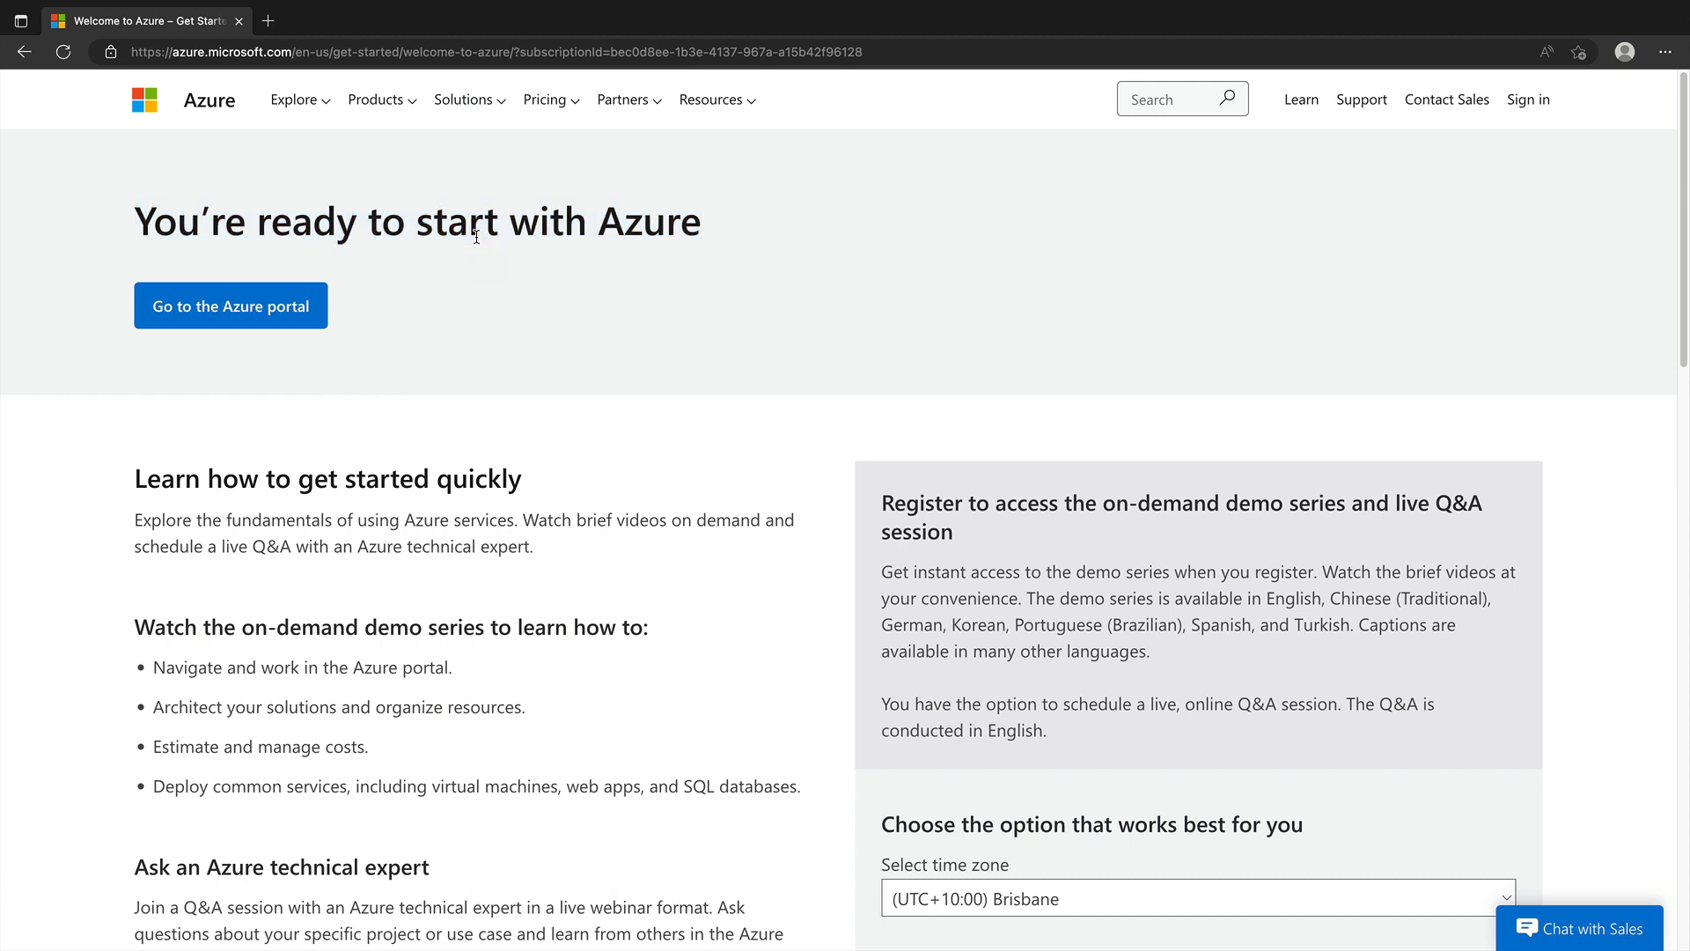
mouse_move(230, 305)
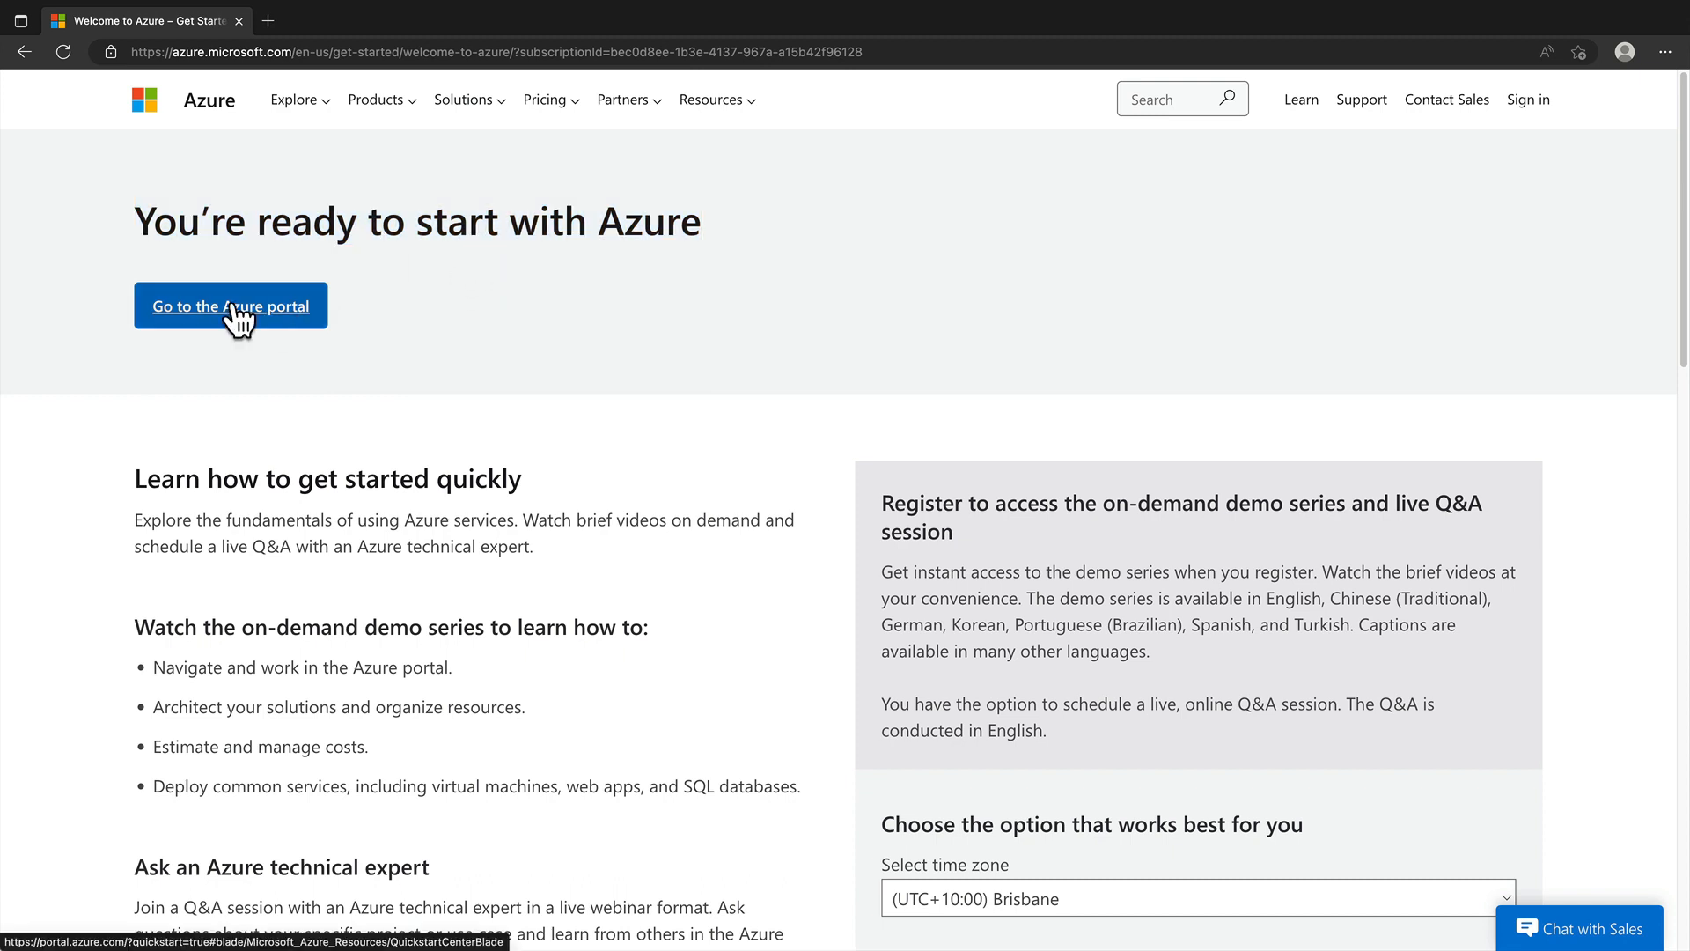
click(231, 307)
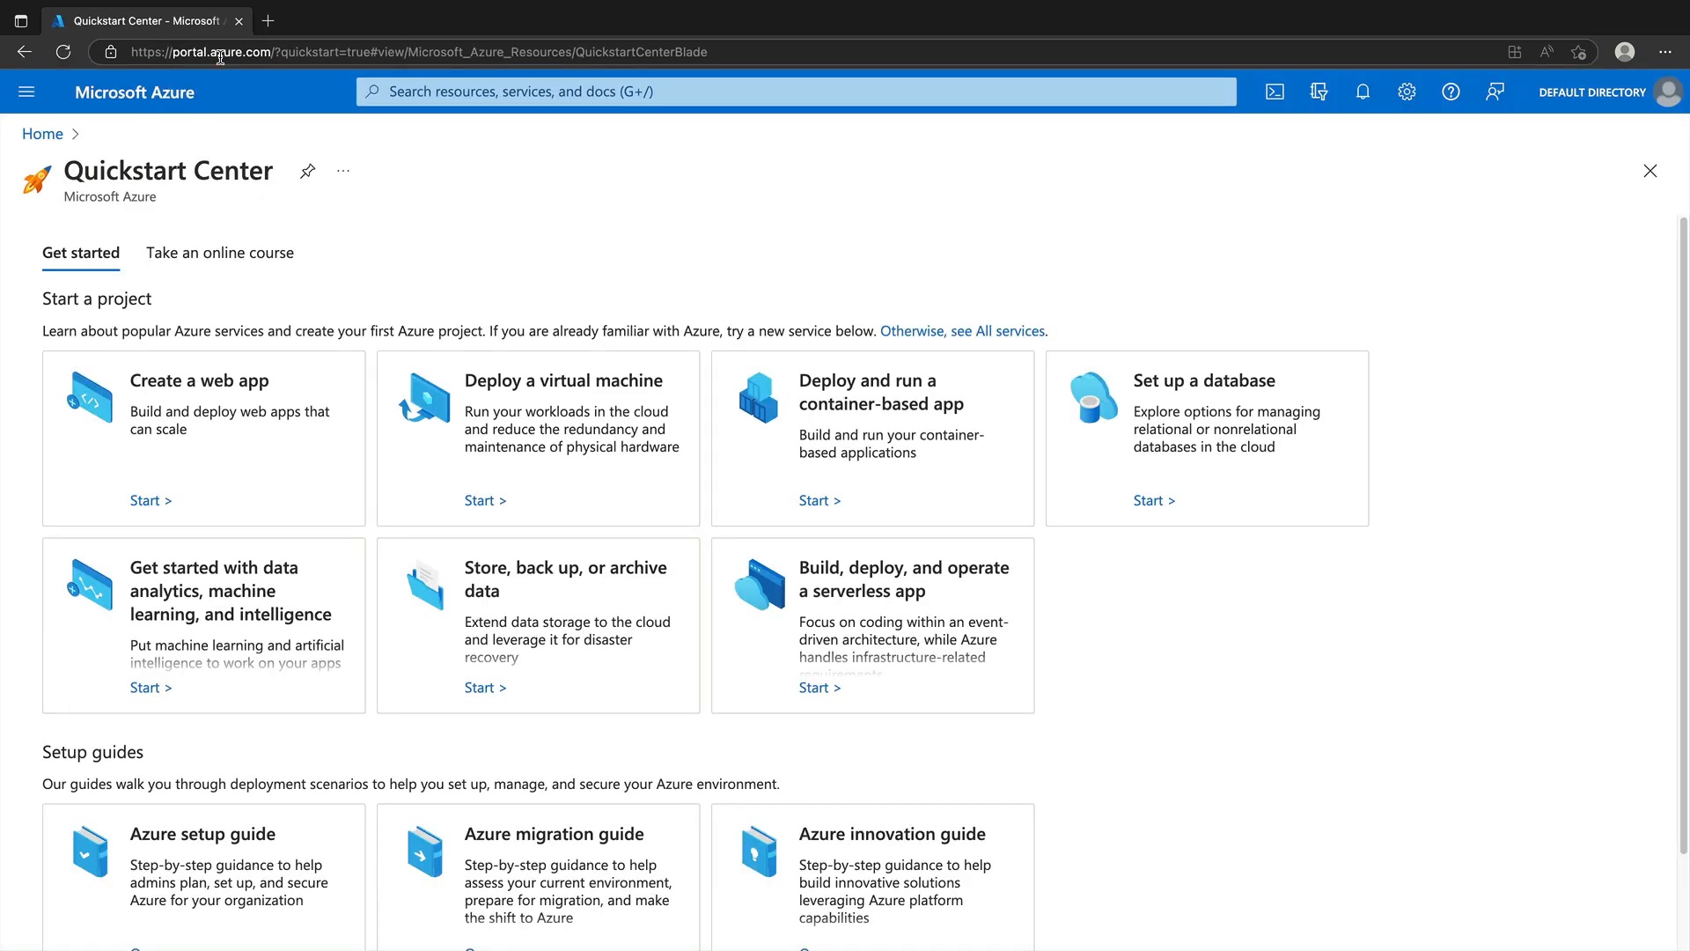
mouse_move(391, 239)
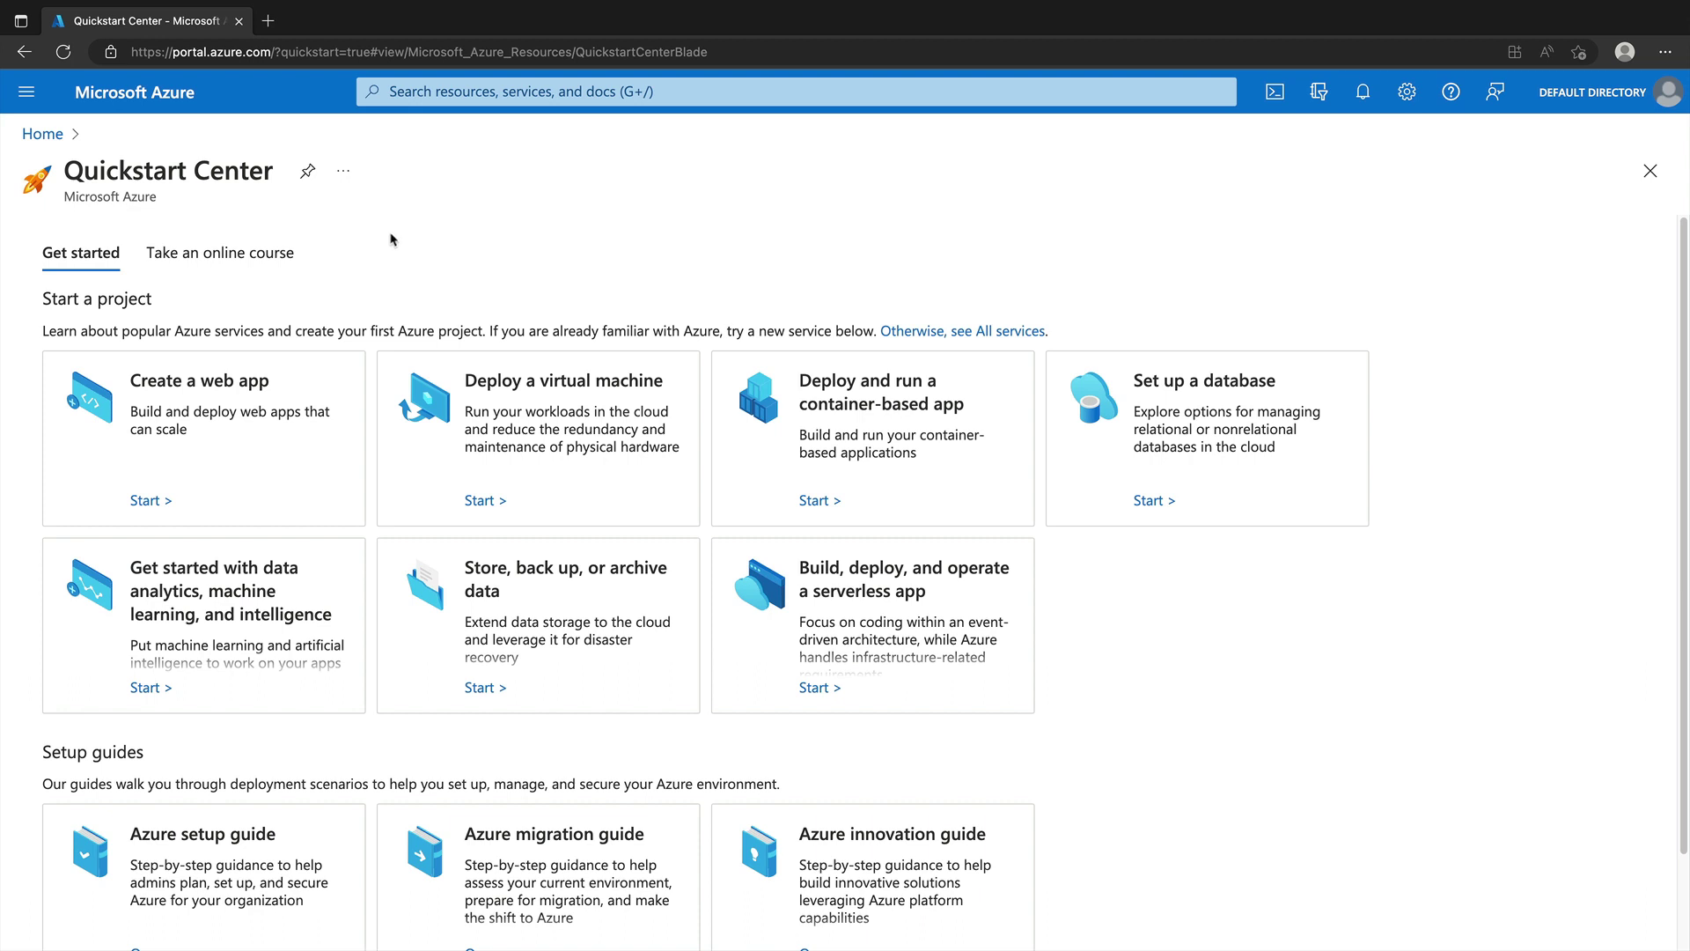
mouse_move(483, 321)
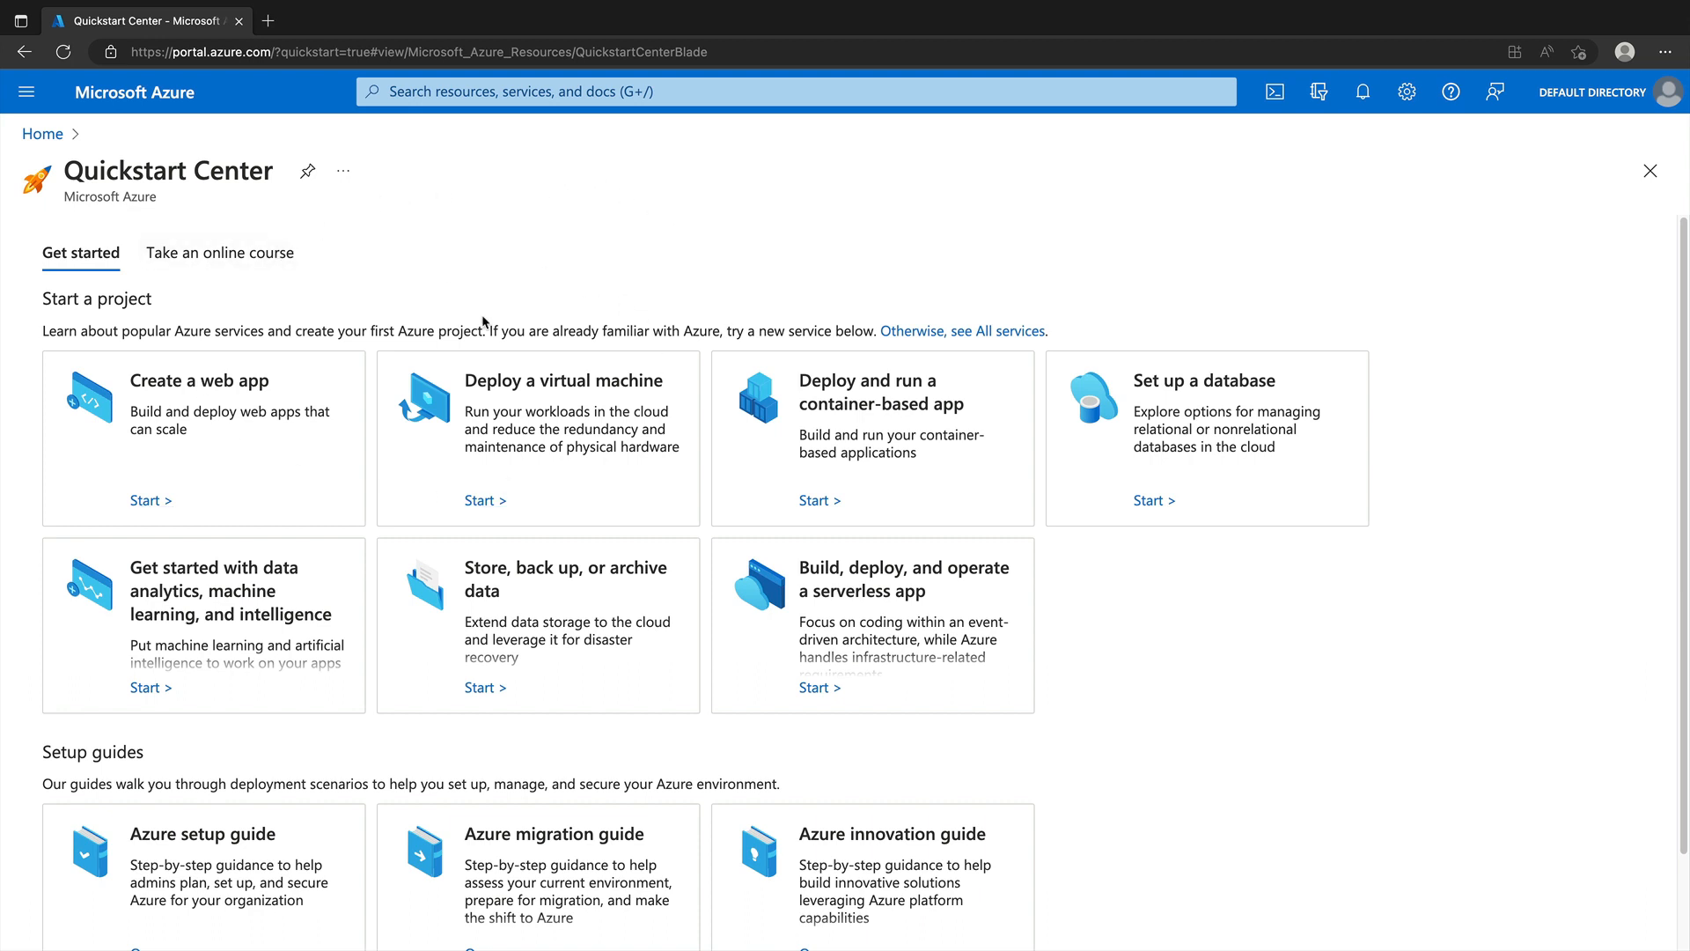
mouse_move(371, 226)
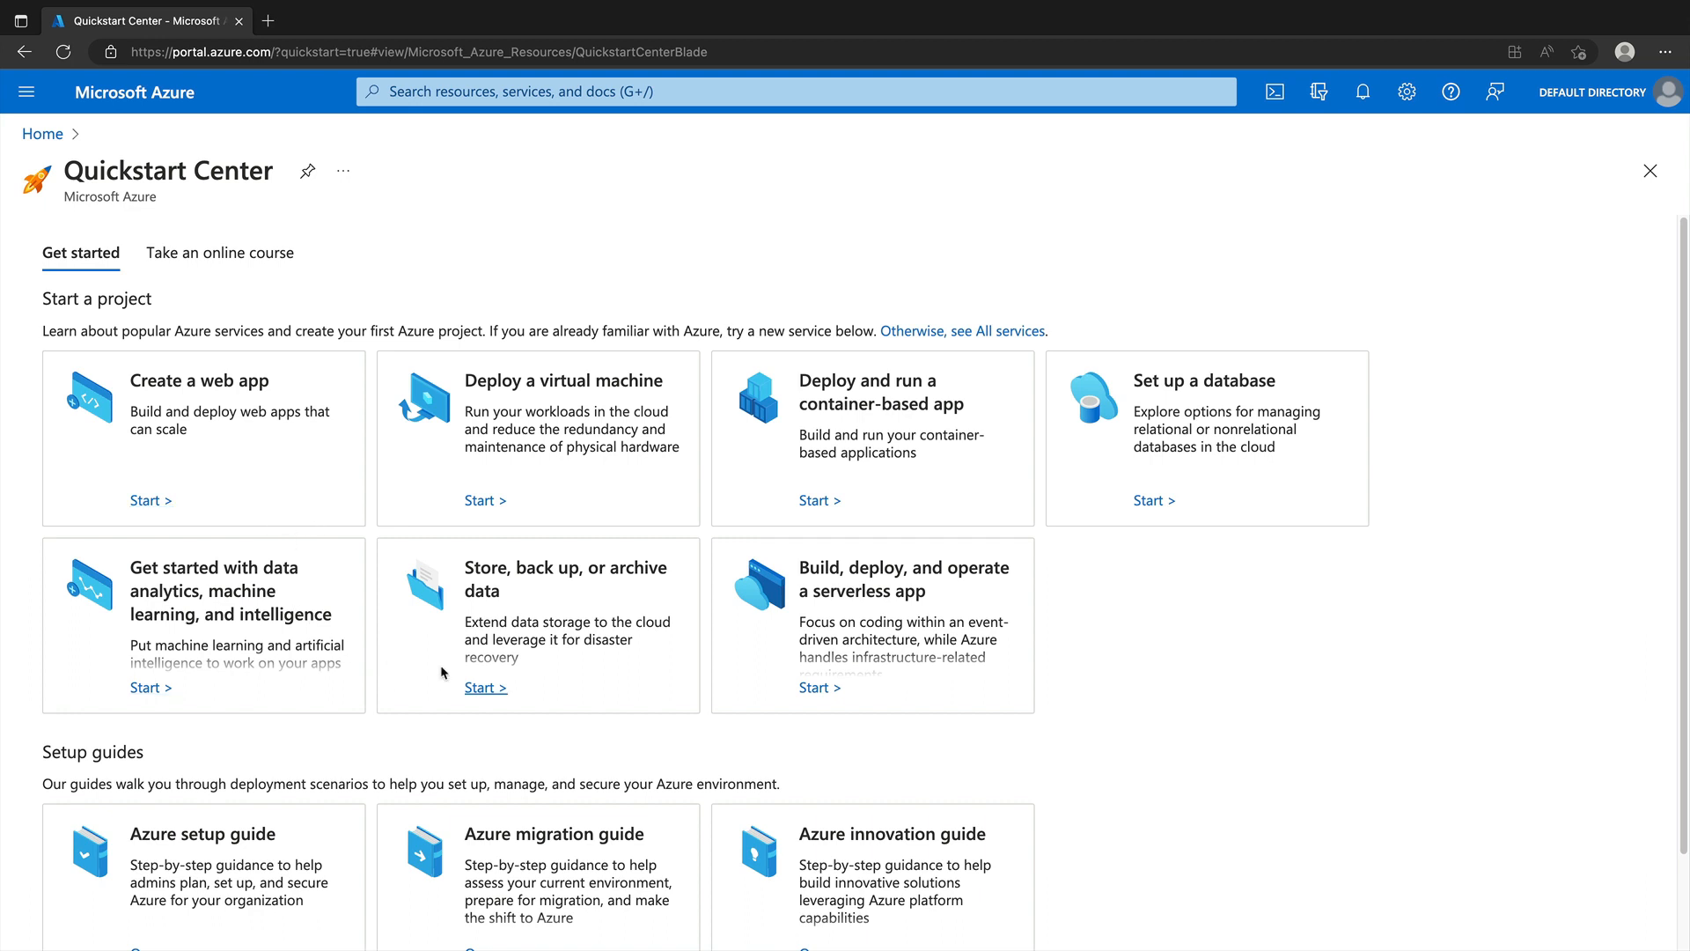
mouse_move(943, 426)
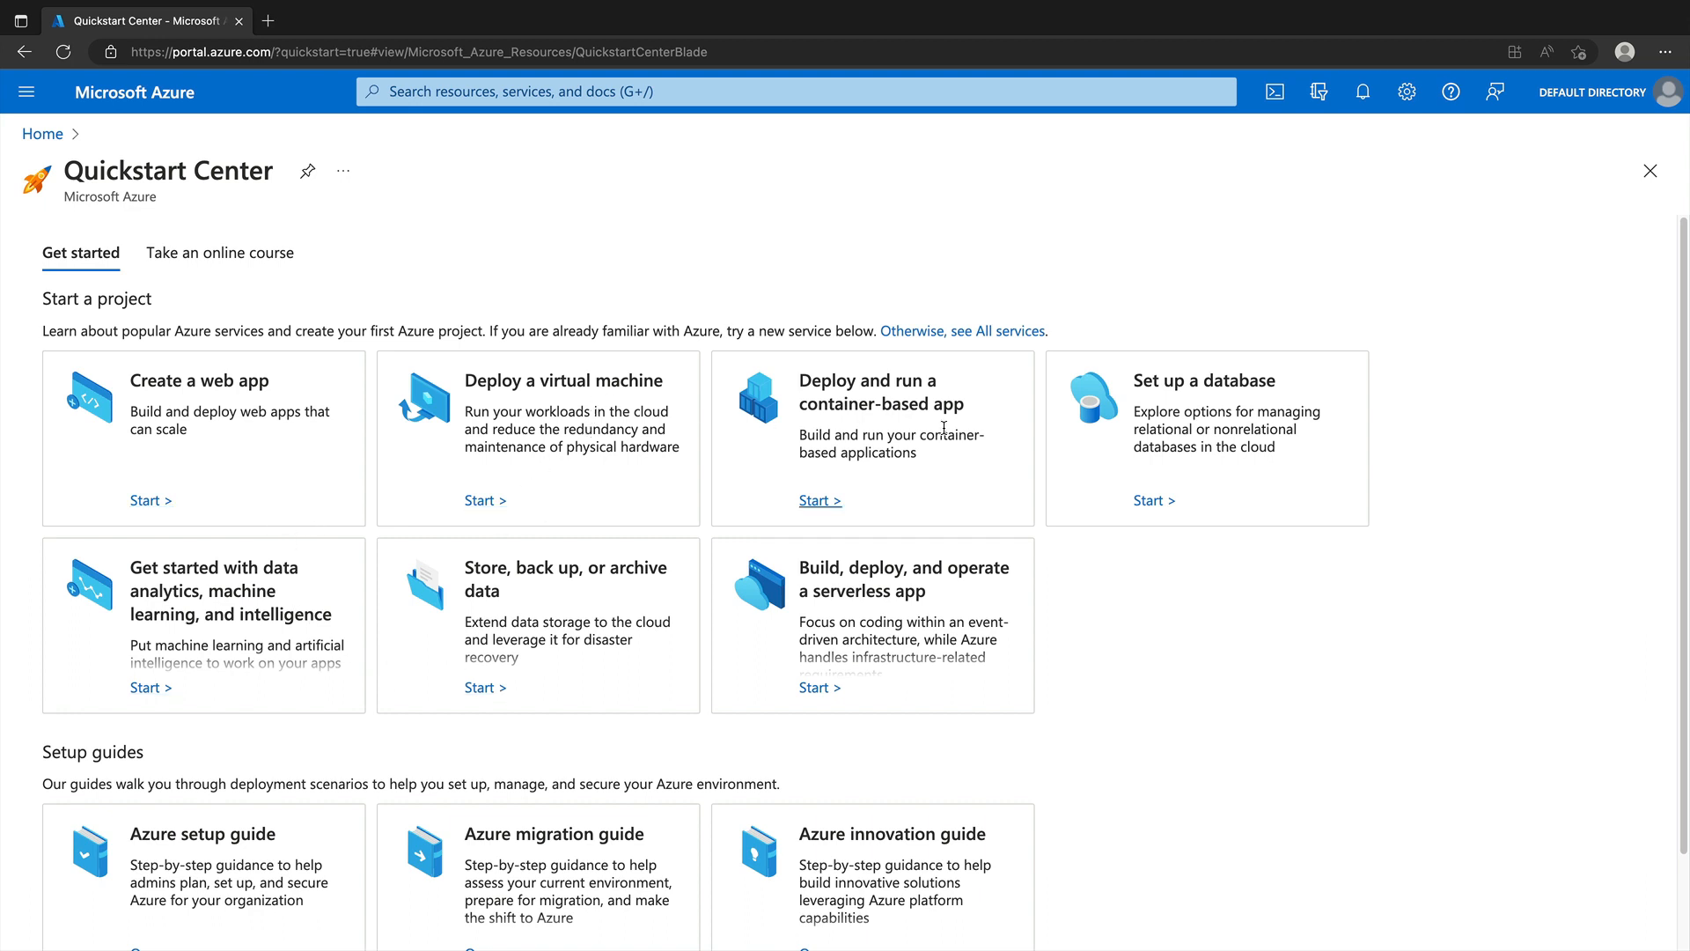
mouse_move(1124, 283)
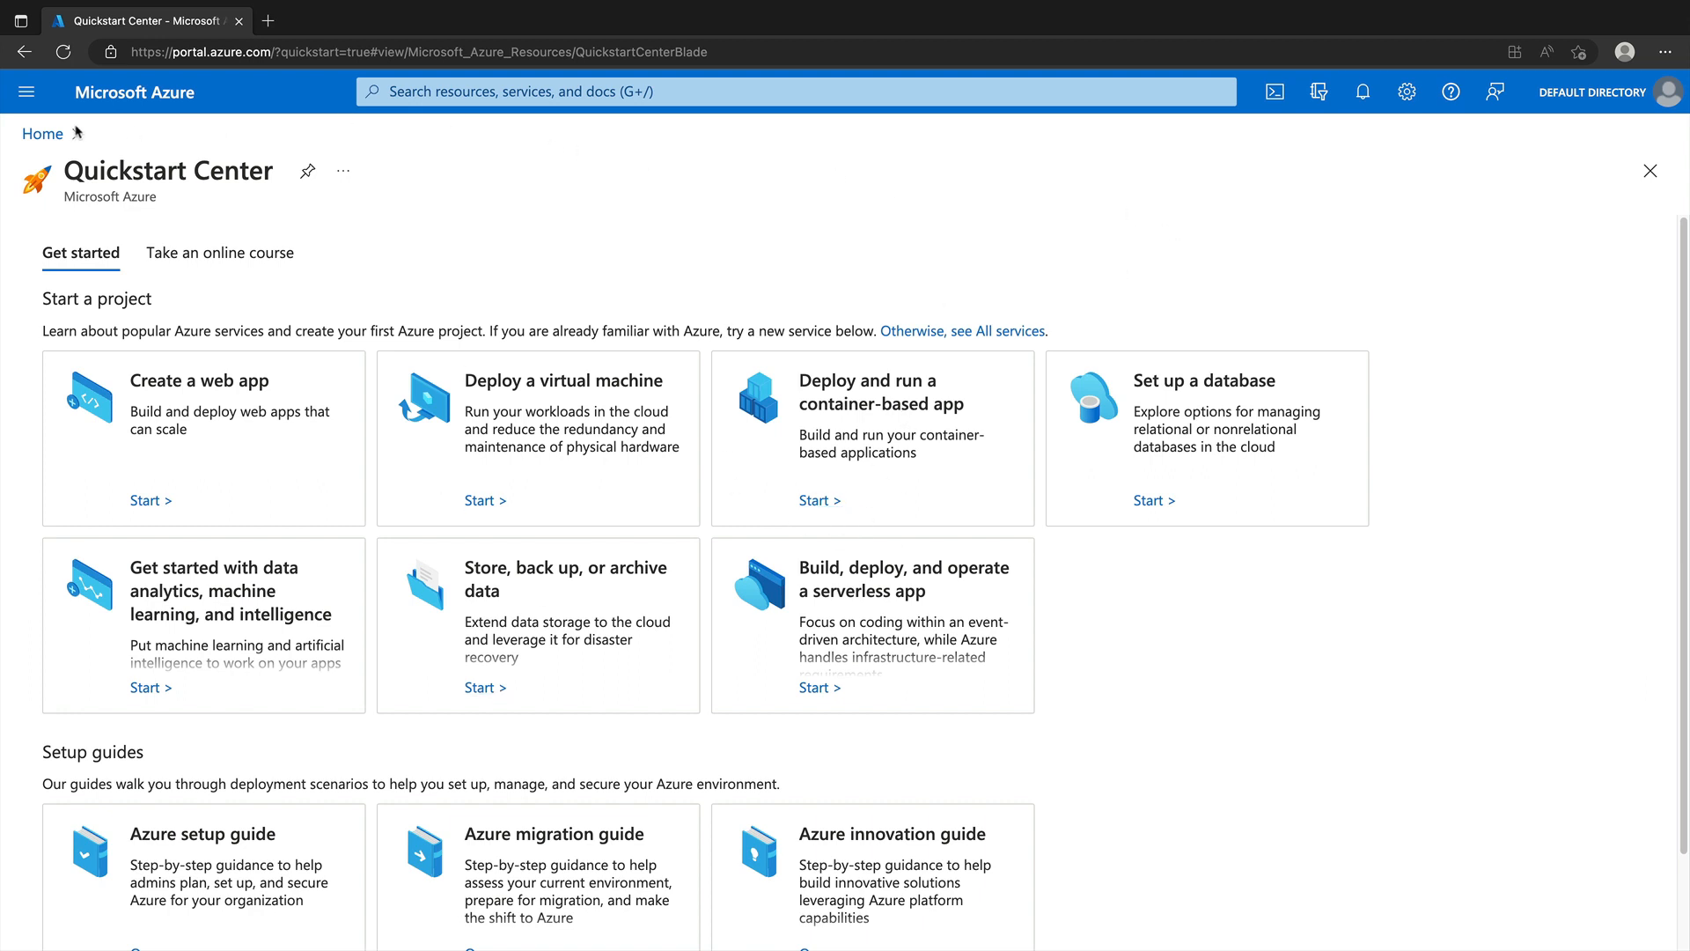
Use the Home breadcrumb to leave the Quickstart Center
click(43, 133)
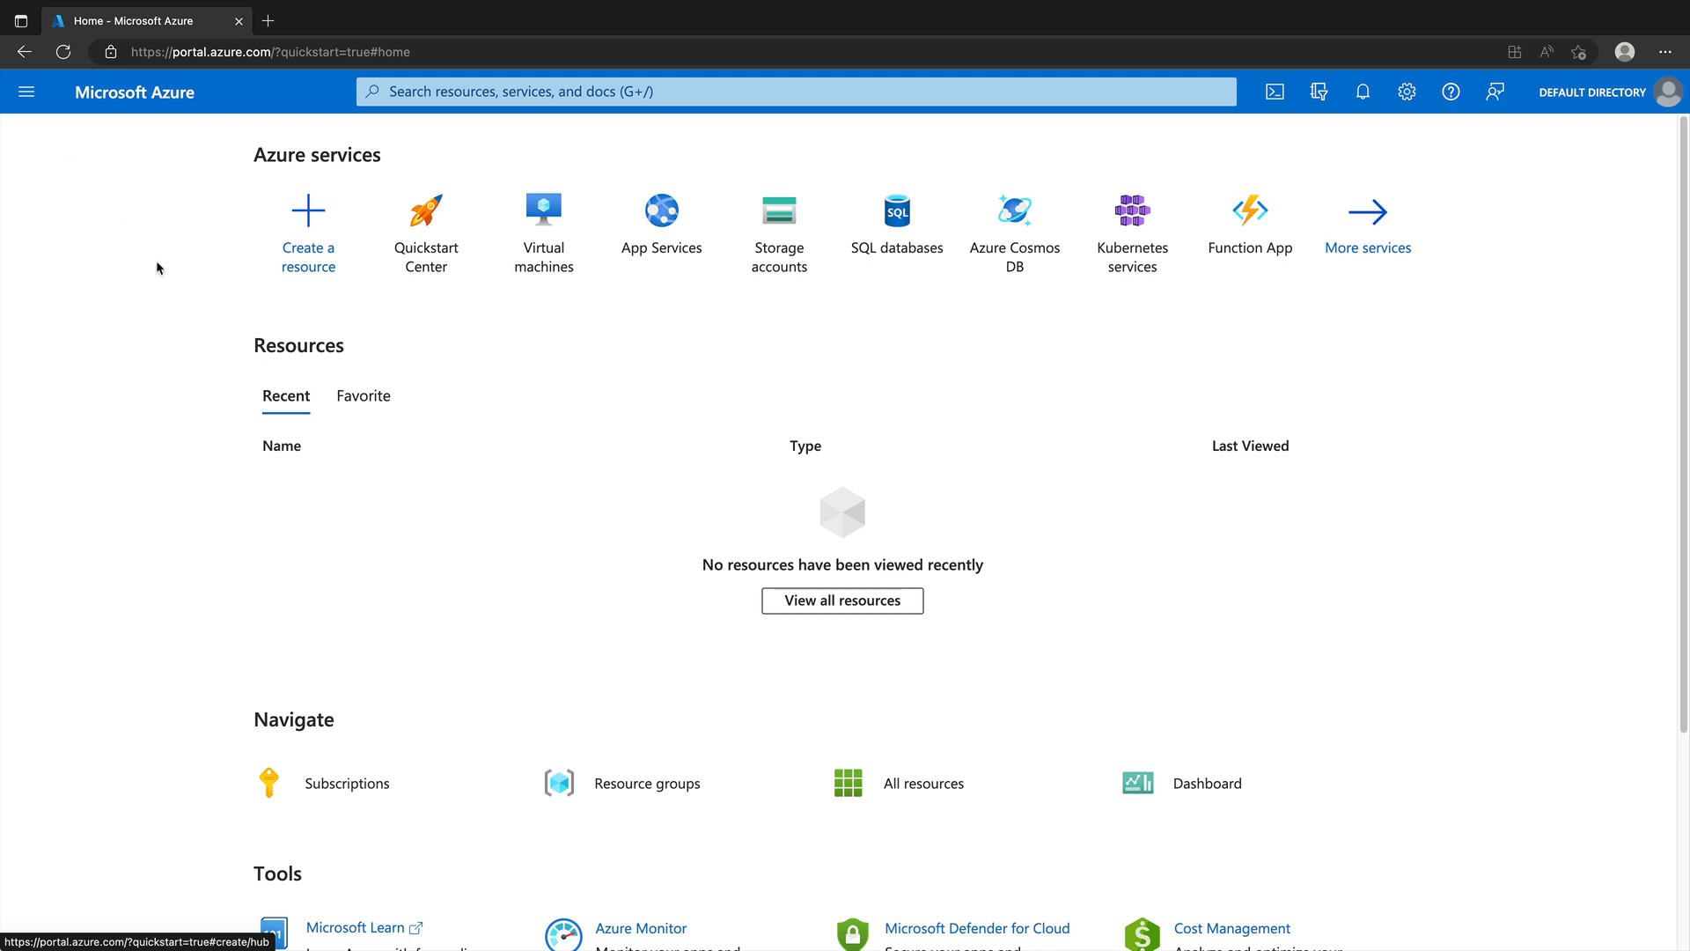
mouse_move(700, 416)
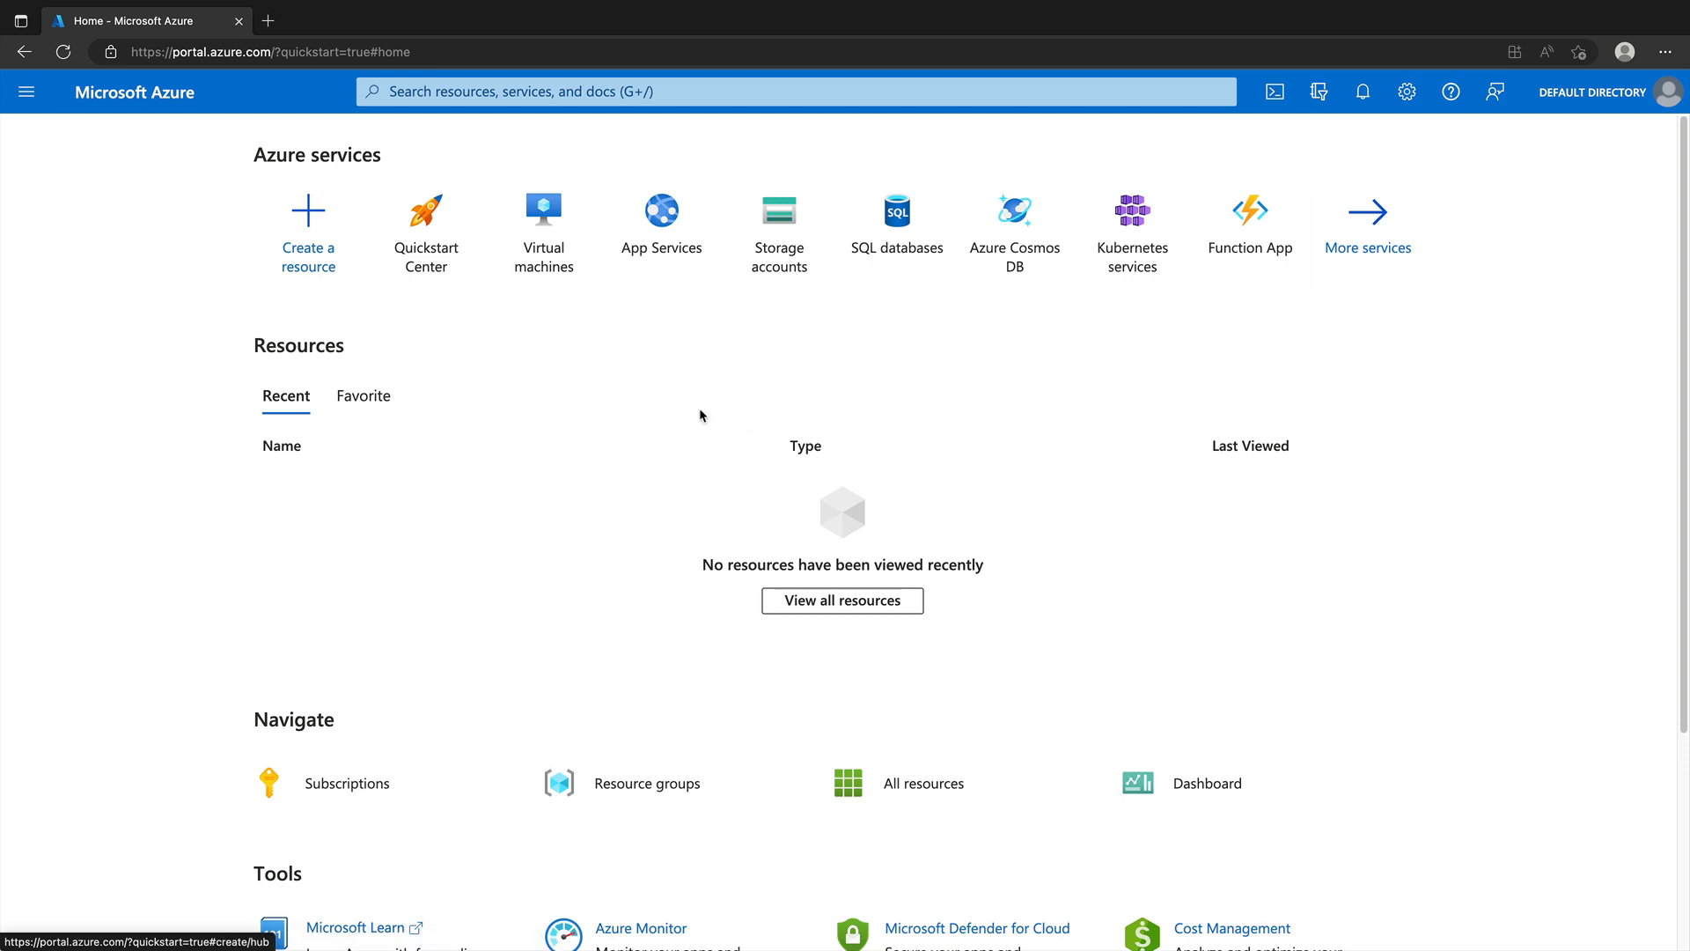
mouse_move(720, 417)
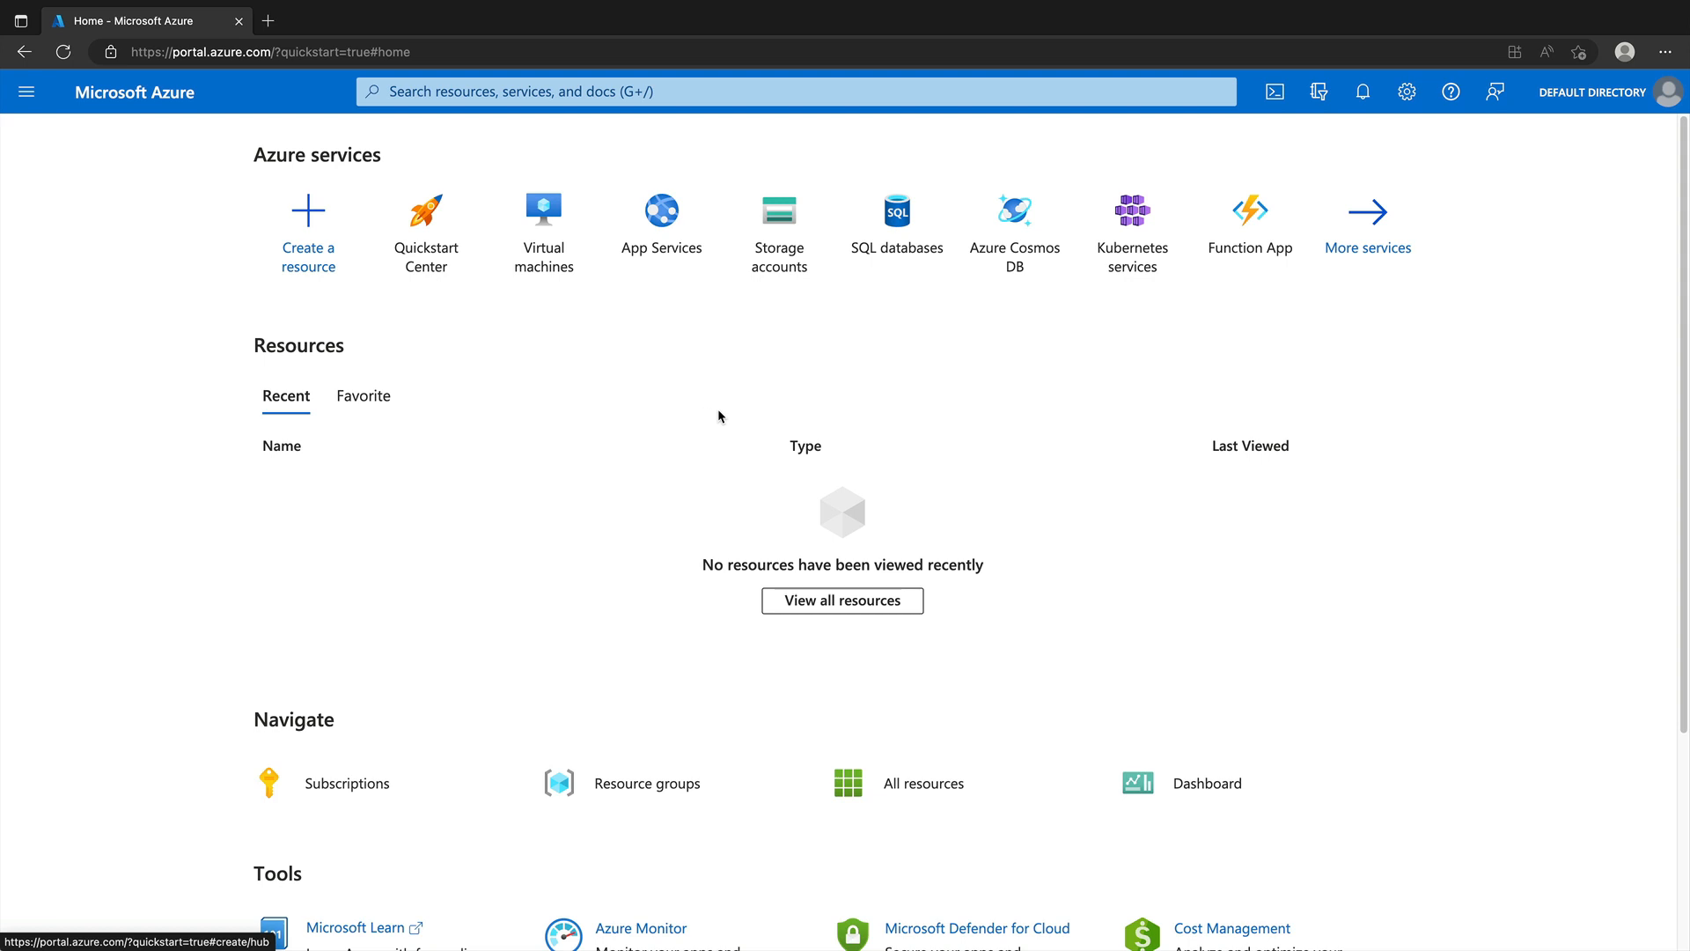
mouse_move(27, 92)
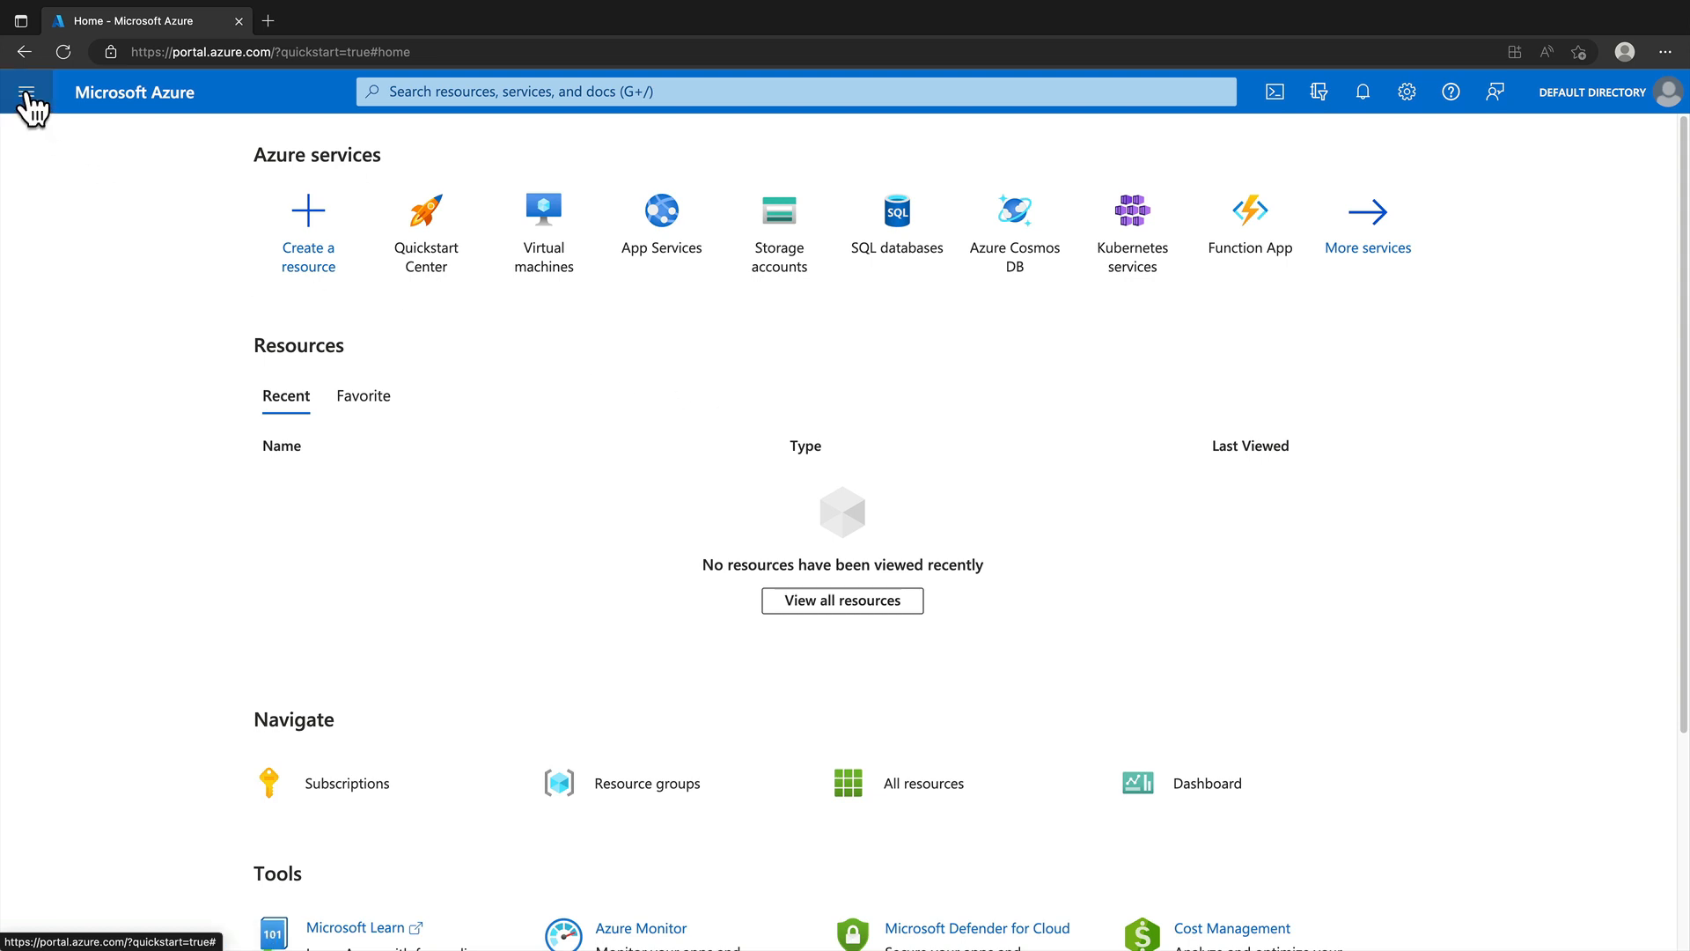
Search the portal for 'virtual' and open Virtual machines
click(29, 91)
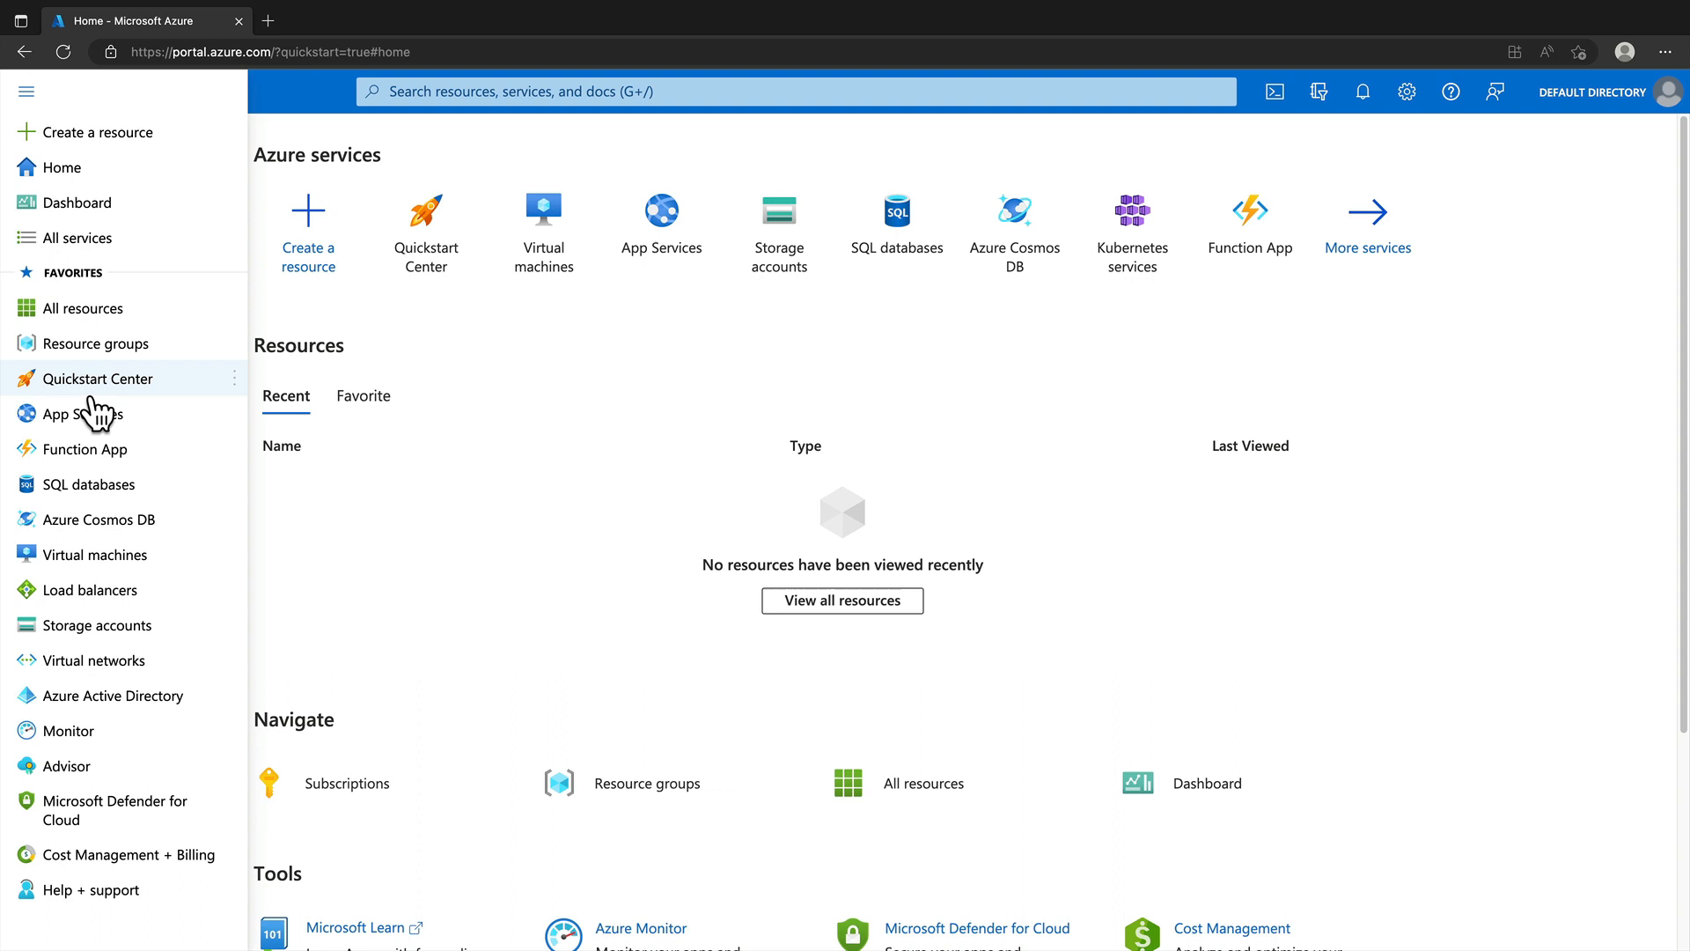
mouse_move(157, 515)
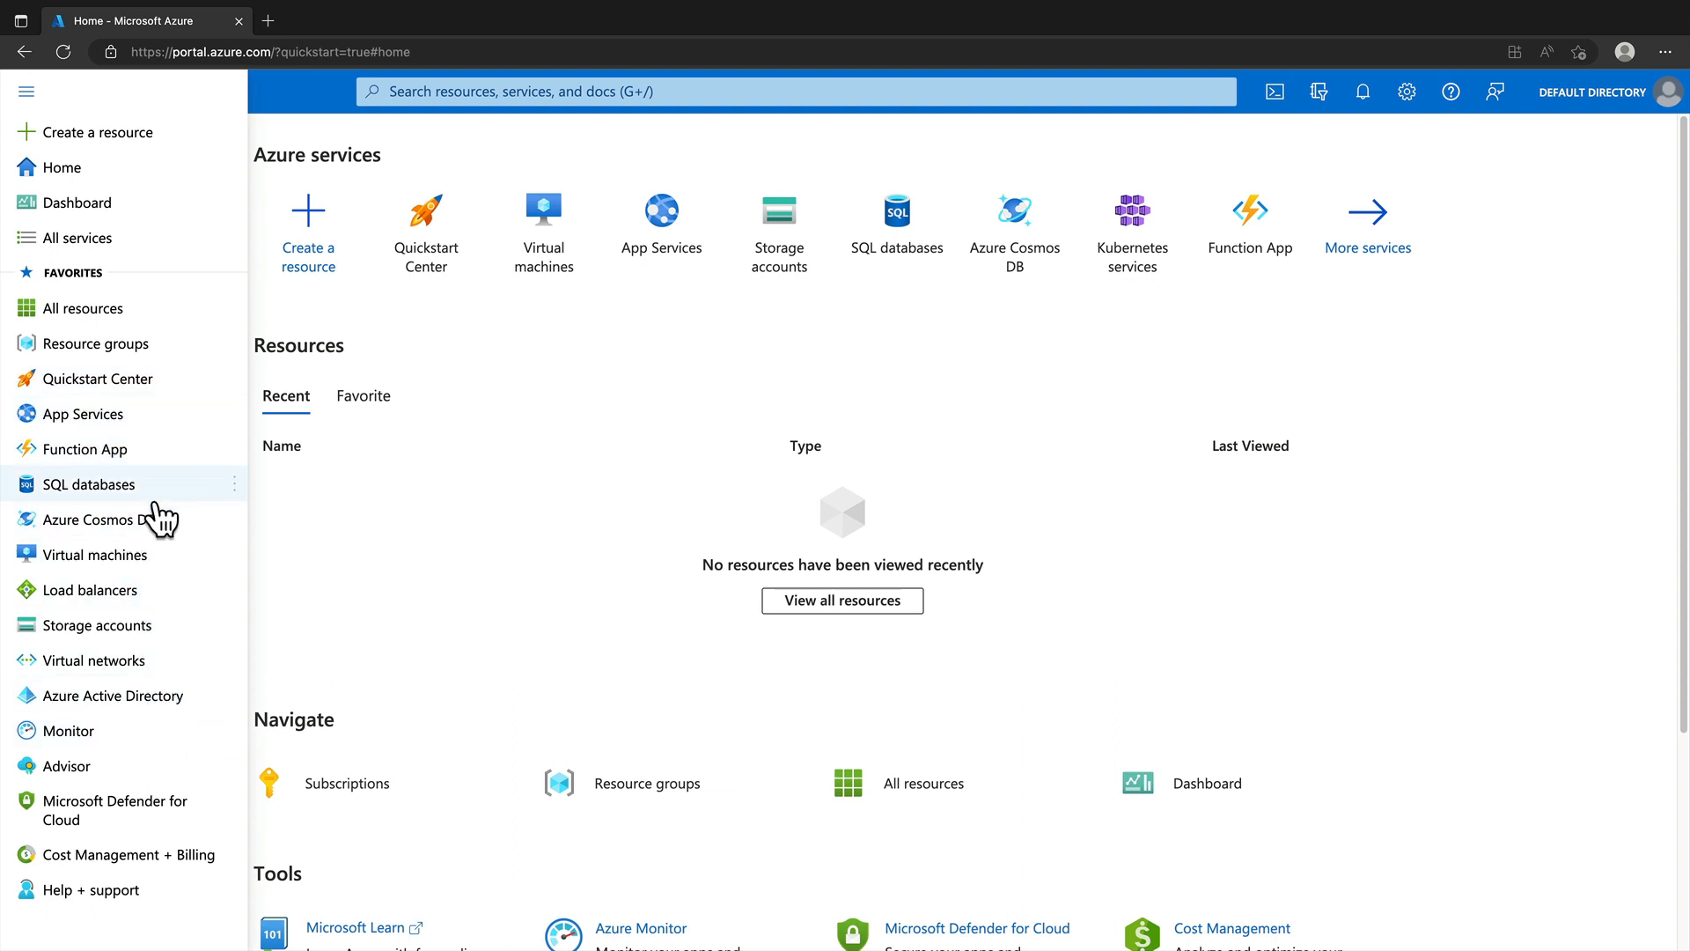
mouse_move(92, 590)
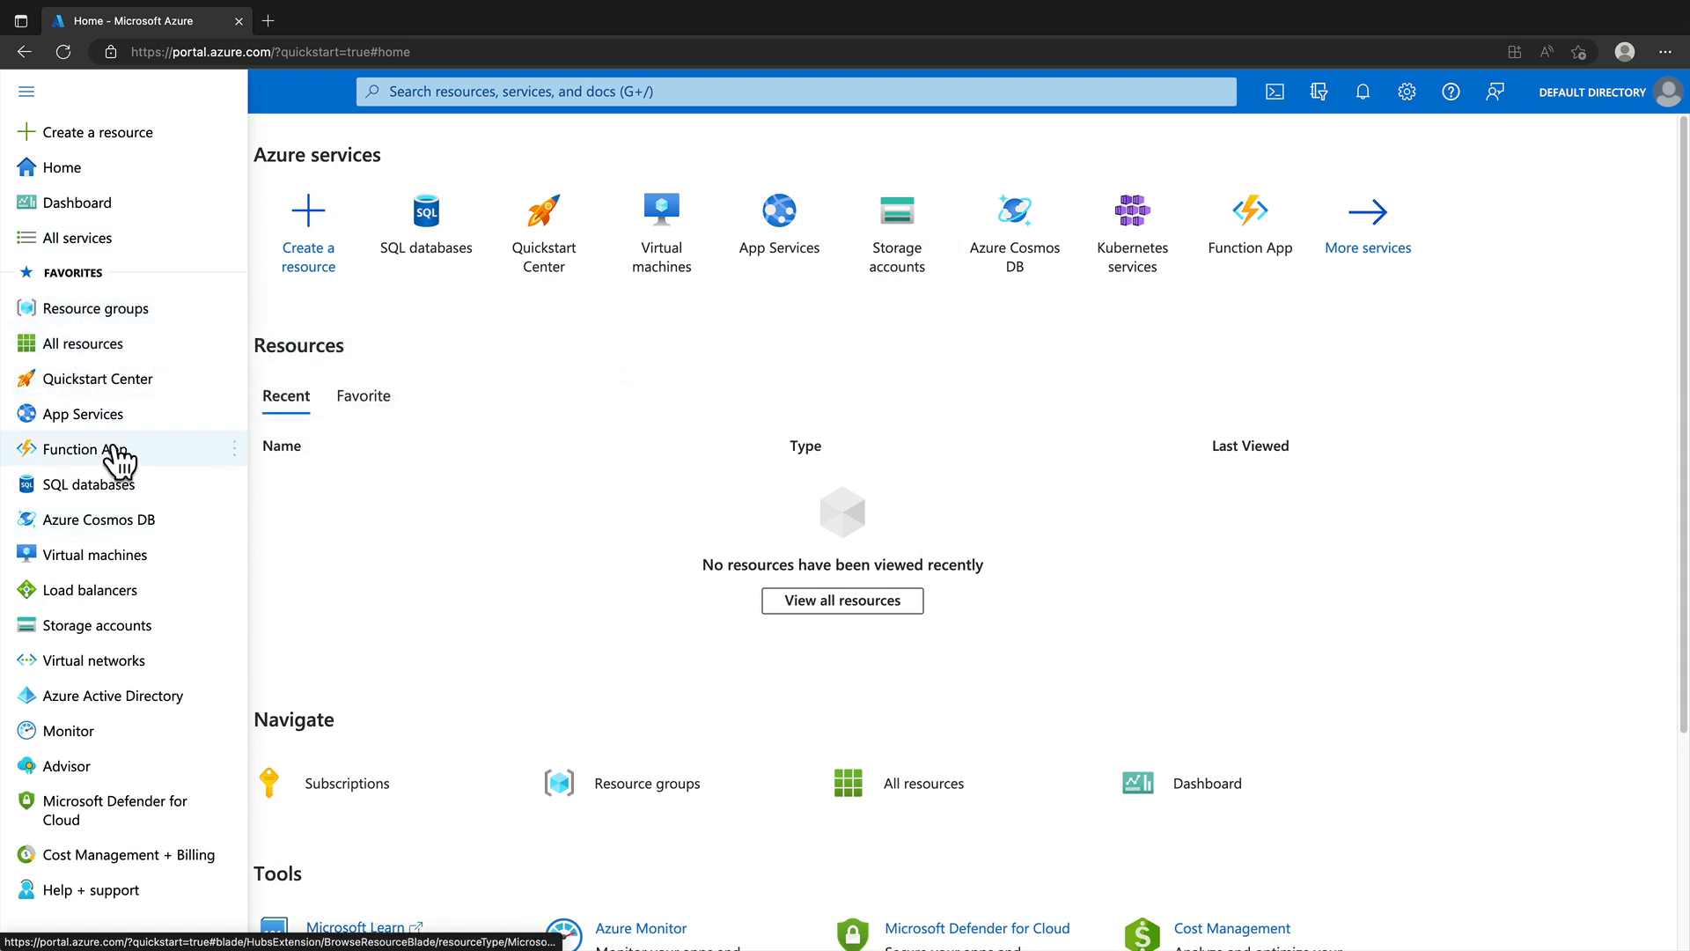
click(27, 91)
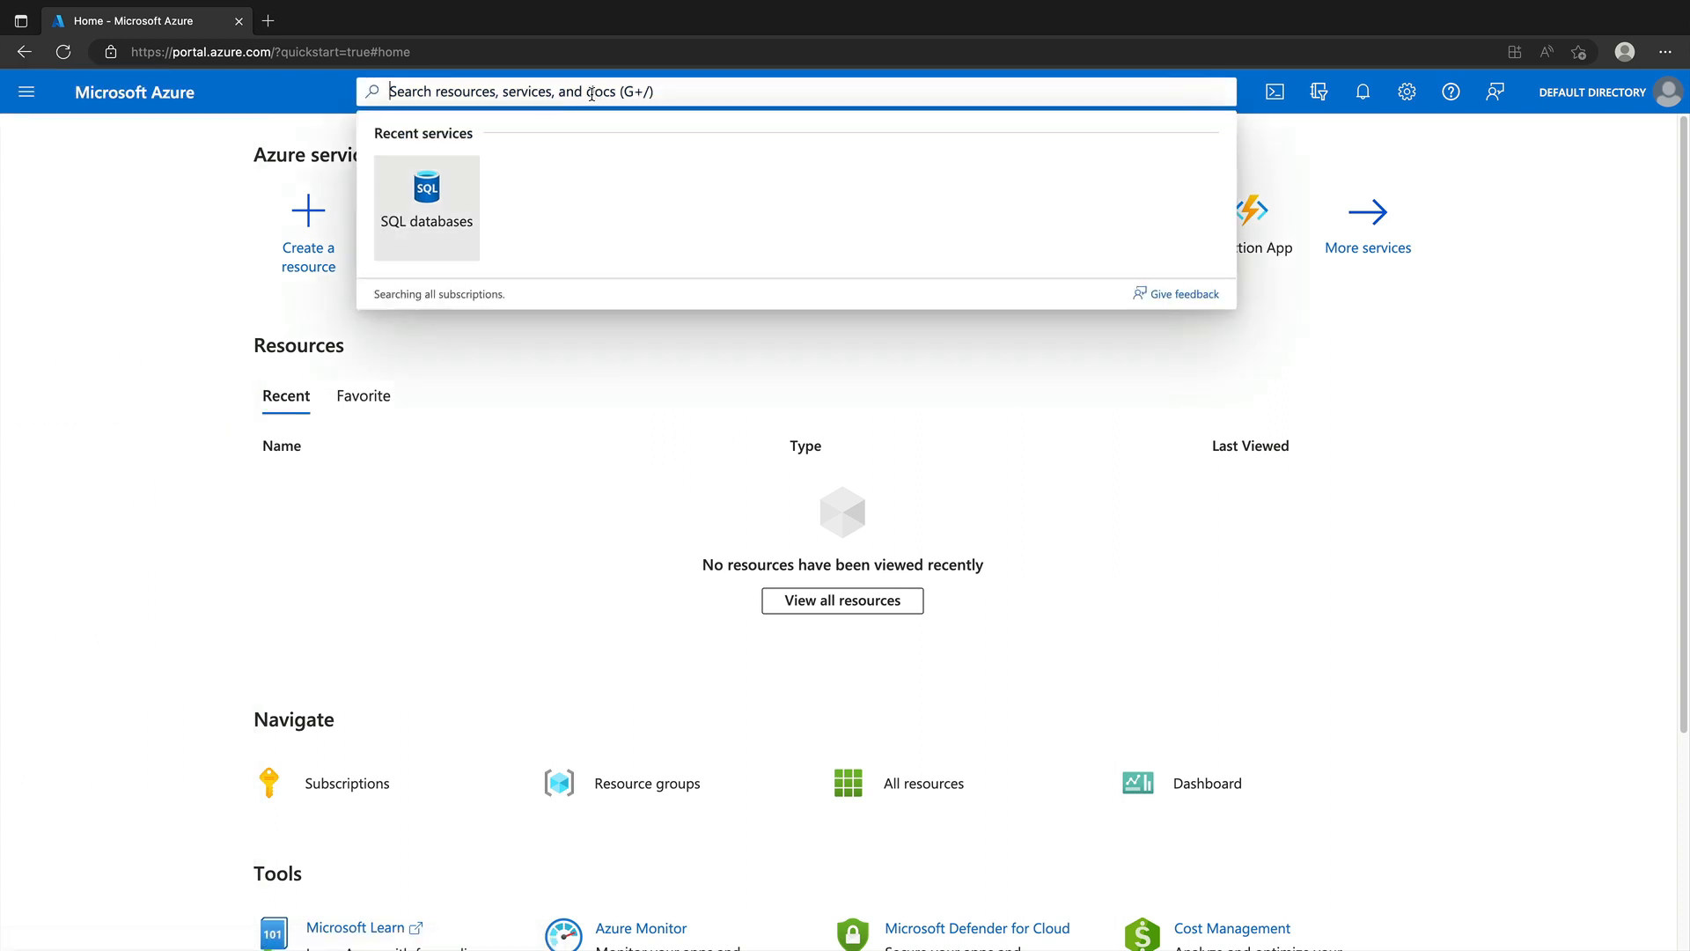
text(vi)
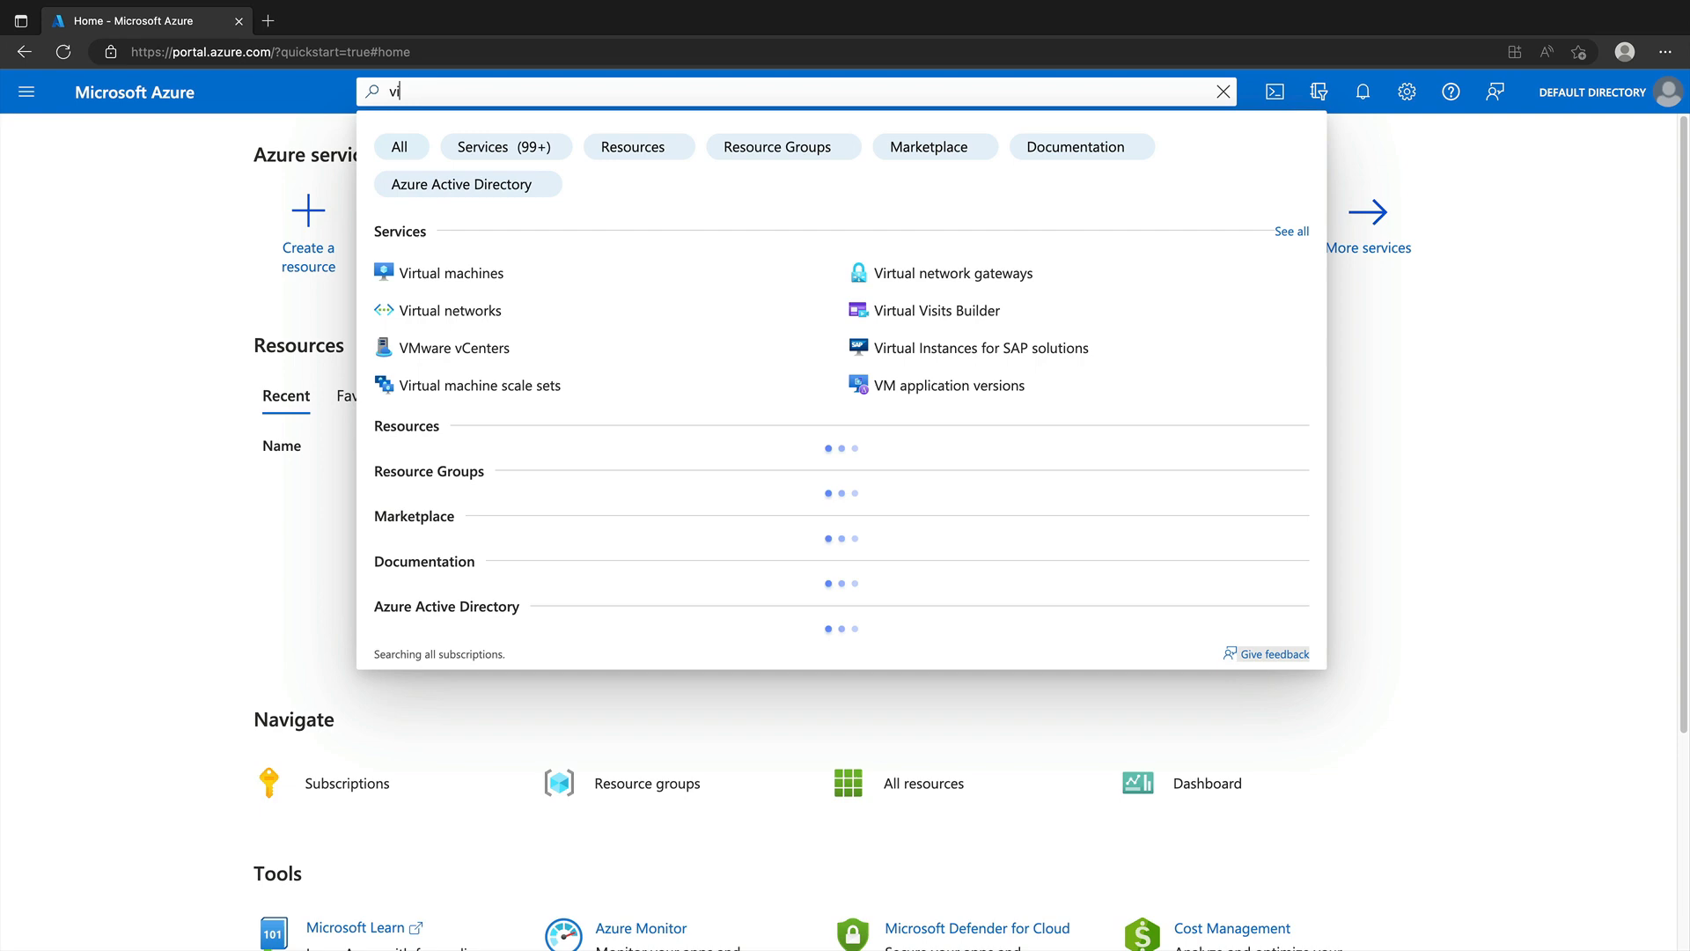
text(rtual)
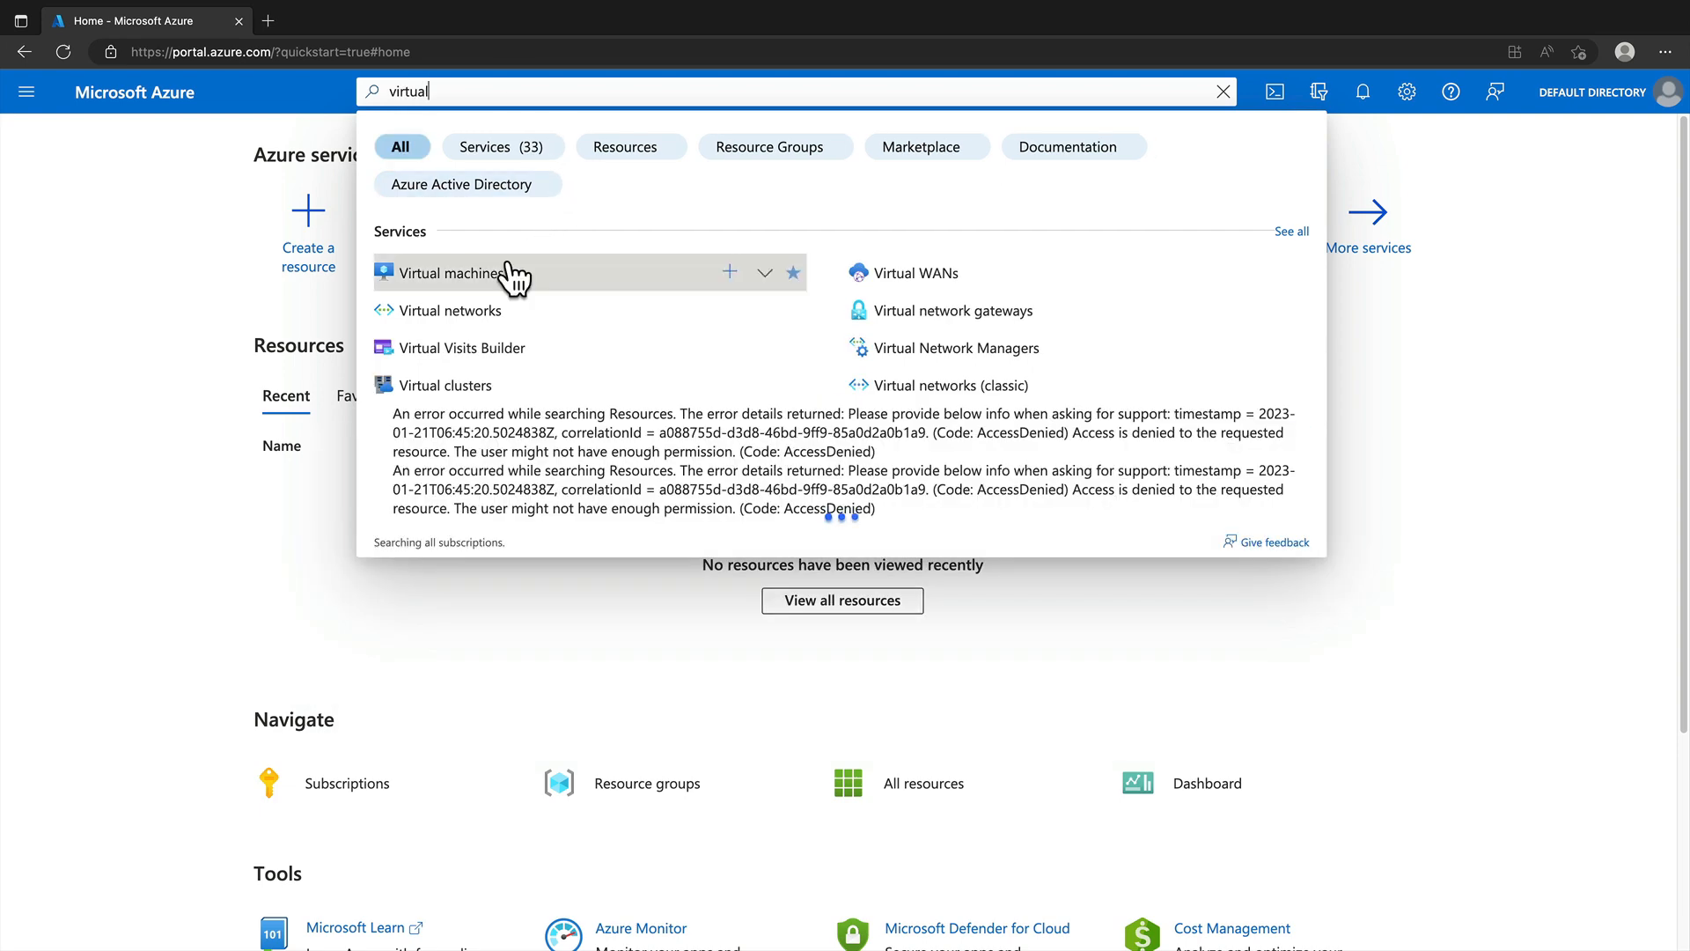
click(448, 272)
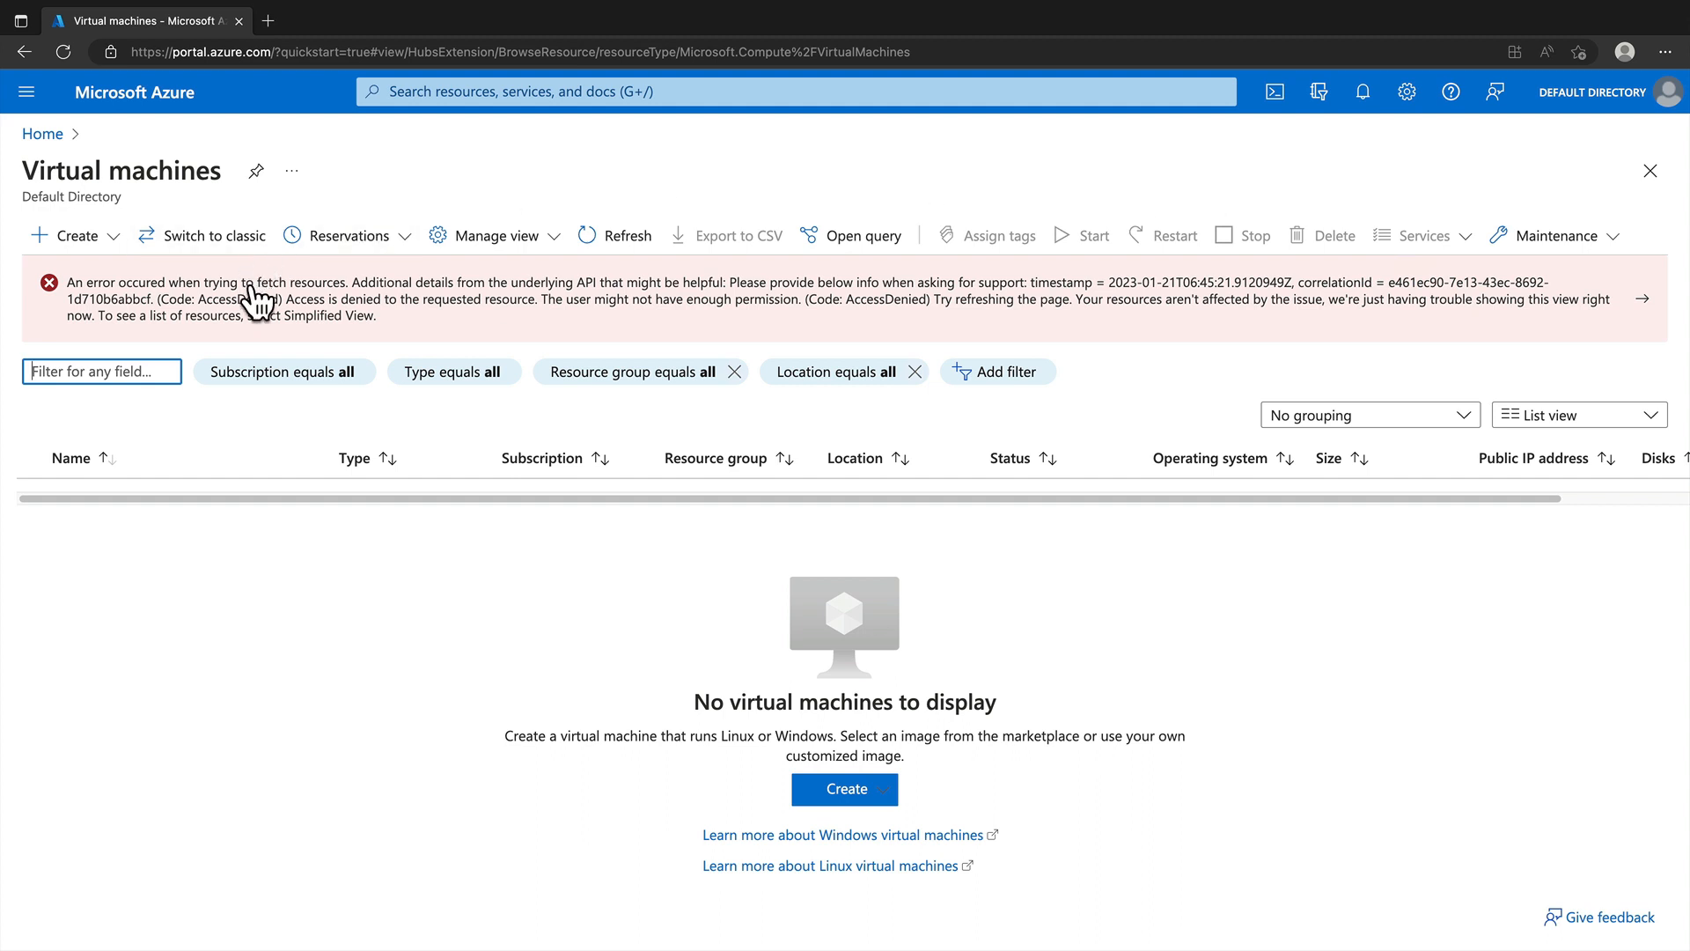
mouse_move(937, 345)
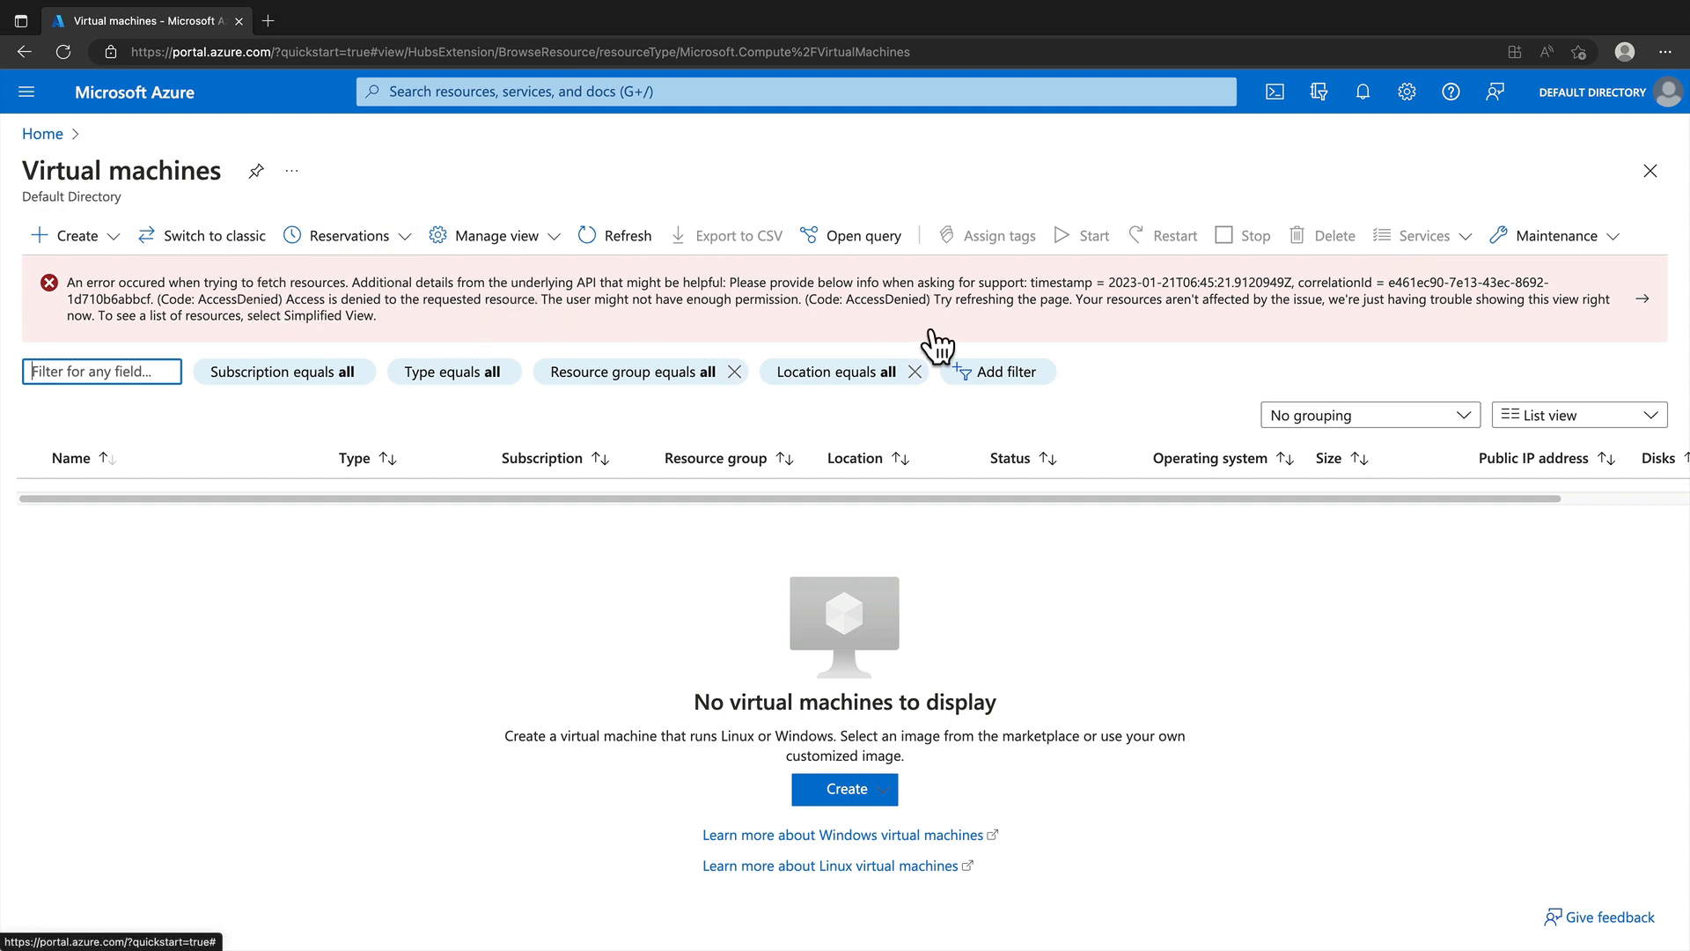
mouse_move(897, 303)
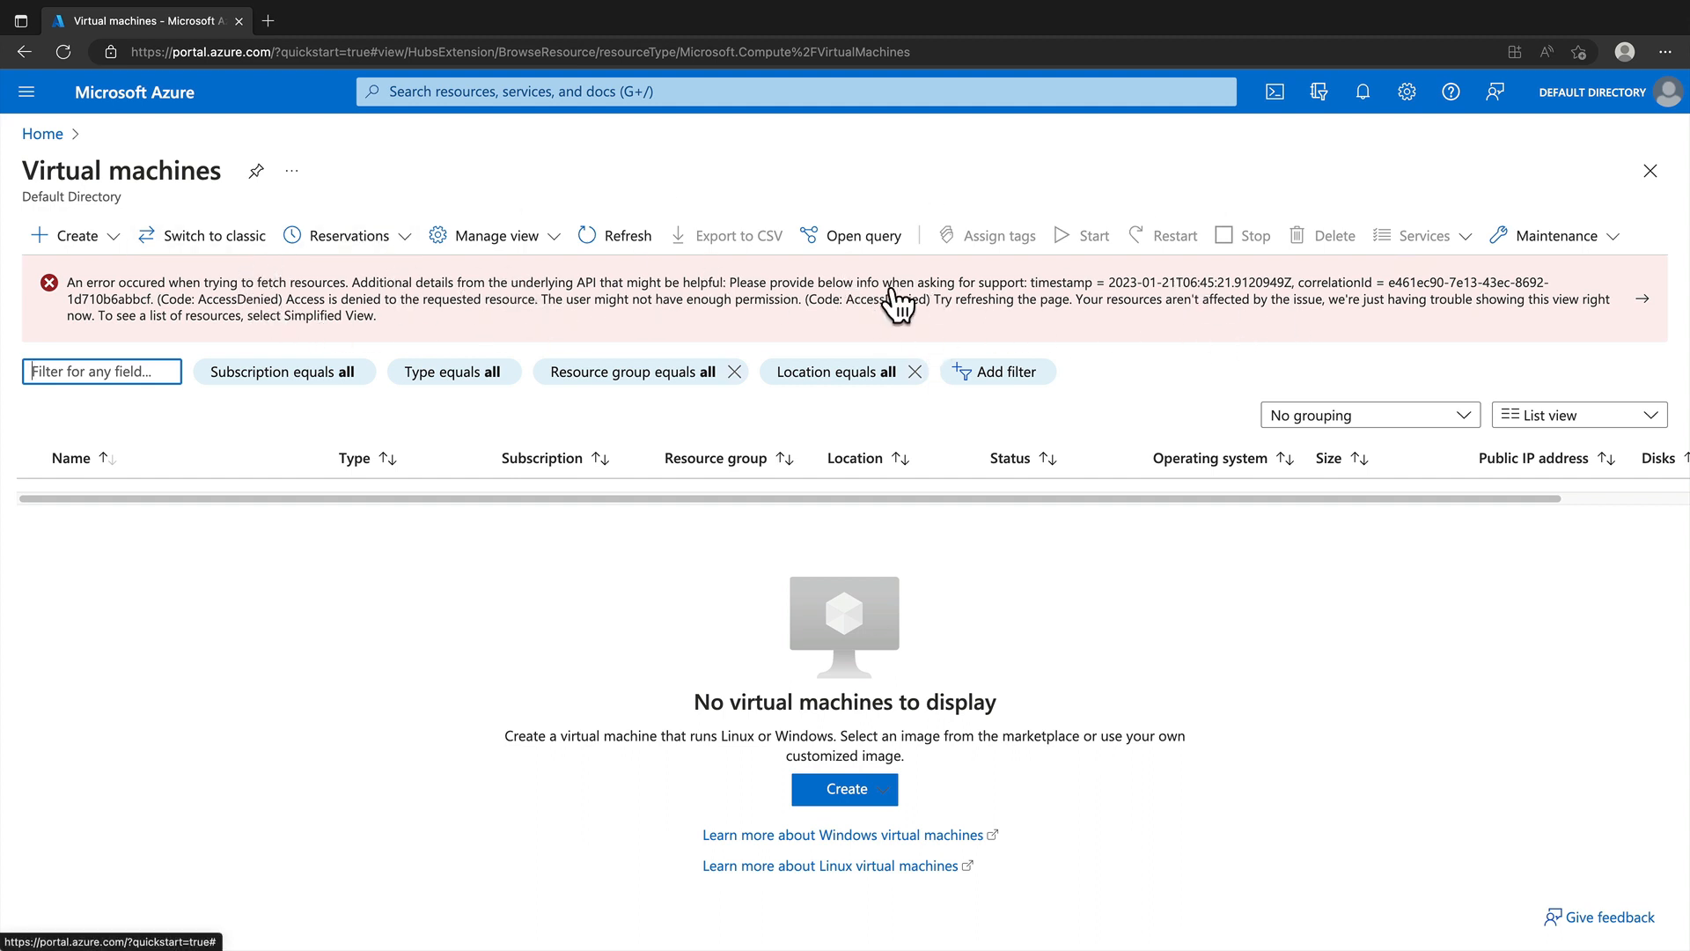
mouse_move(762, 173)
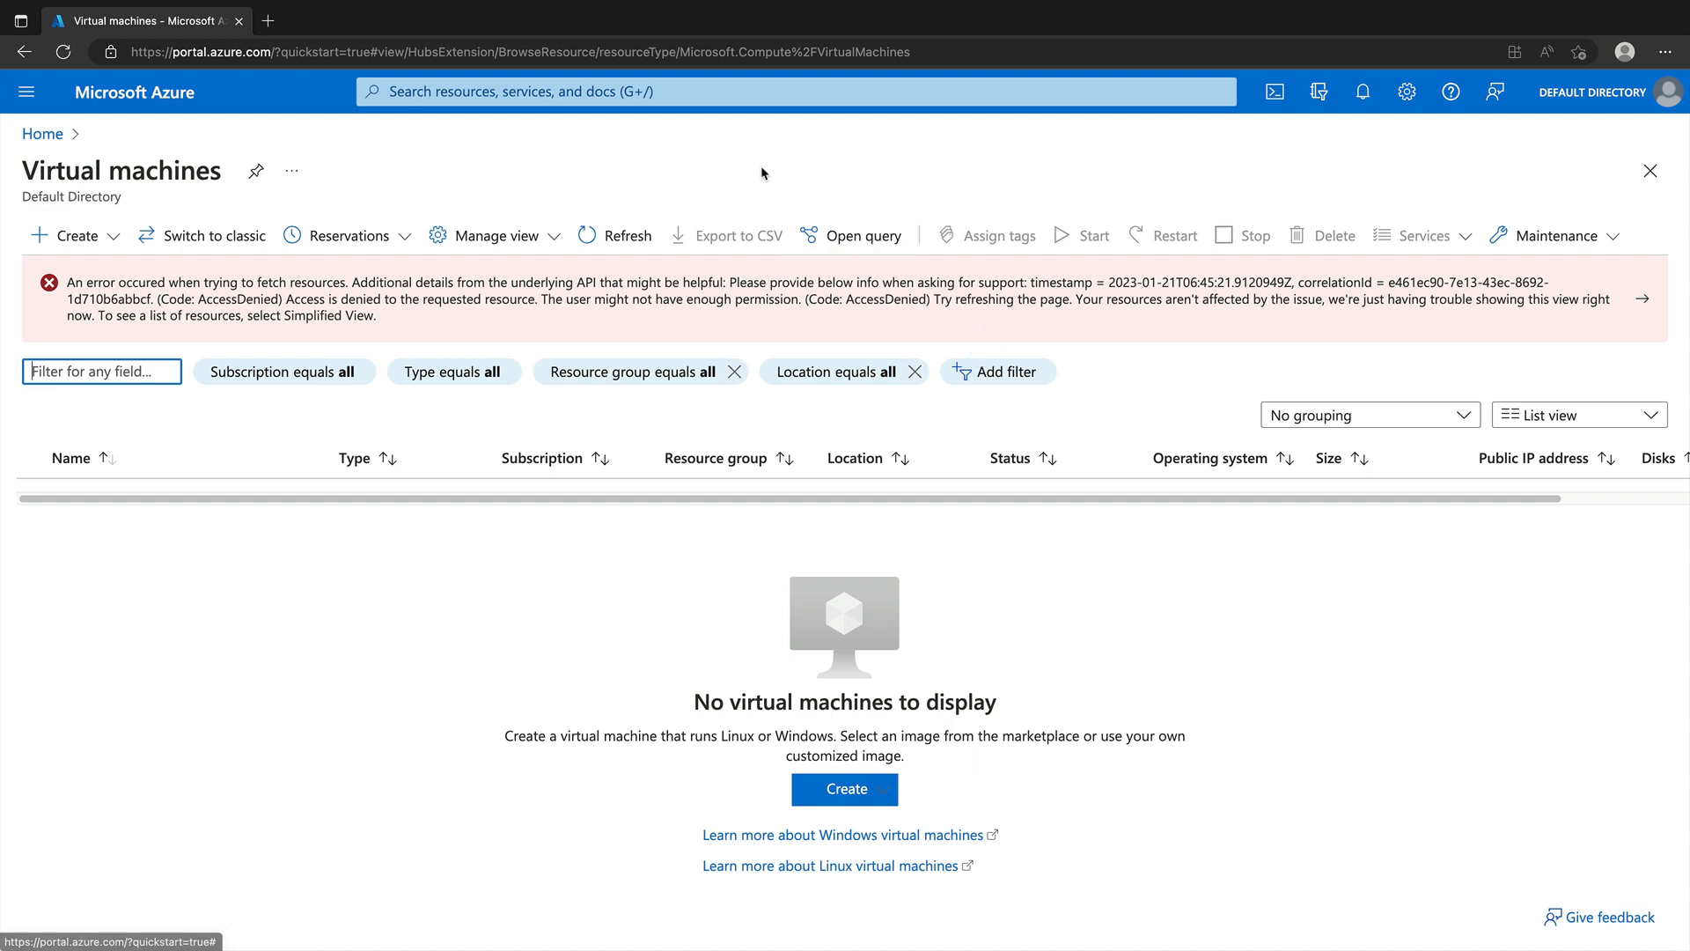
mouse_move(964, 296)
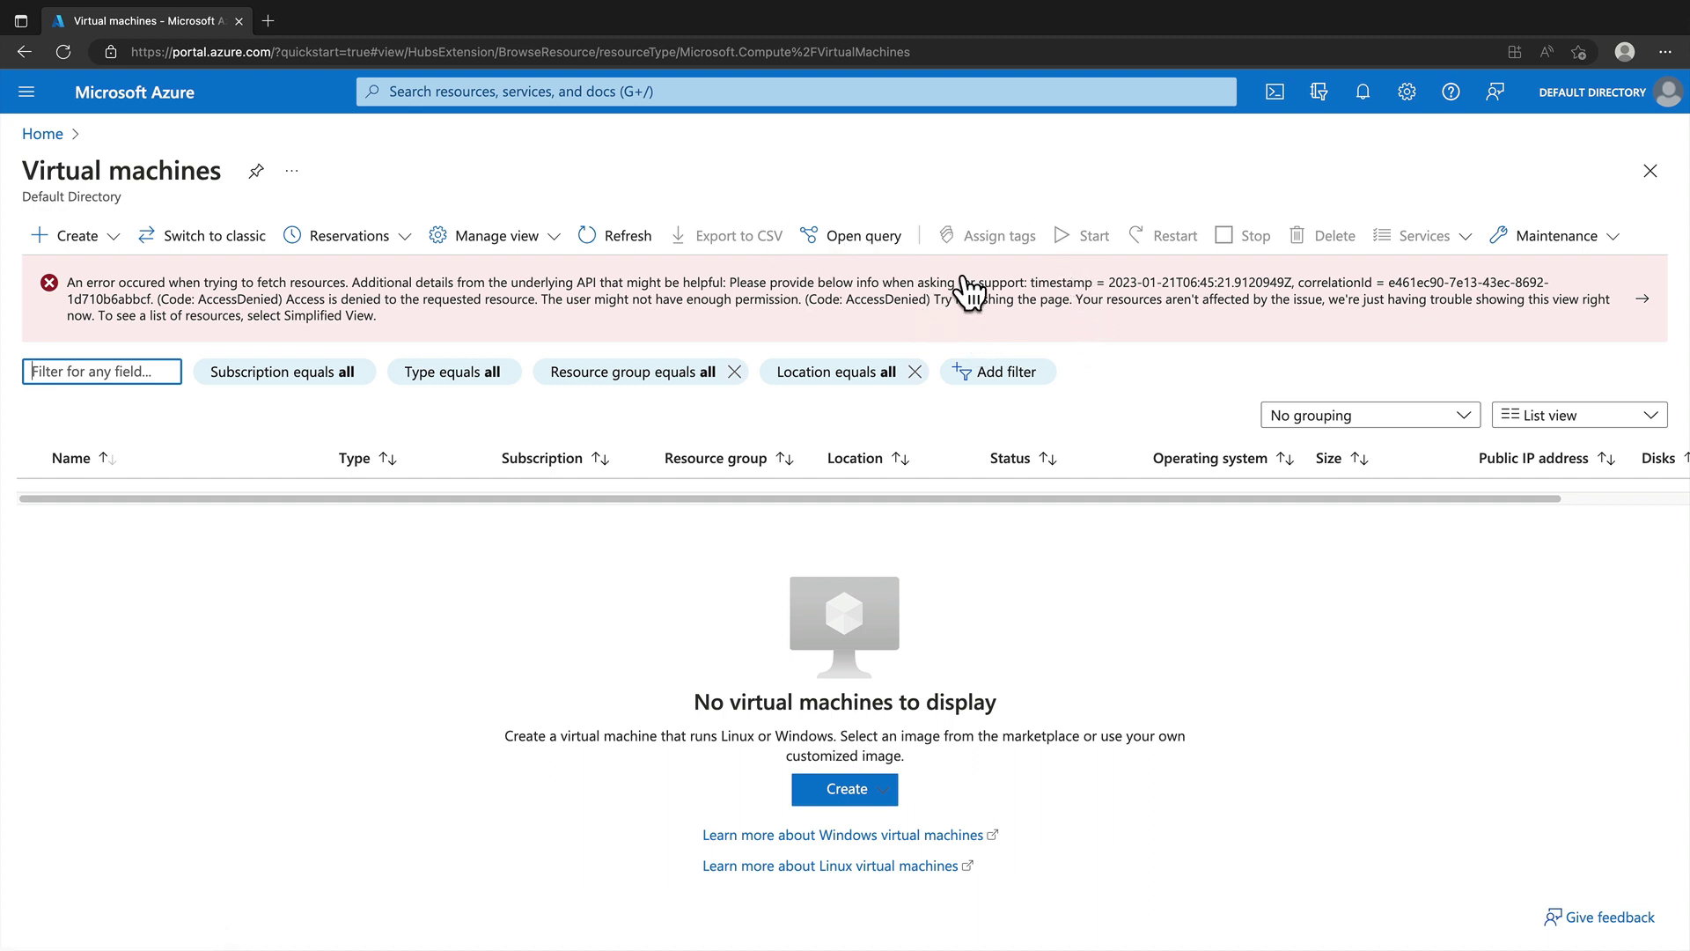
mouse_move(940, 227)
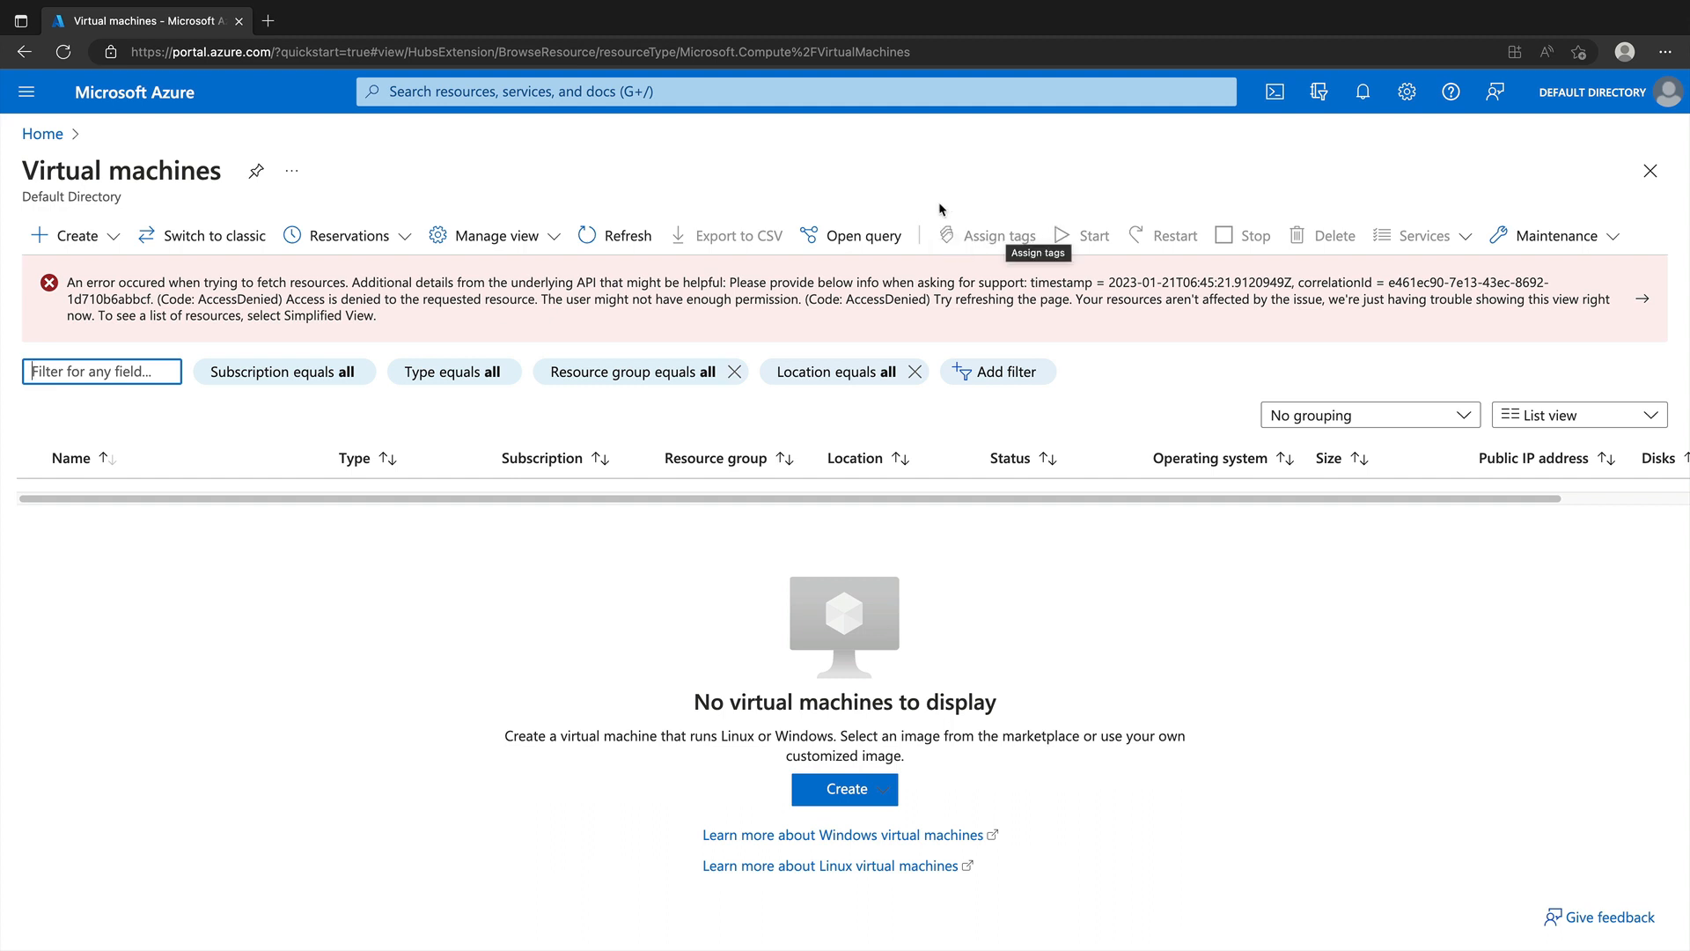
mouse_move(772, 166)
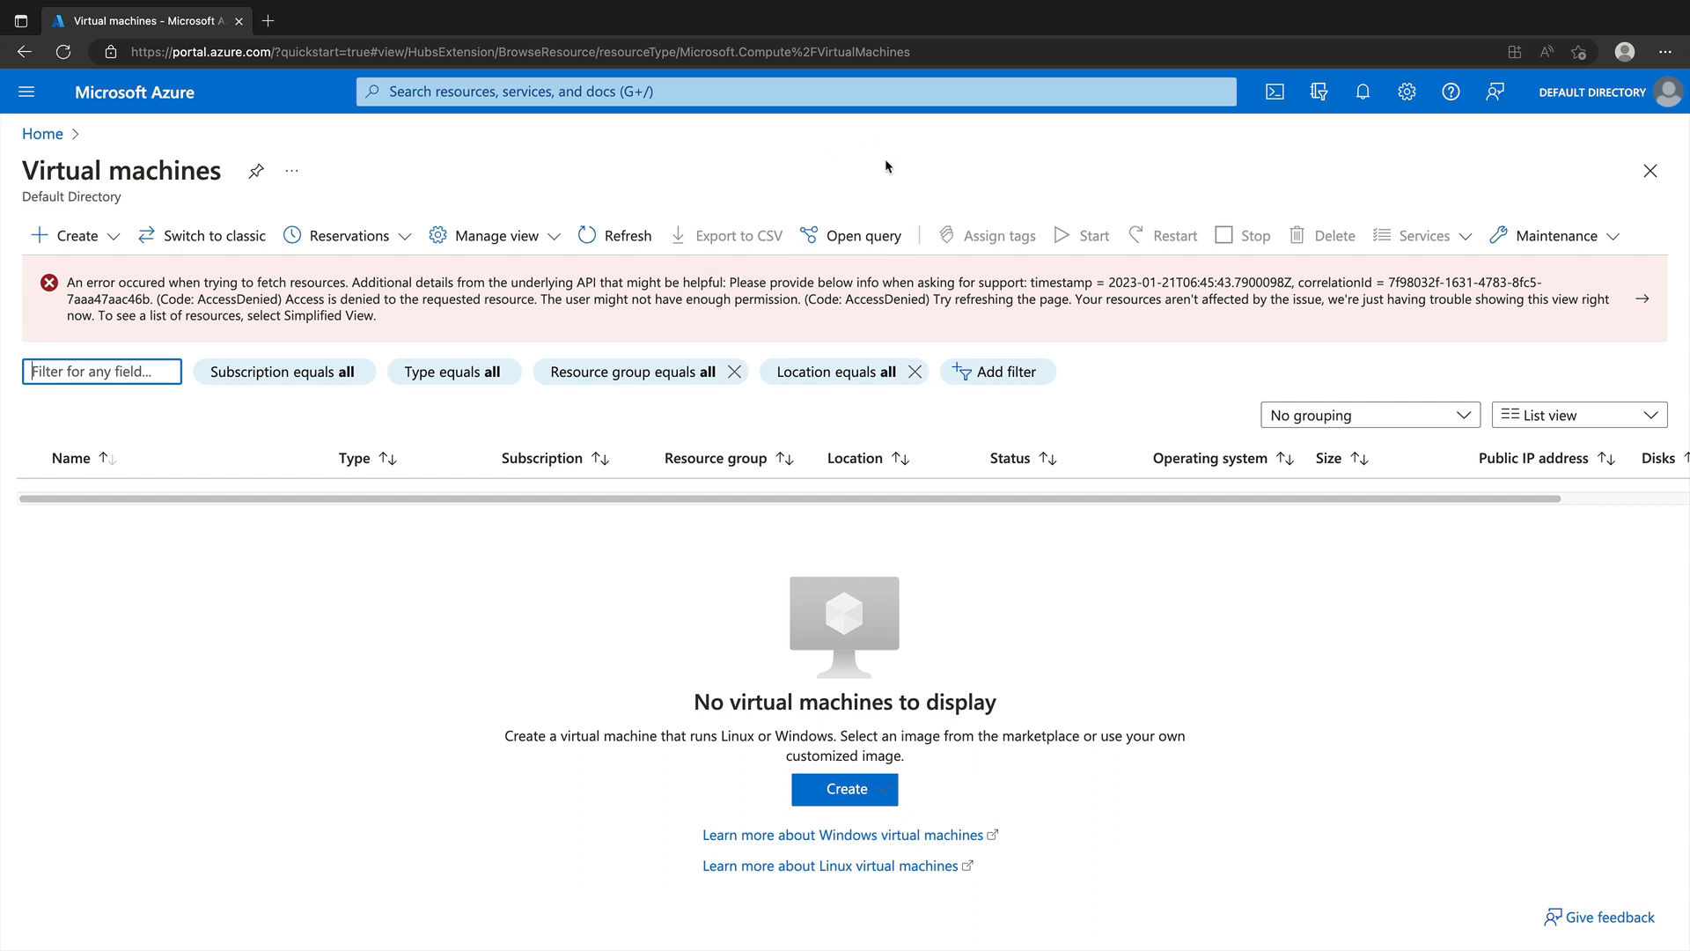
mouse_move(949, 167)
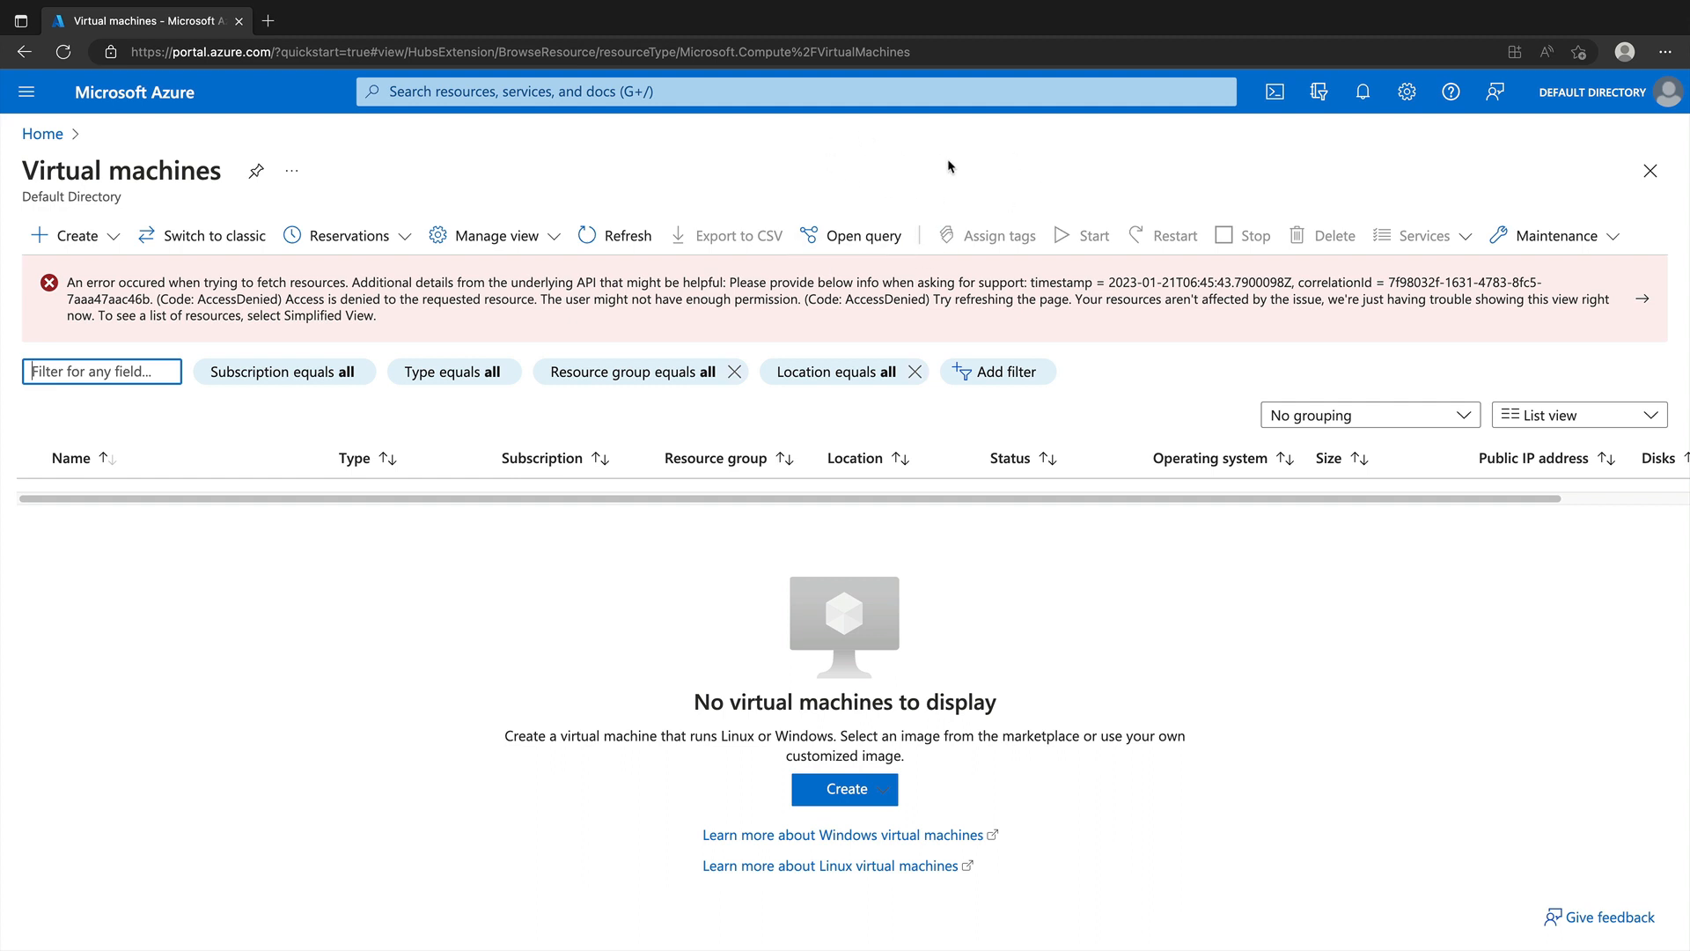
mouse_move(933, 192)
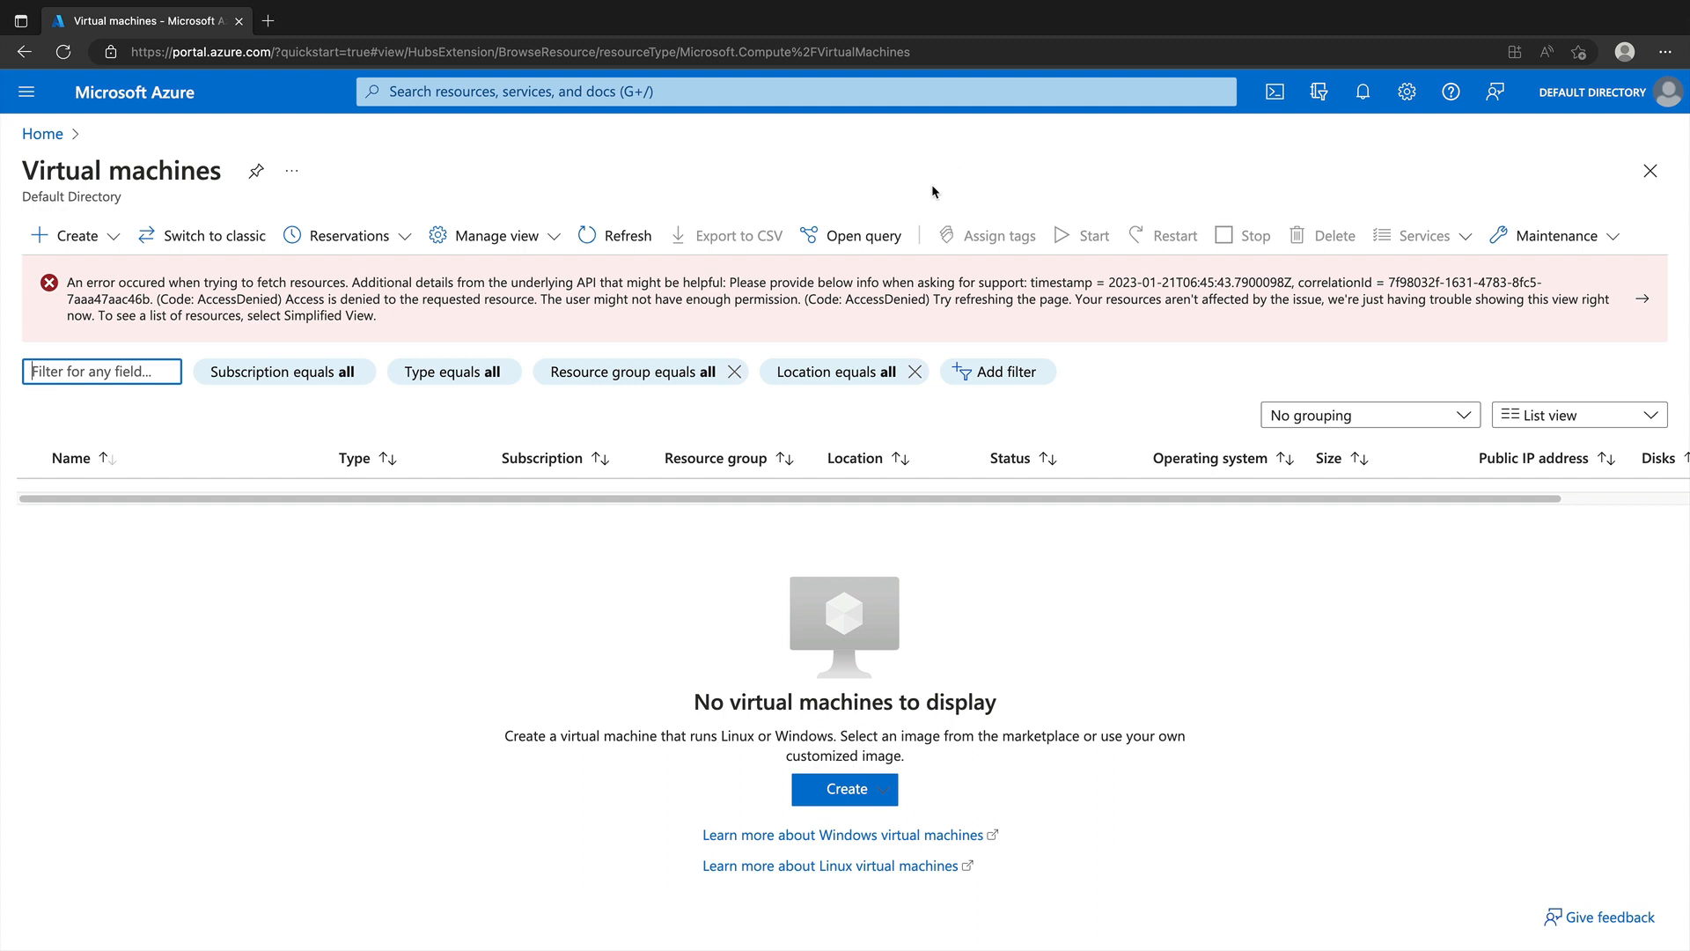
mouse_move(983, 230)
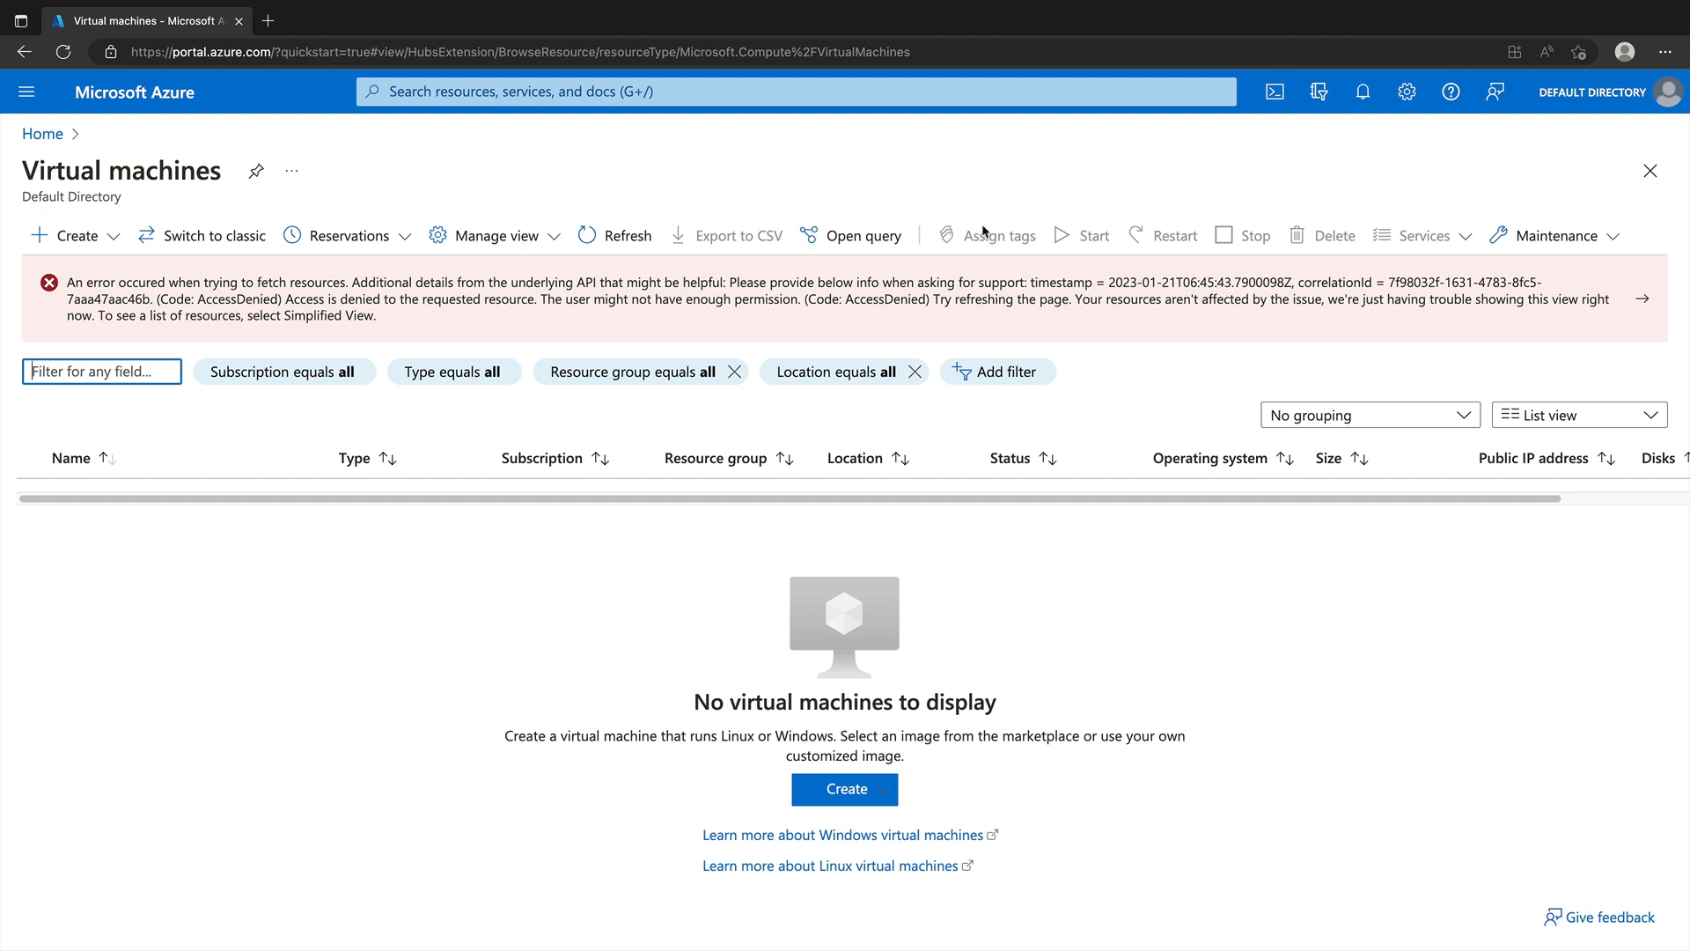
mouse_move(943, 191)
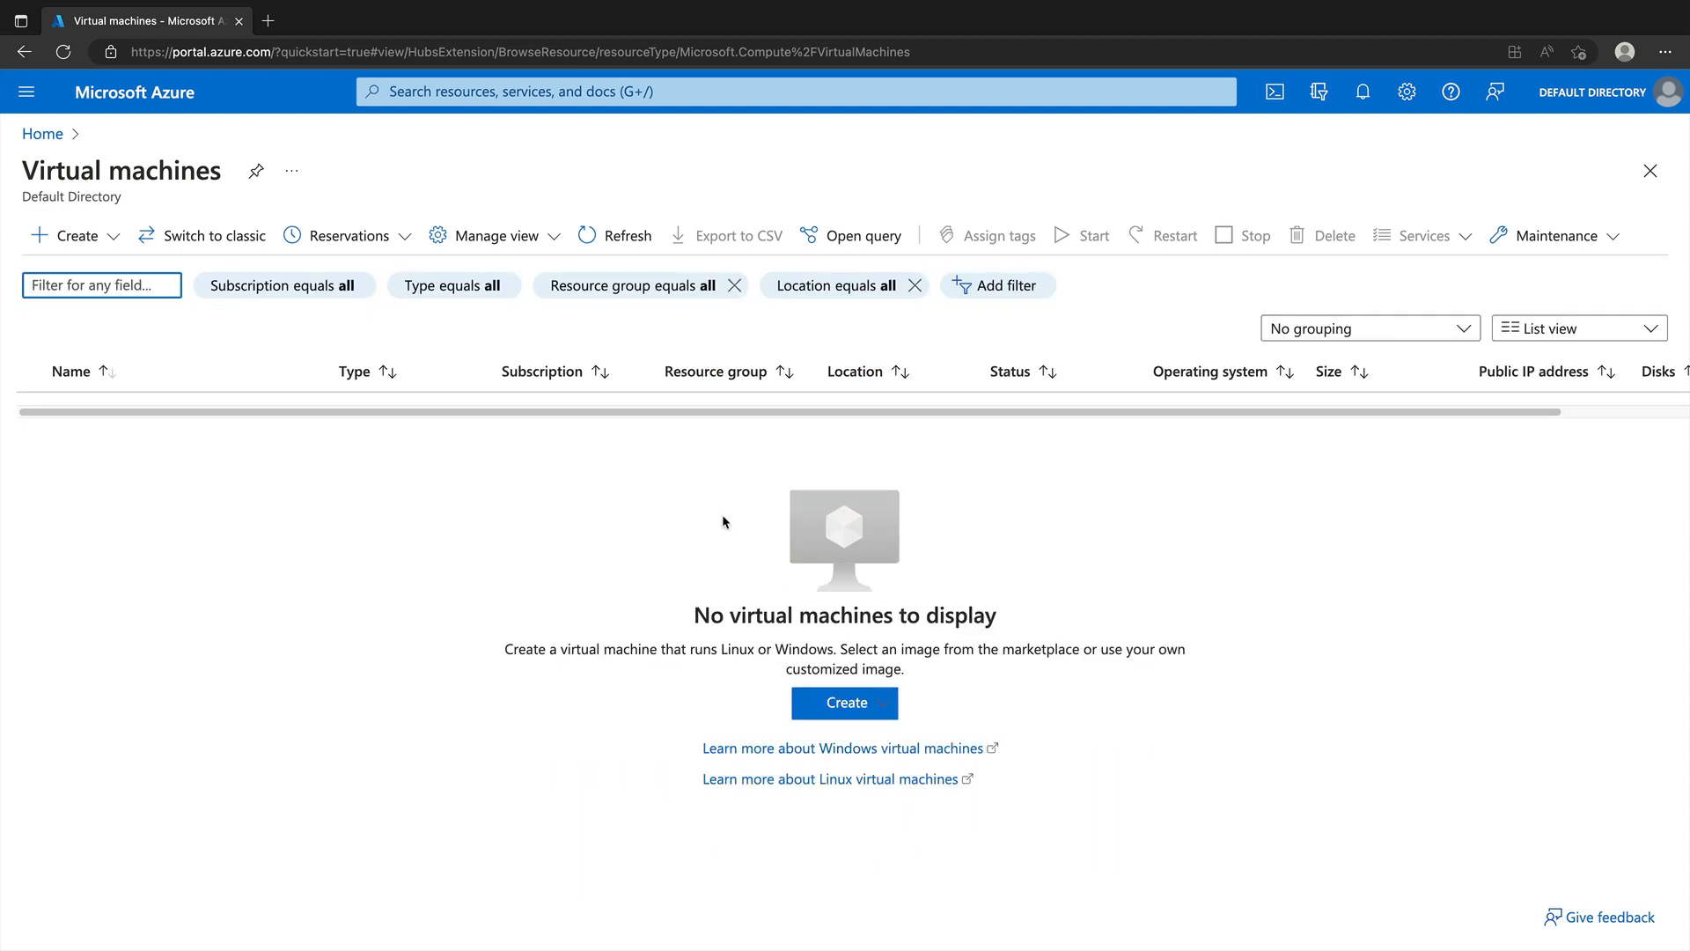
mouse_move(229, 379)
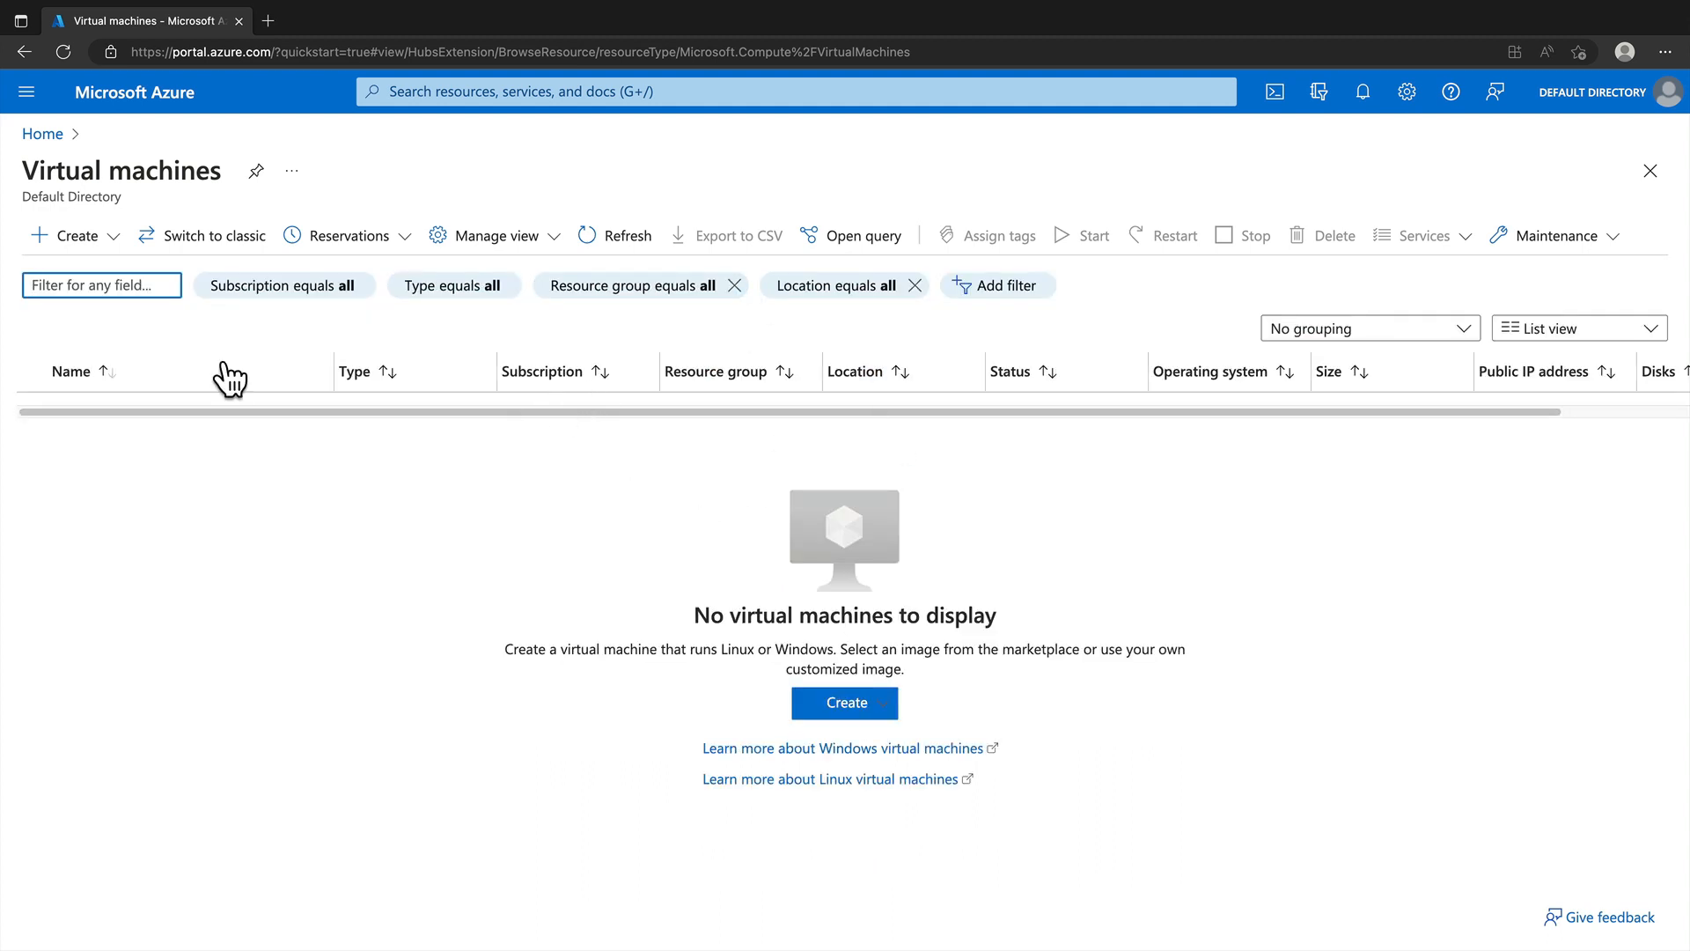
Return home and open Subscriptions, showing the one active Owner-role subscription
click(42, 134)
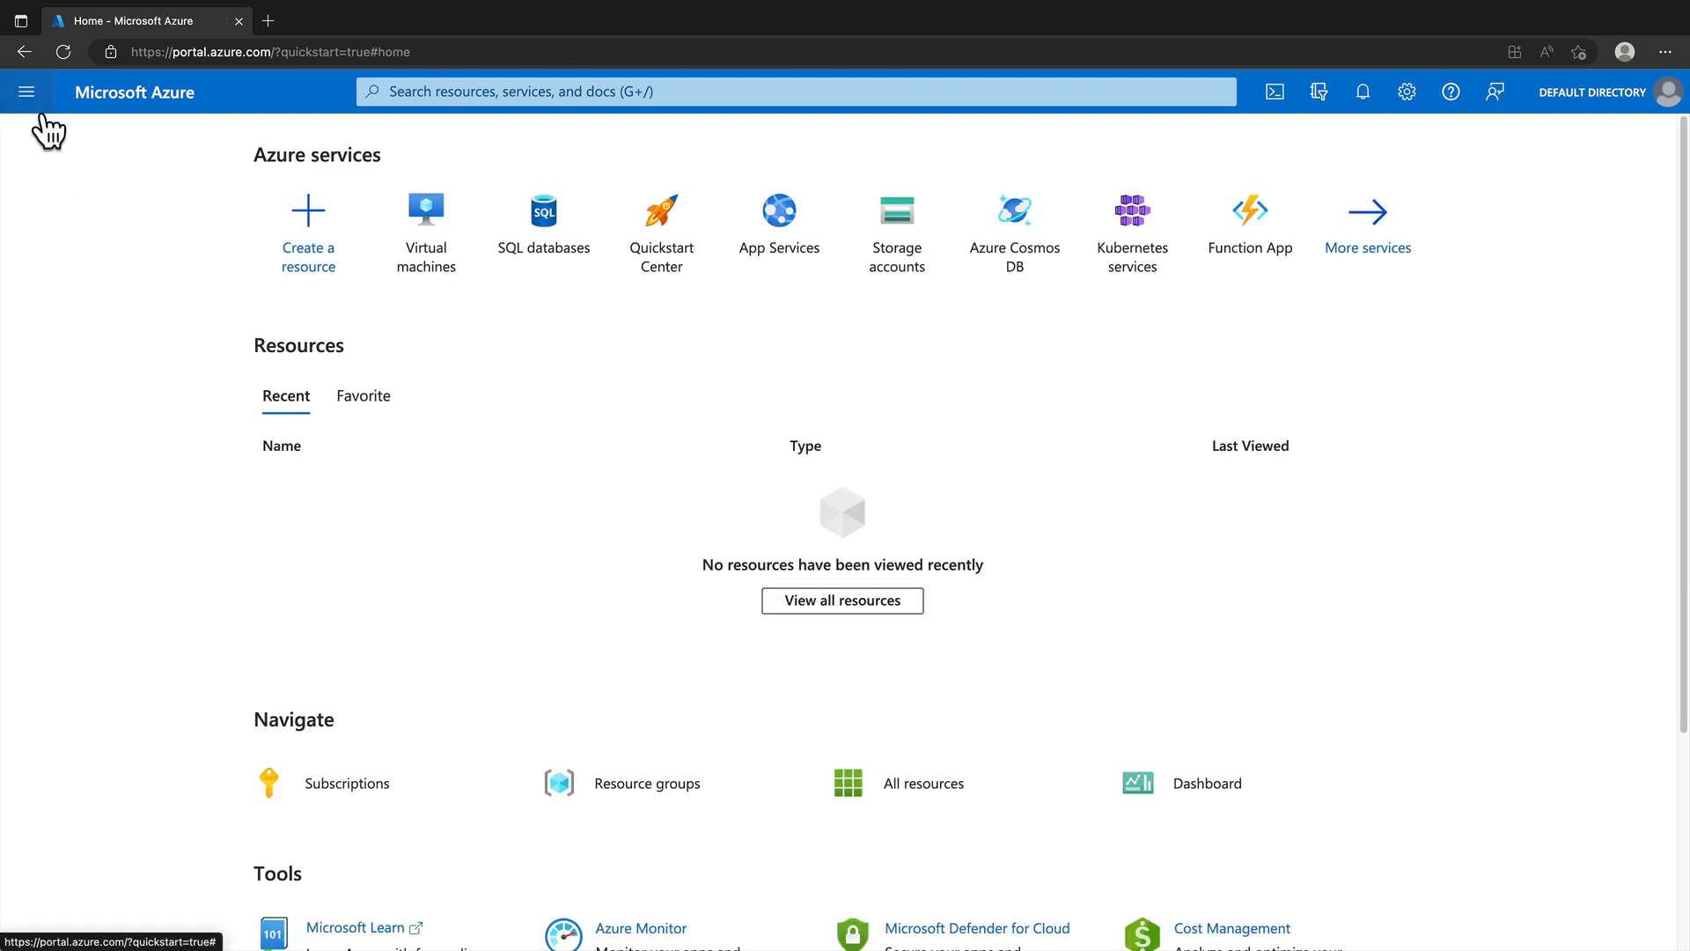
mouse_move(337, 409)
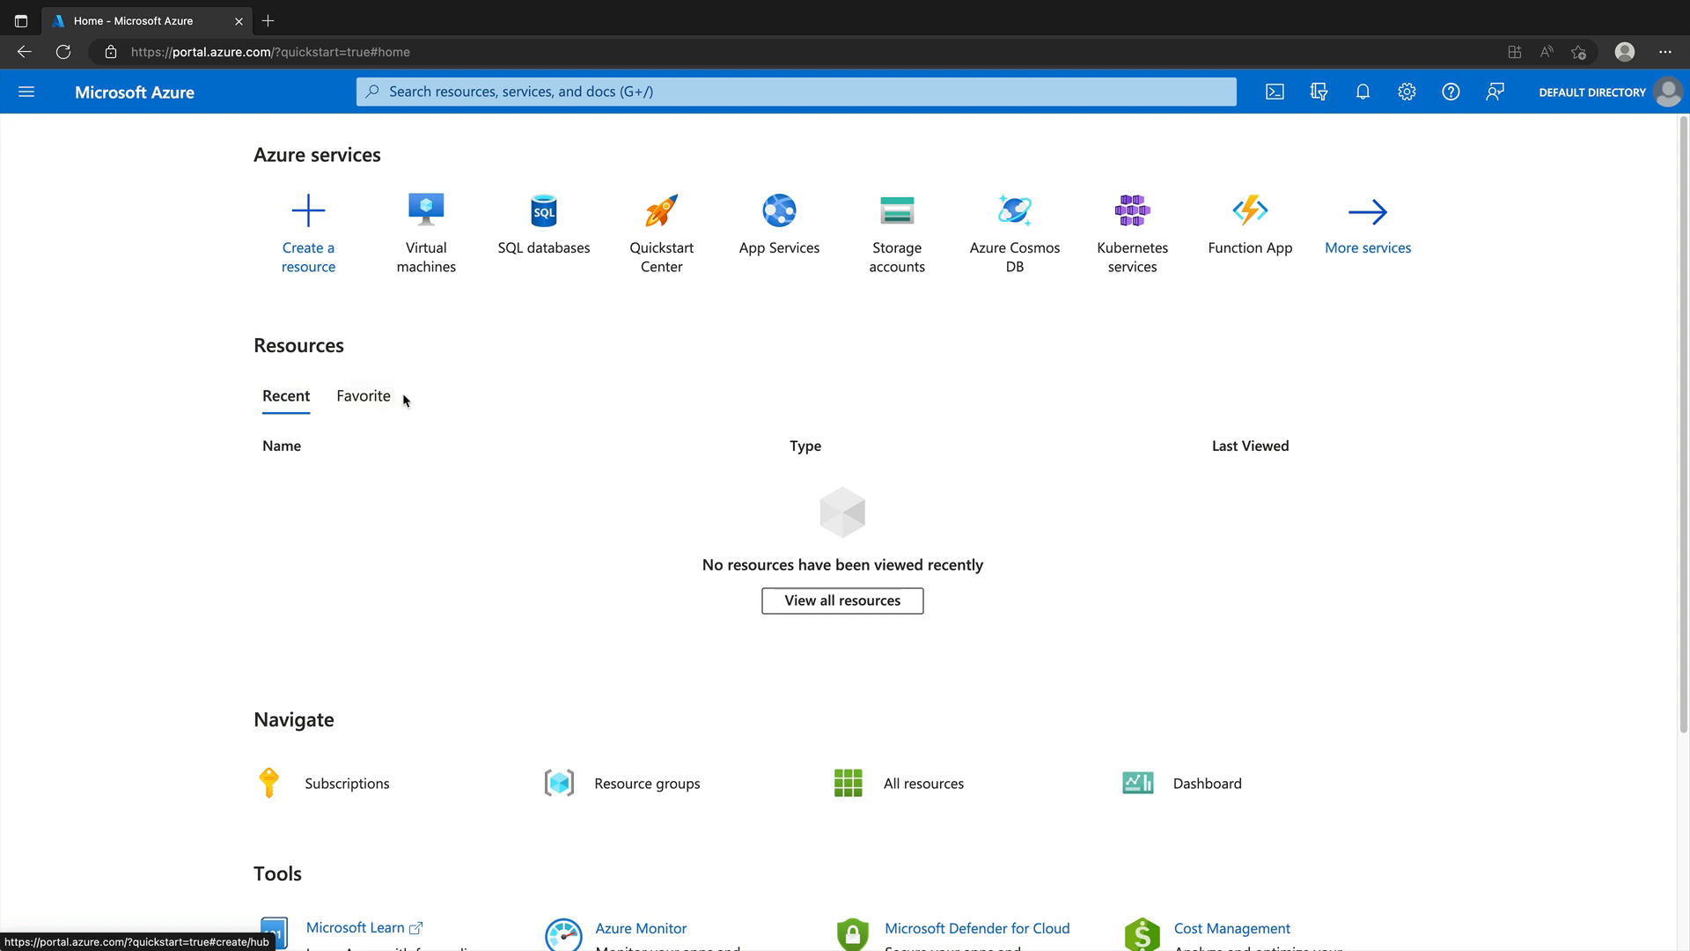
mouse_move(438, 458)
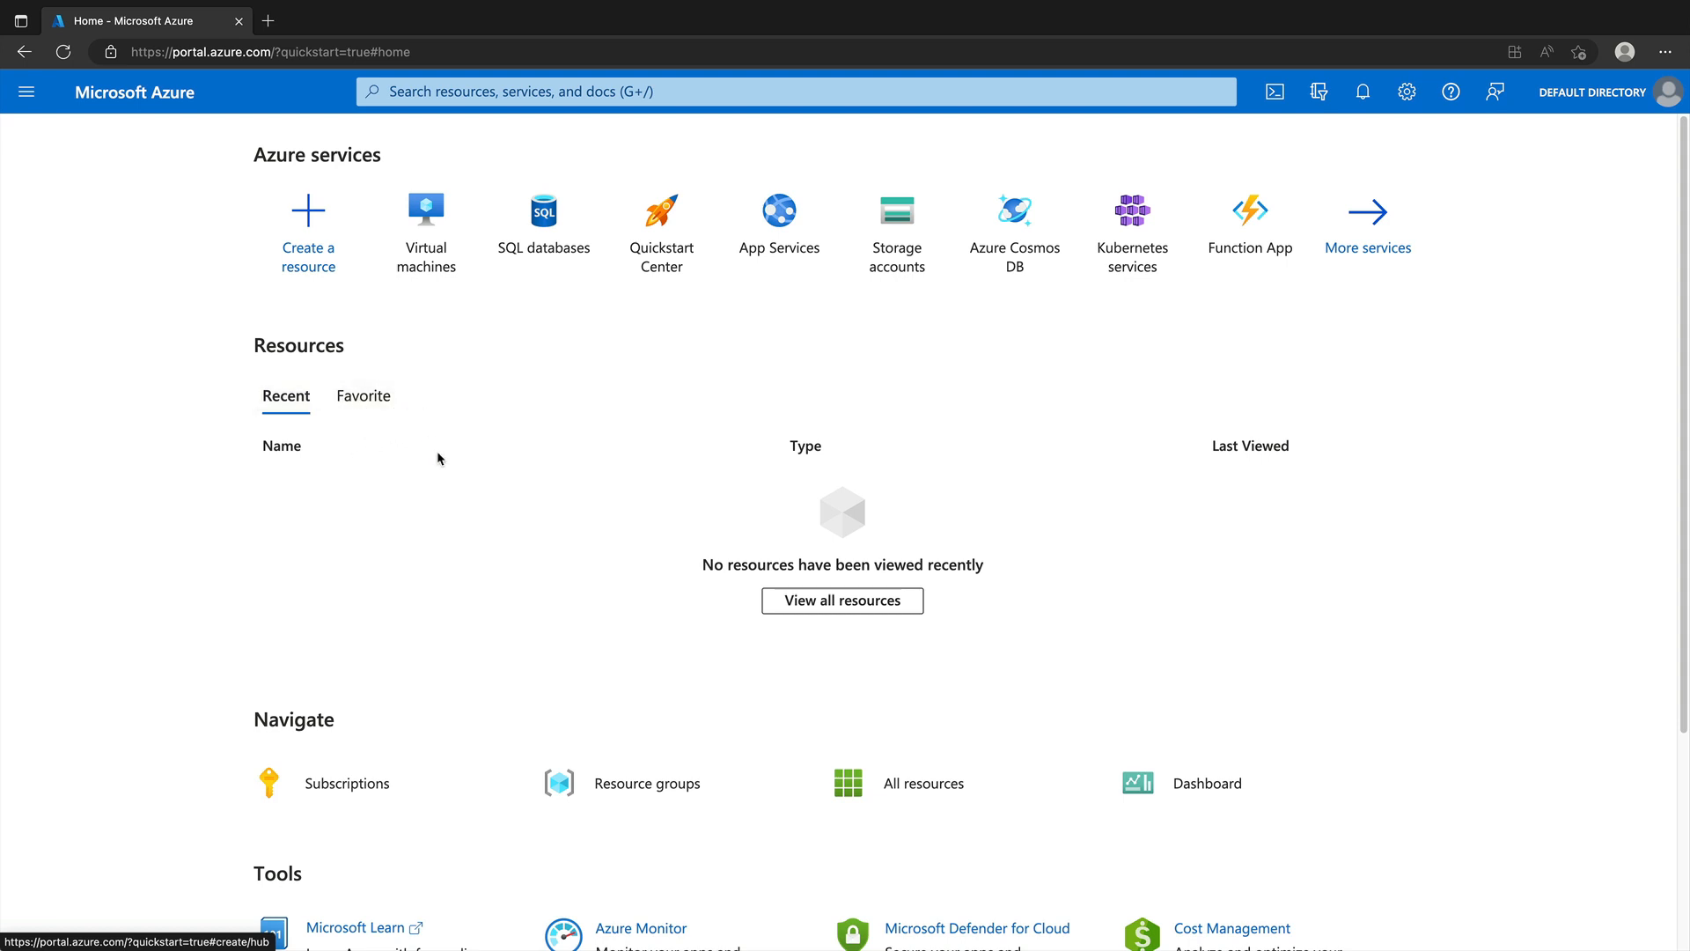
mouse_move(409, 814)
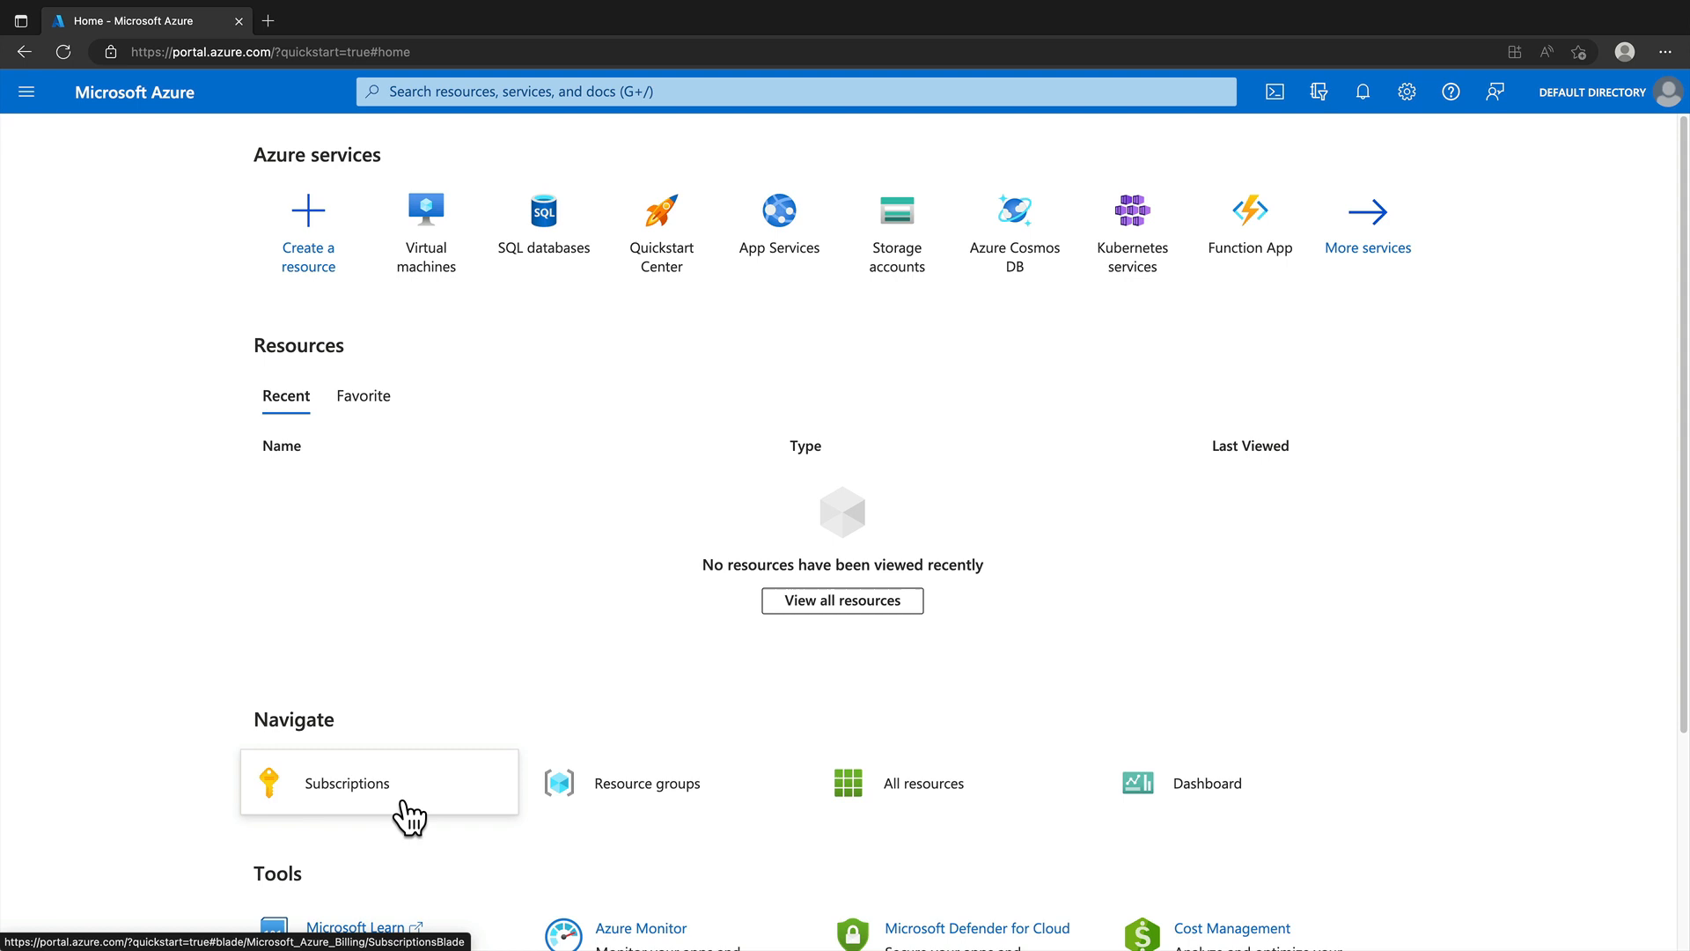
click(345, 782)
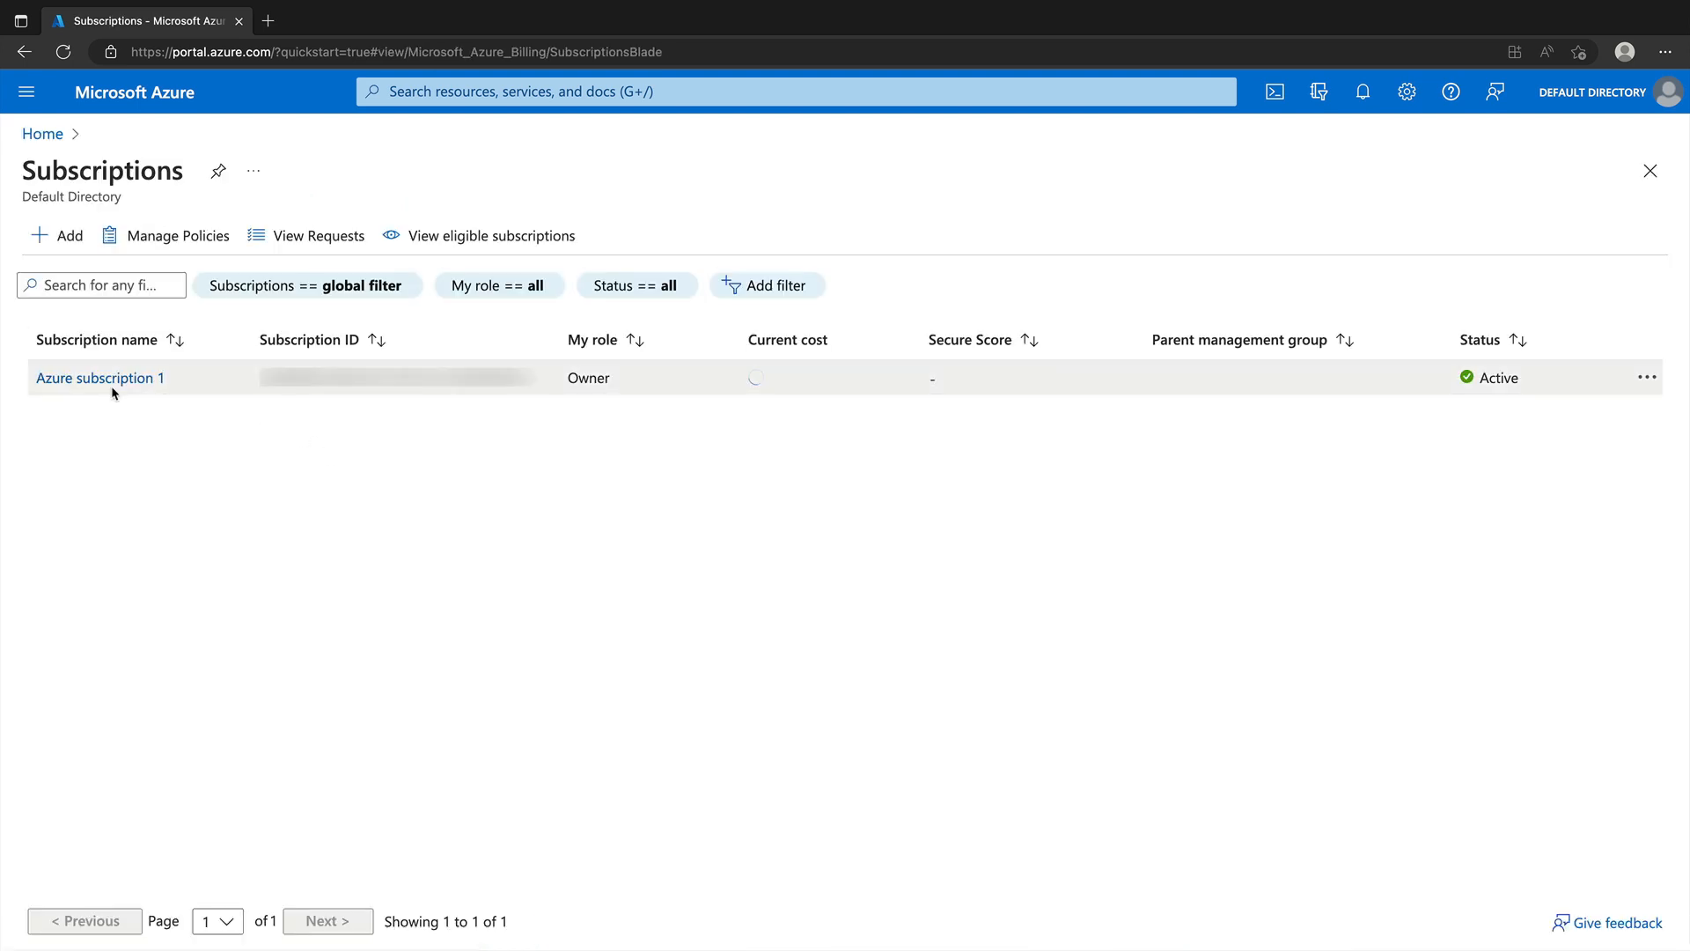
mouse_move(162, 374)
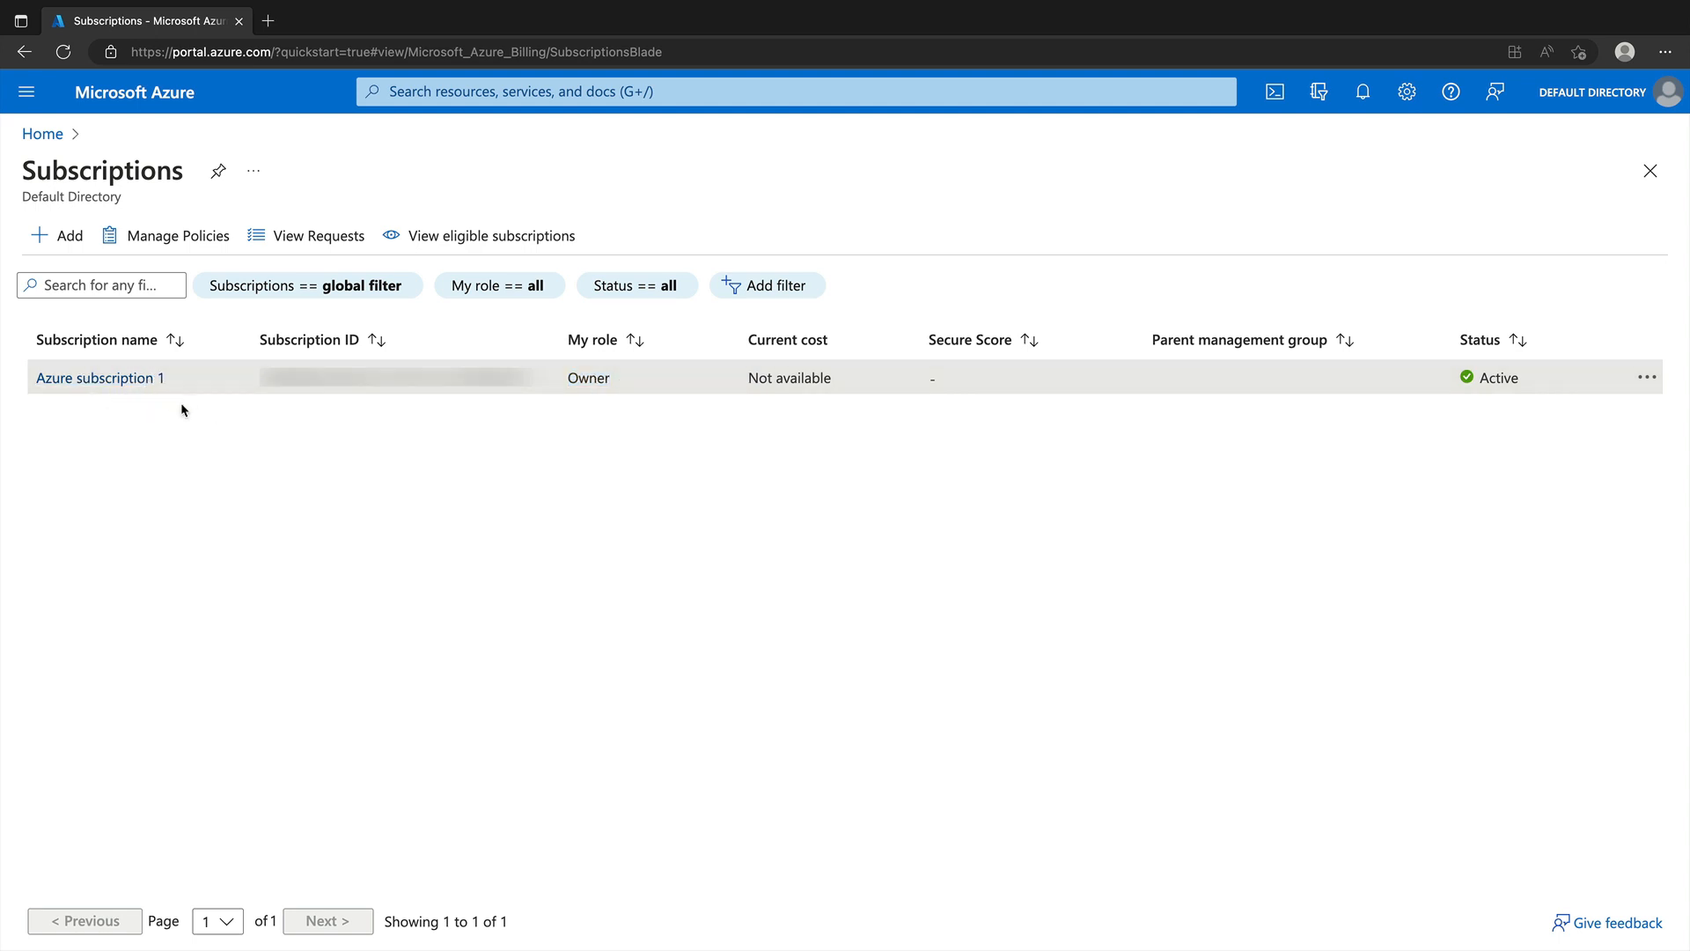
mouse_move(582, 431)
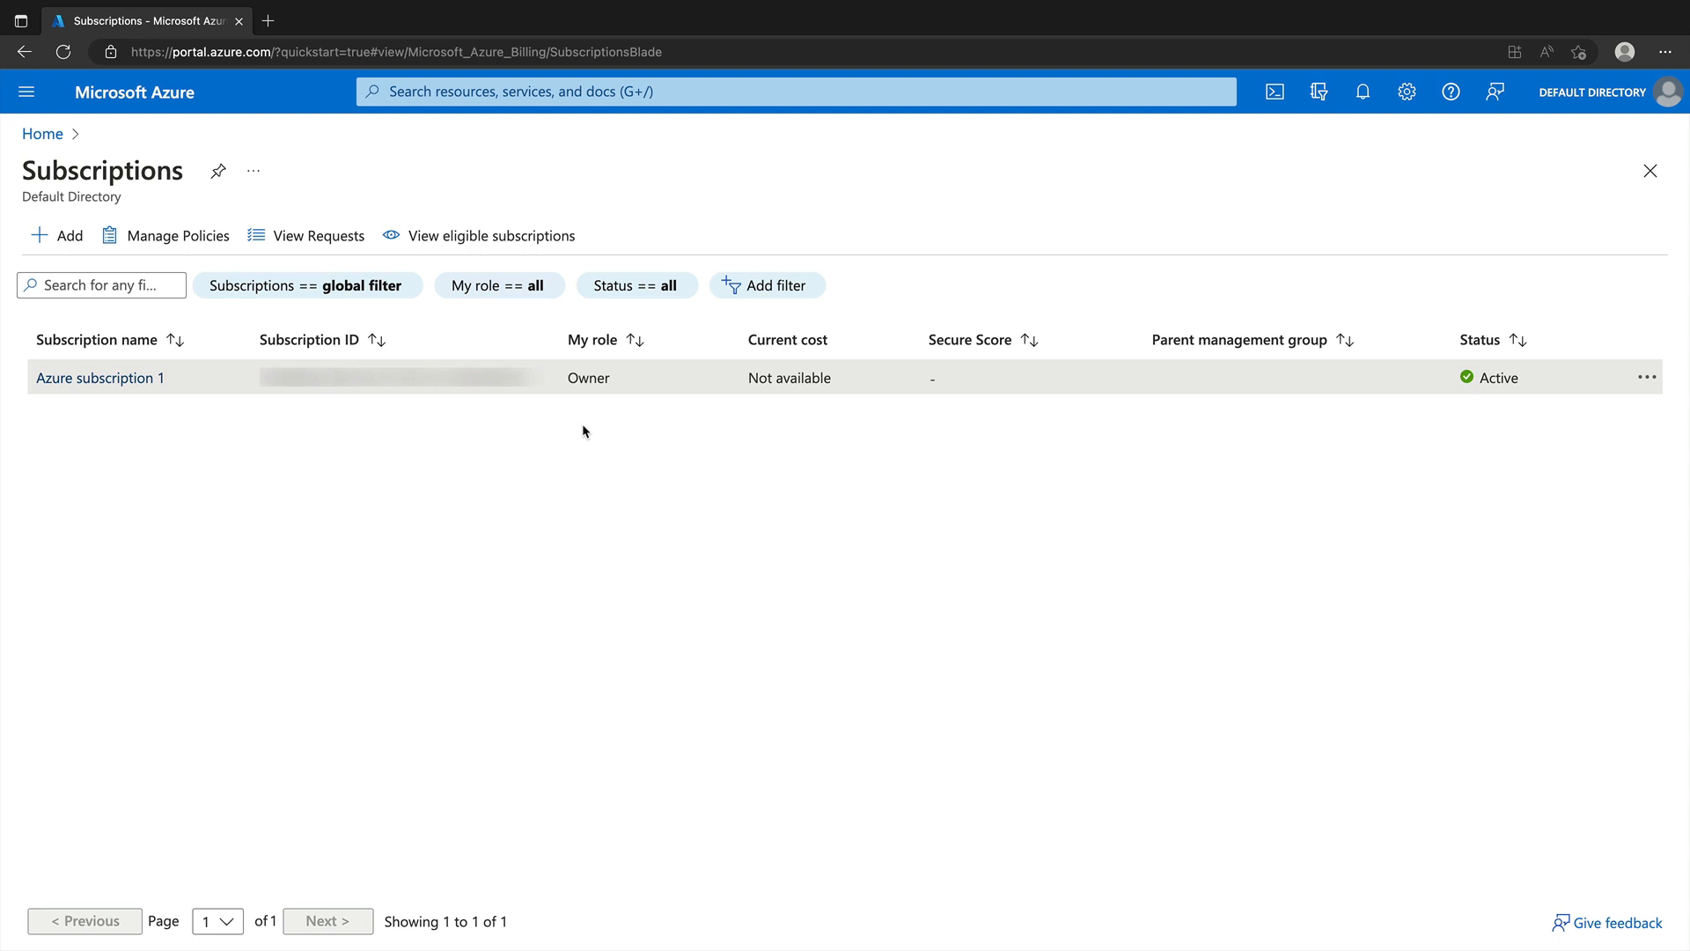
mouse_move(565, 380)
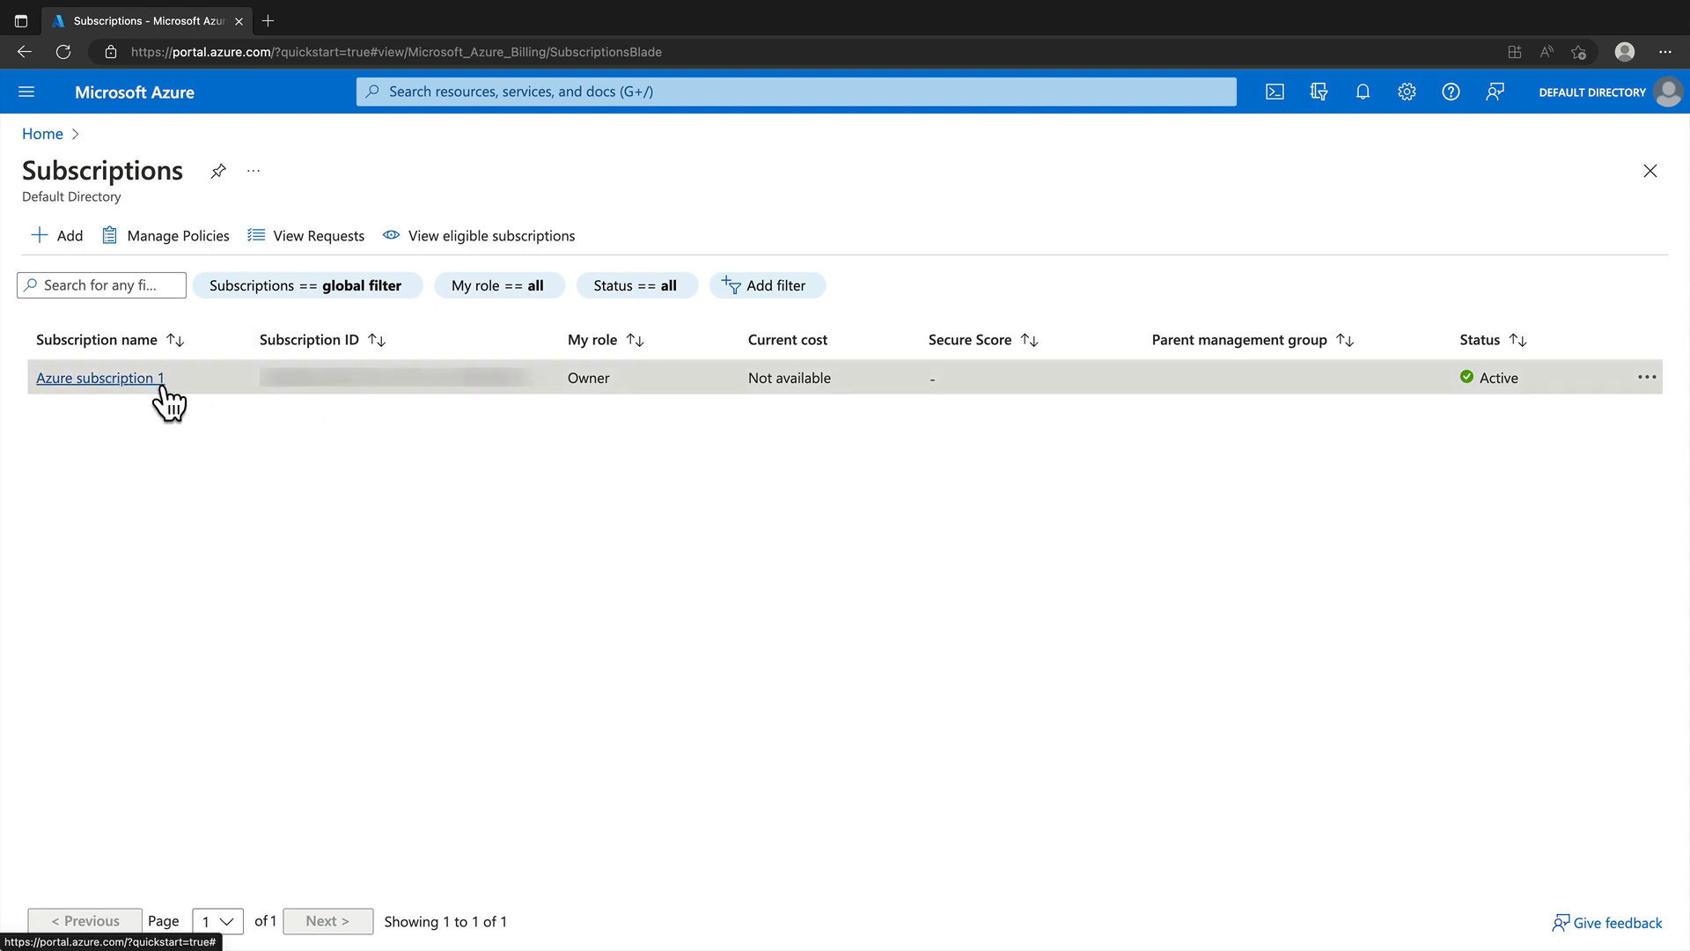
mouse_move(407, 534)
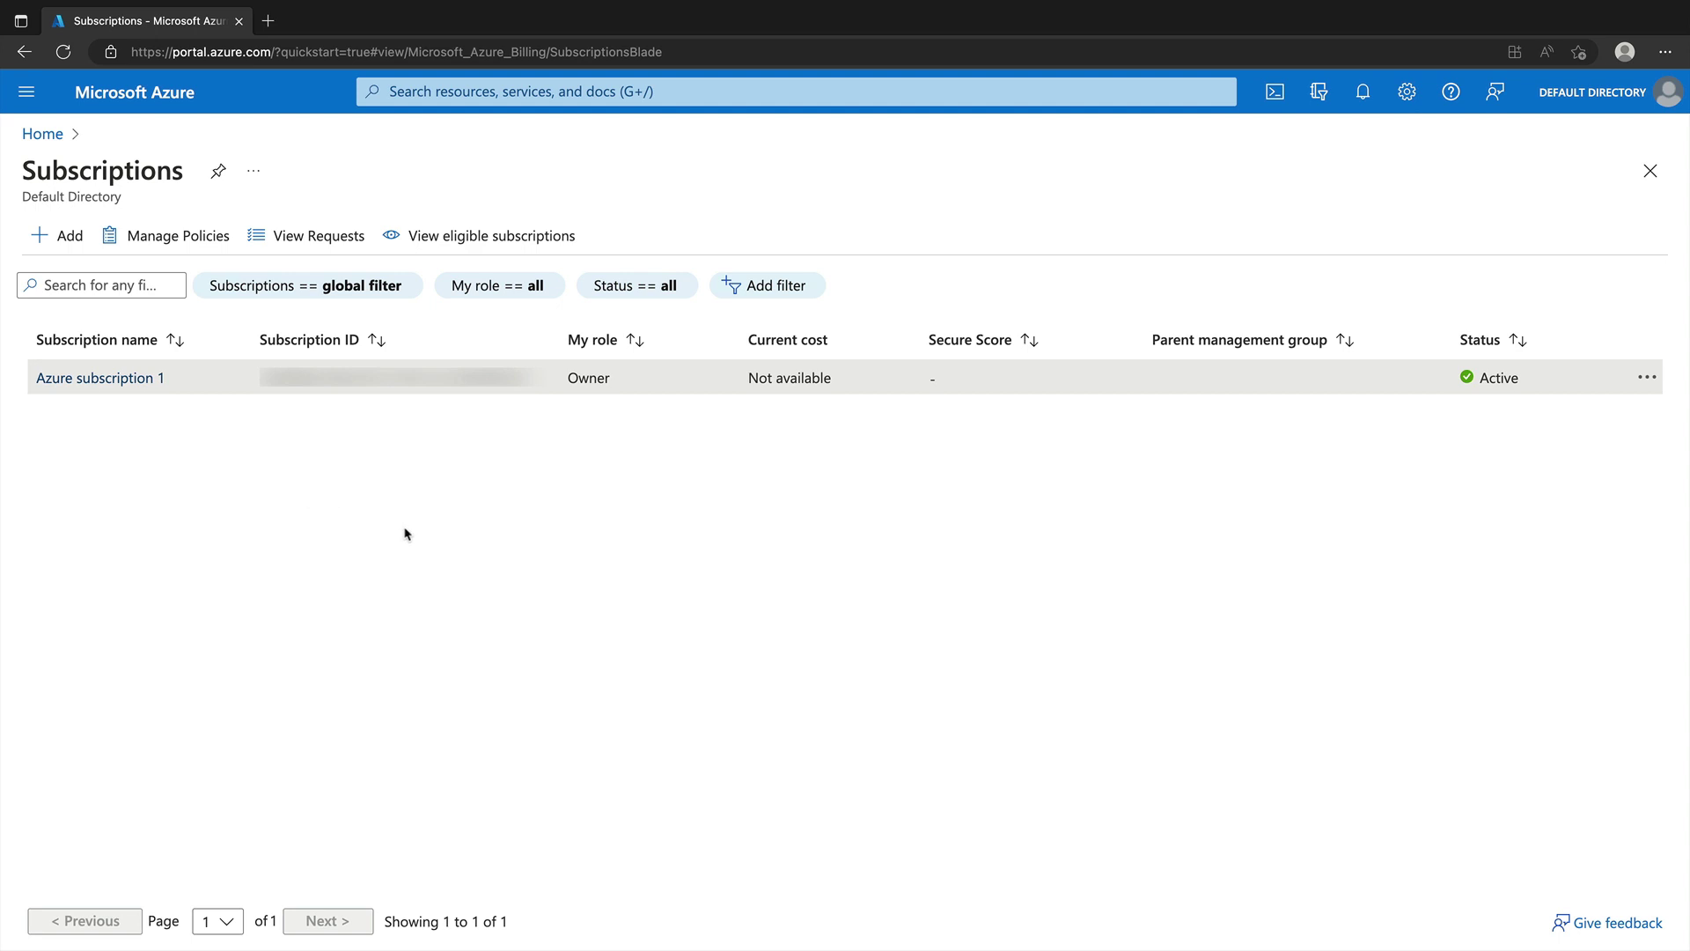
mouse_move(601, 599)
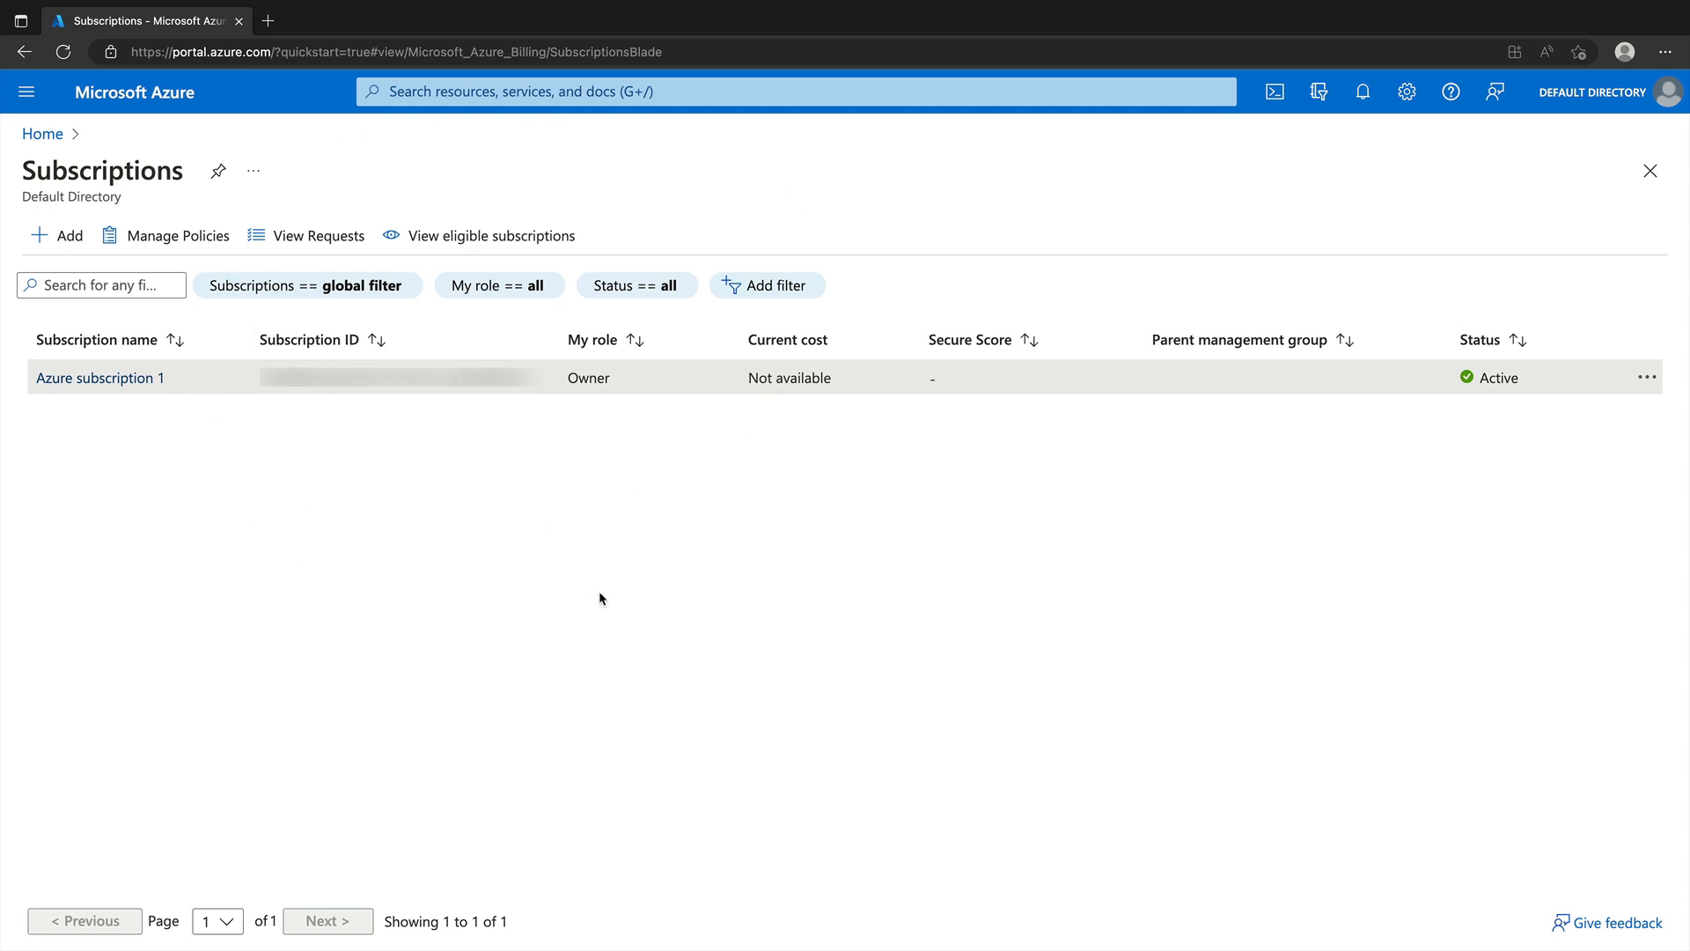
mouse_move(594, 591)
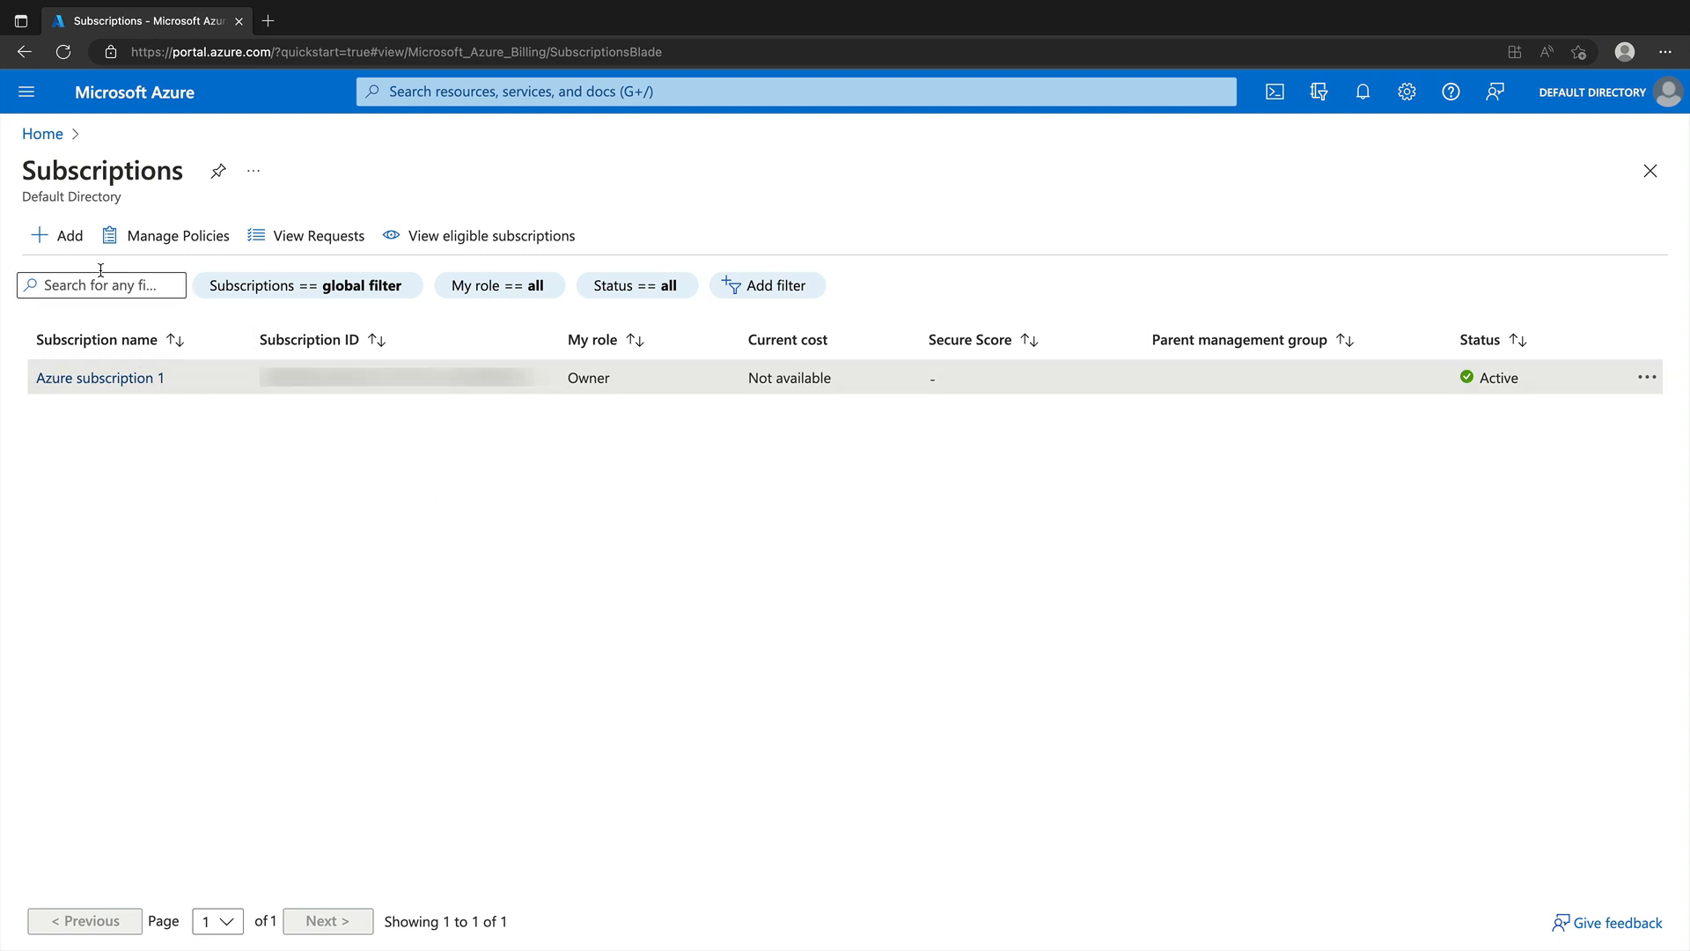
Close the Create a subscription form unchanged and go back to portal home
click(56, 235)
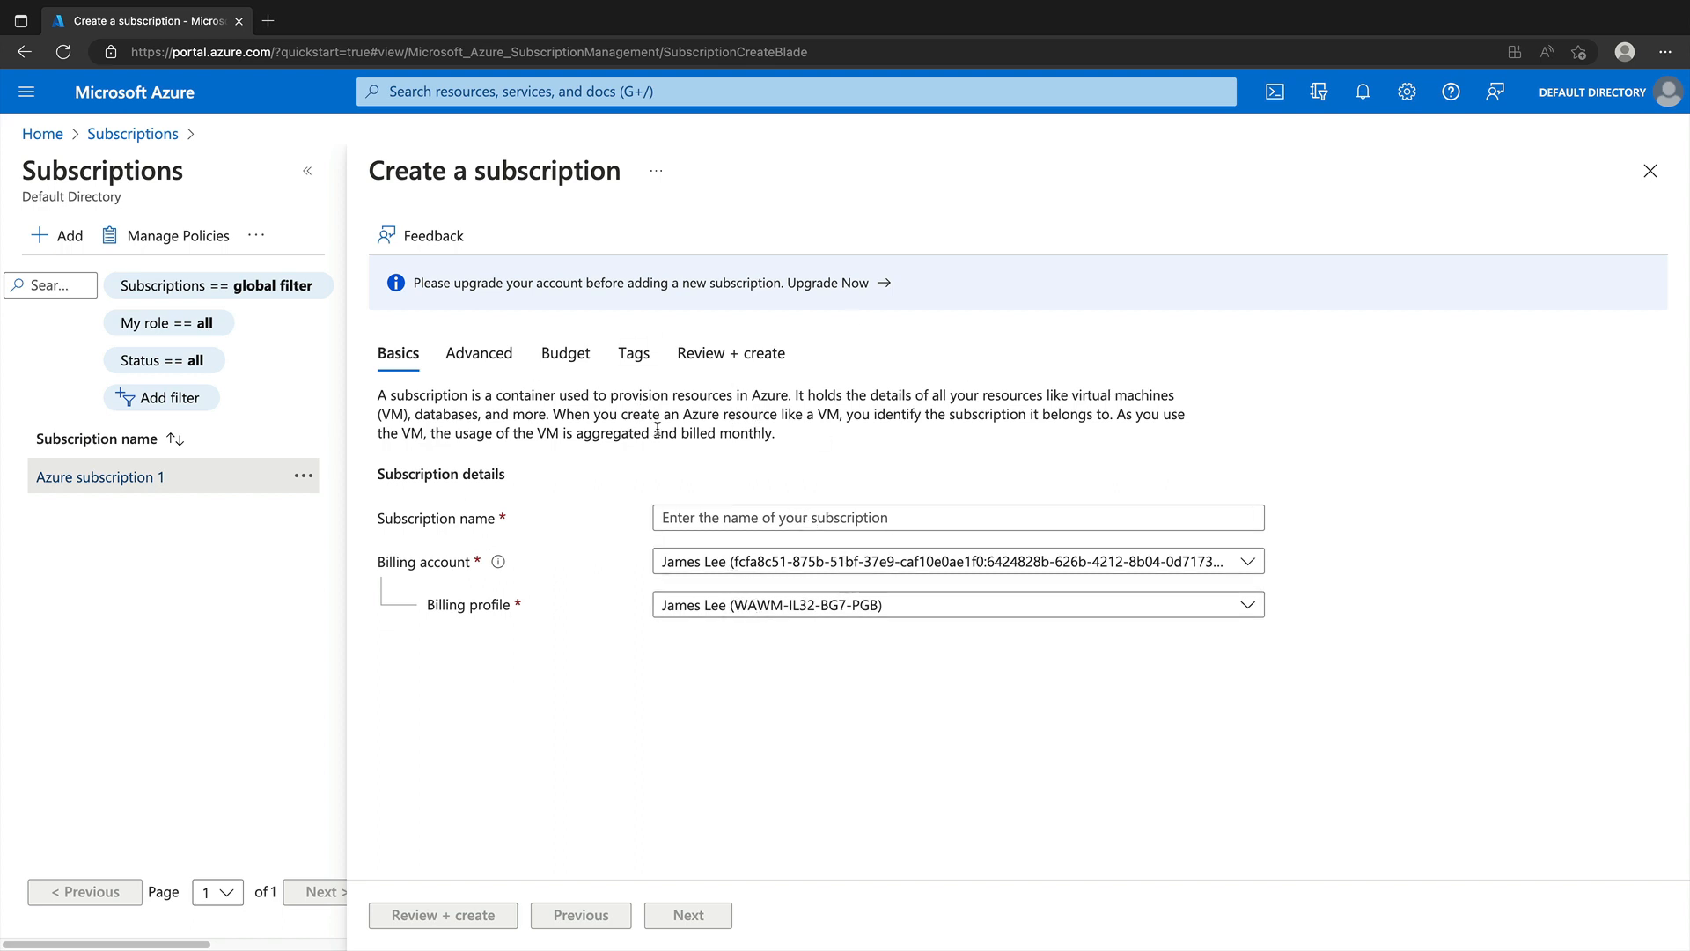
mouse_move(1650, 170)
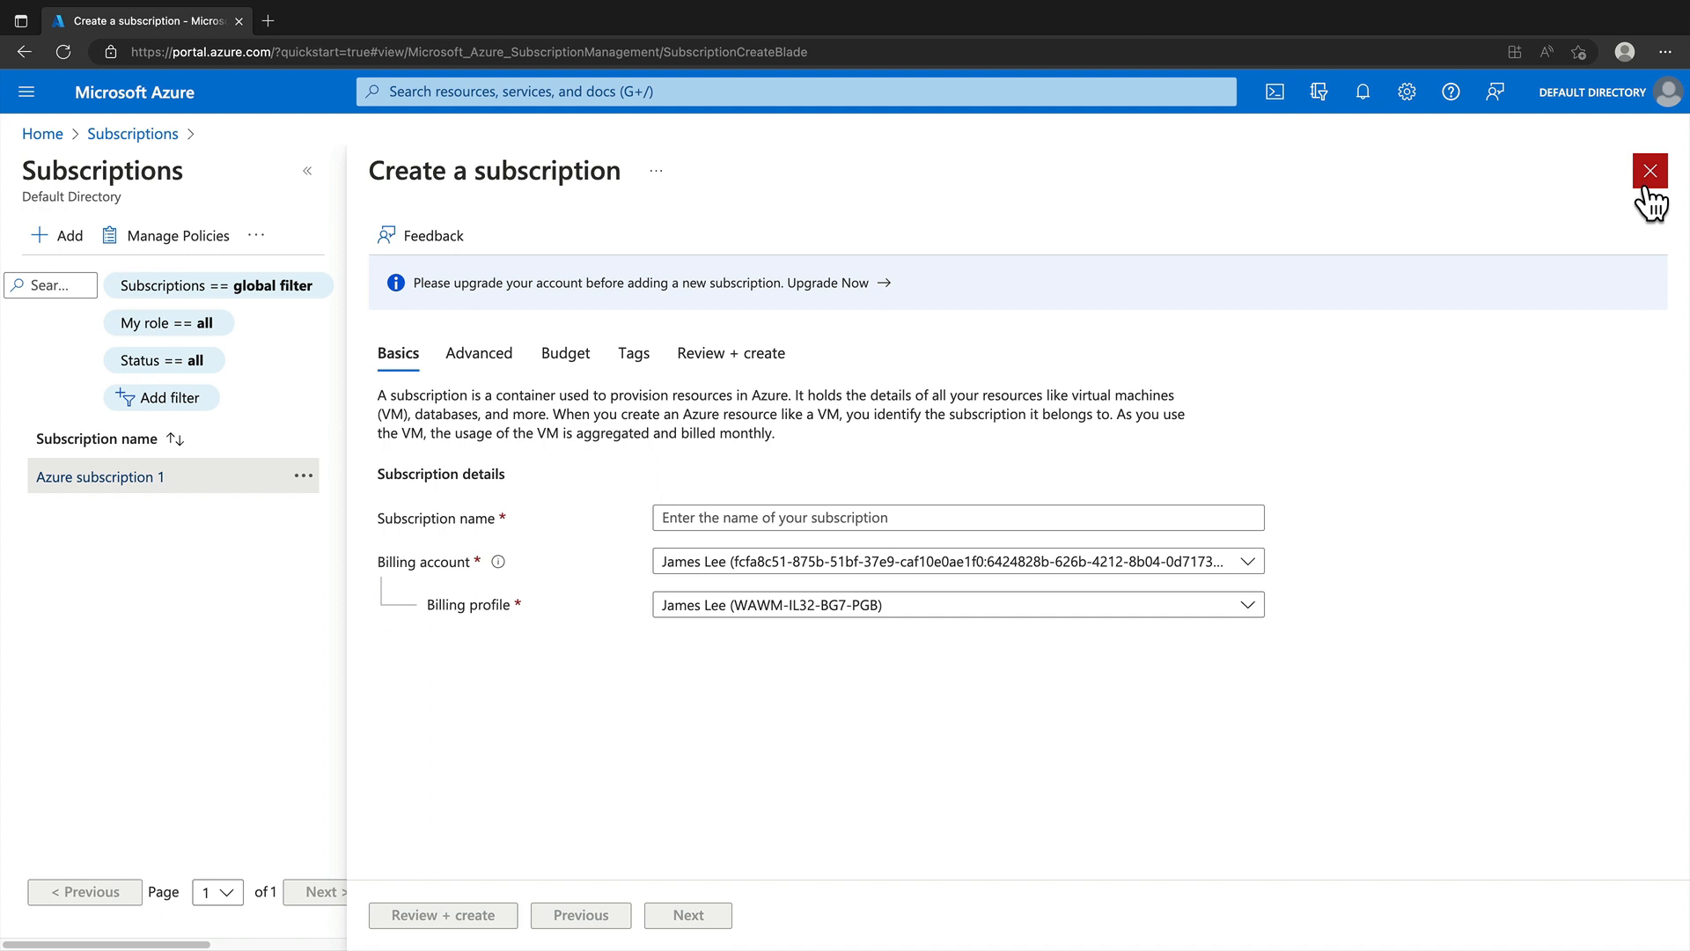
click(1648, 170)
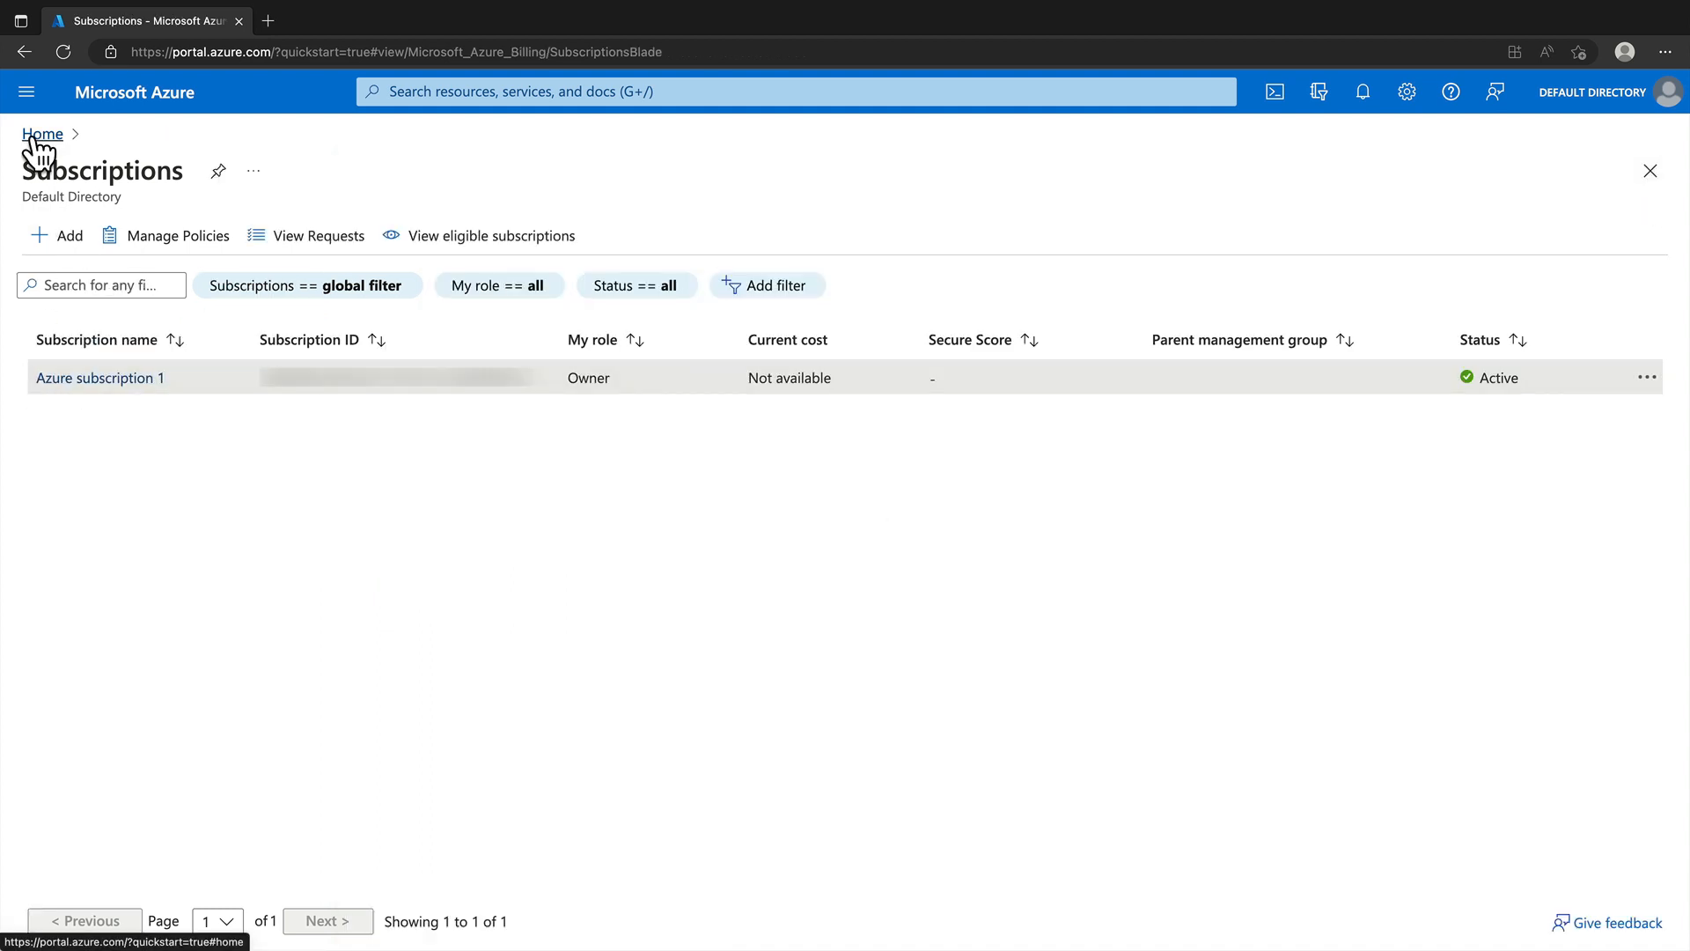
click(43, 132)
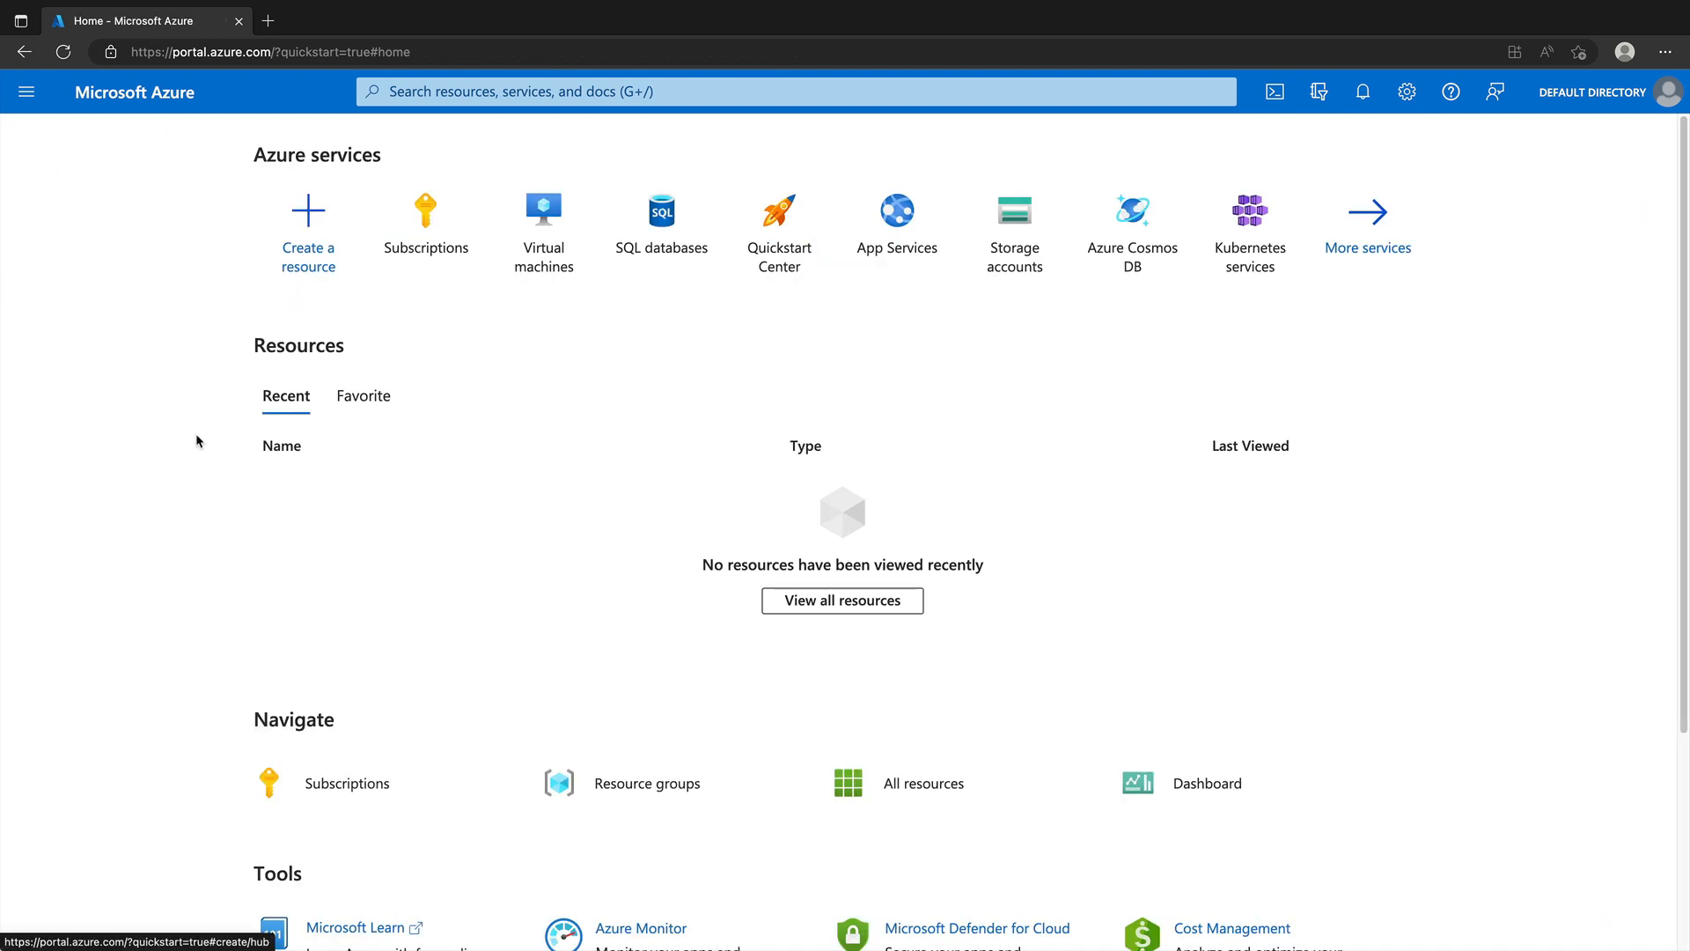
mouse_move(27, 91)
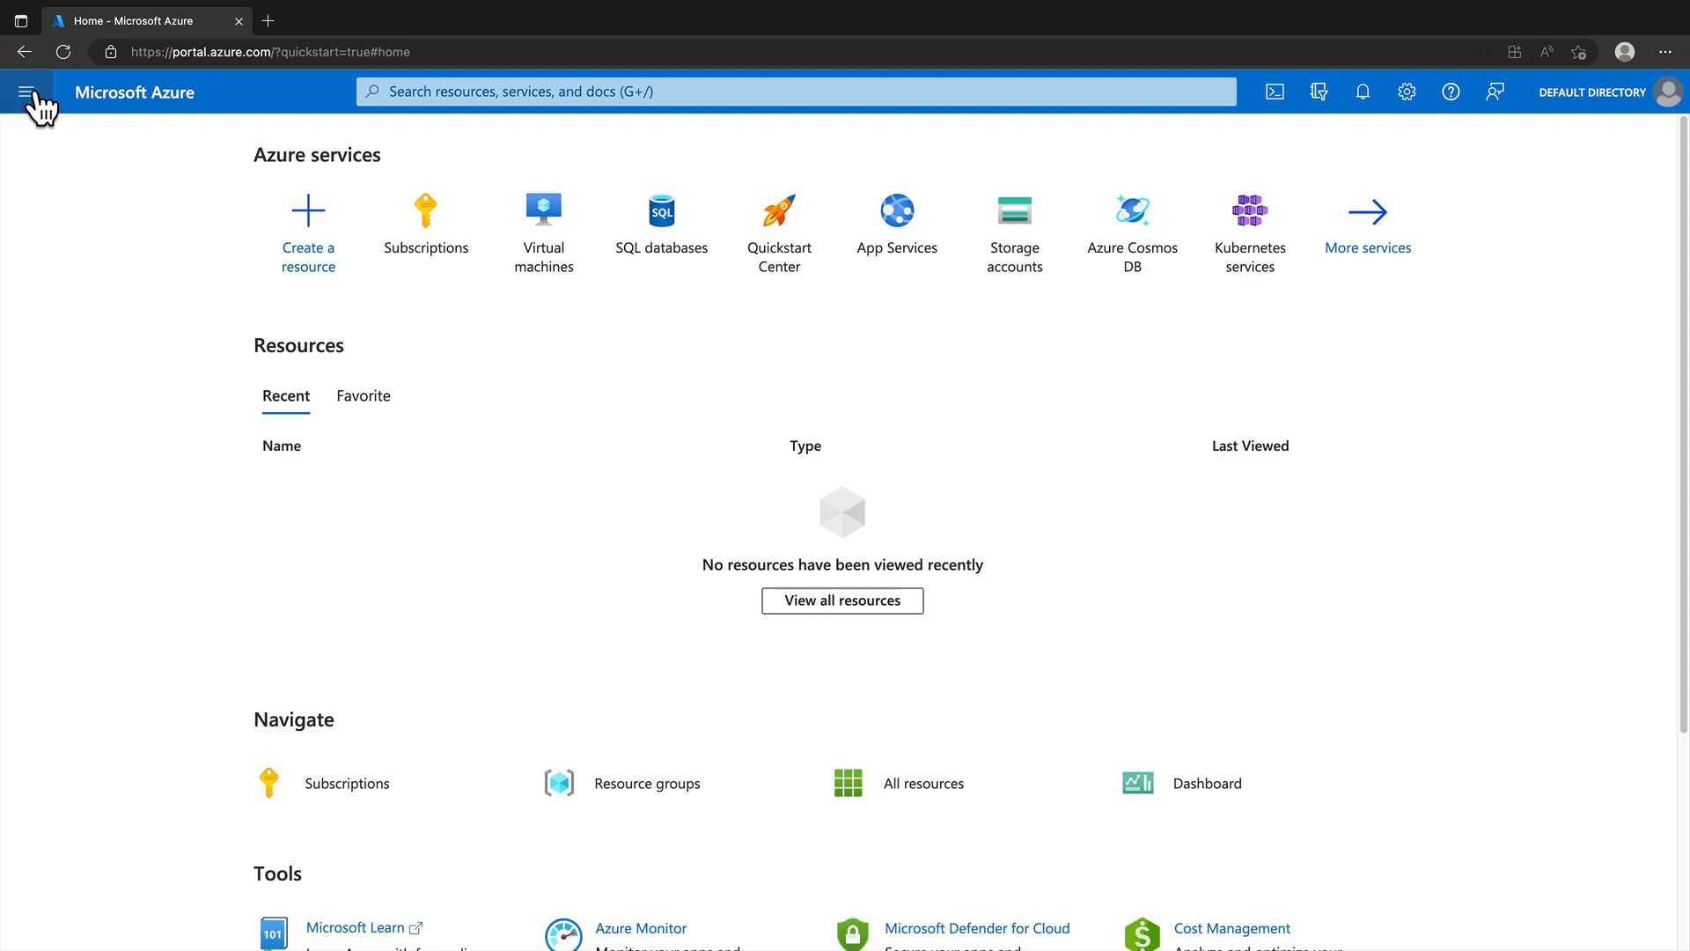
click(29, 91)
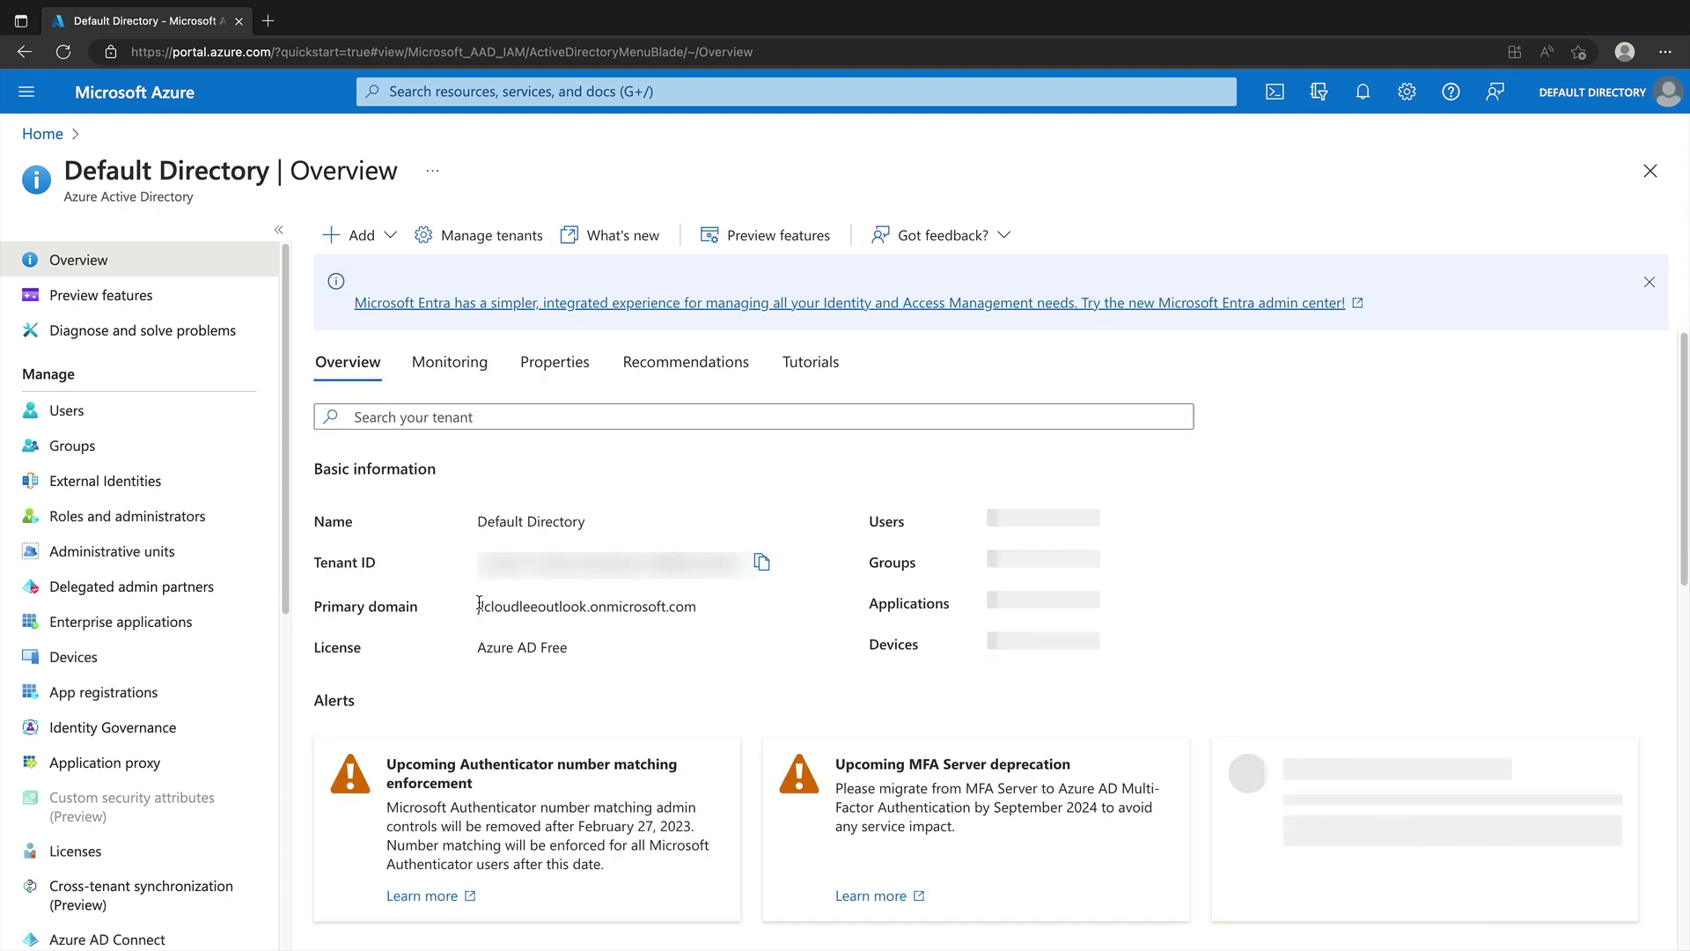
double_click(586, 605)
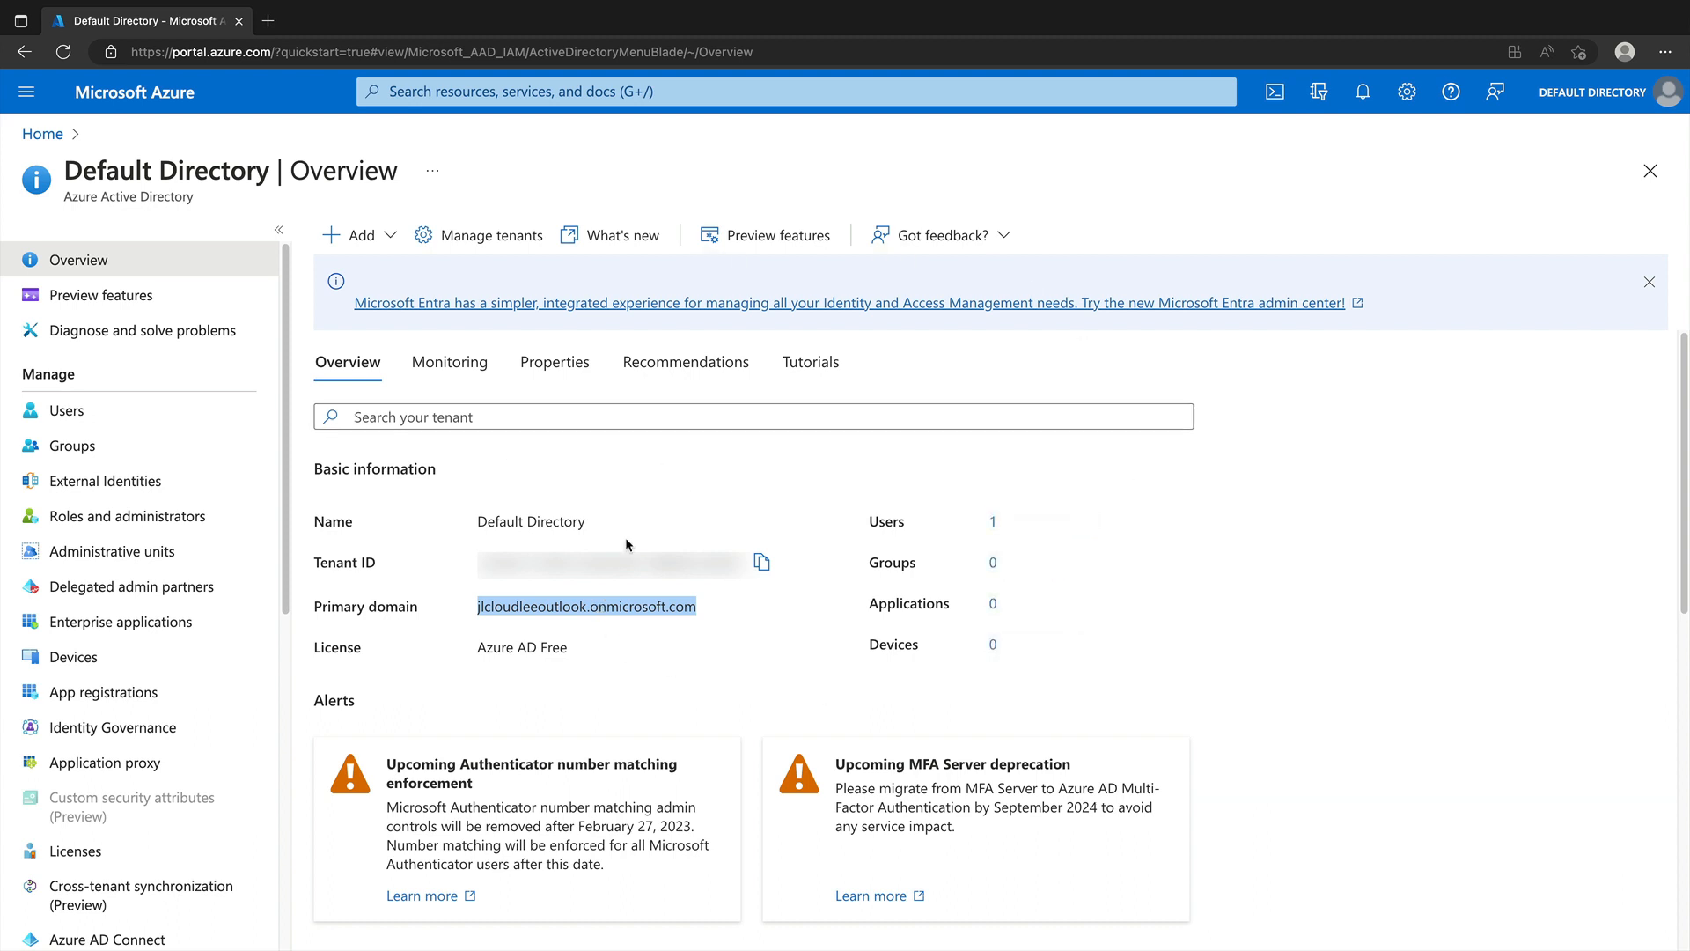
mouse_move(542, 614)
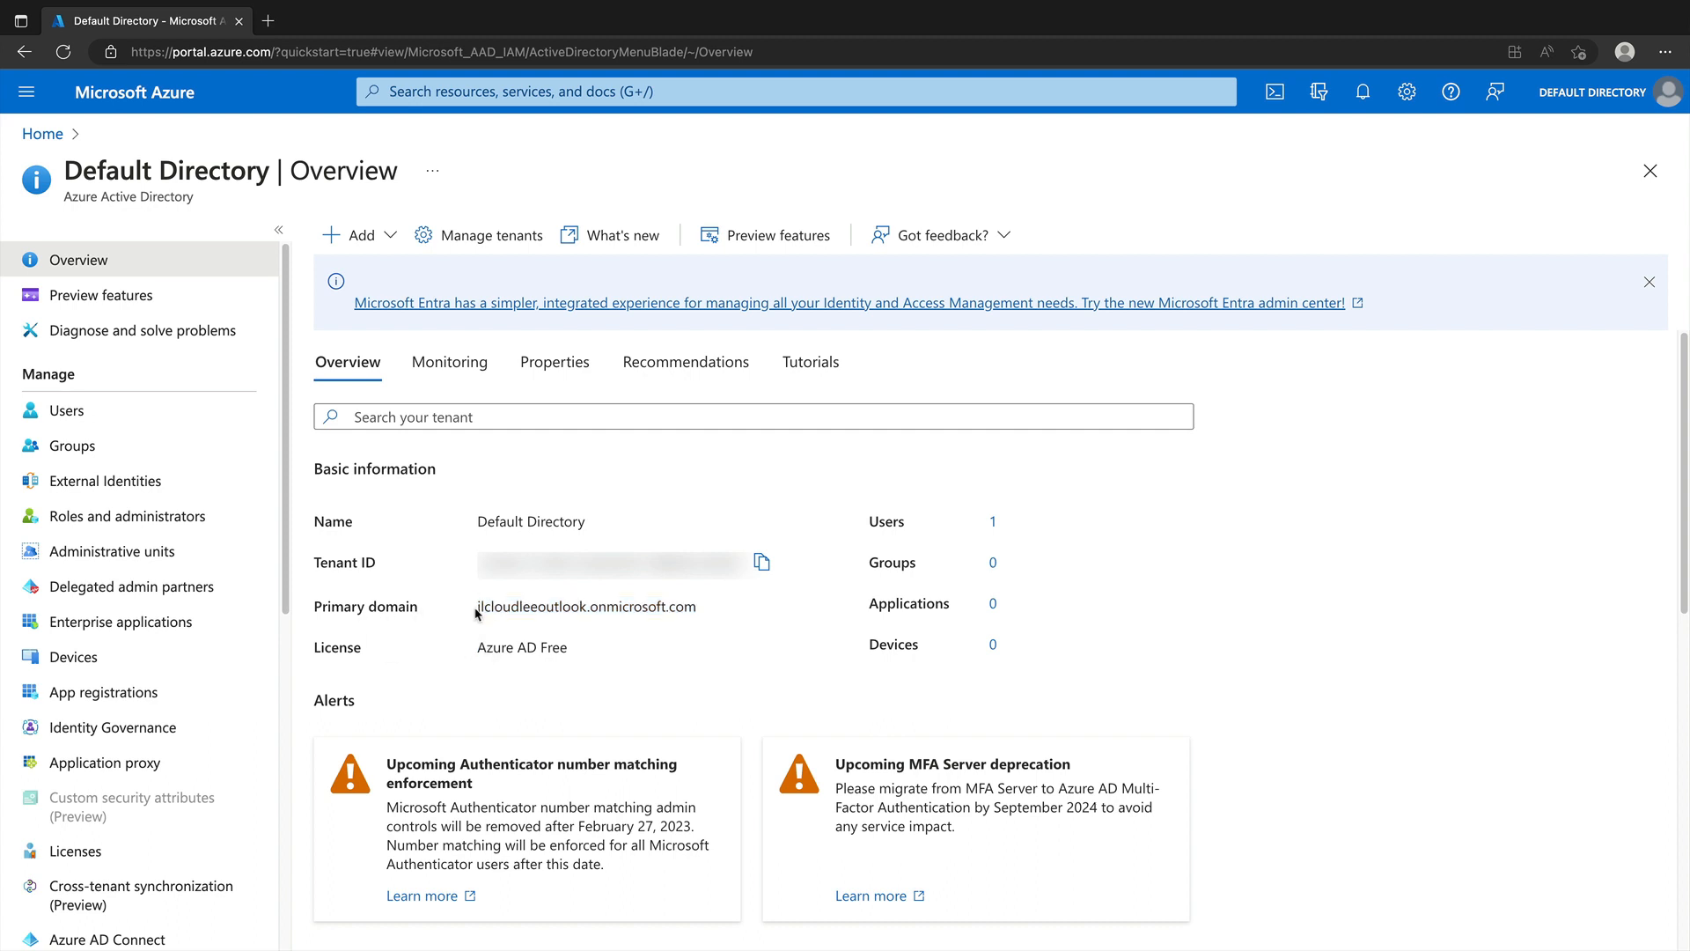
mouse_move(513, 628)
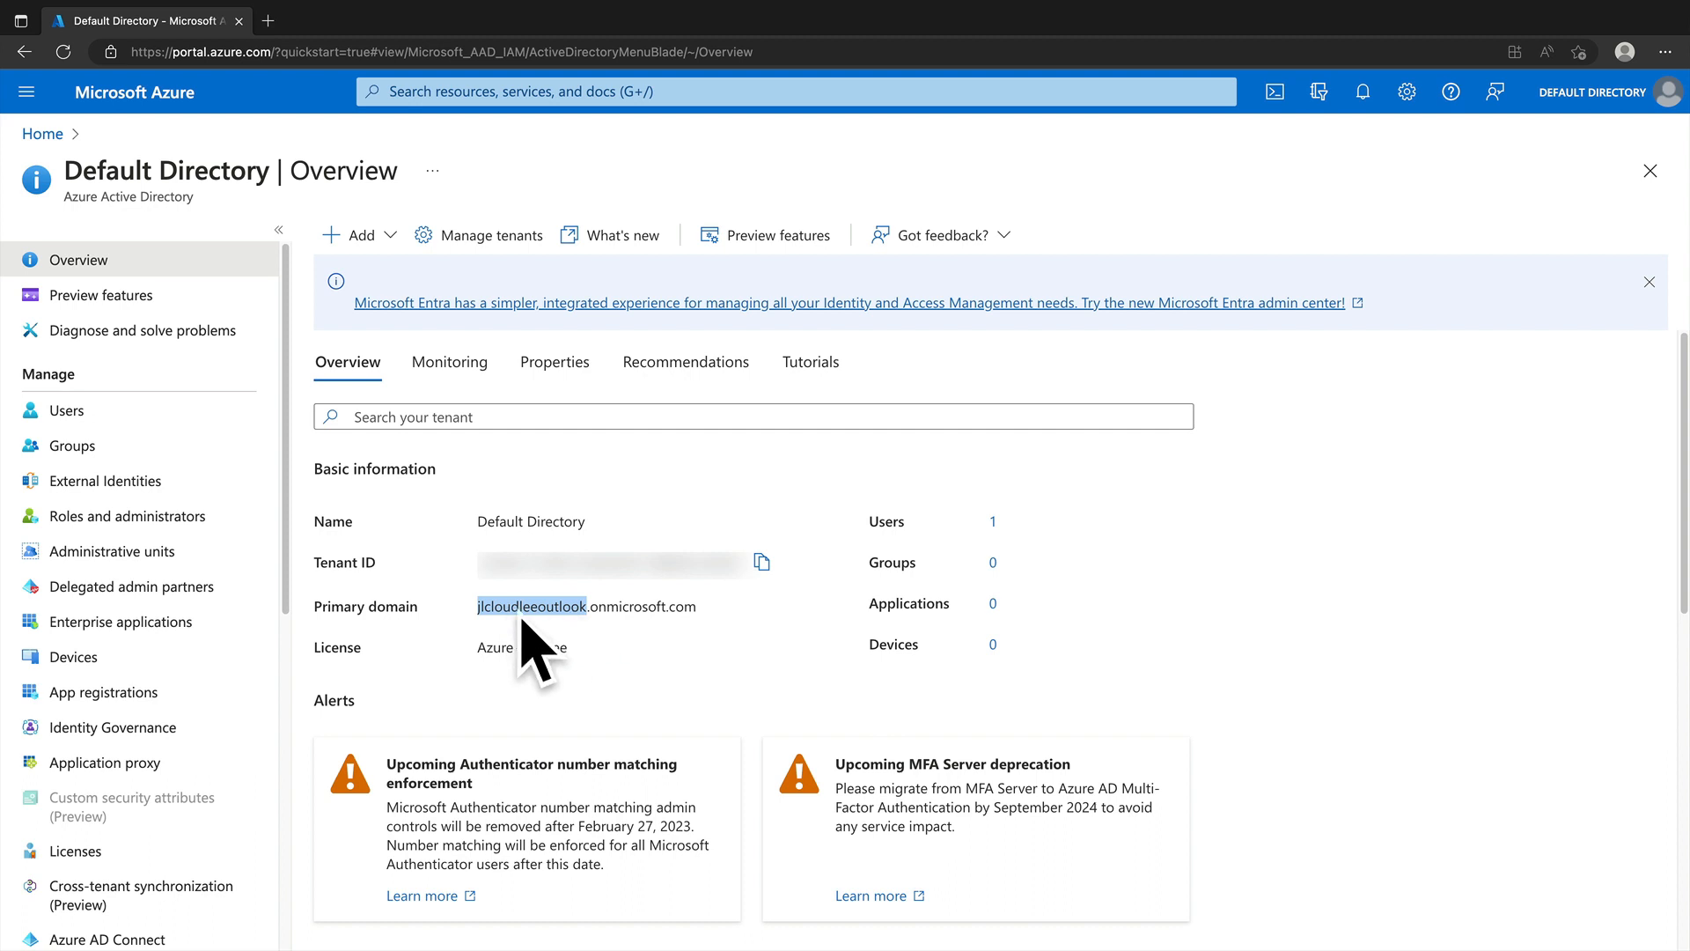
mouse_move(859, 502)
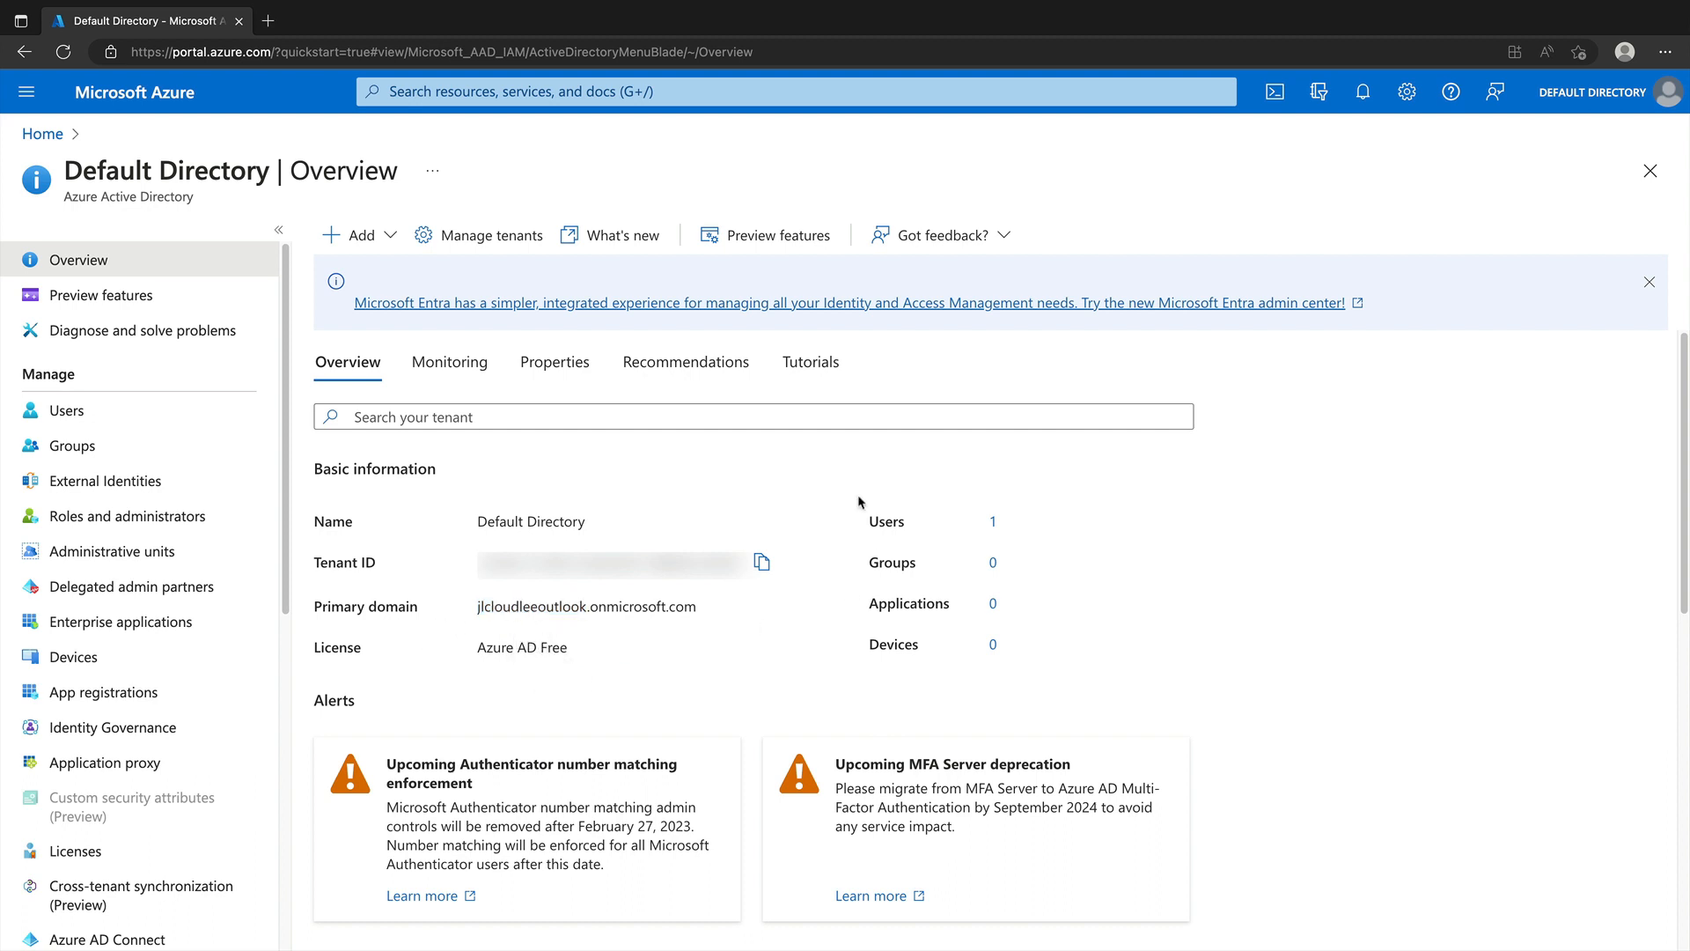
mouse_move(684, 605)
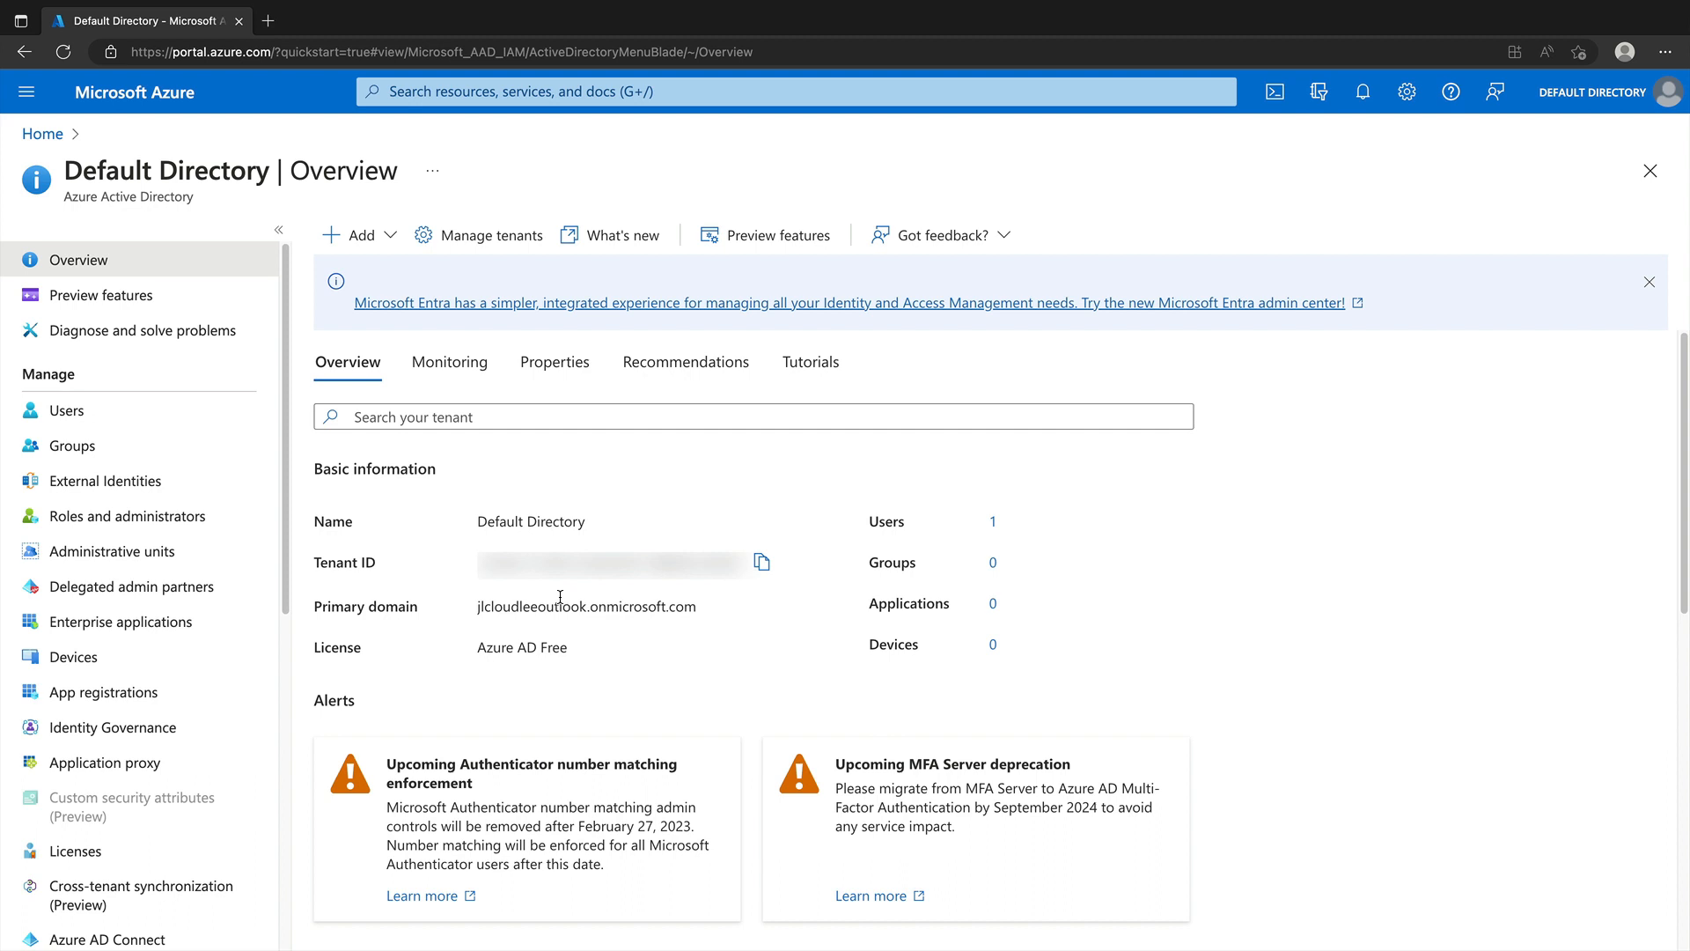
mouse_move(1176, 552)
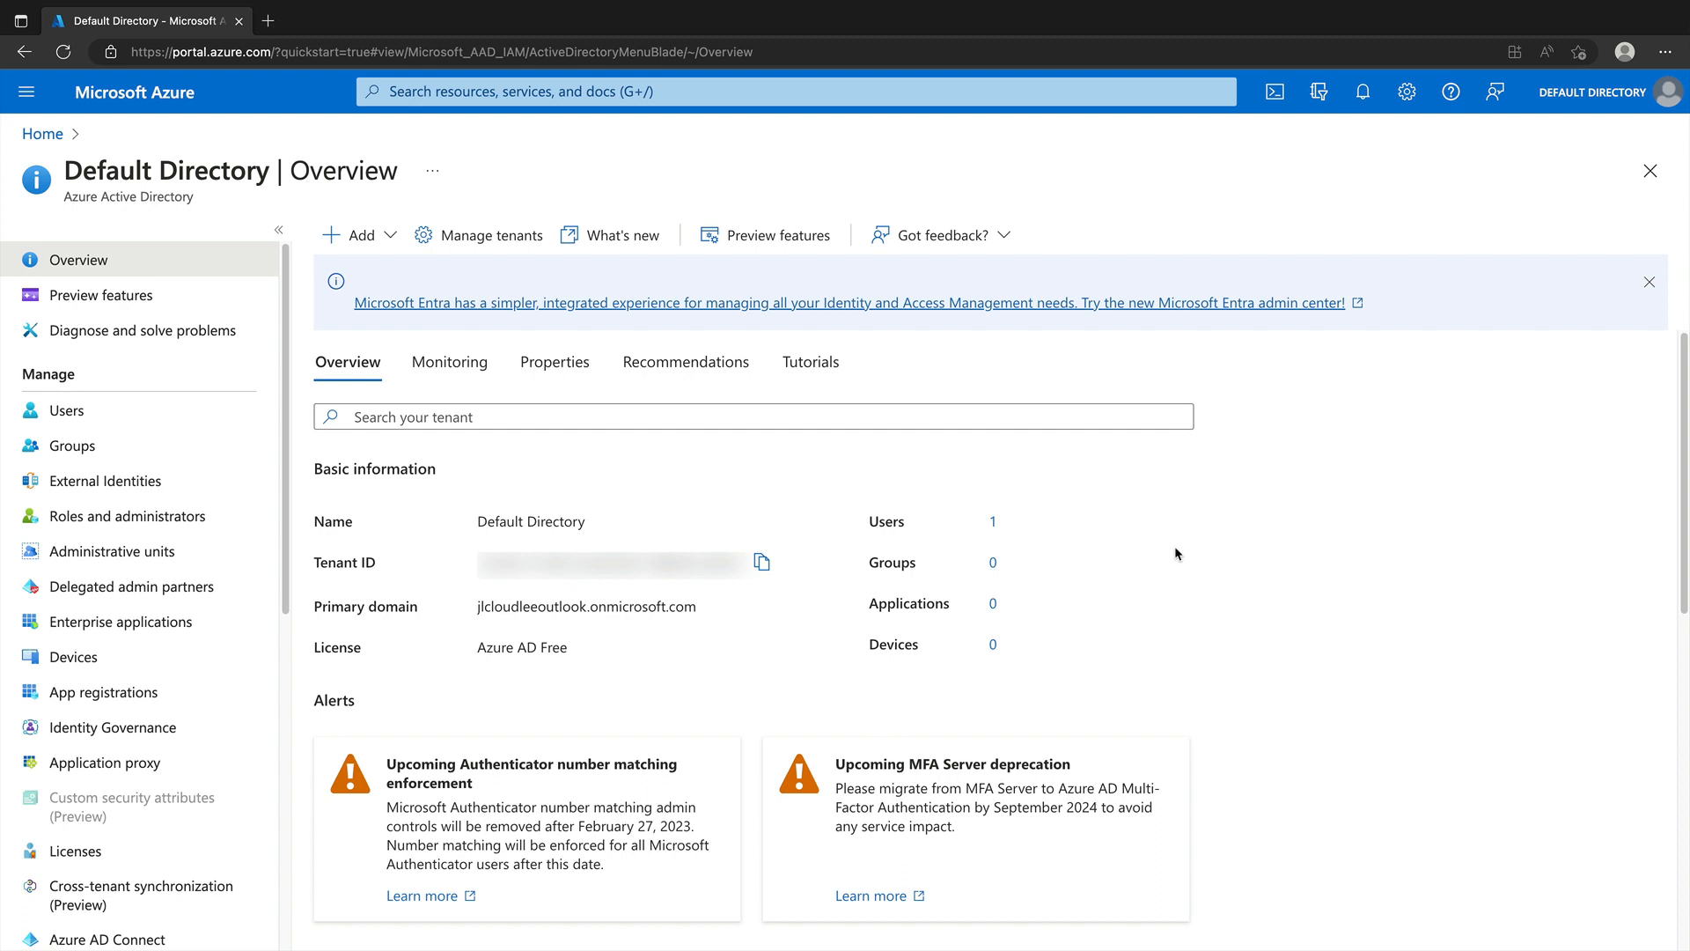
mouse_move(44, 133)
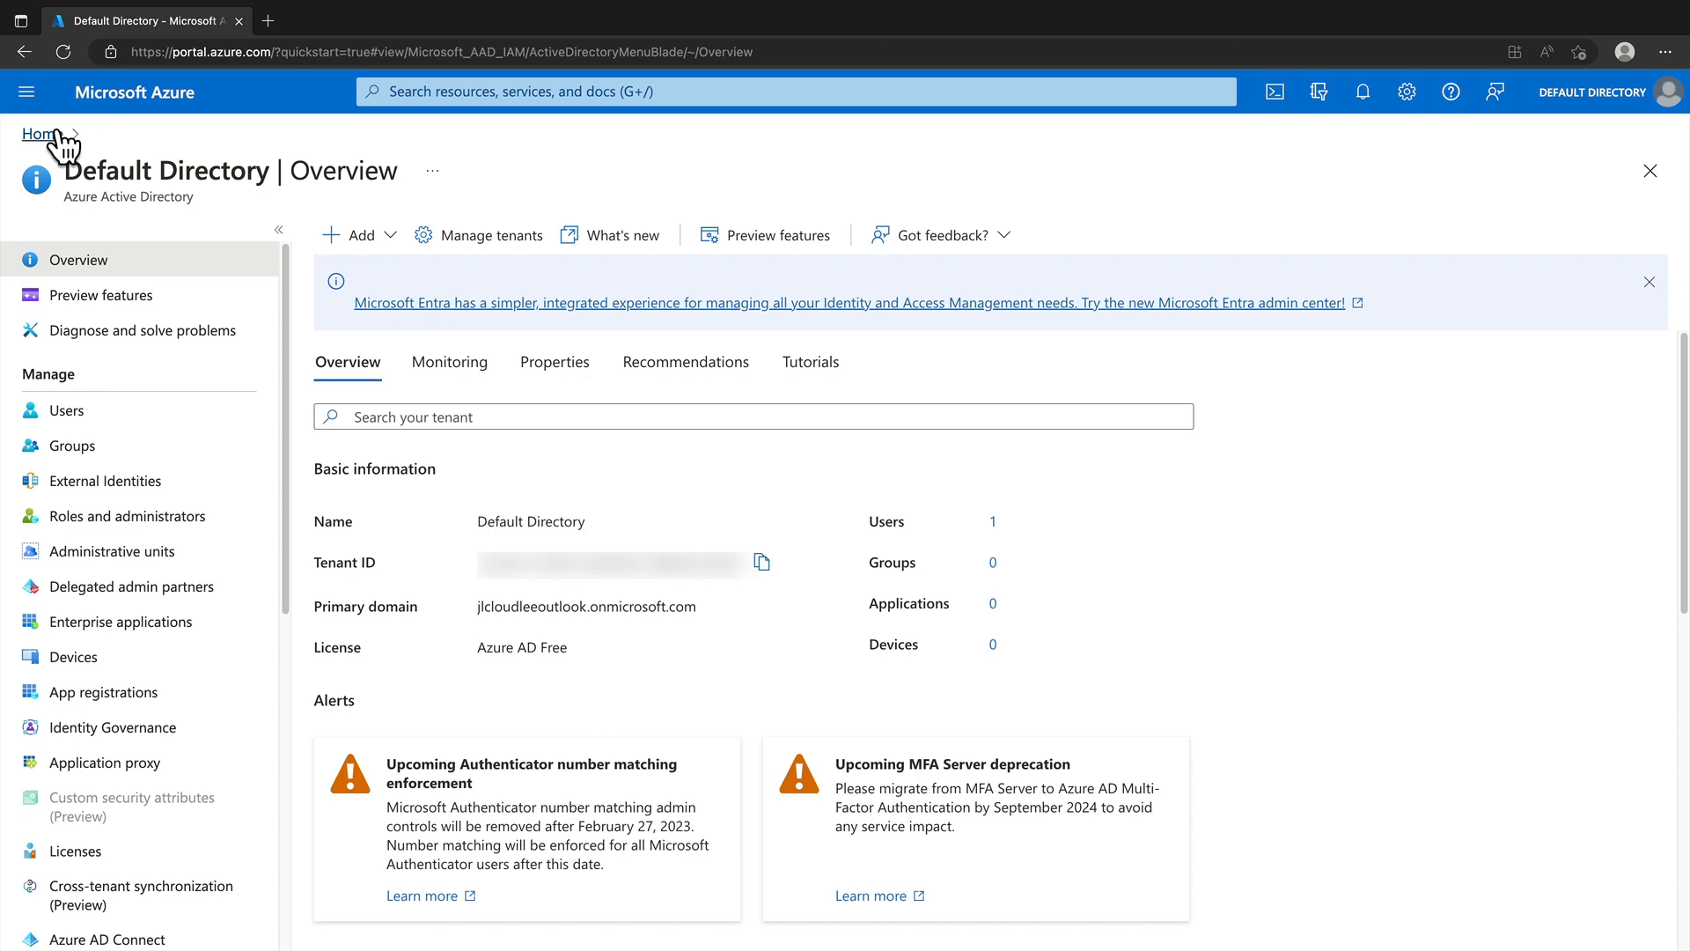
Open Azure subscription 1 from Subscriptions and collapse the list to widen its overview
click(36, 133)
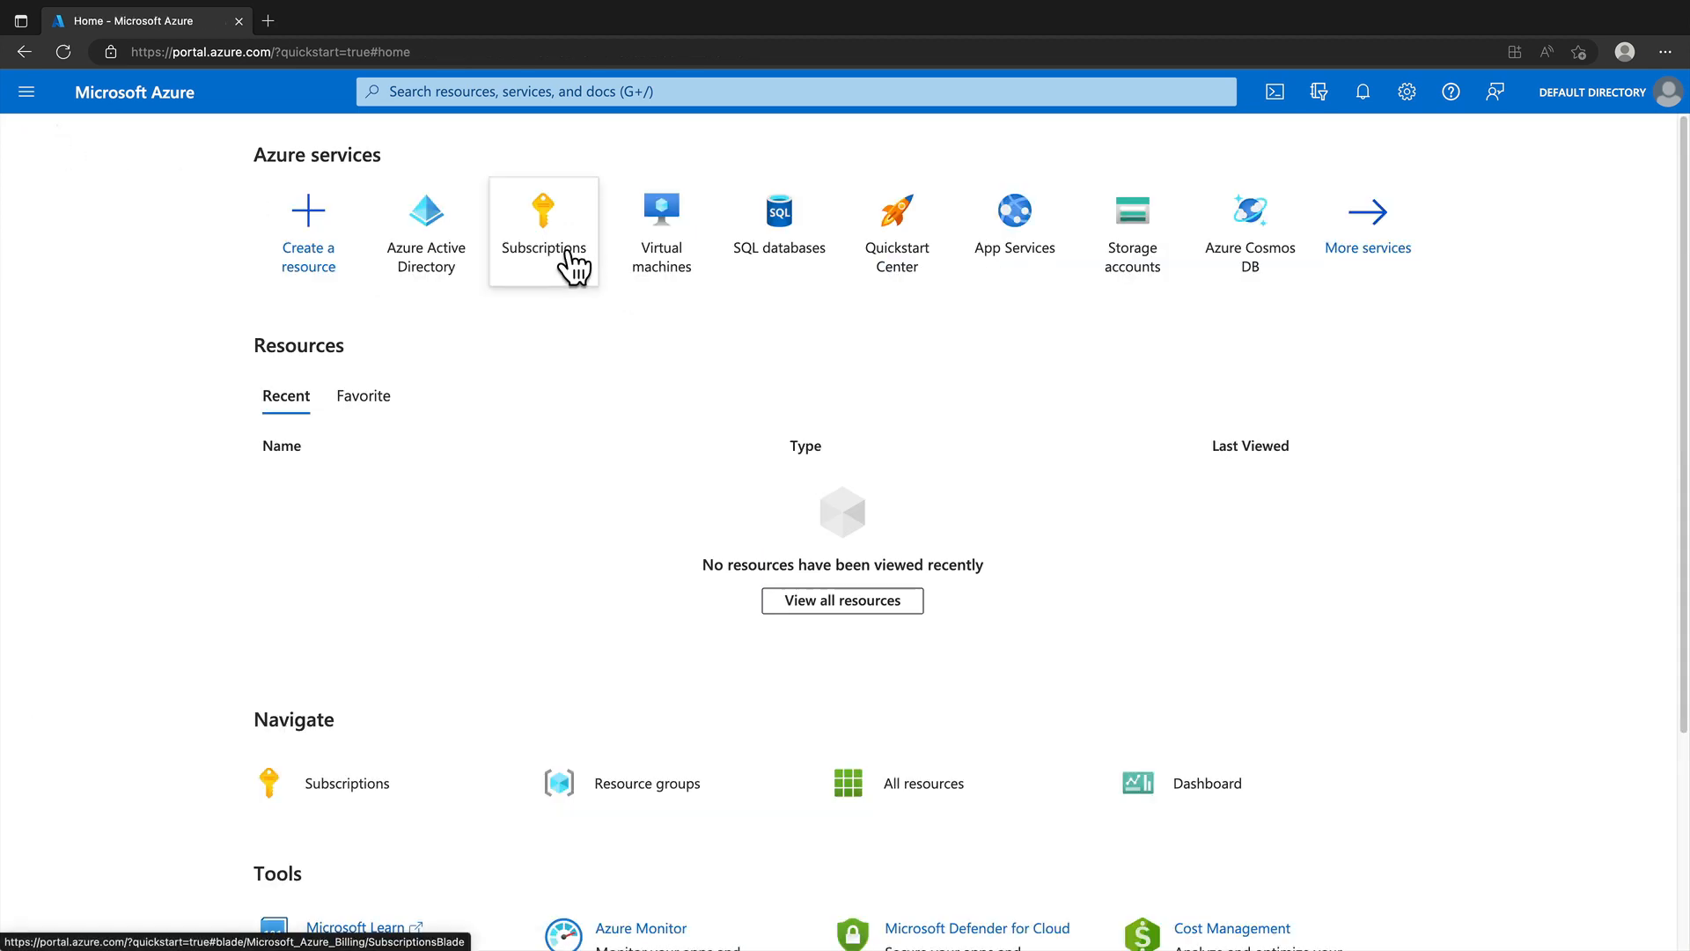
click(543, 223)
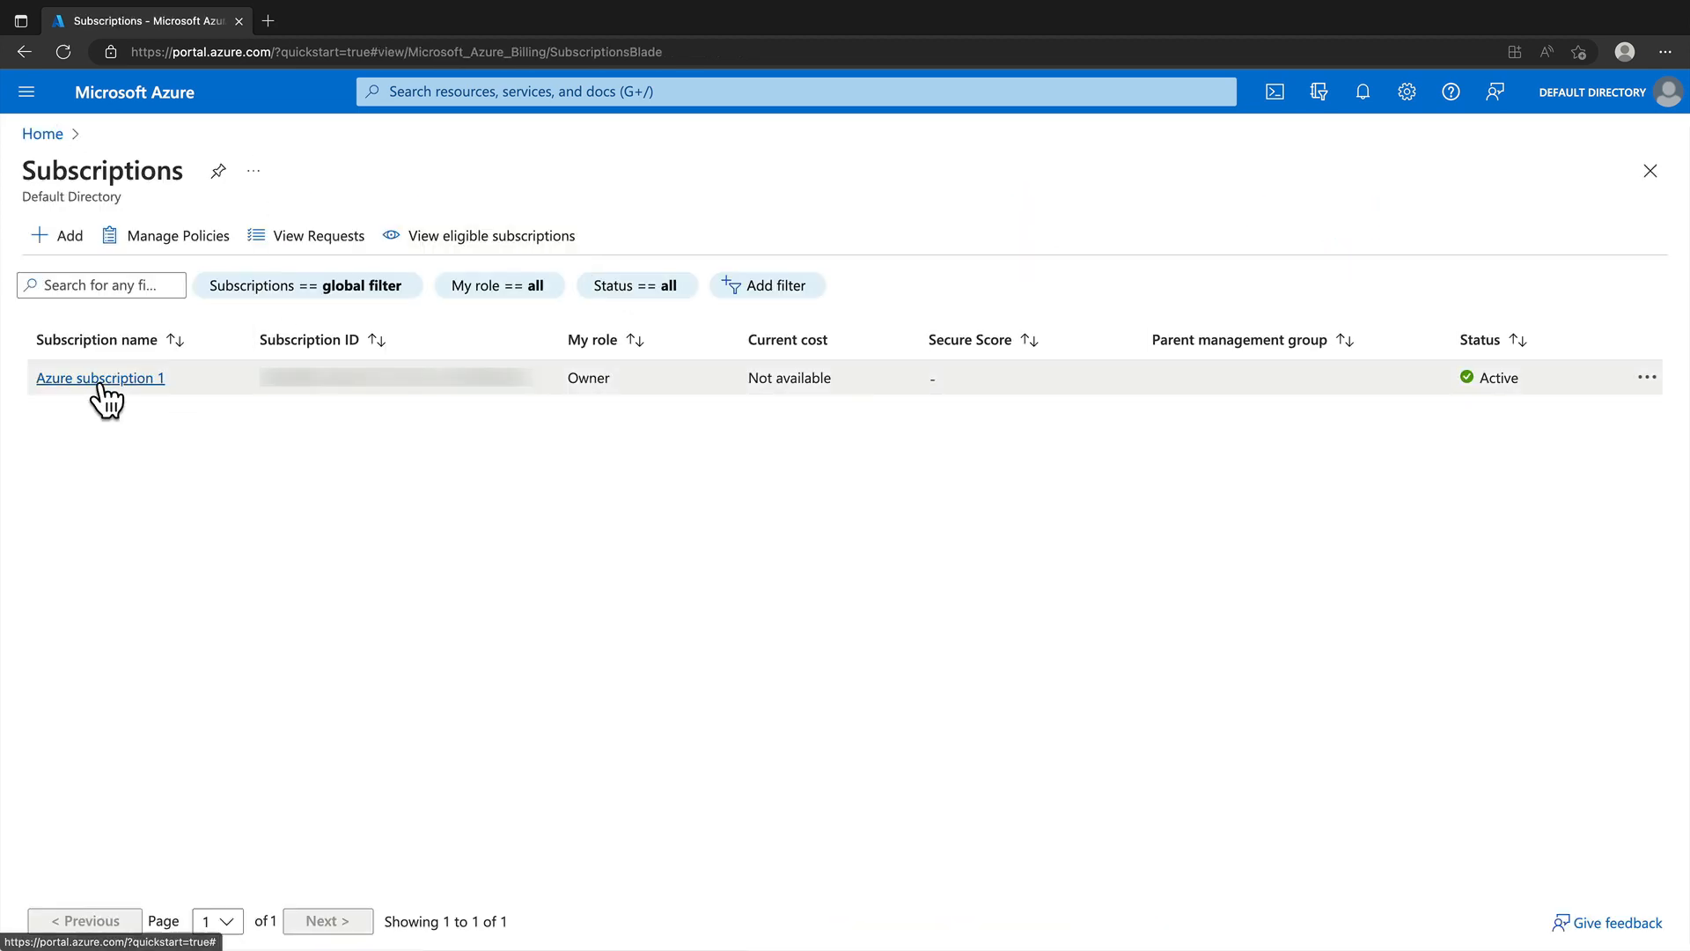
click(99, 378)
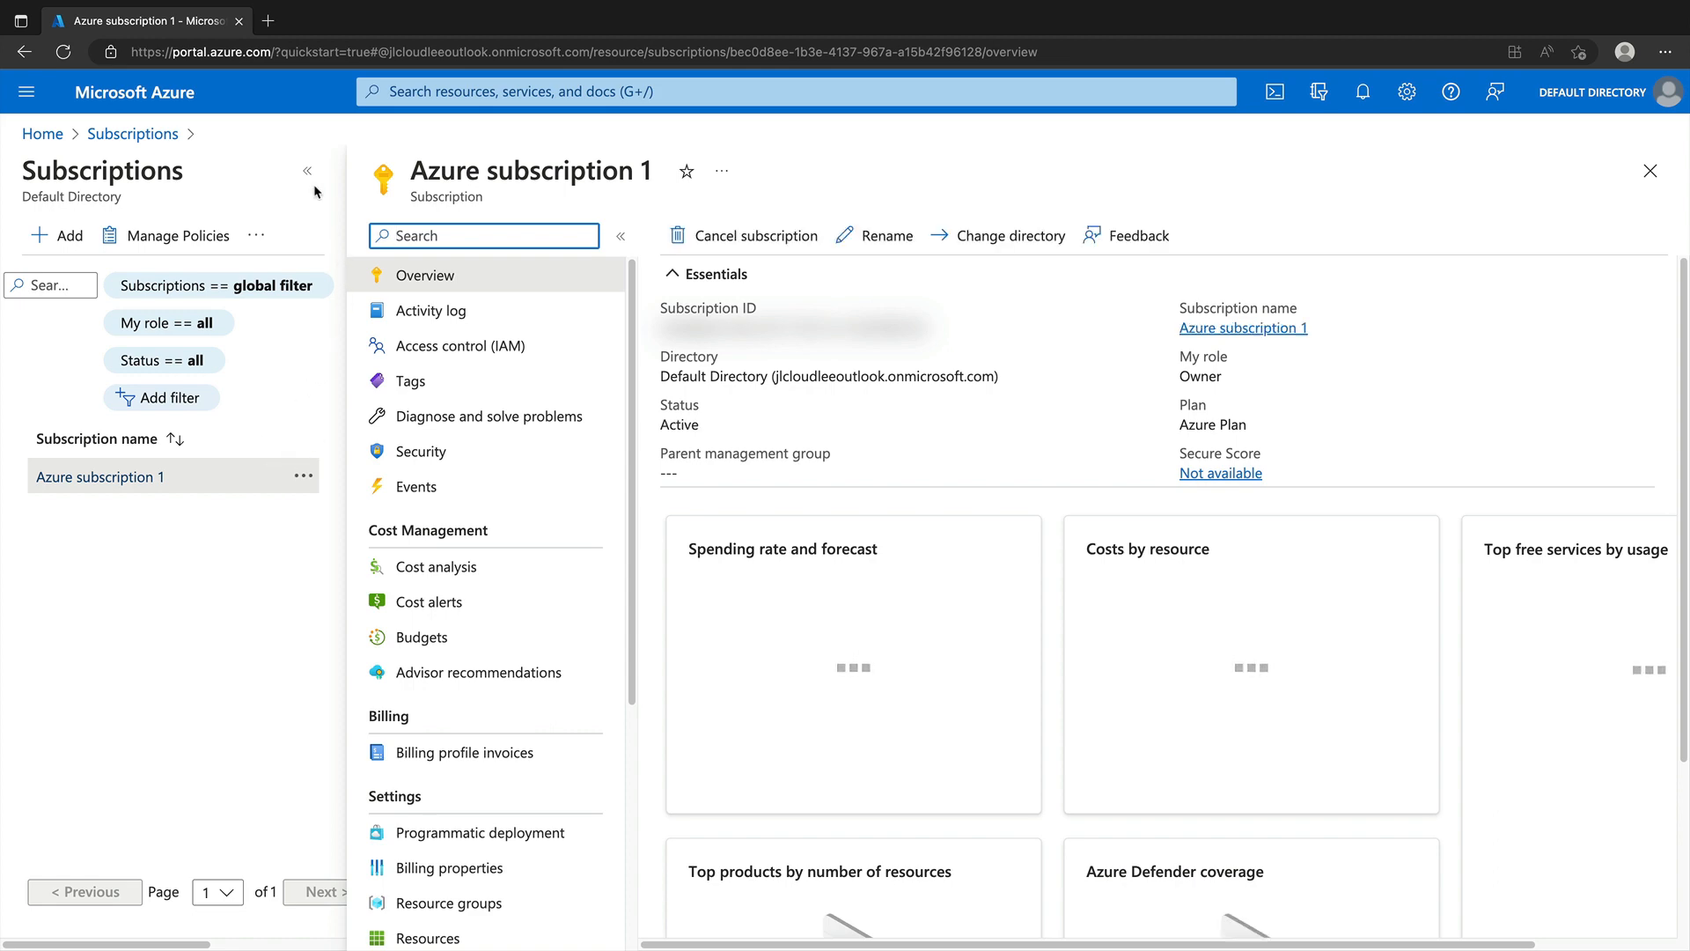
click(307, 170)
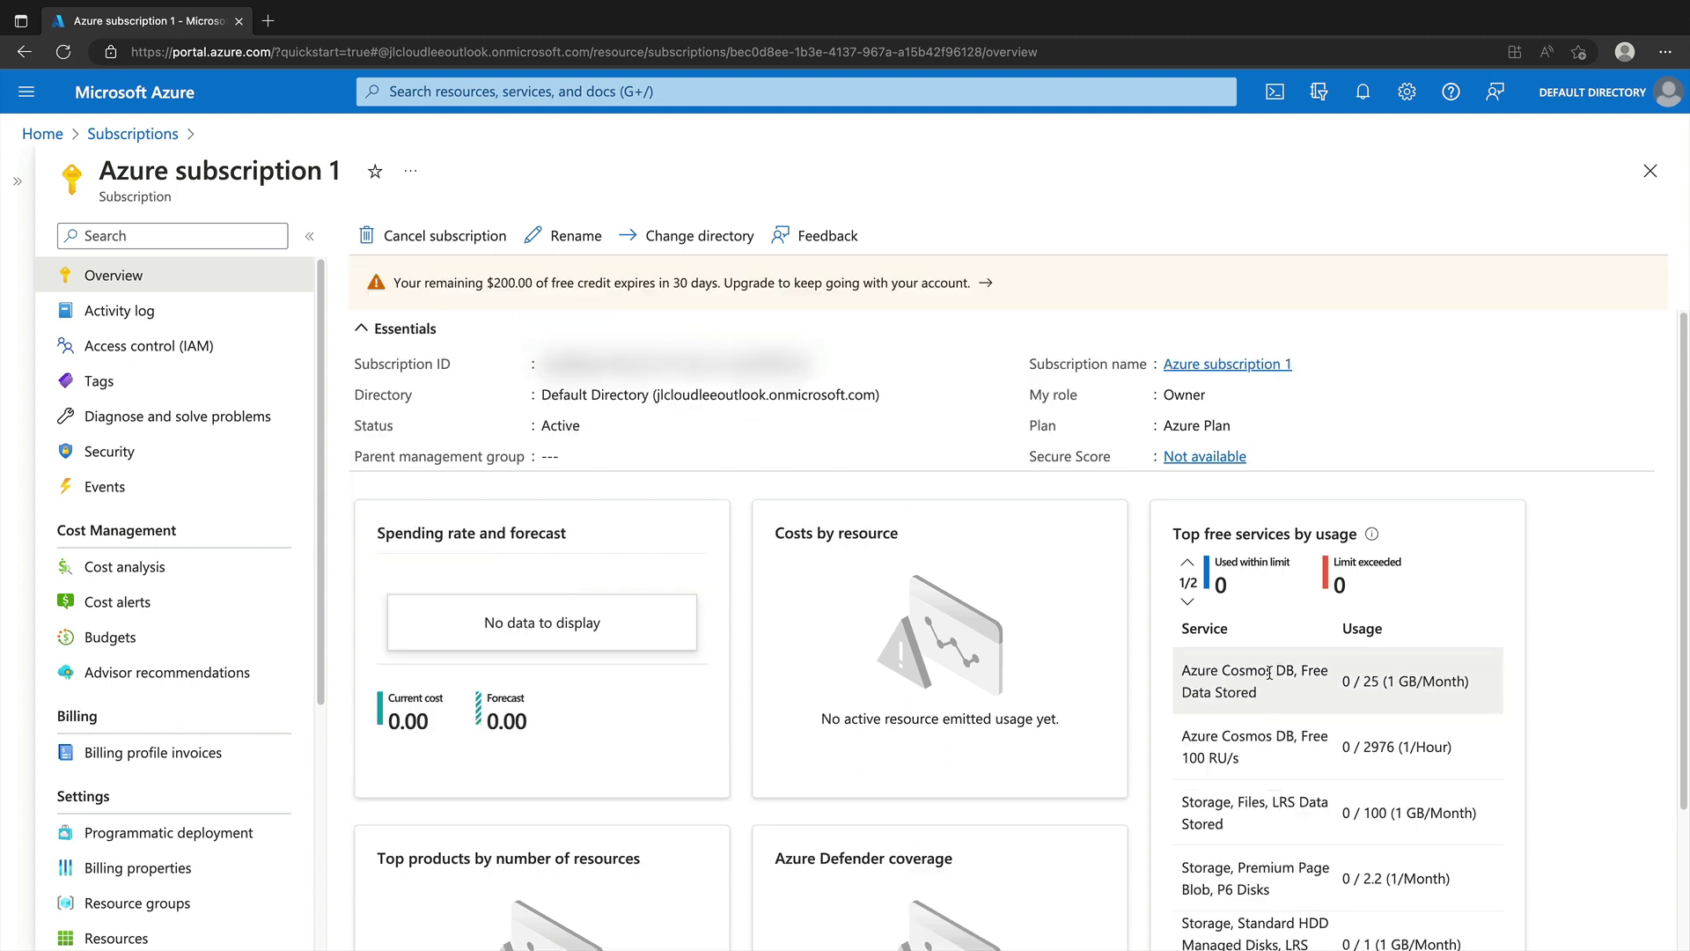
mouse_move(494, 303)
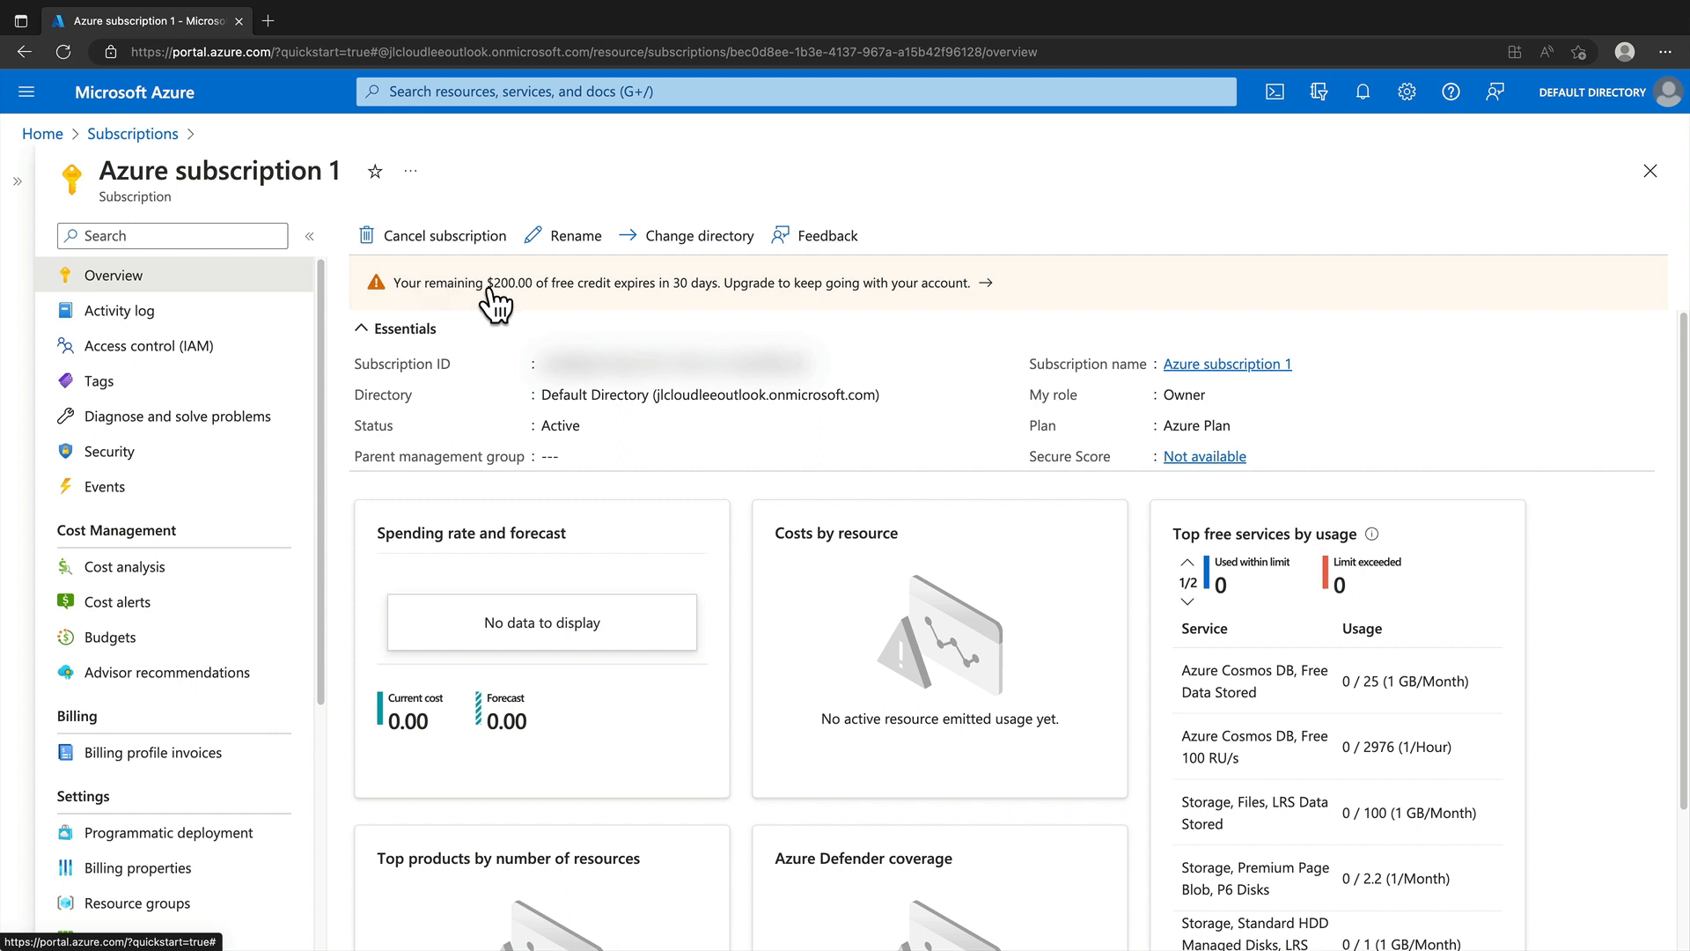
mouse_move(561, 297)
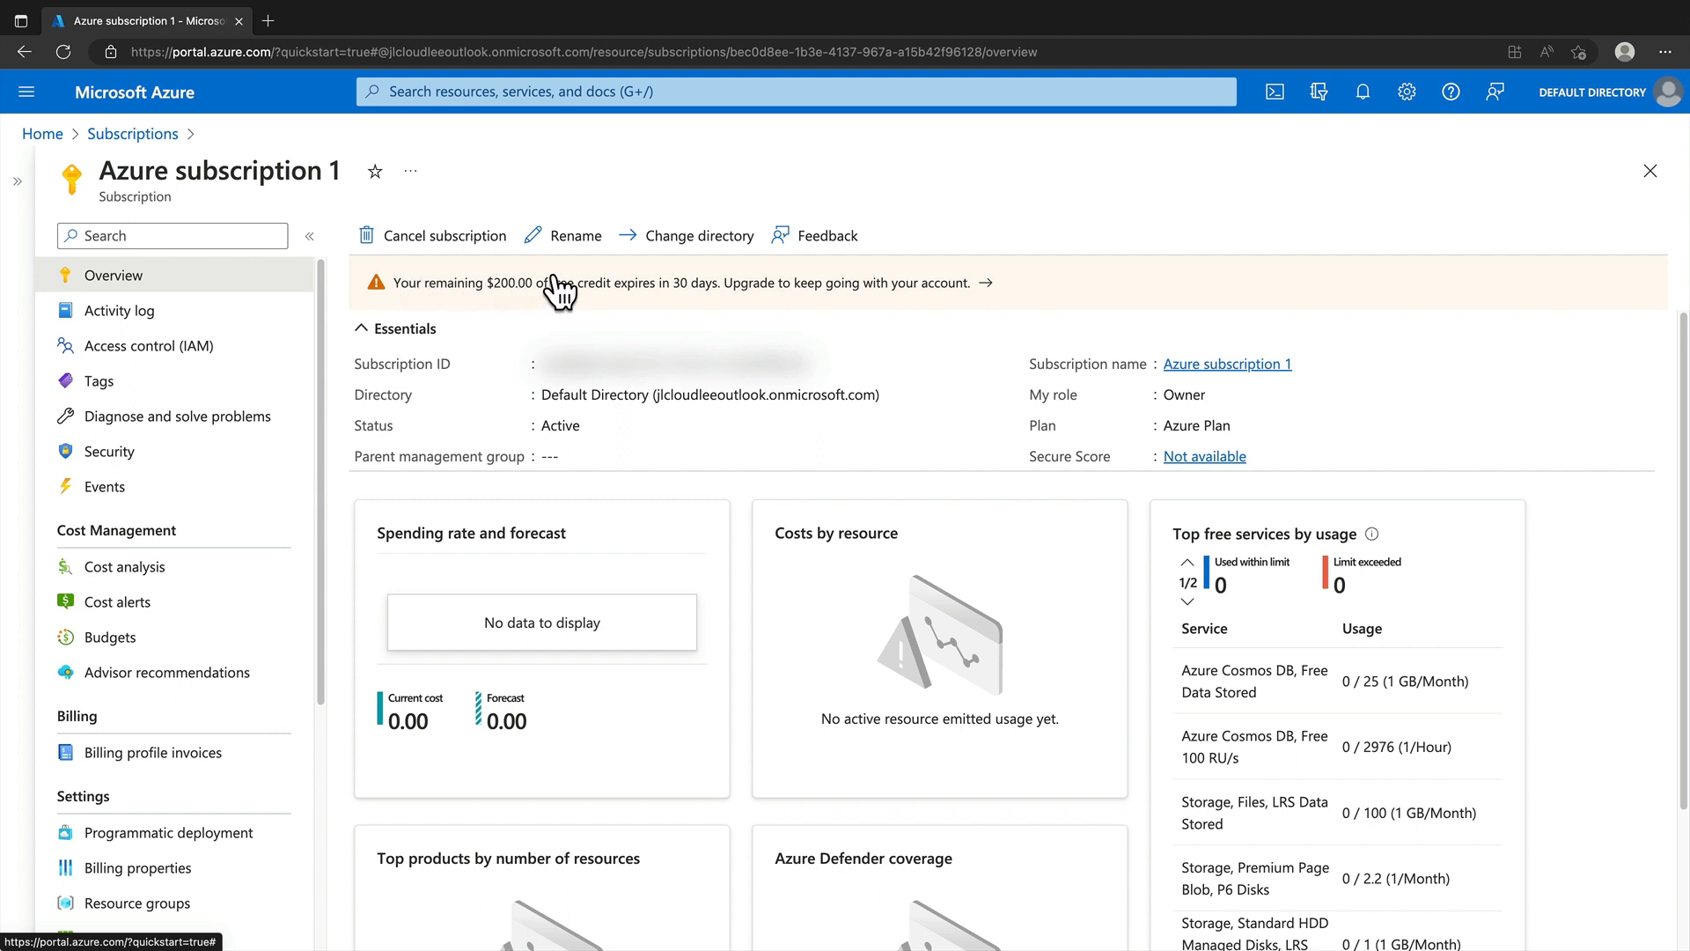
mouse_move(659, 299)
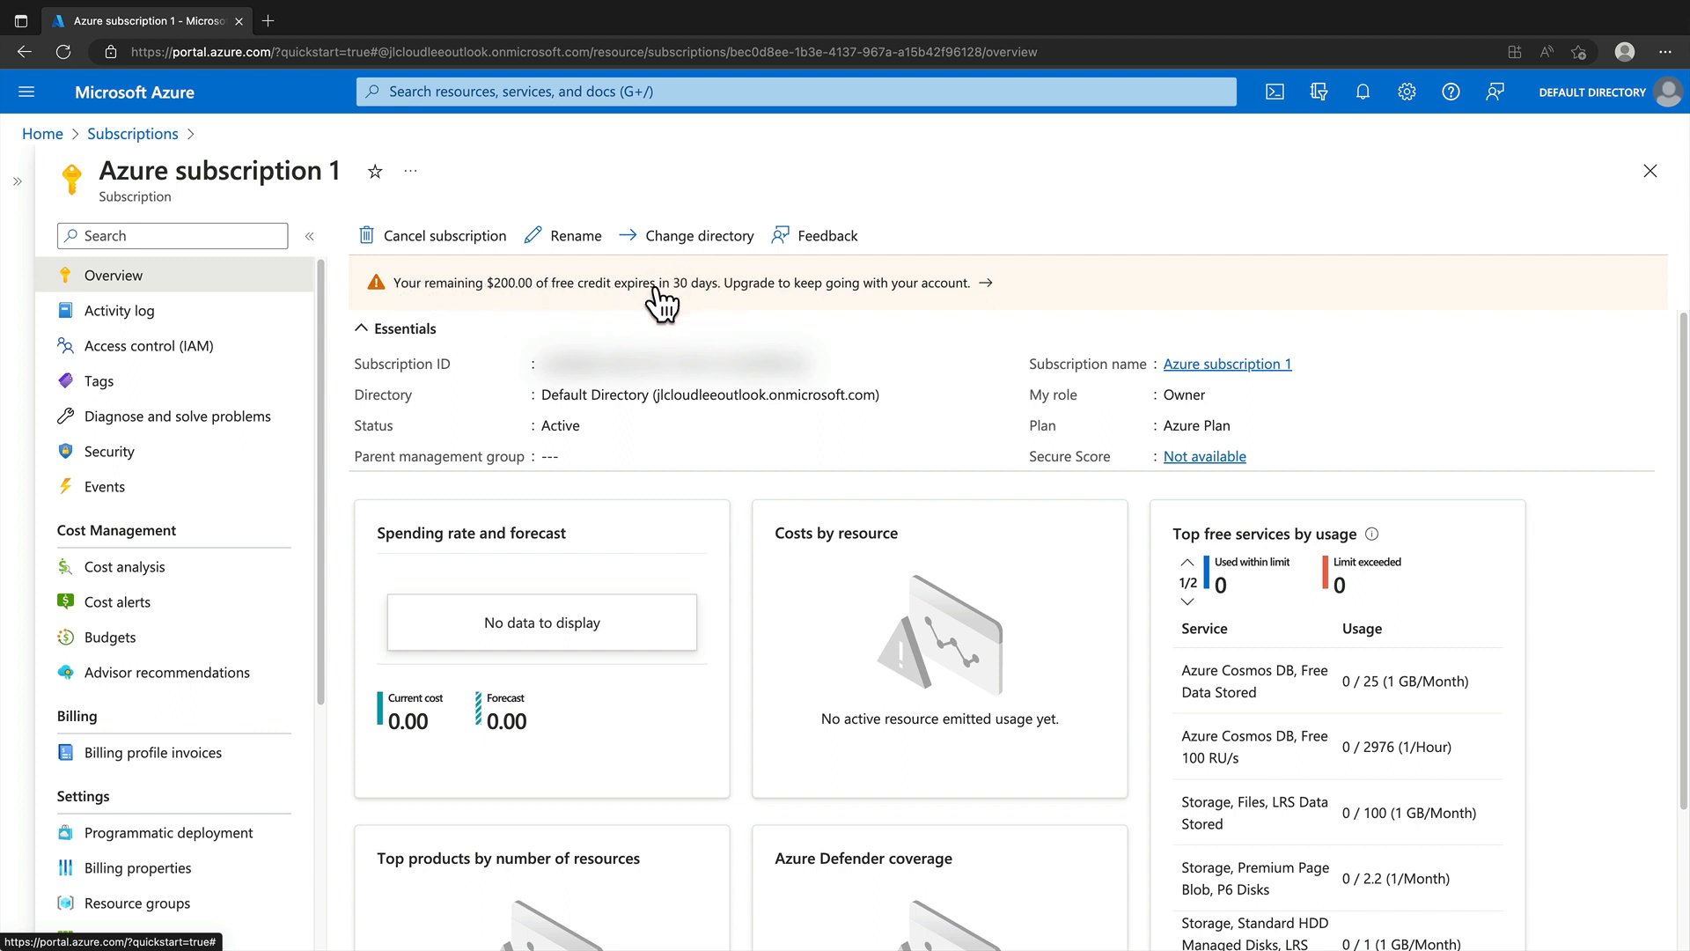
mouse_move(553, 305)
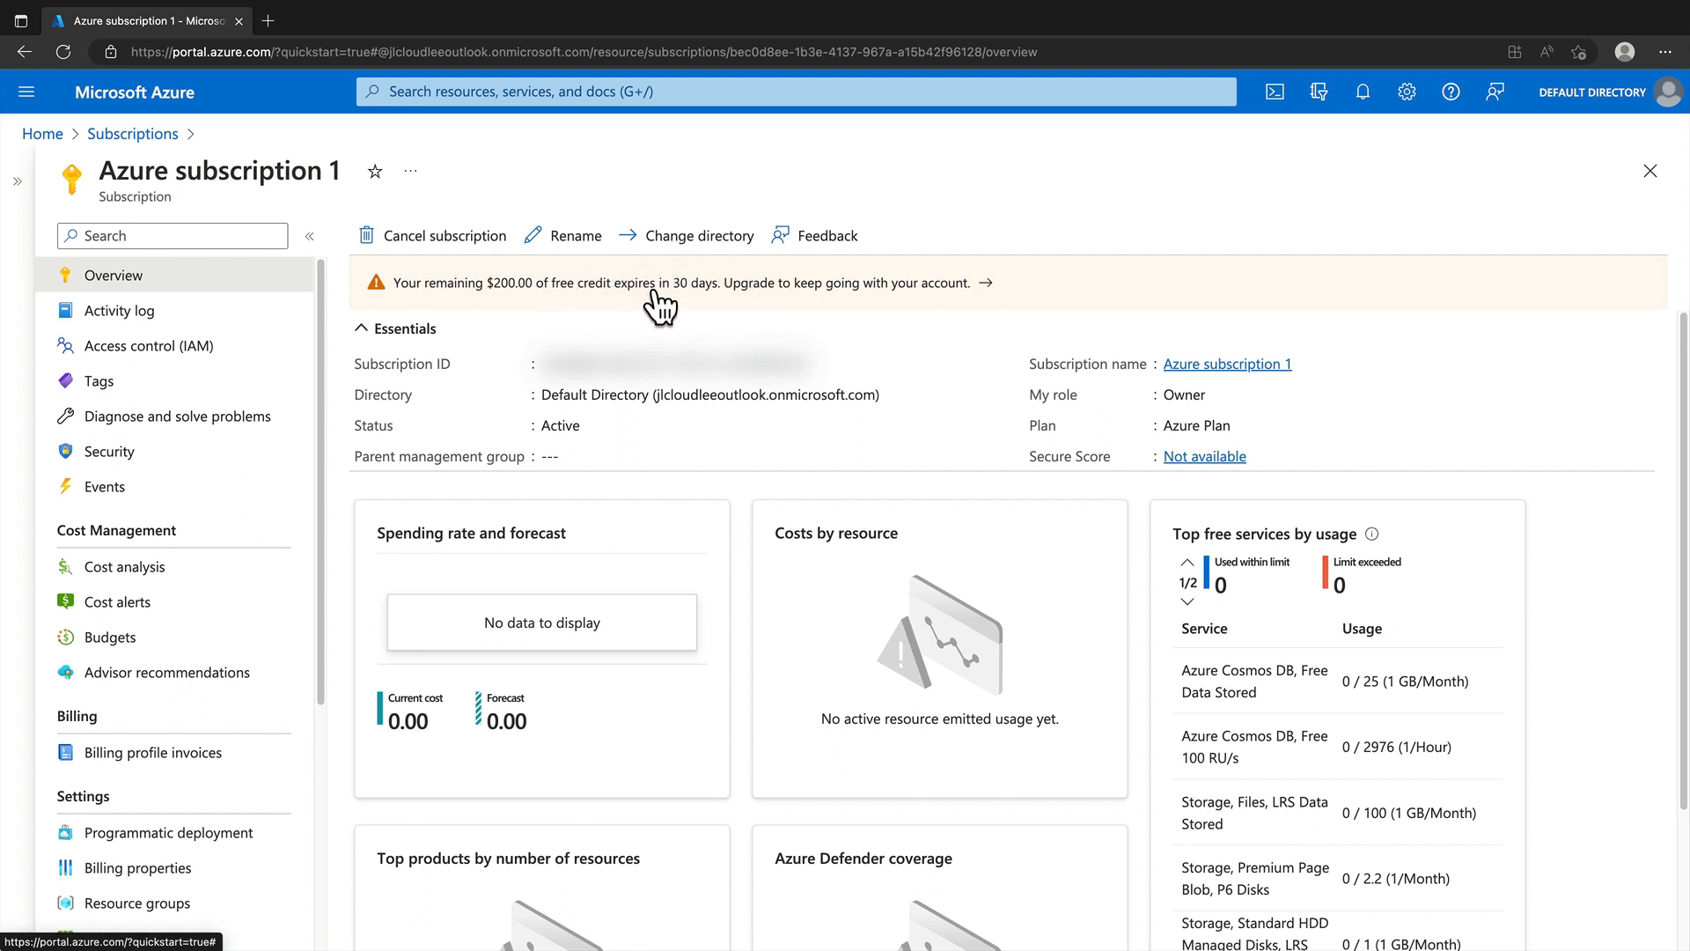
mouse_move(758, 307)
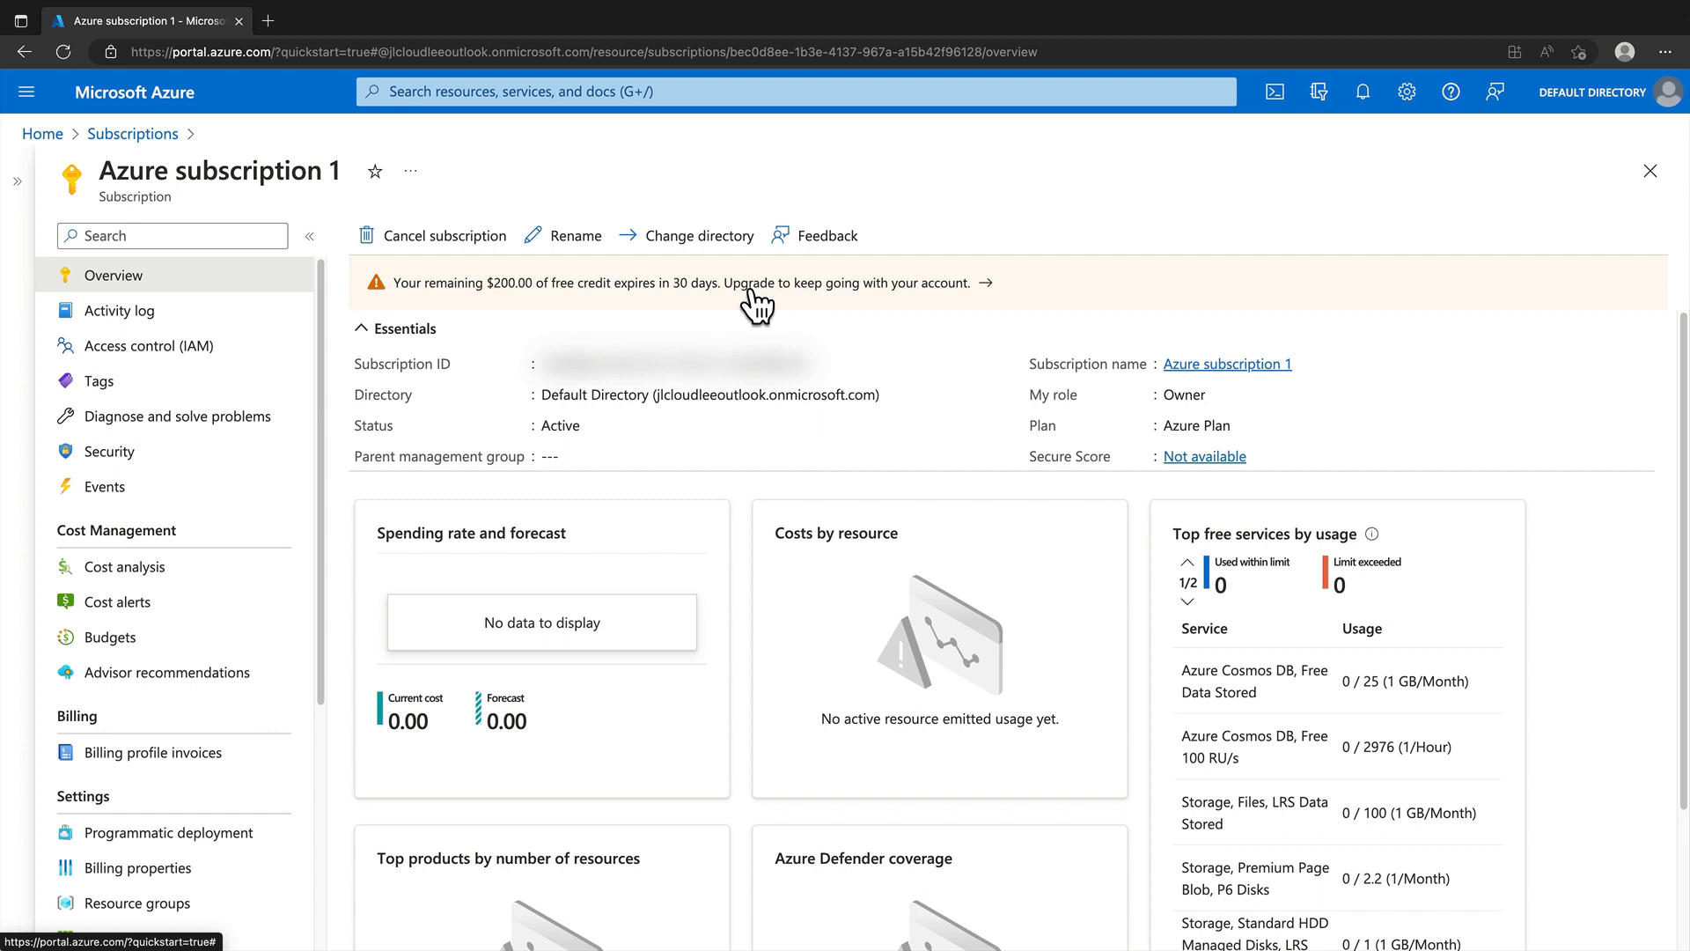
mouse_move(816, 302)
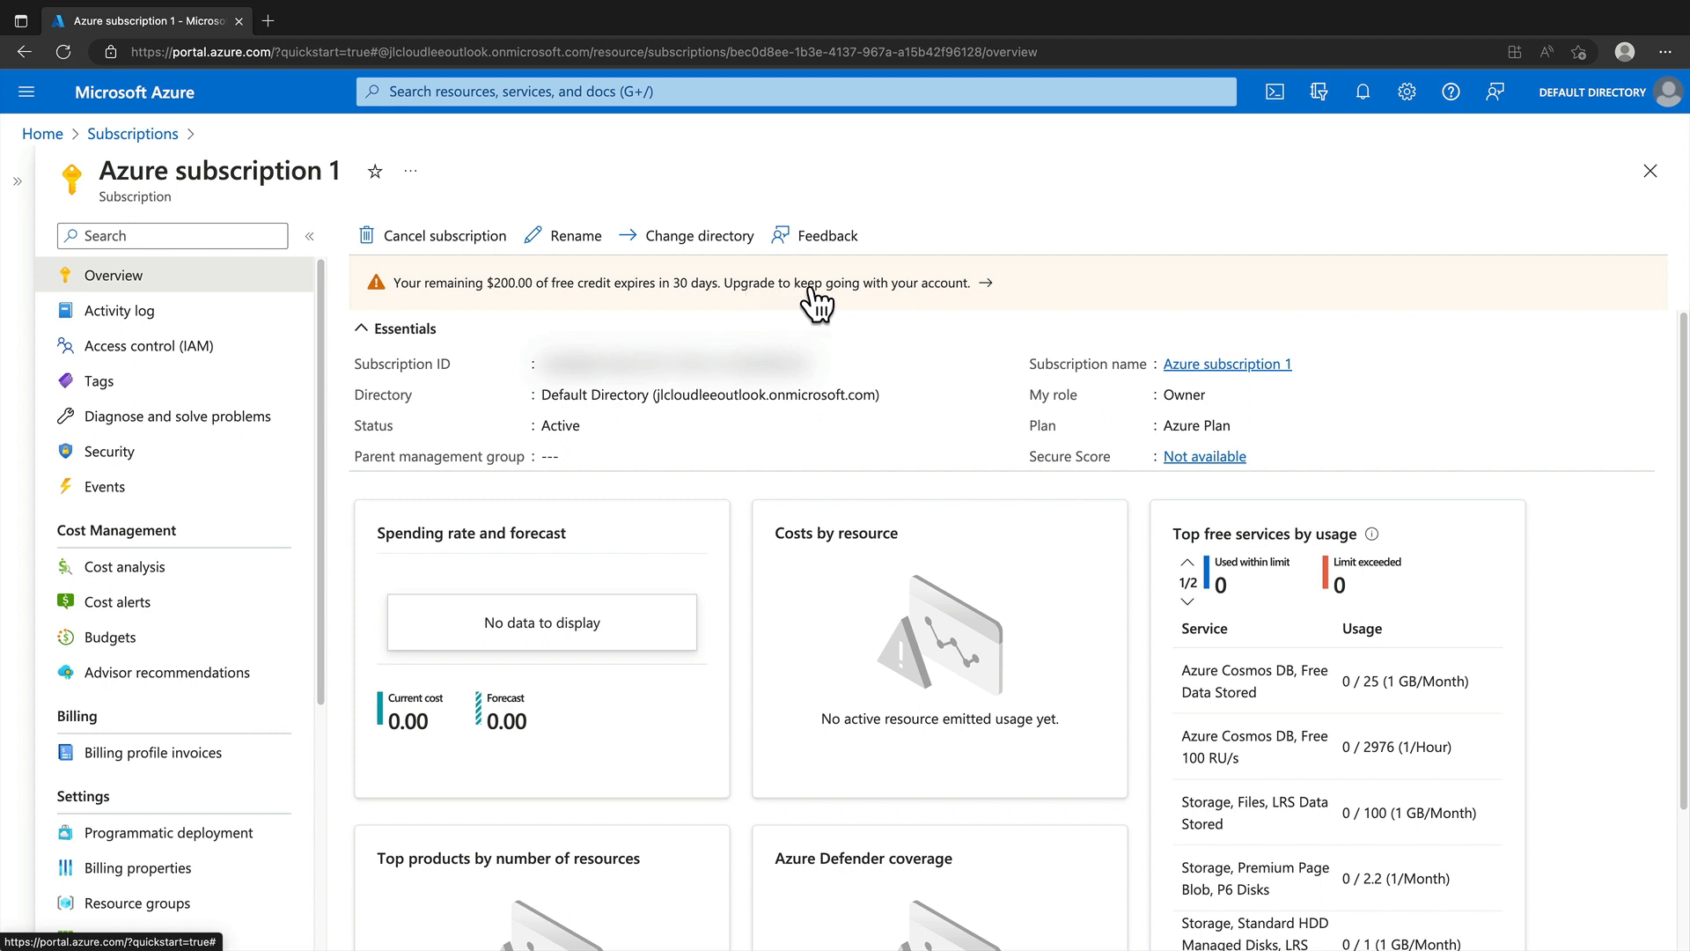
mouse_move(816, 291)
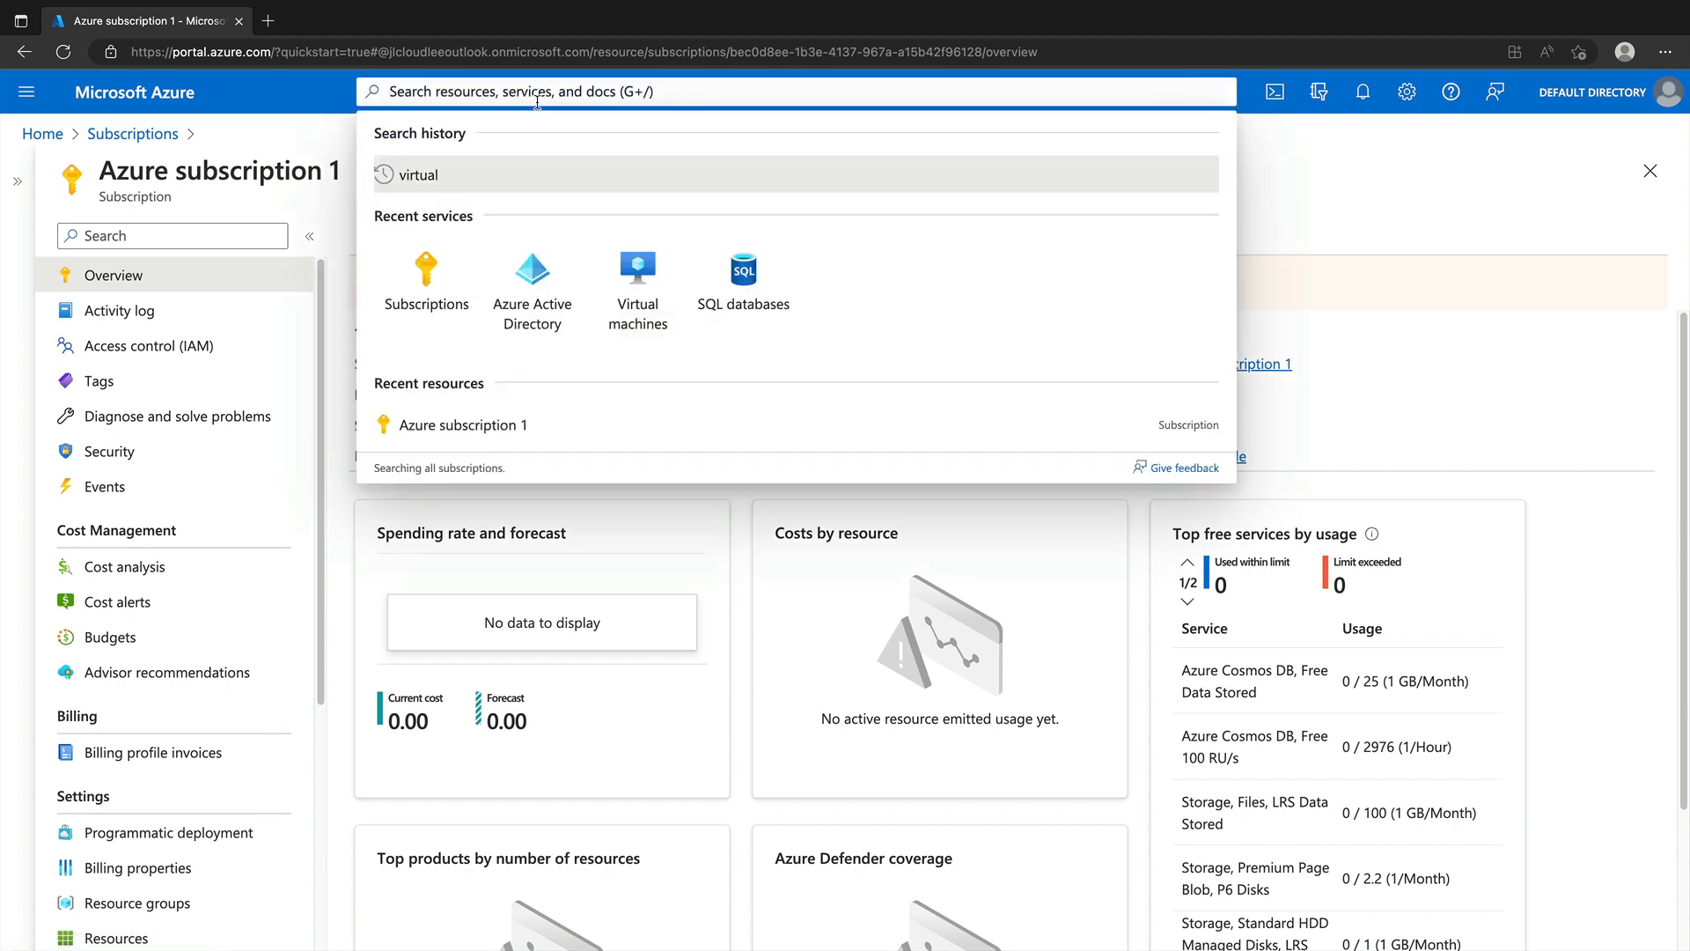
Search 'free' to review the 12-month Free services page, then return Home
text(free)
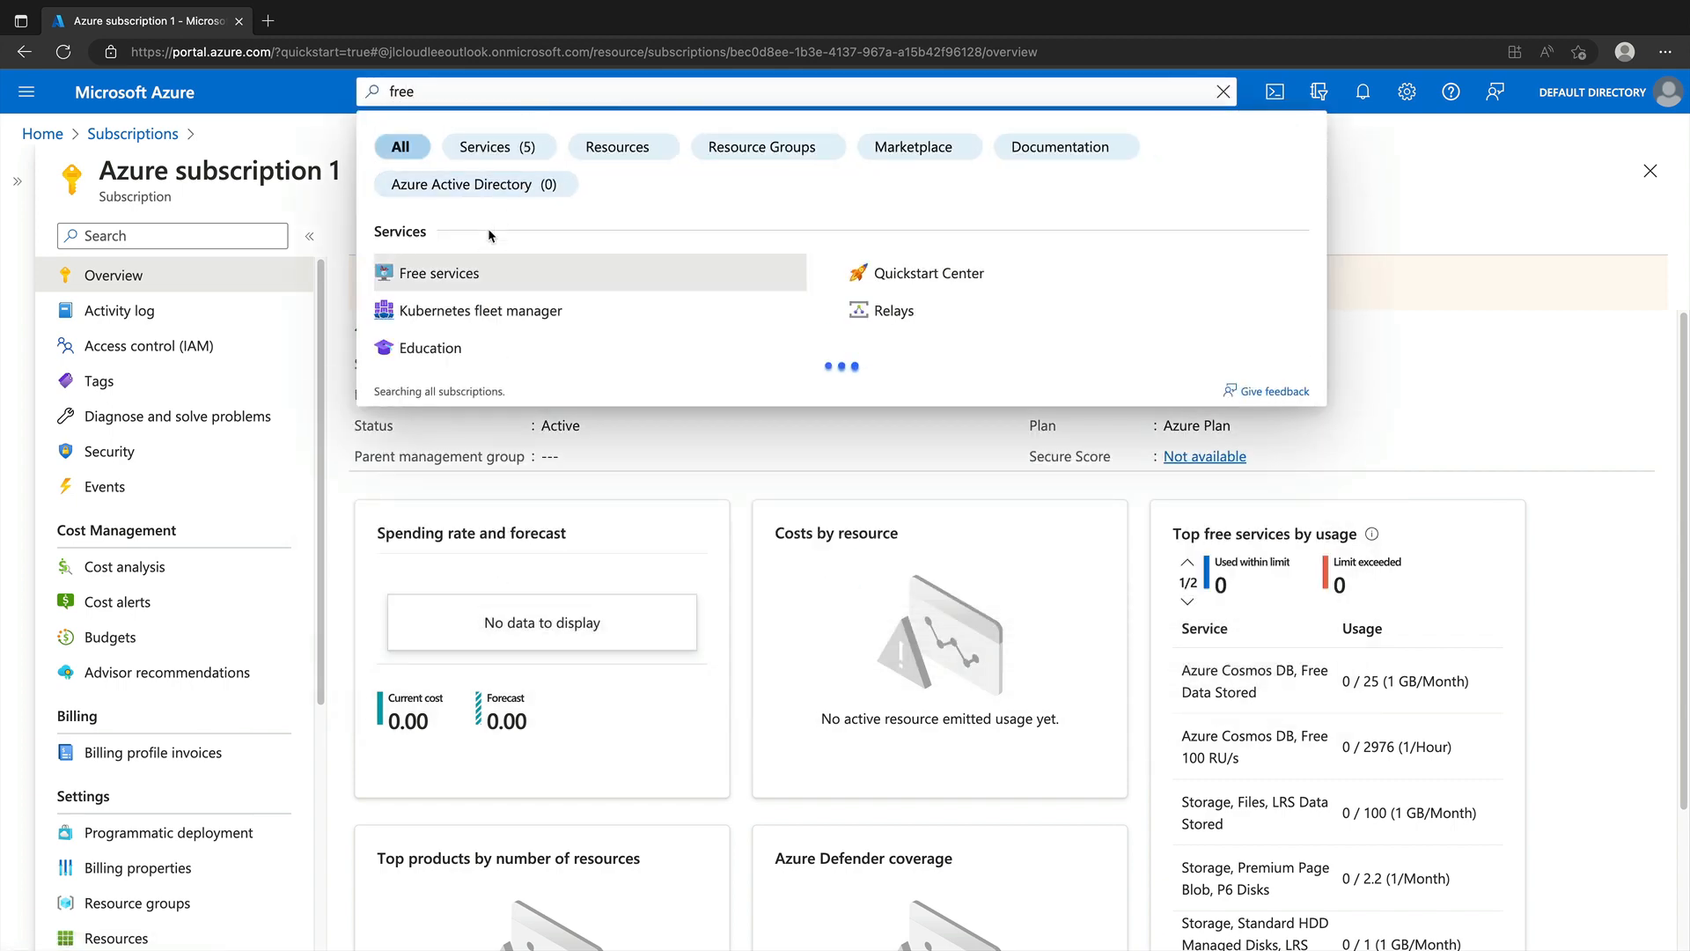
click(437, 273)
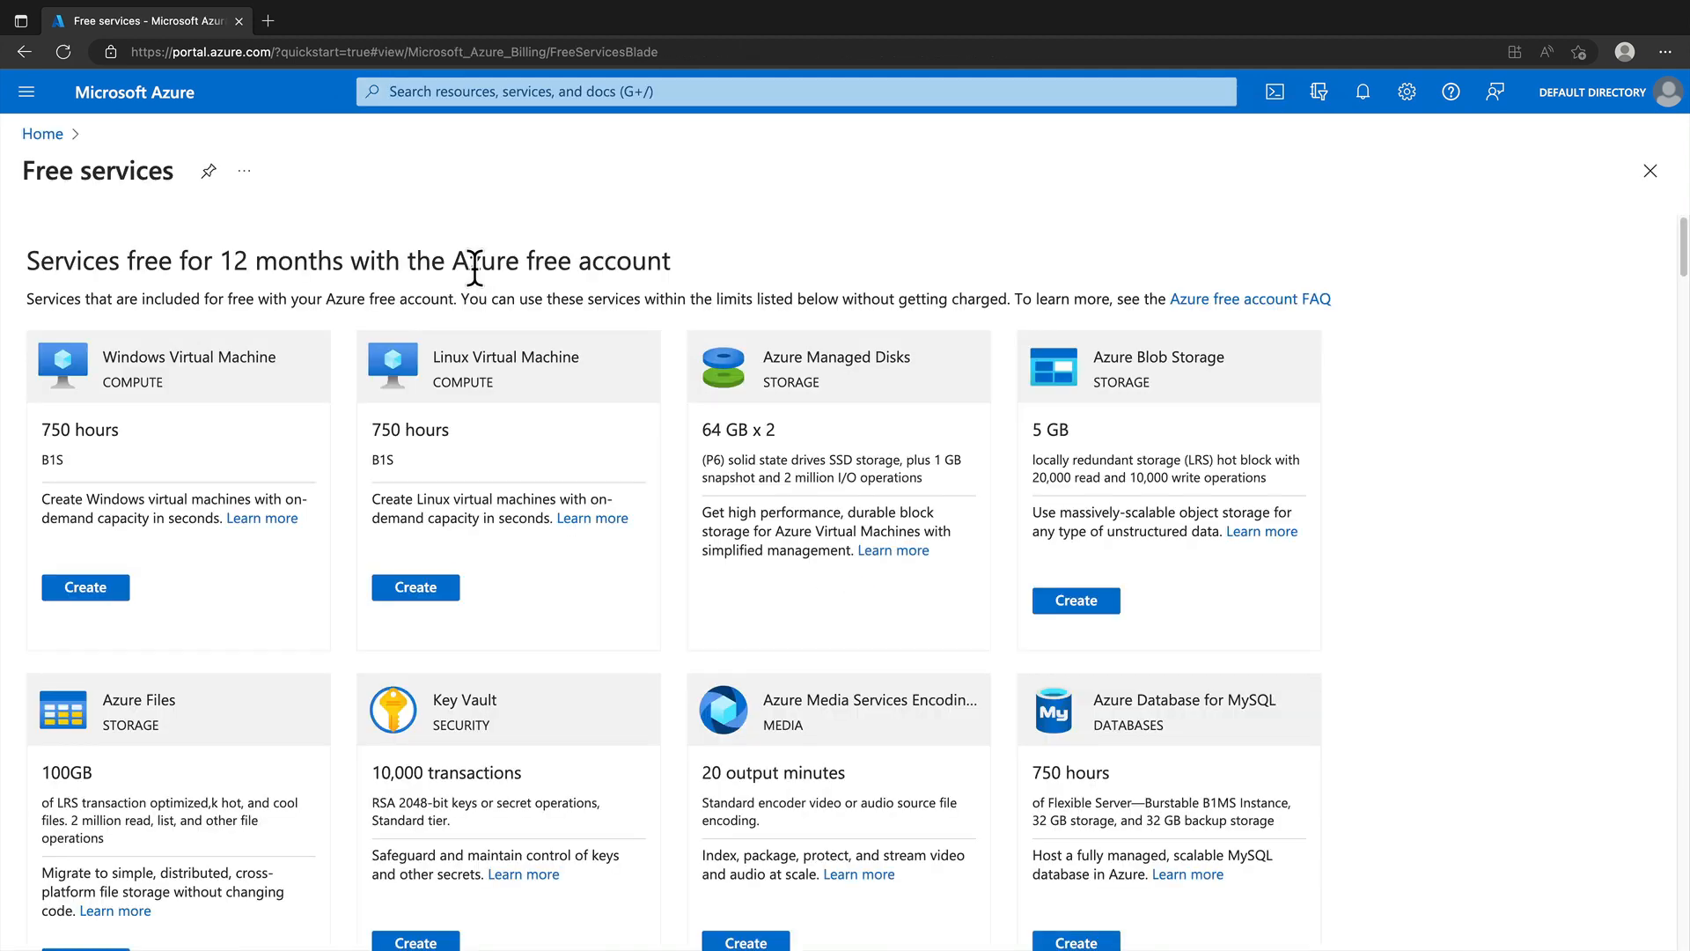
mouse_move(838, 495)
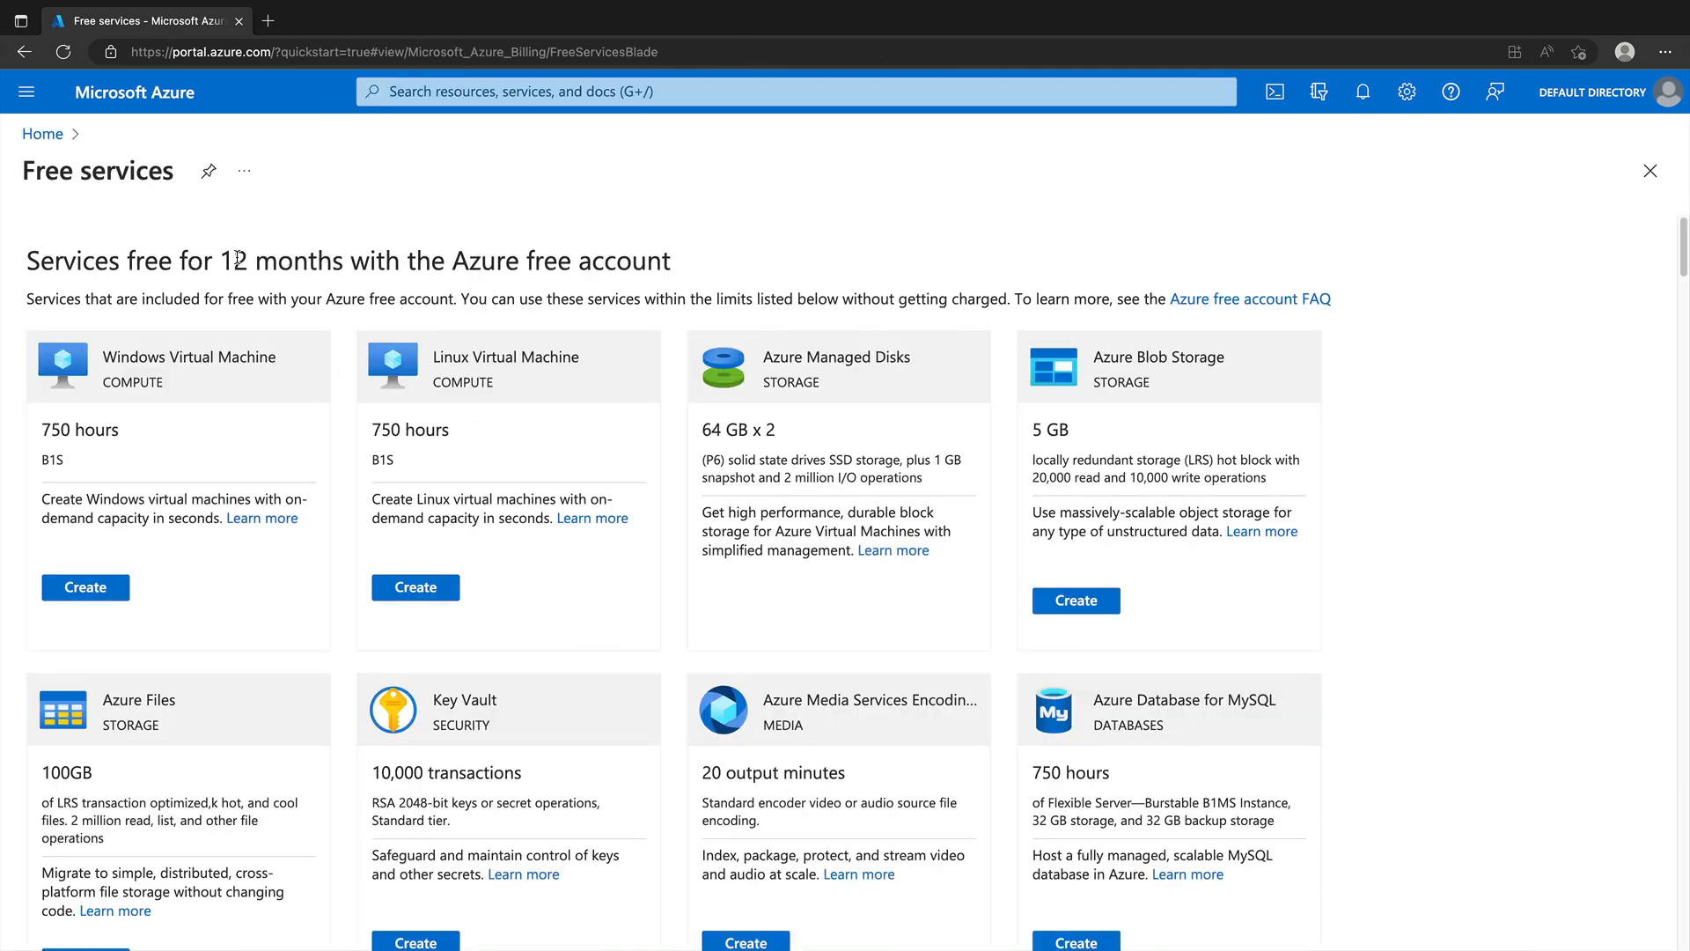
double_click(282, 260)
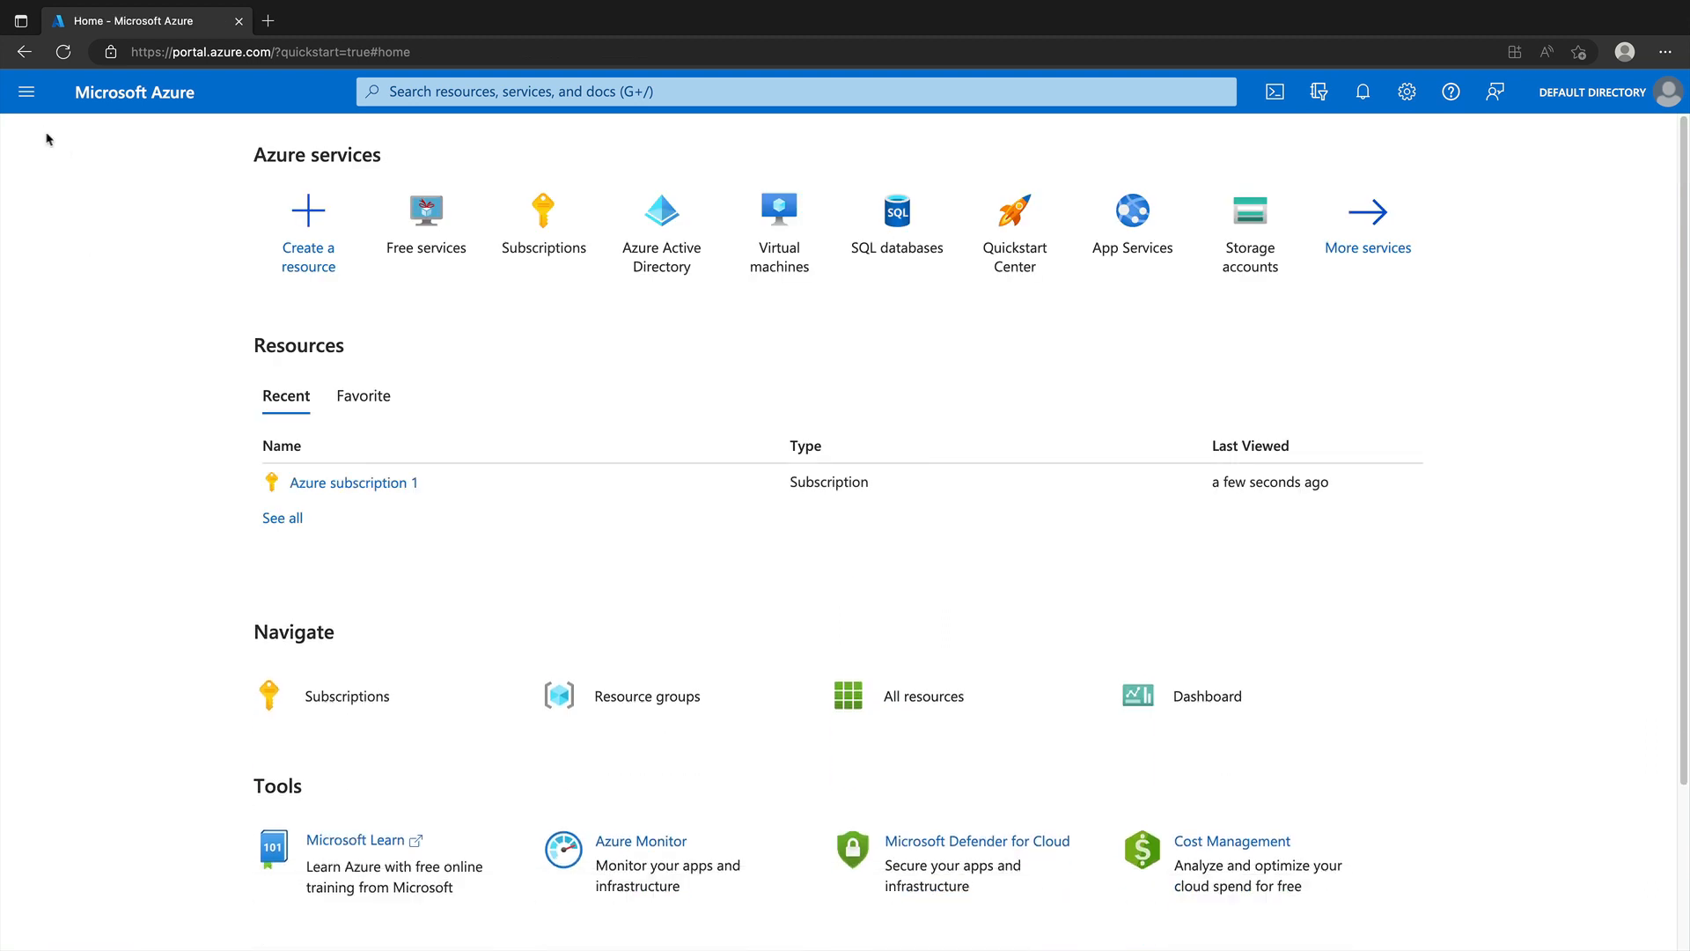
scroll(down, 3)
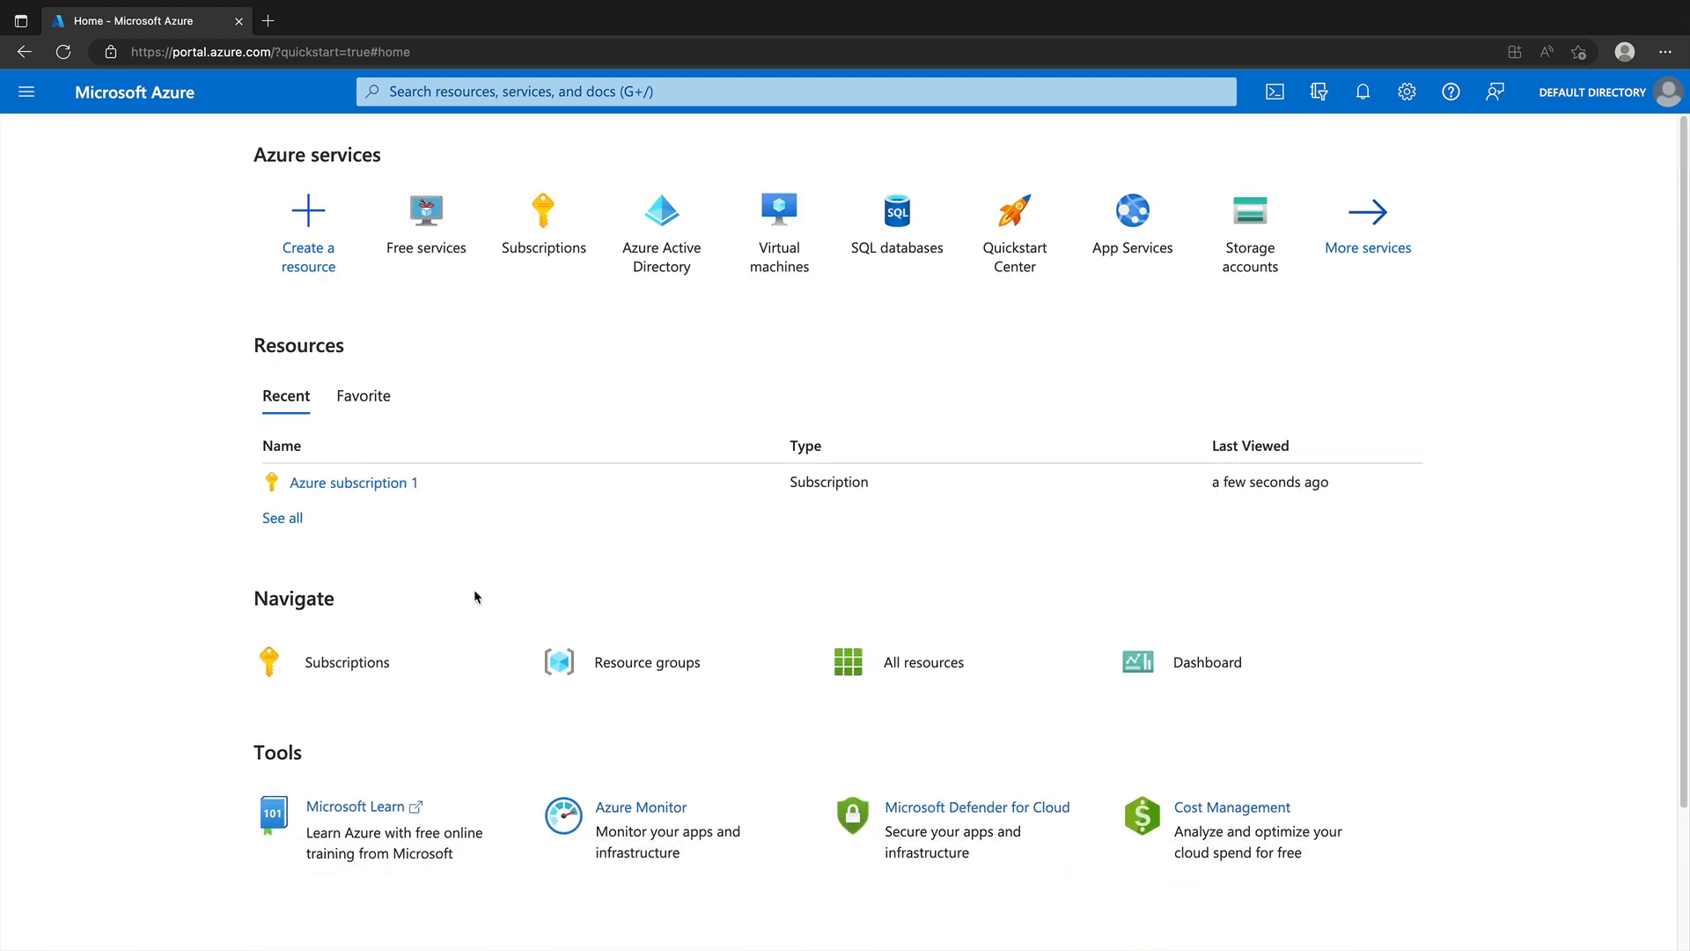
mouse_move(644, 594)
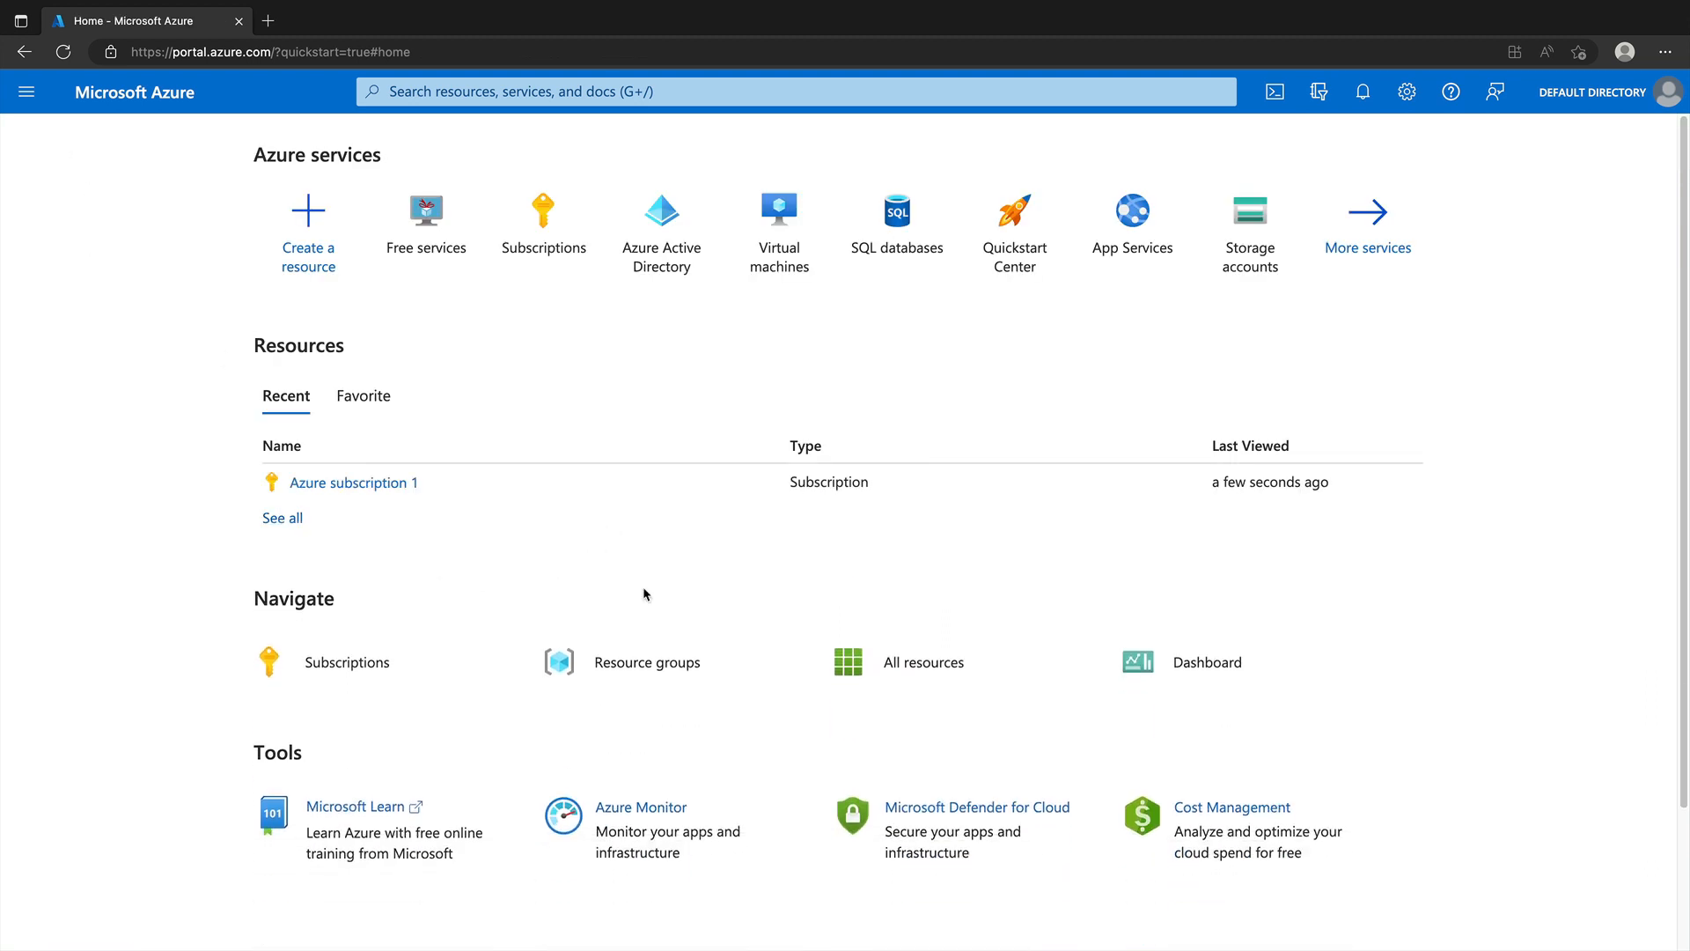
mouse_move(1001, 357)
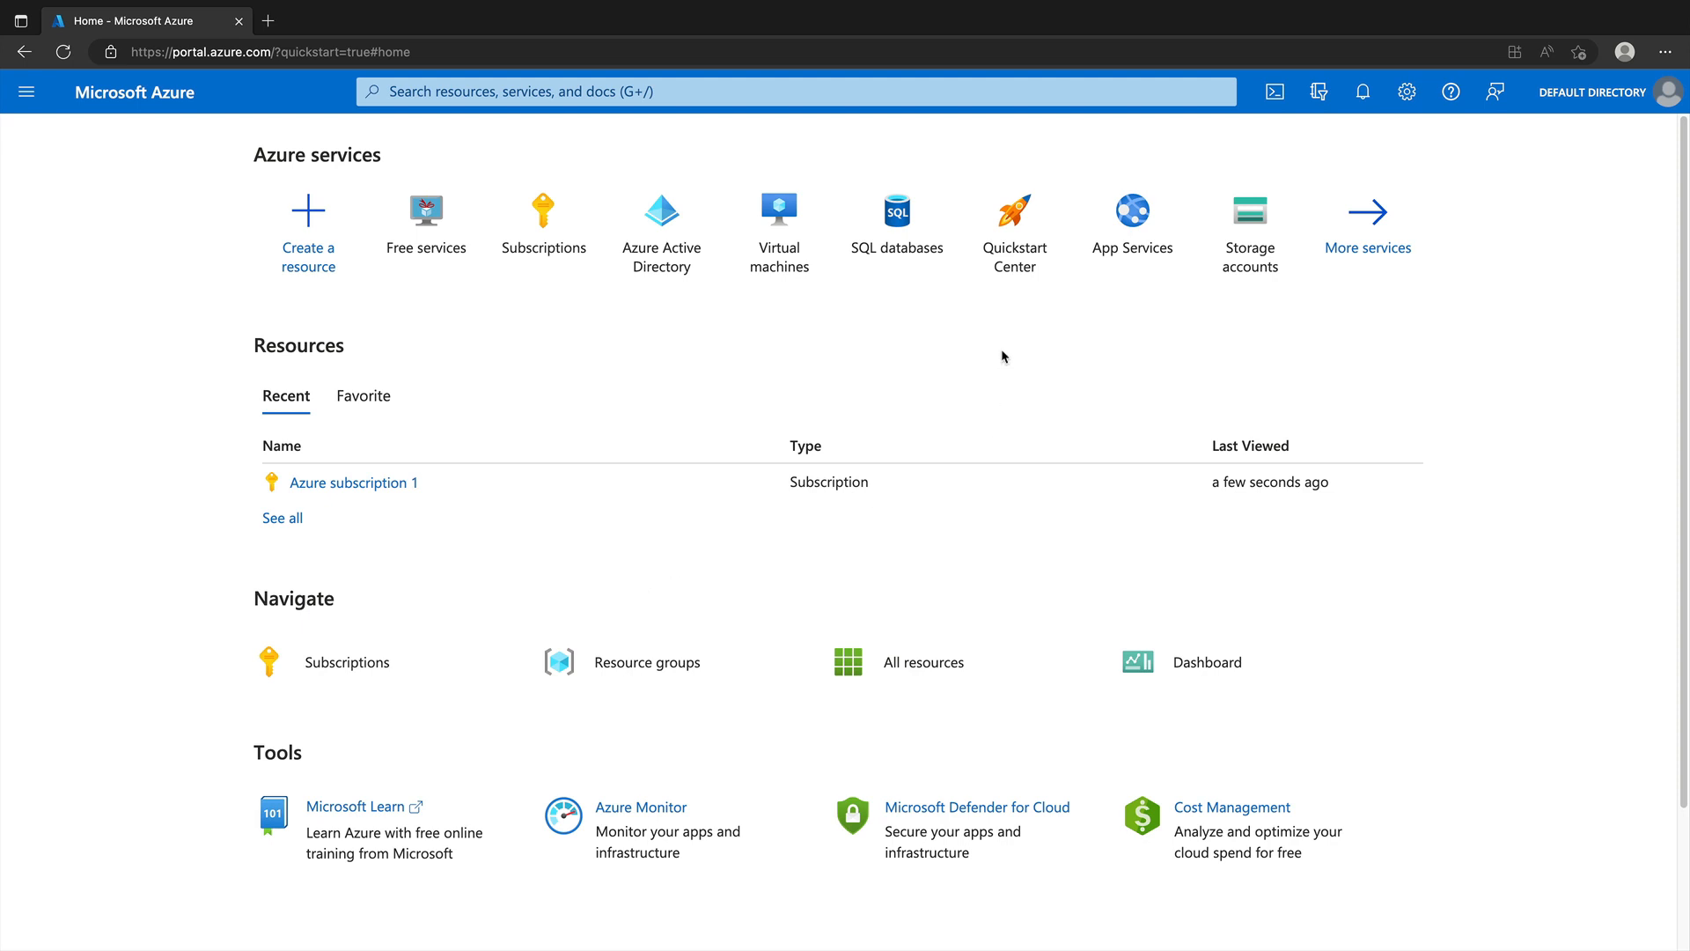
mouse_move(694, 599)
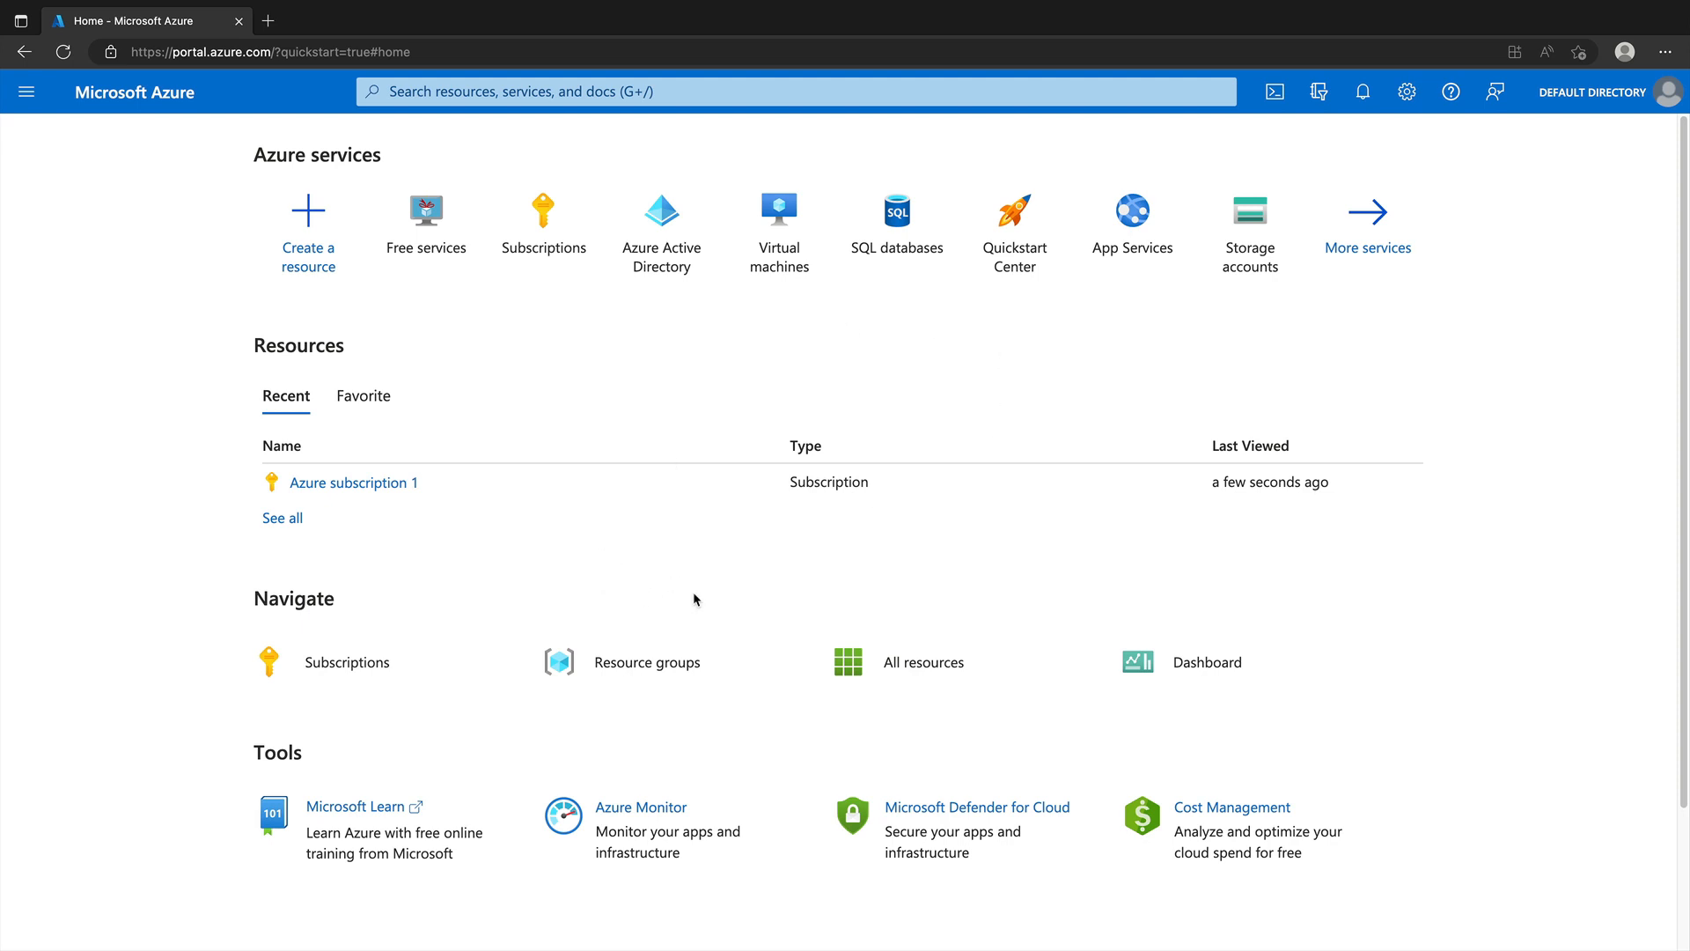
mouse_move(733, 312)
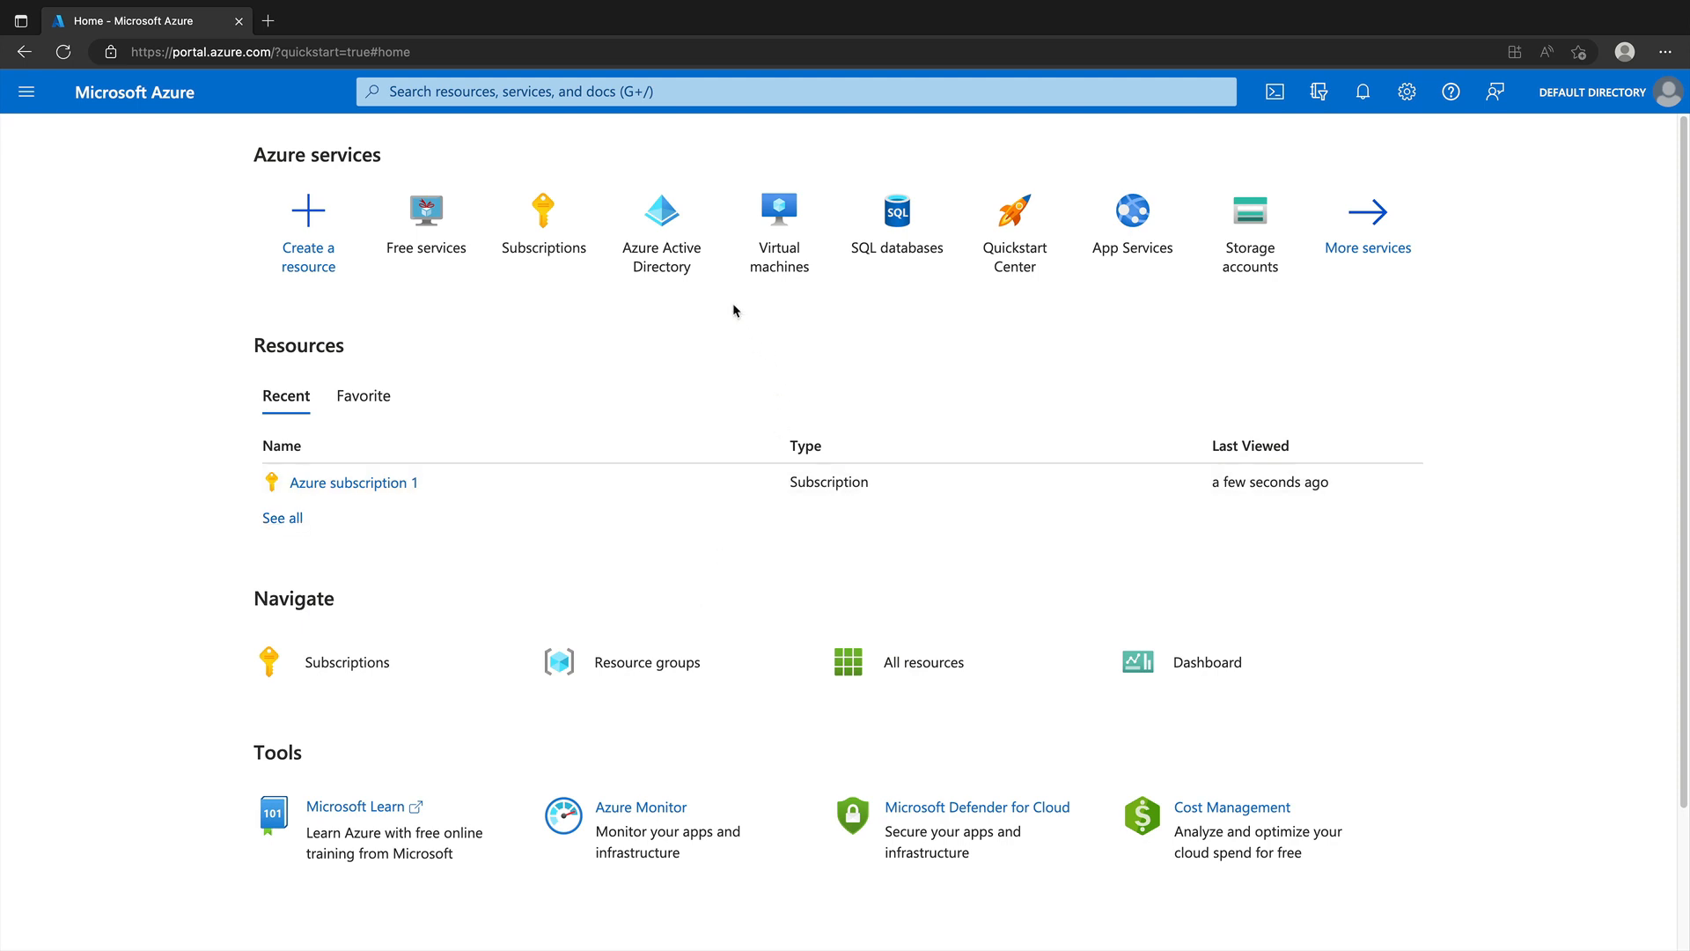
mouse_move(648, 580)
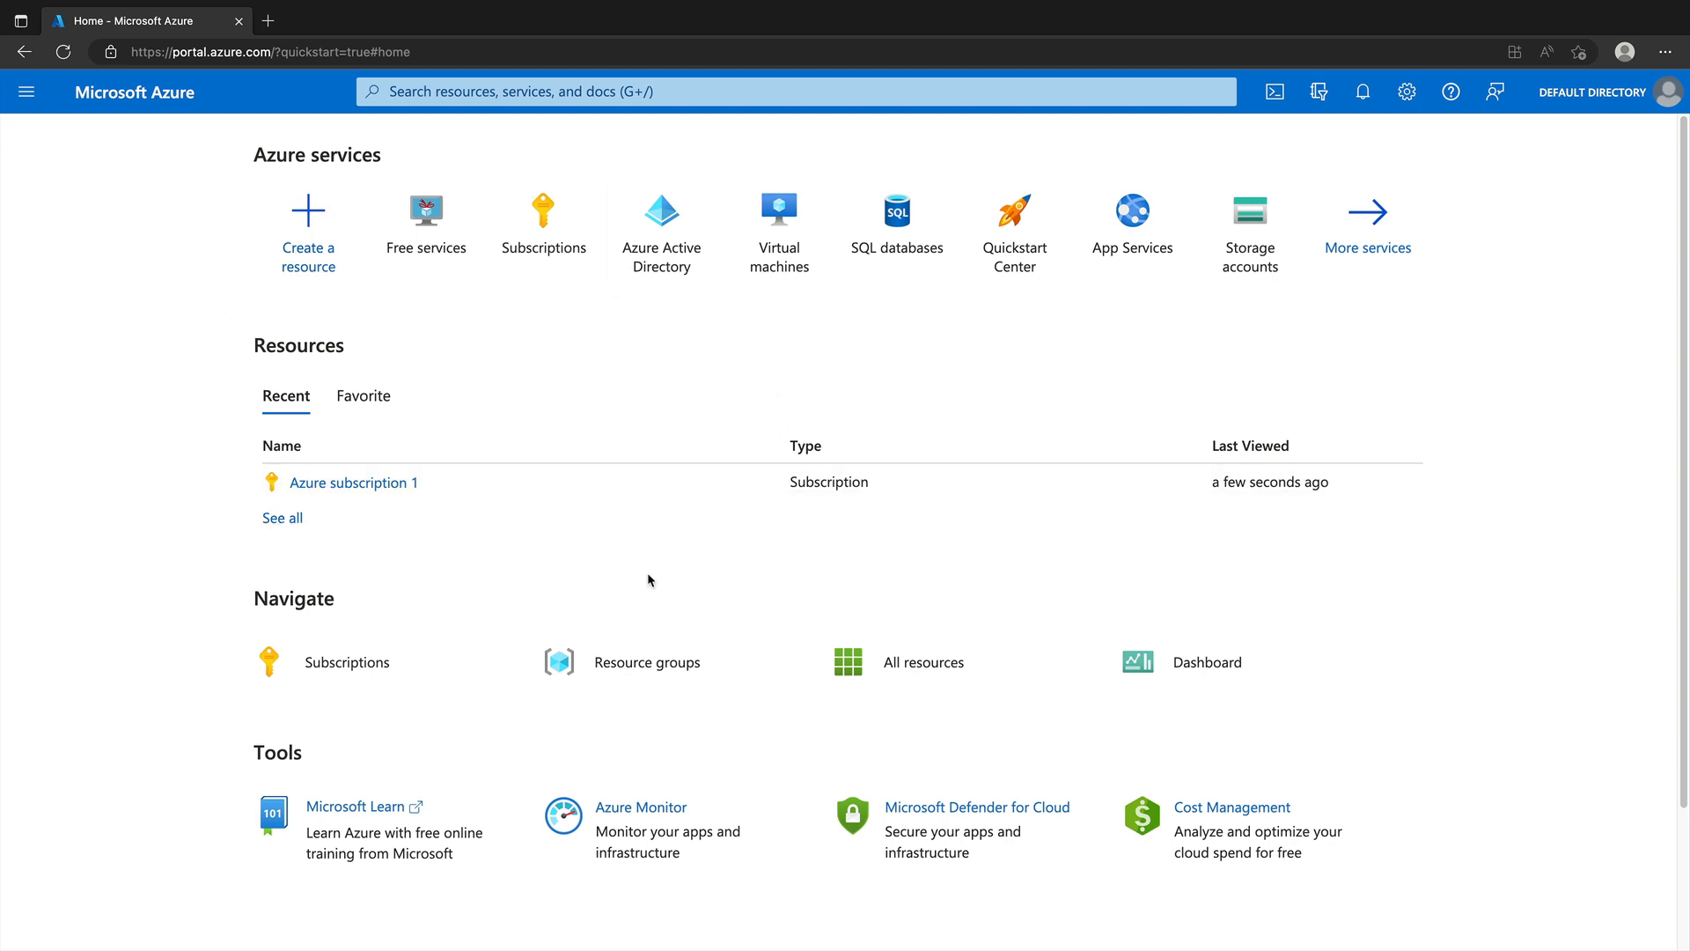